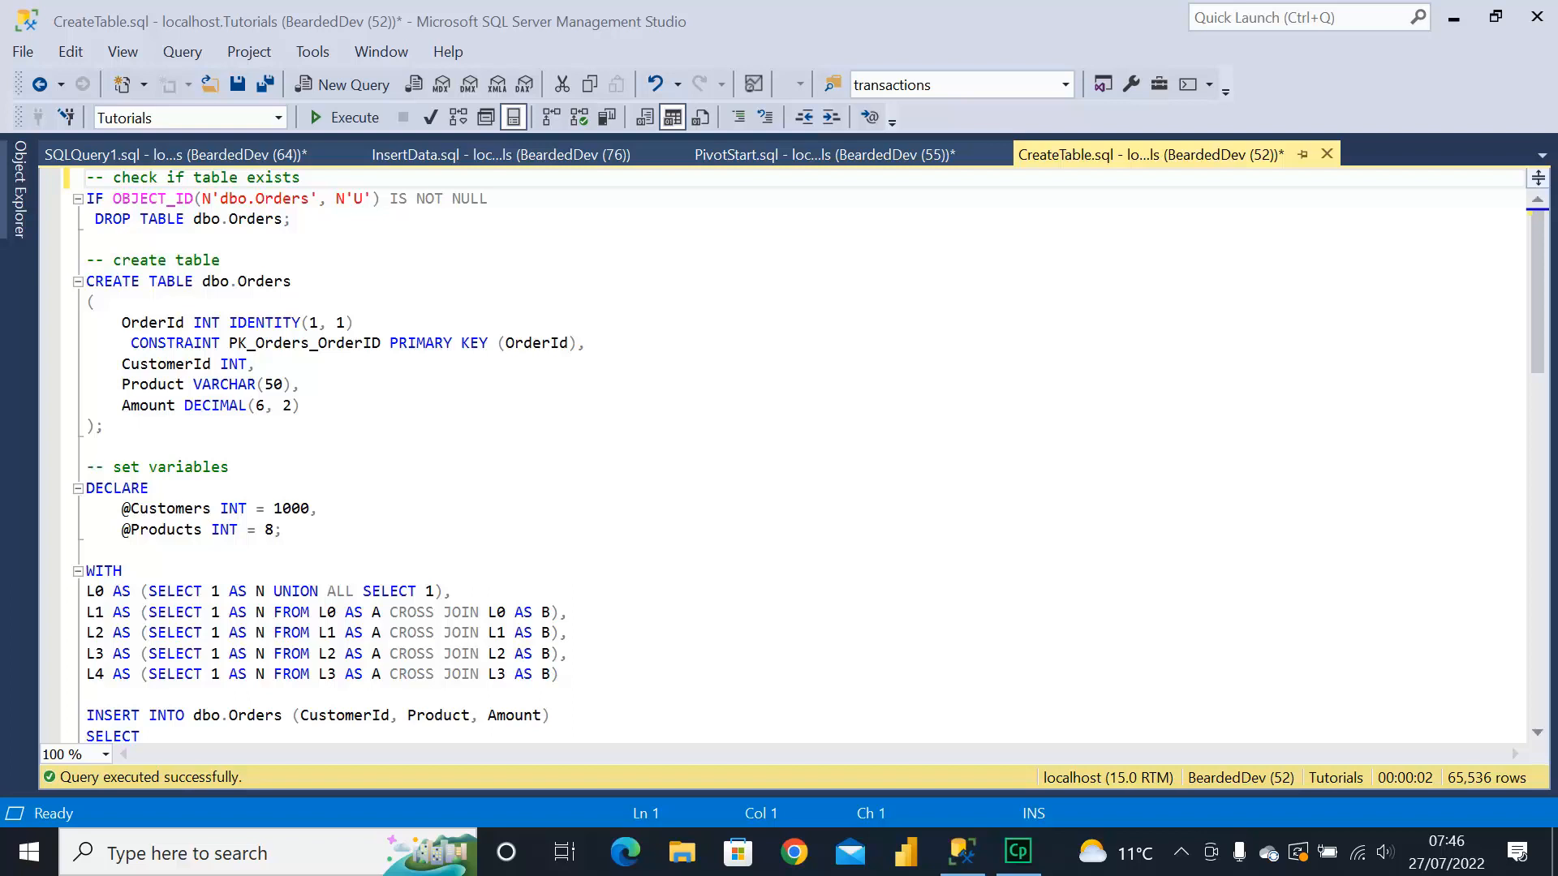
pyautogui.moveTo(354, 117)
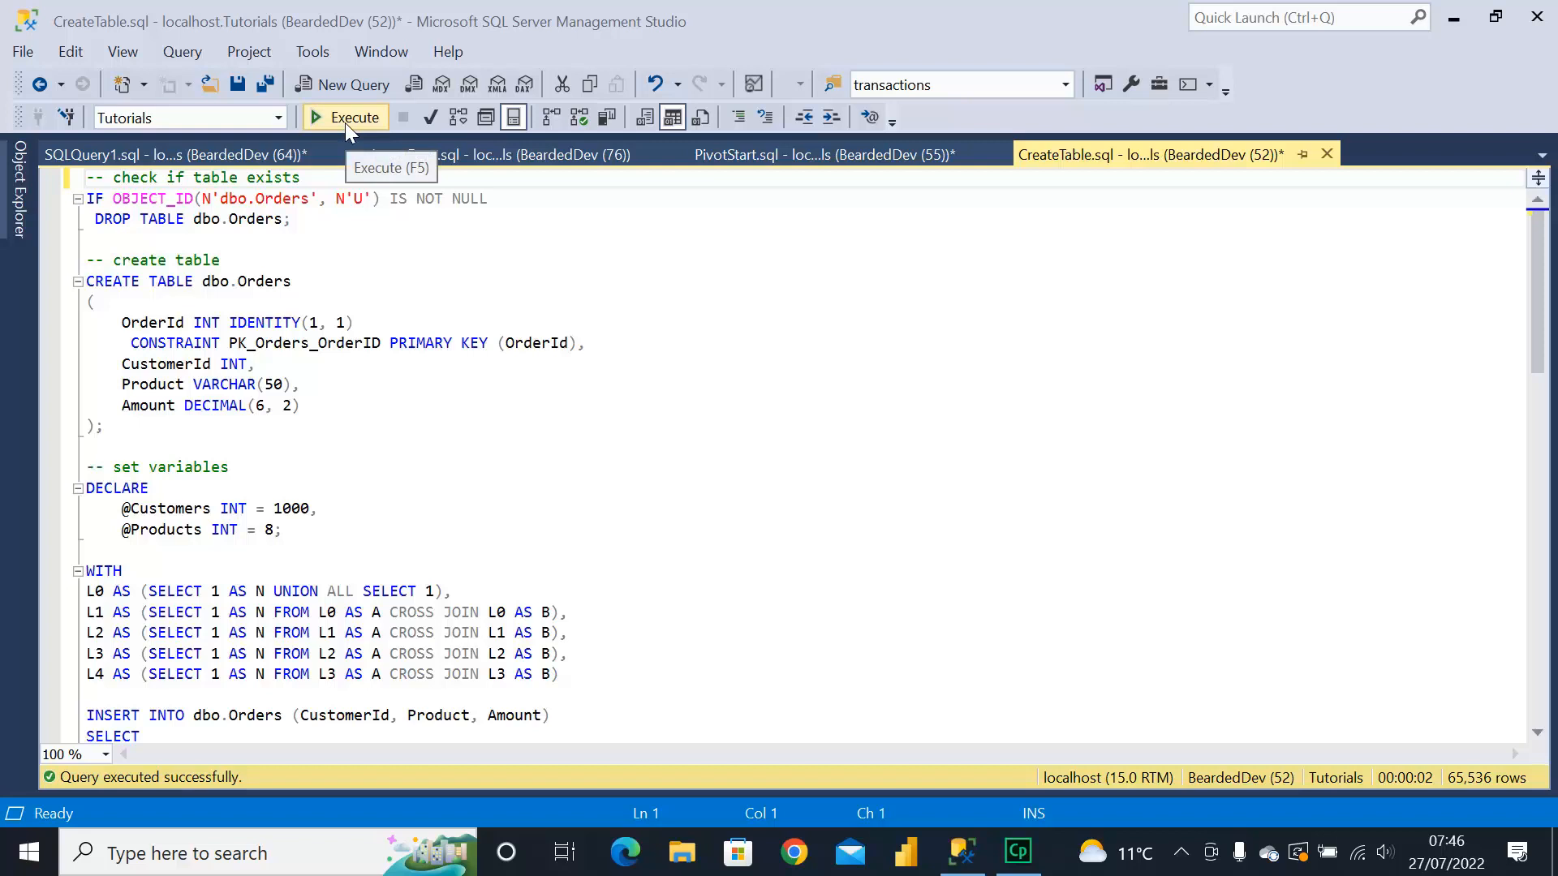
# - Run CreateTable.sql and inspect the generated orders' customer IDs and amounts
pyautogui.click(345, 117)
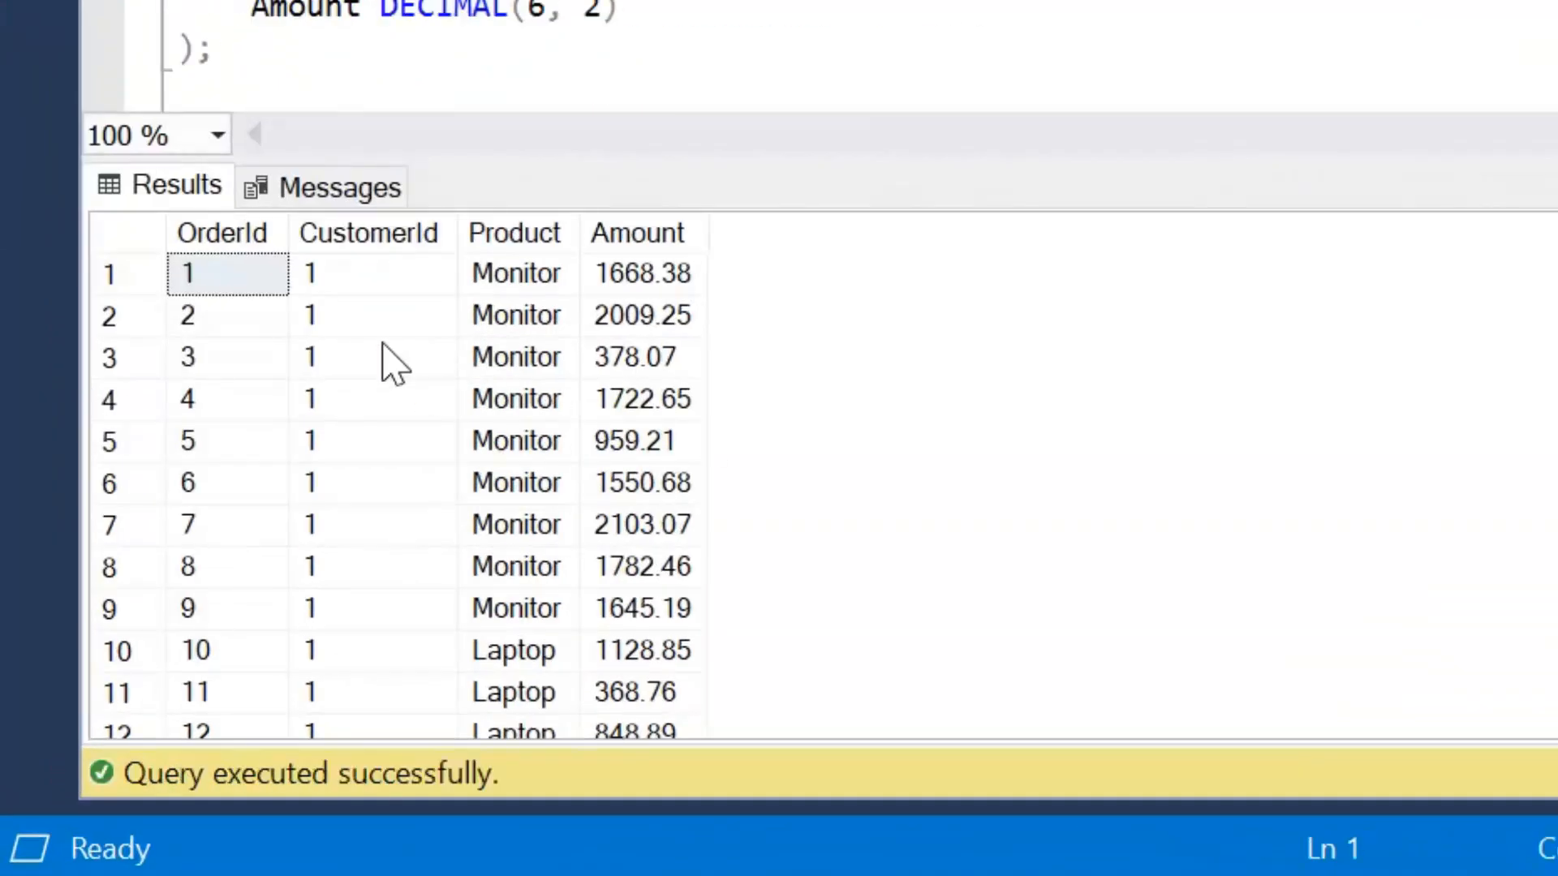
pyautogui.click(372, 274)
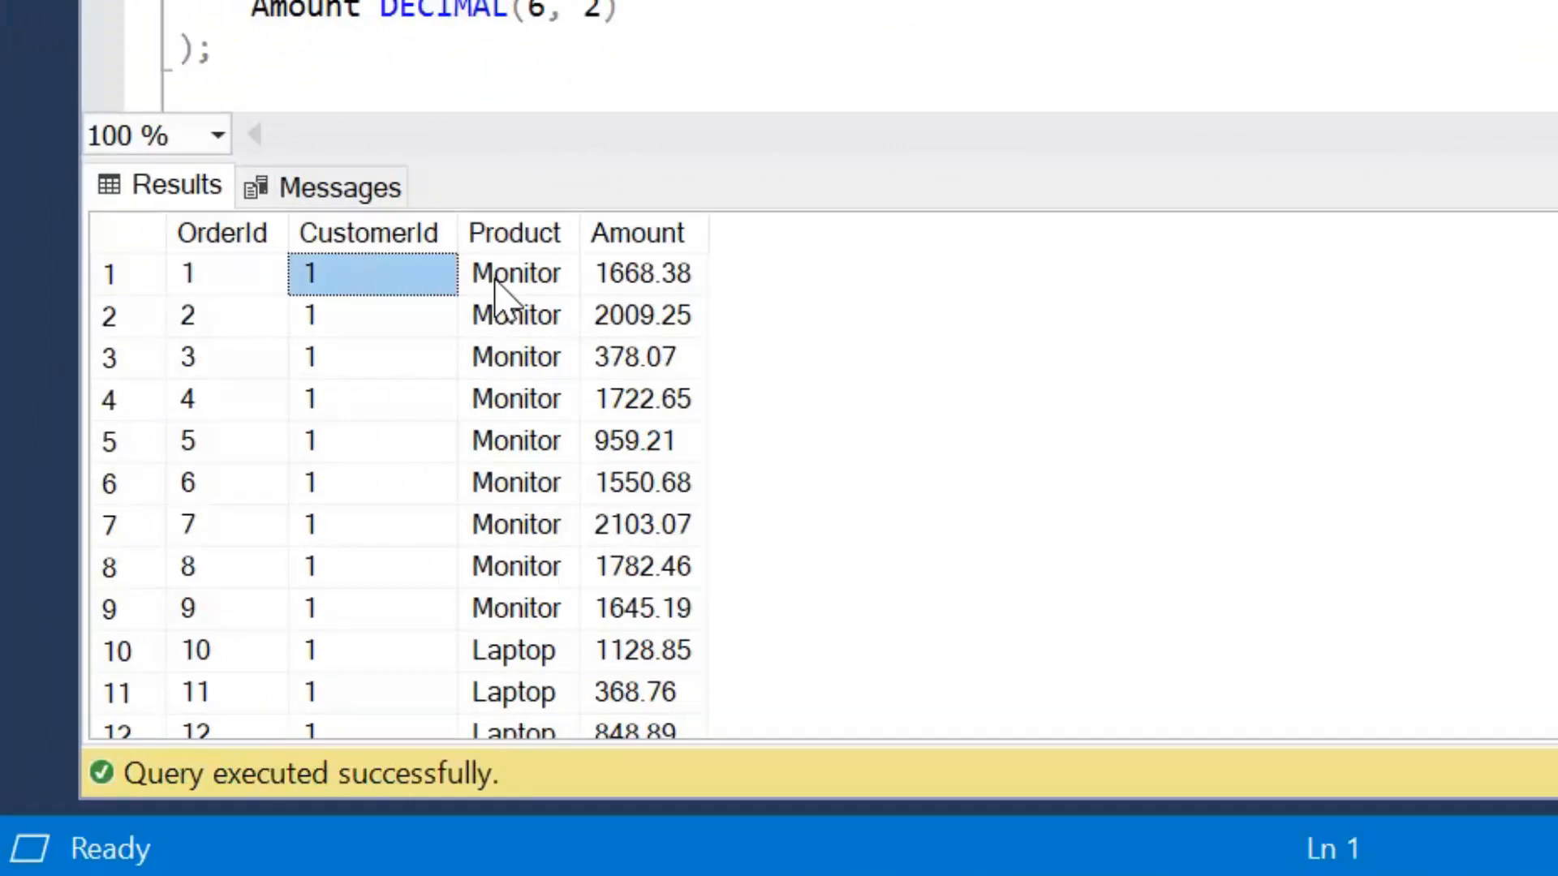
pyautogui.click(642, 273)
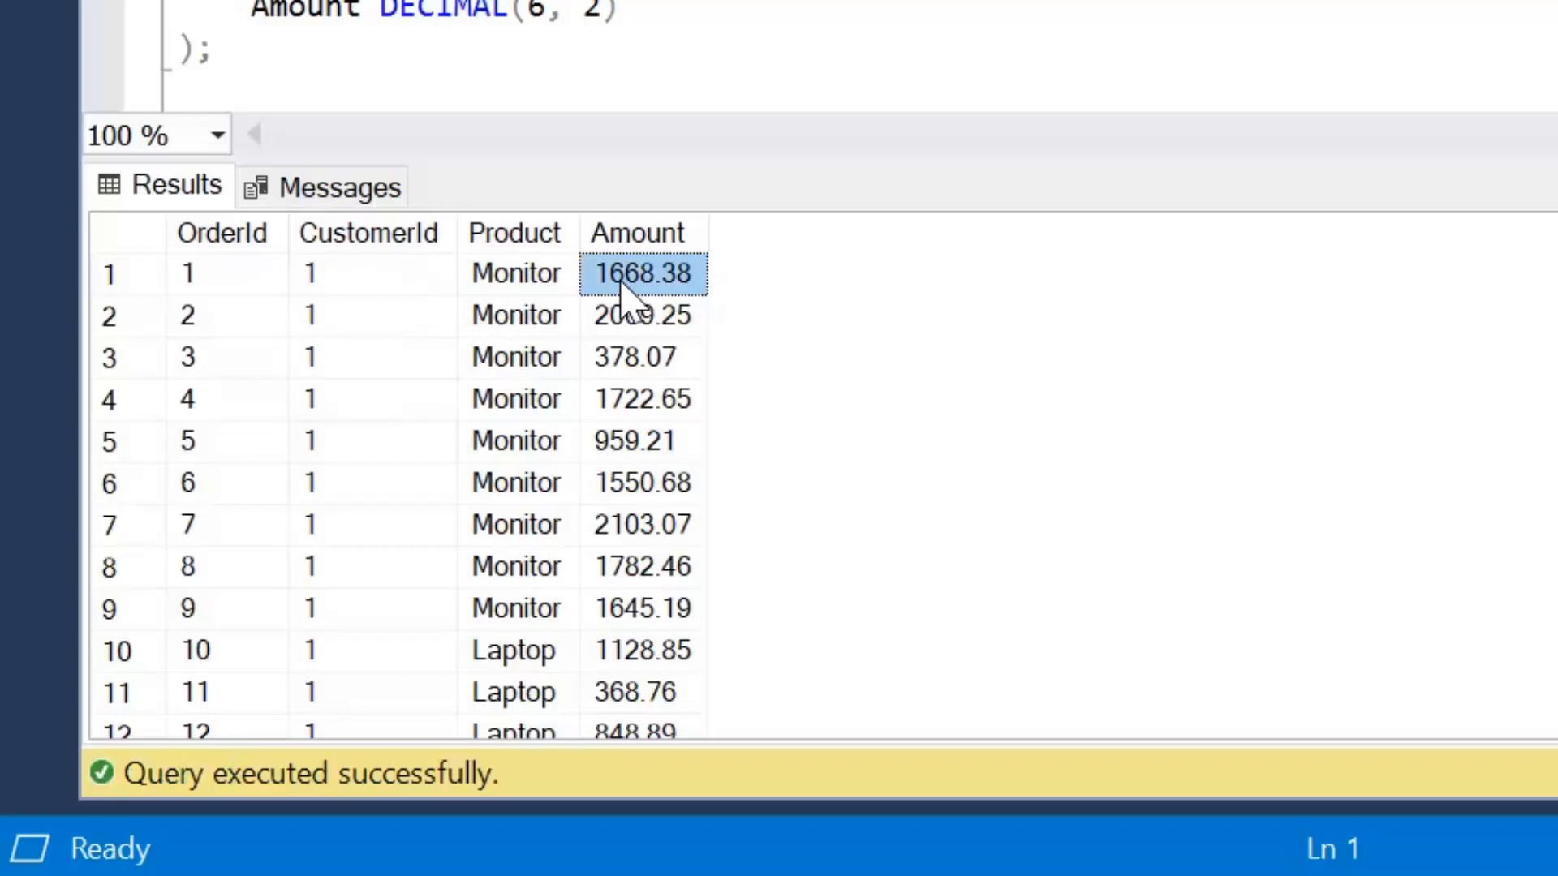
pyautogui.click(1044, 93)
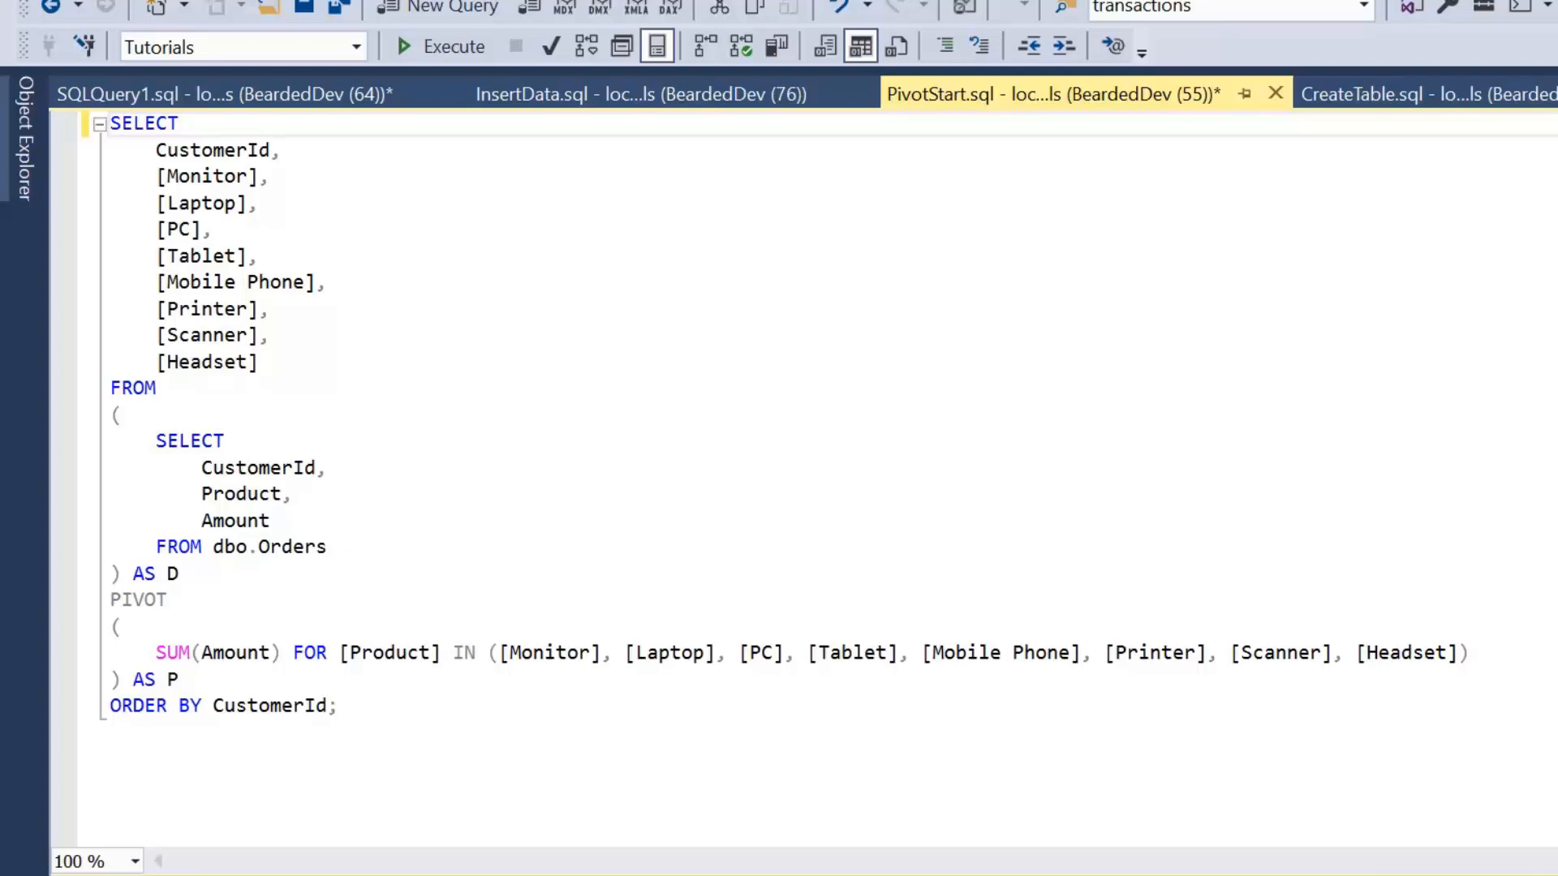
# - Run the pivot query, check customer 1's Laptop and Mobile Phone totals, then hide results
pyautogui.click(453, 45)
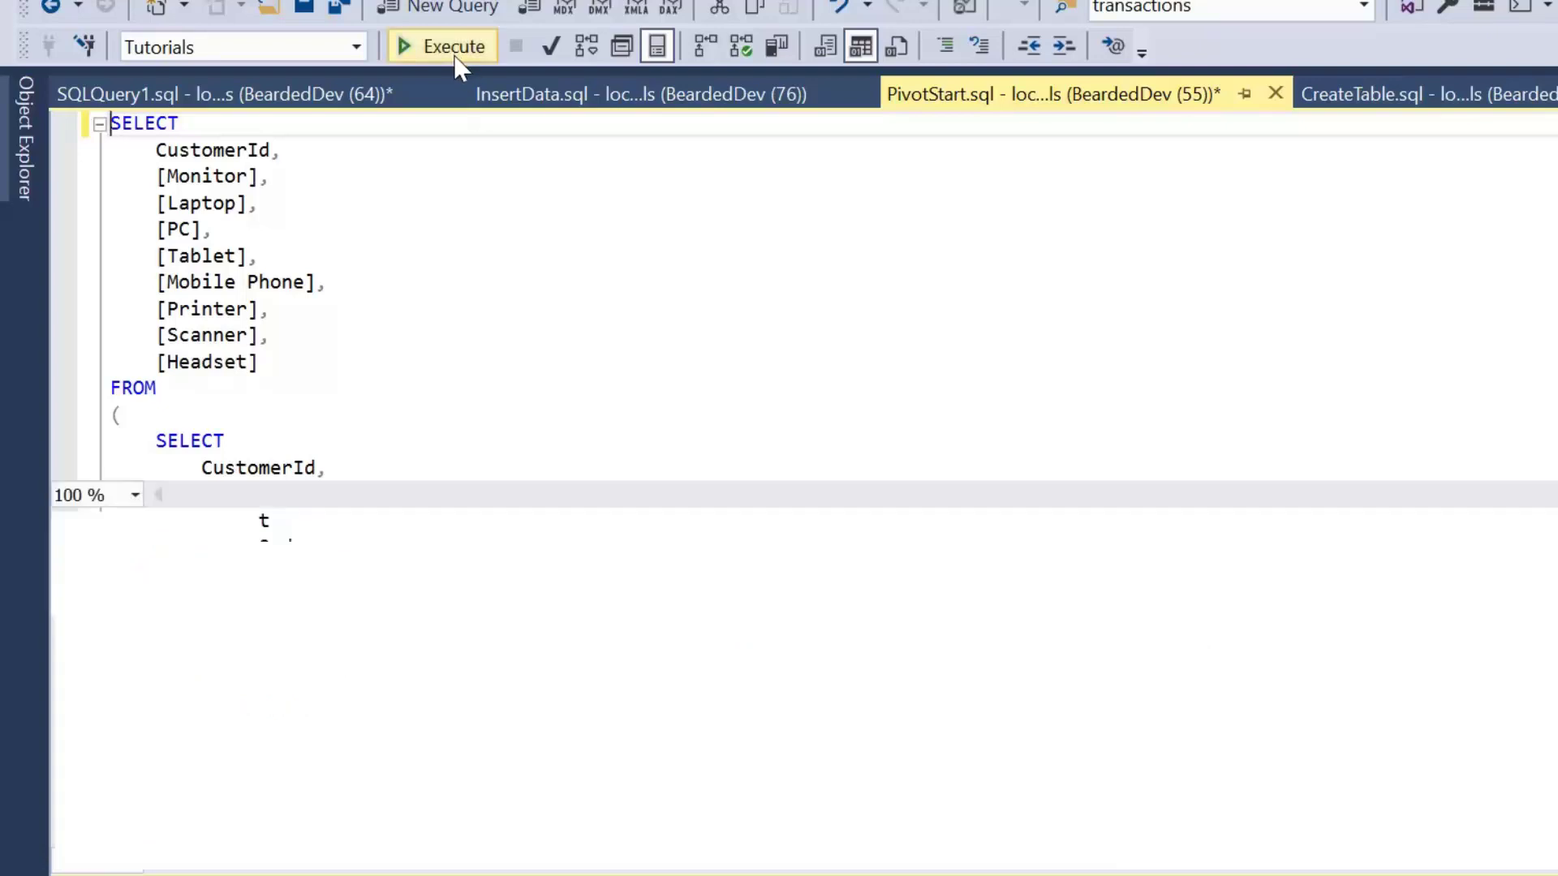
pyautogui.click(439, 45)
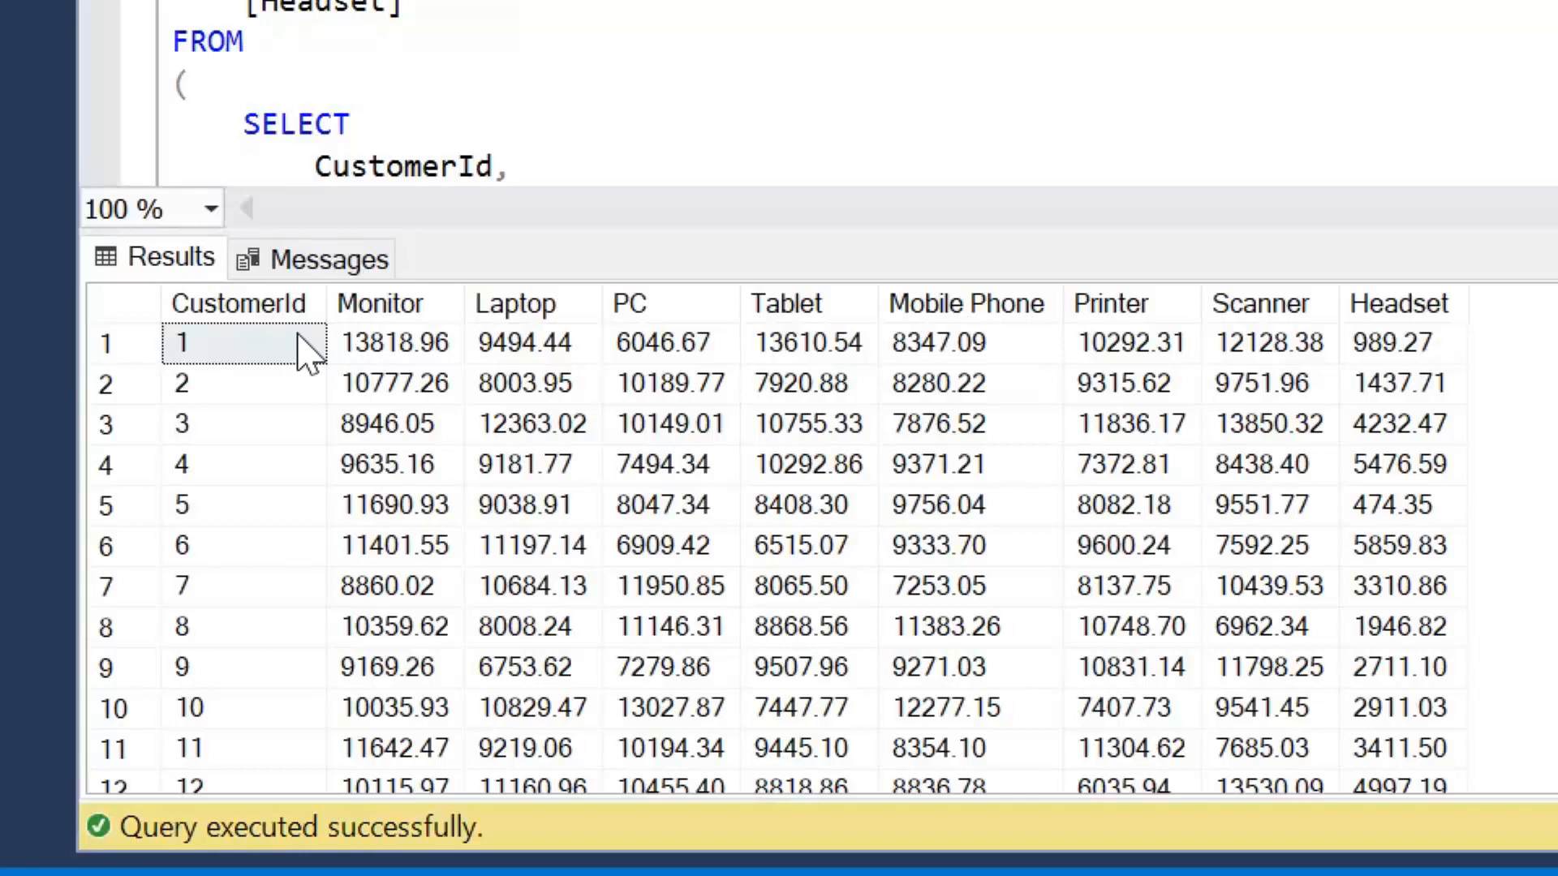
pyautogui.click(530, 342)
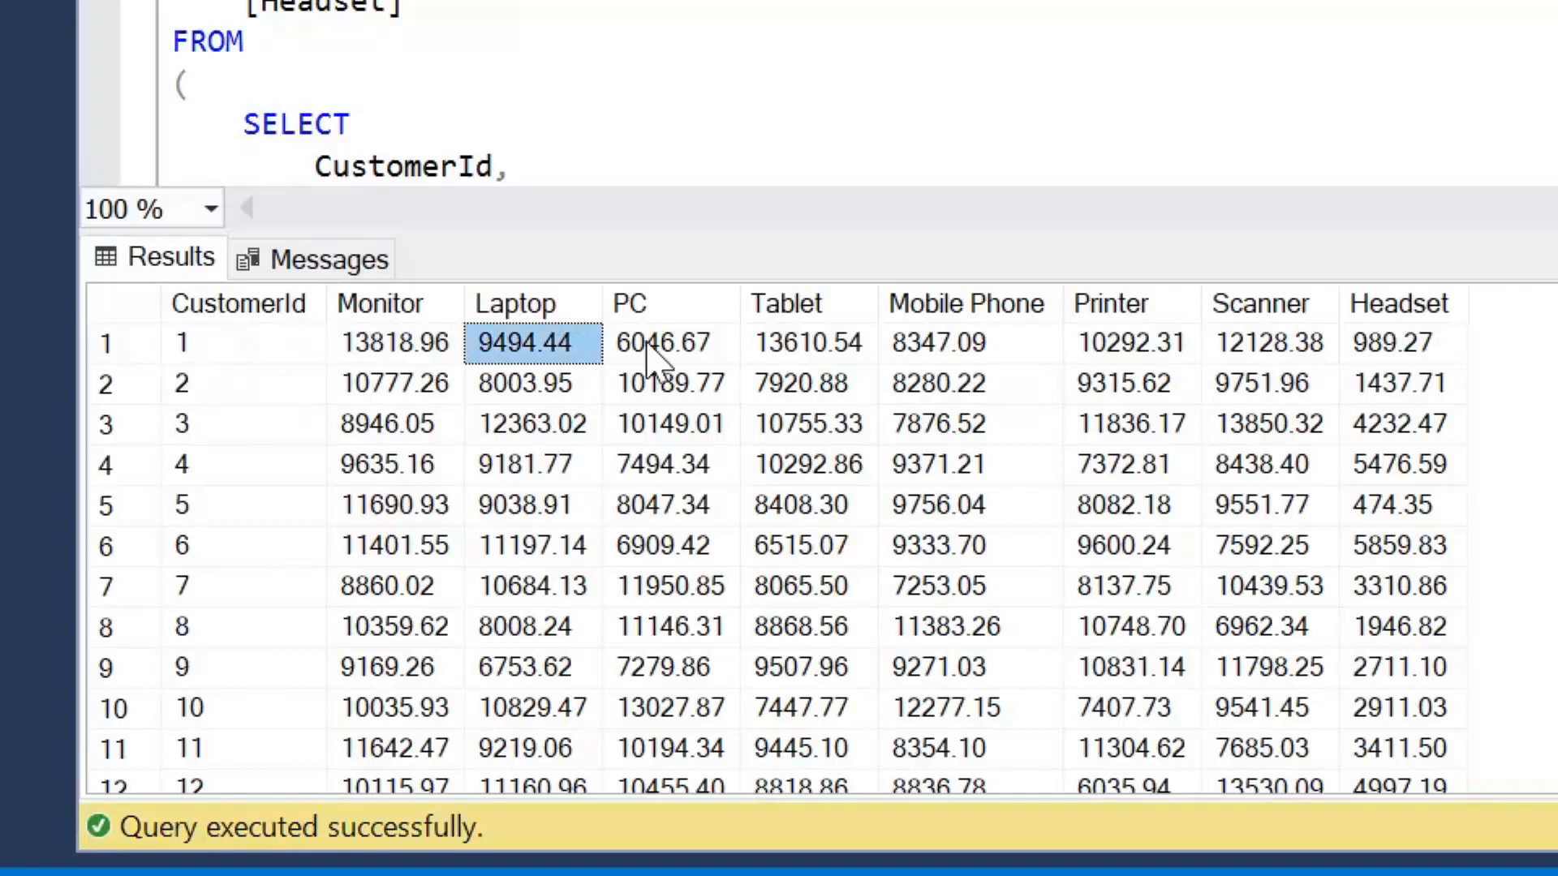
pyautogui.click(966, 343)
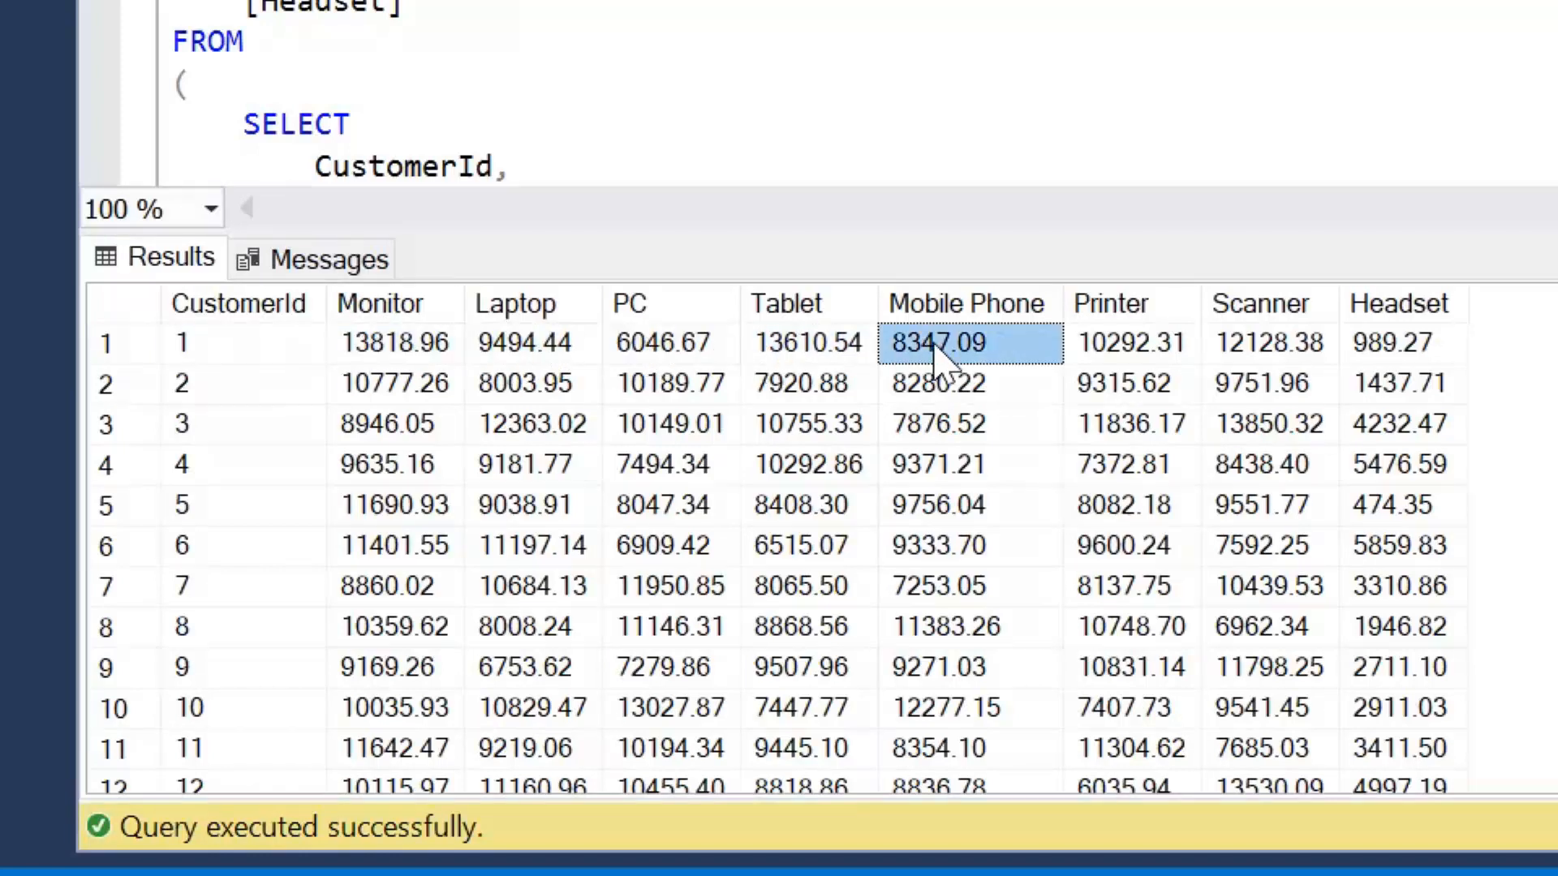
pyautogui.click(1269, 342)
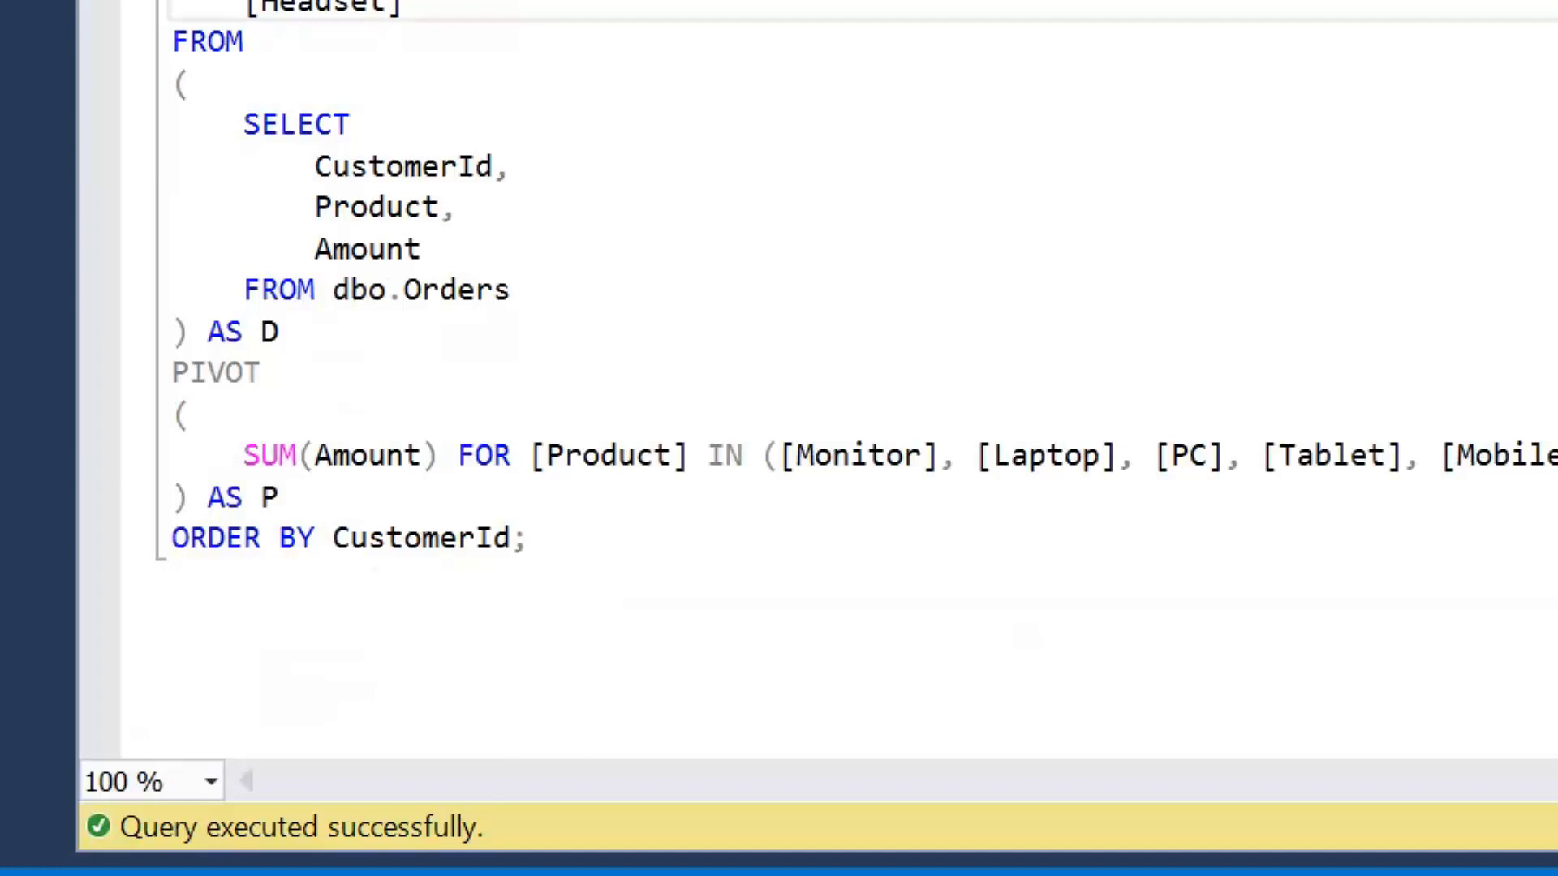
pyautogui.scroll(3)
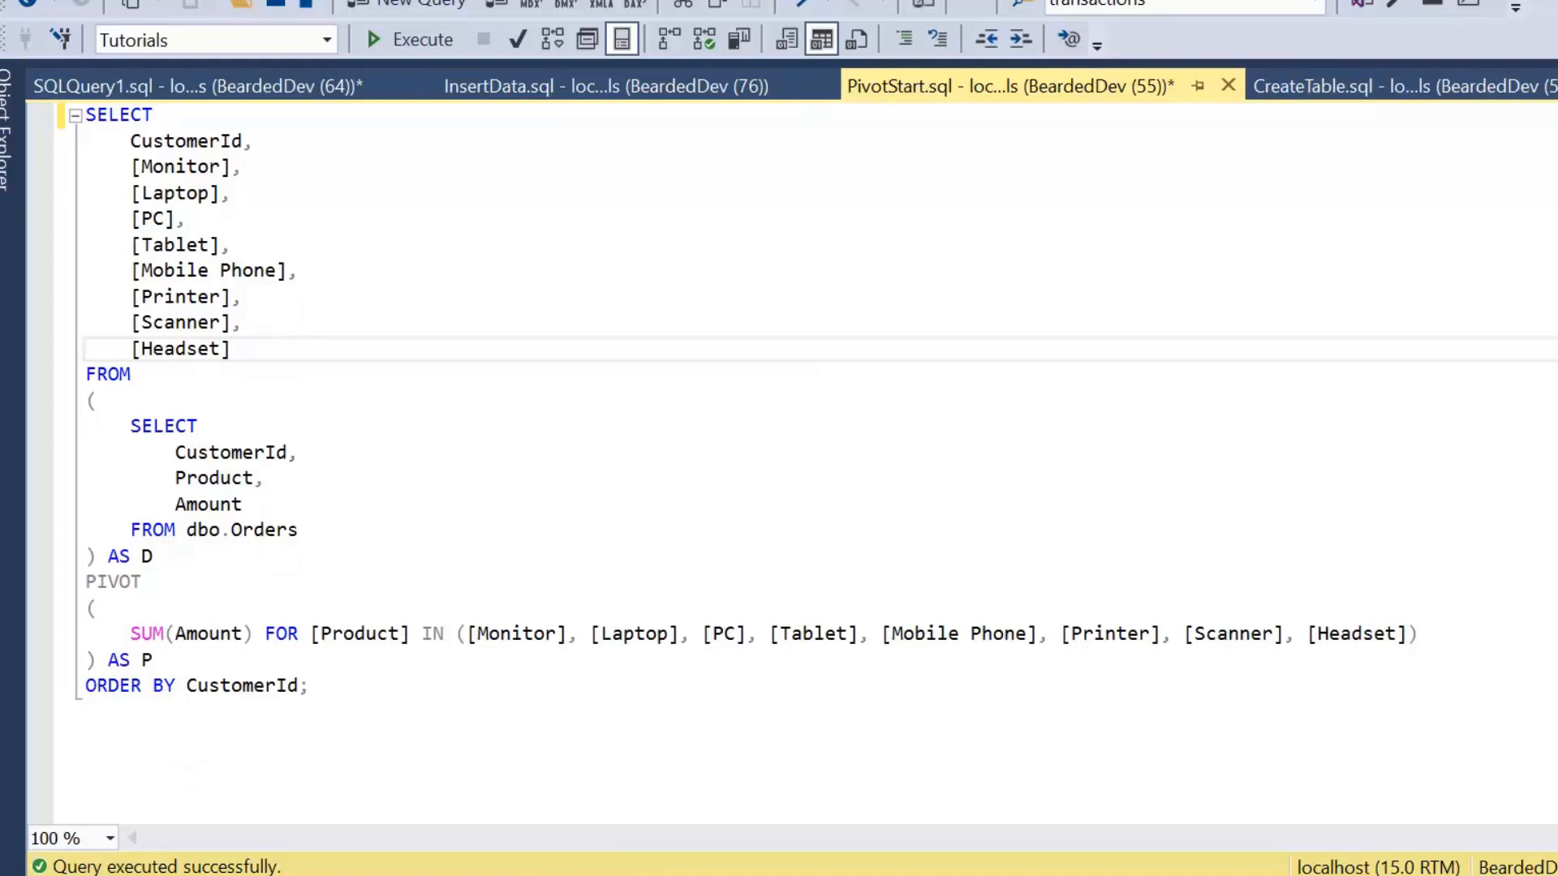
pyautogui.moveTo(616, 85)
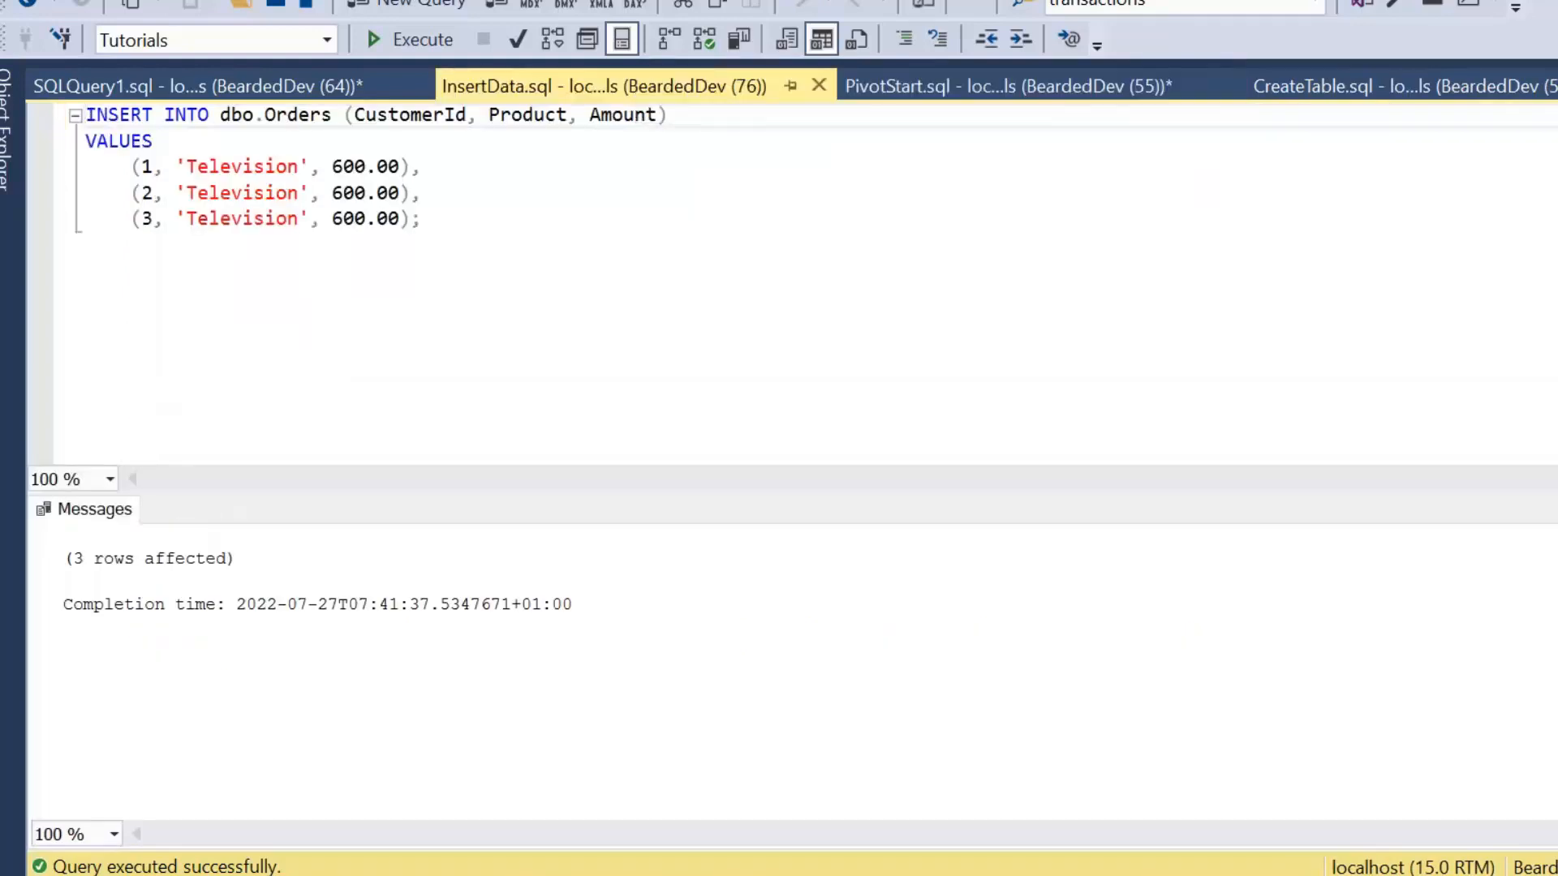
# - Execute InsertData.sql to add Television orders for customers 1–3, returning to PivotStart.sql
pyautogui.click(409, 40)
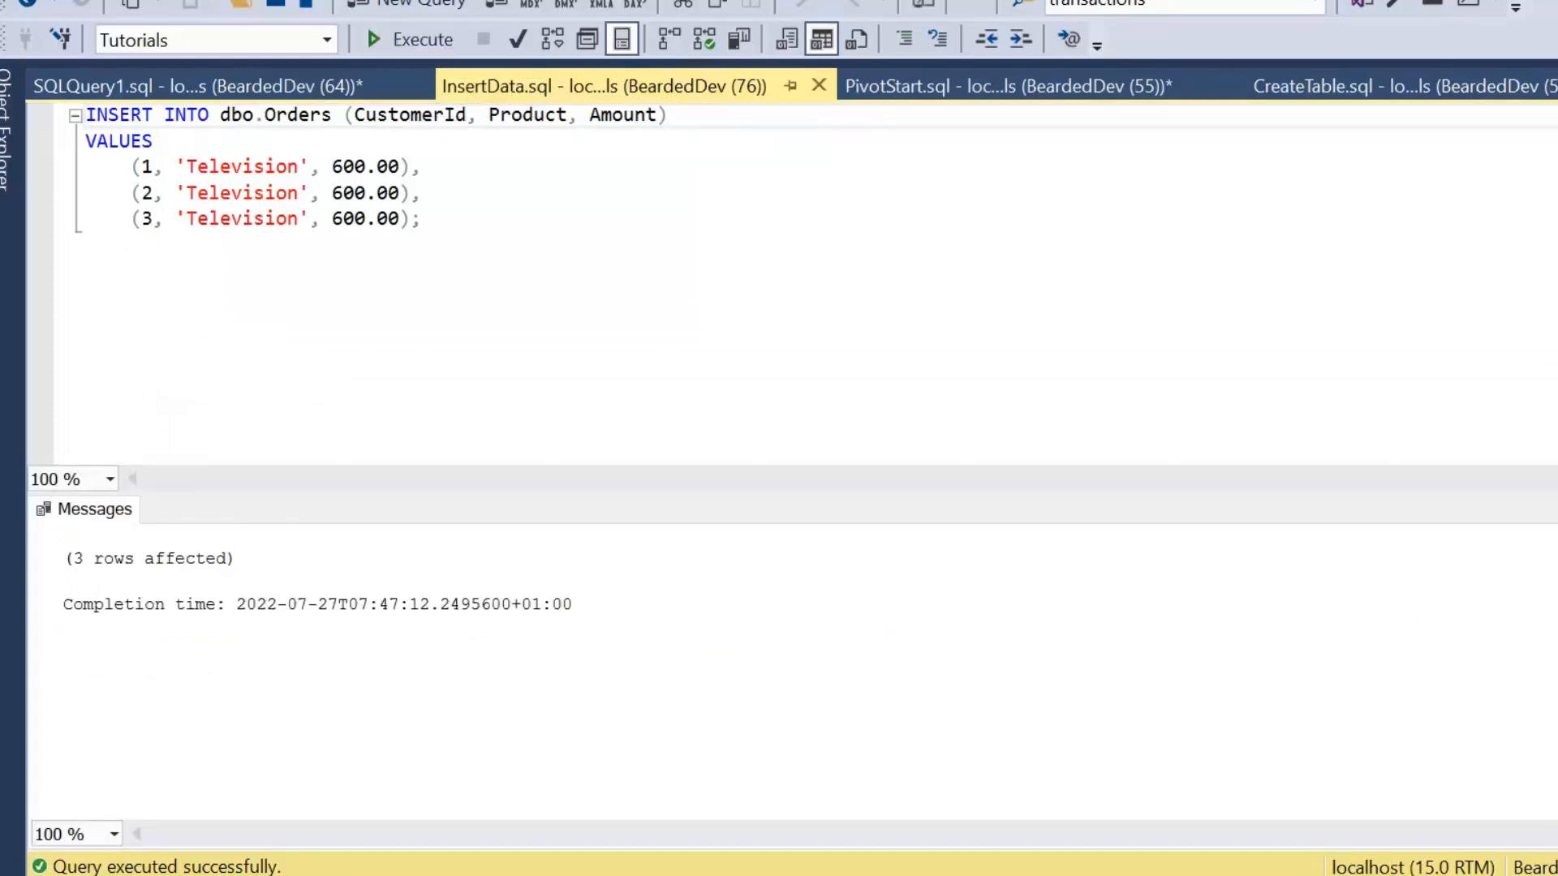
pyautogui.click(1006, 86)
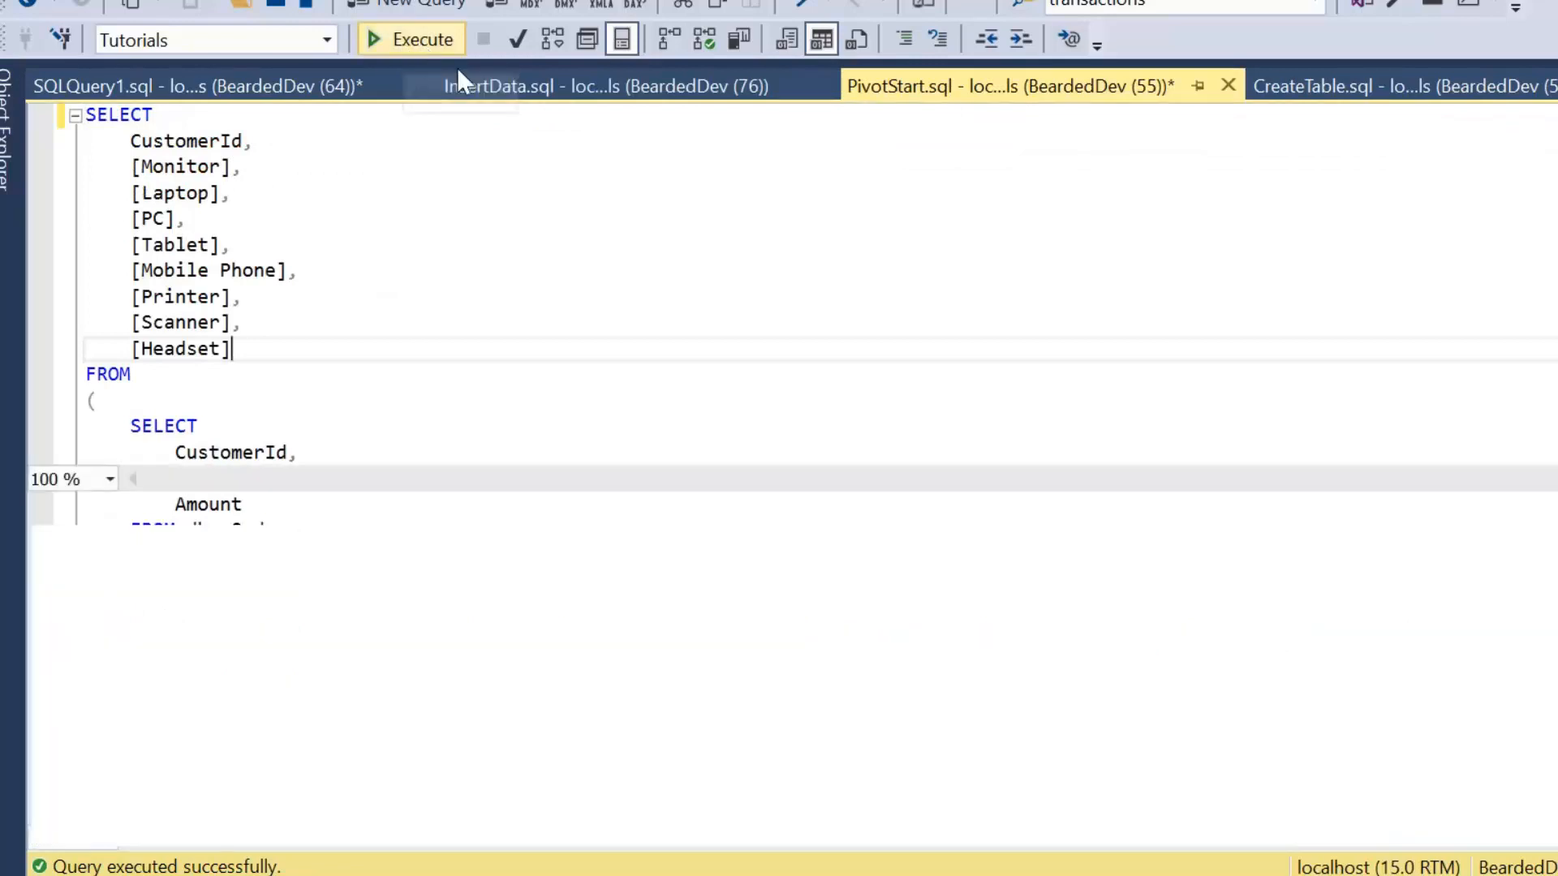
pyautogui.click(411, 40)
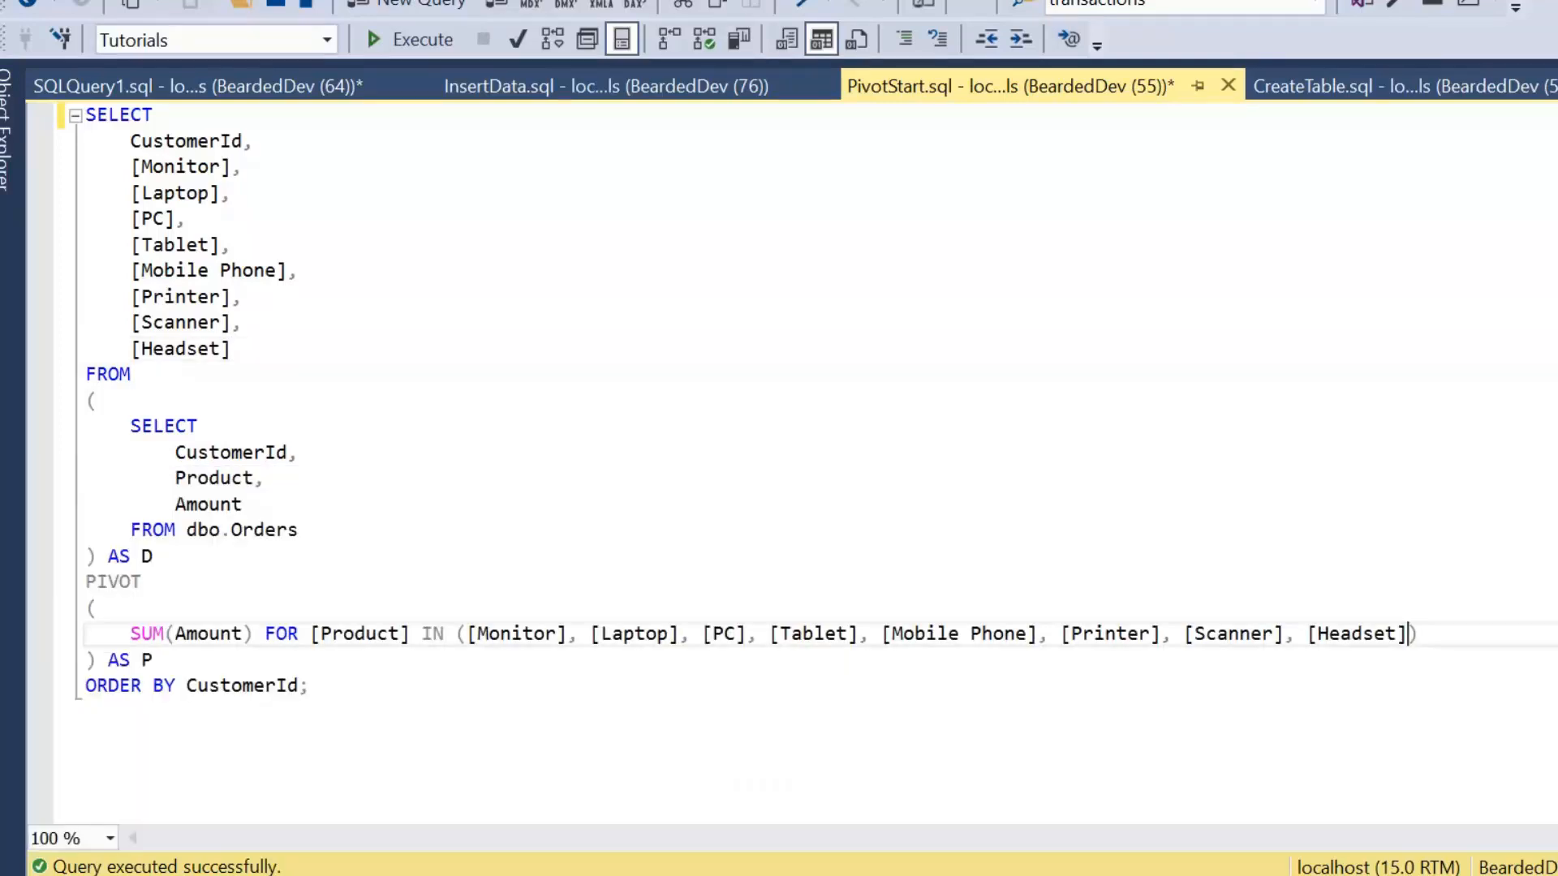
# - Append [Television] to both the PIVOT IN list and the SELECT column list
pyautogui.write(',[tE')
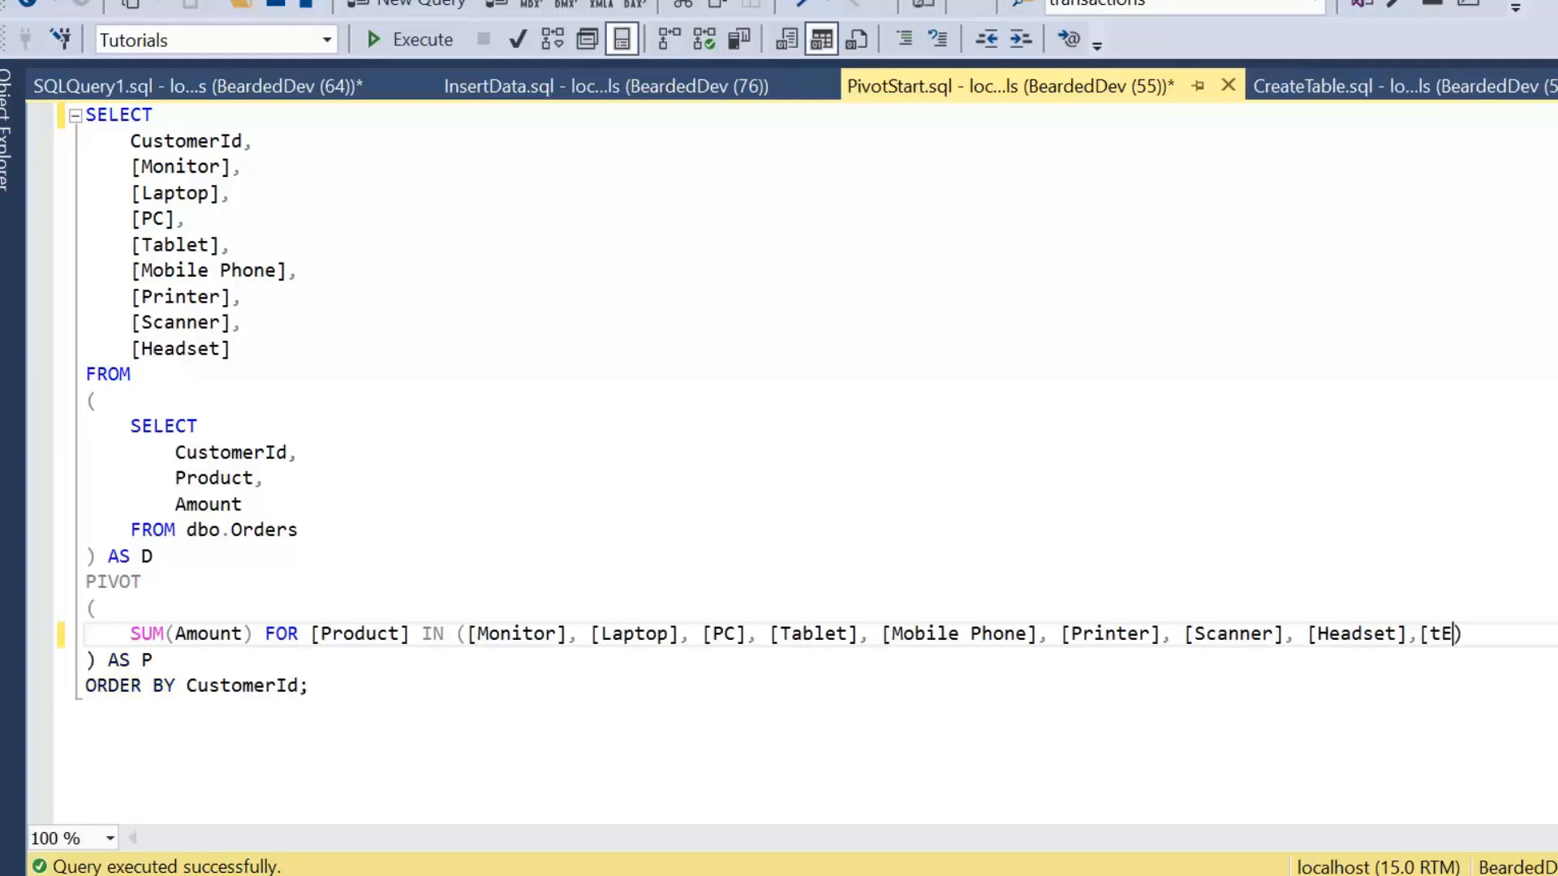
pyautogui.press('backspace')
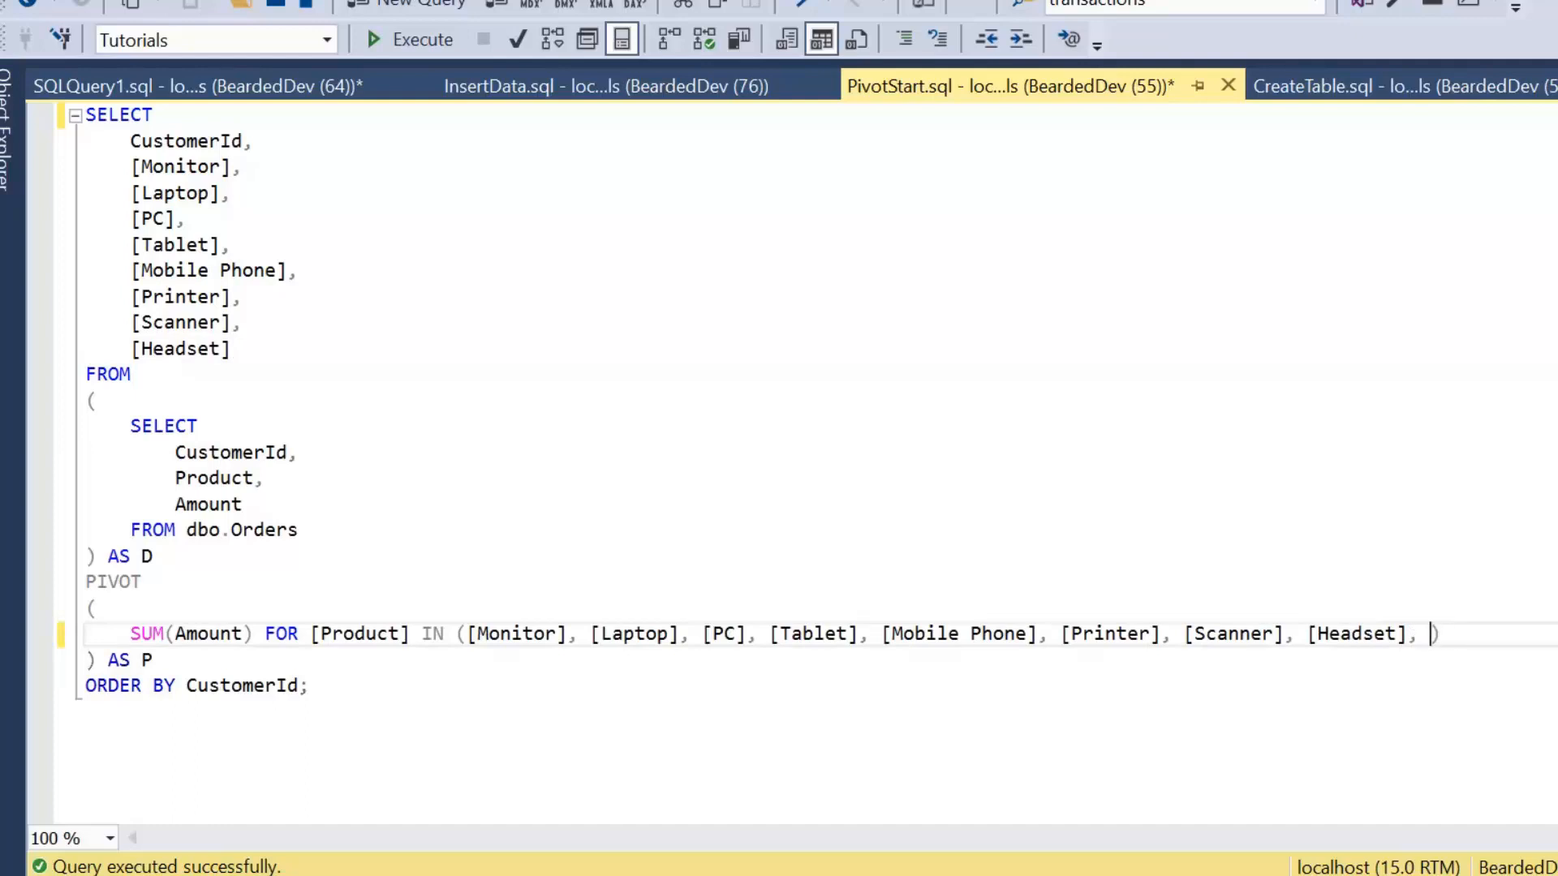
pyautogui.write('[Television')
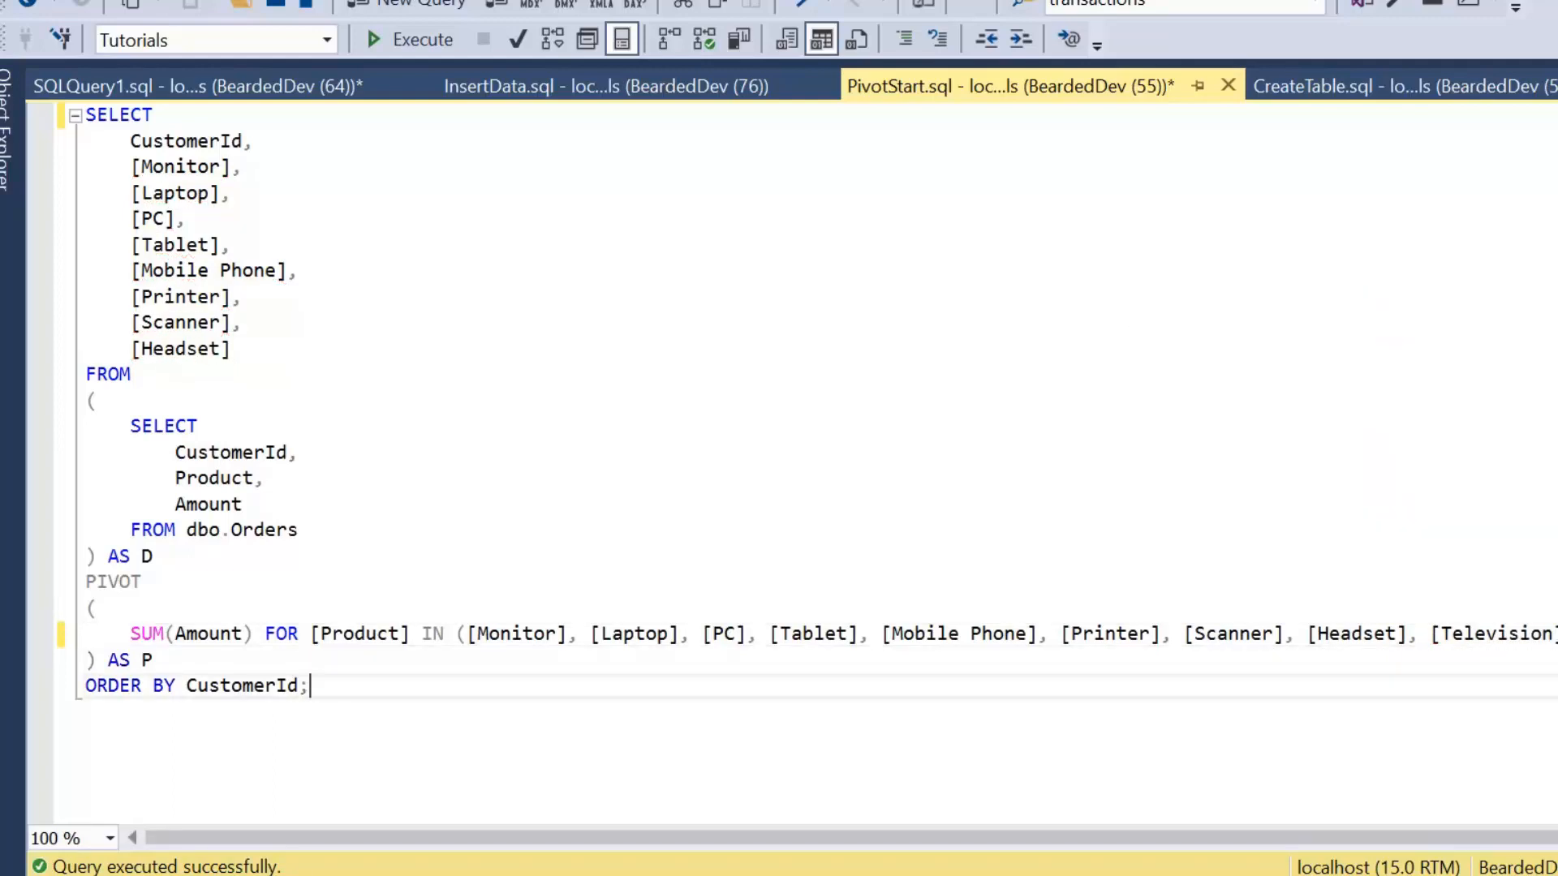
pyautogui.press('Enter')
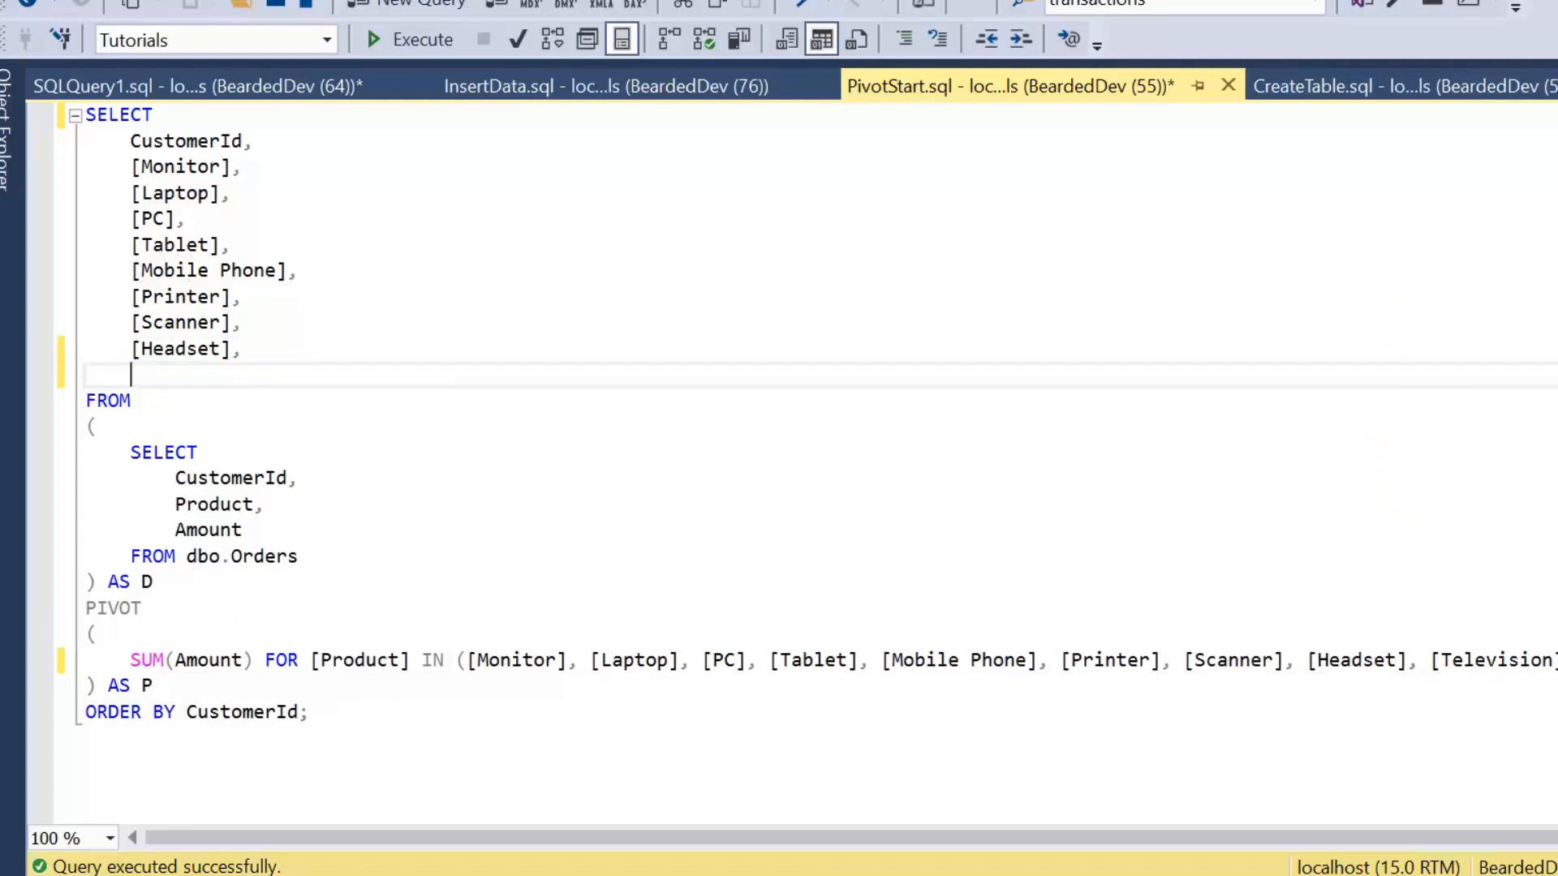
pyautogui.write('[Televi')
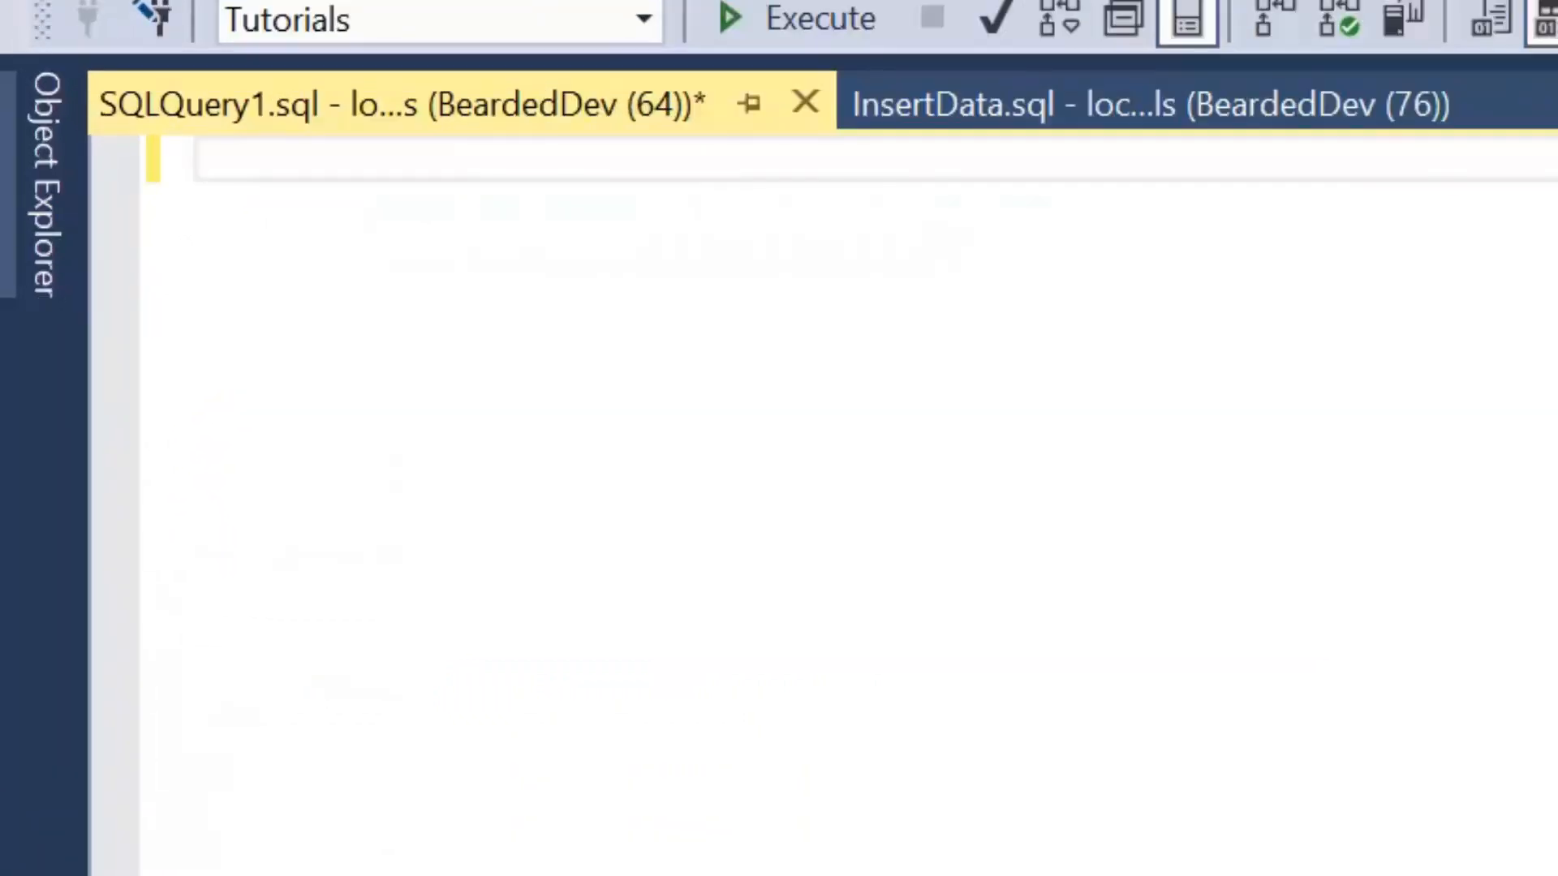
# - Write SELECT DISTINCT Product FROM dbo.Orders in the blank SQLQuery1 script
pyautogui.click(209, 164)
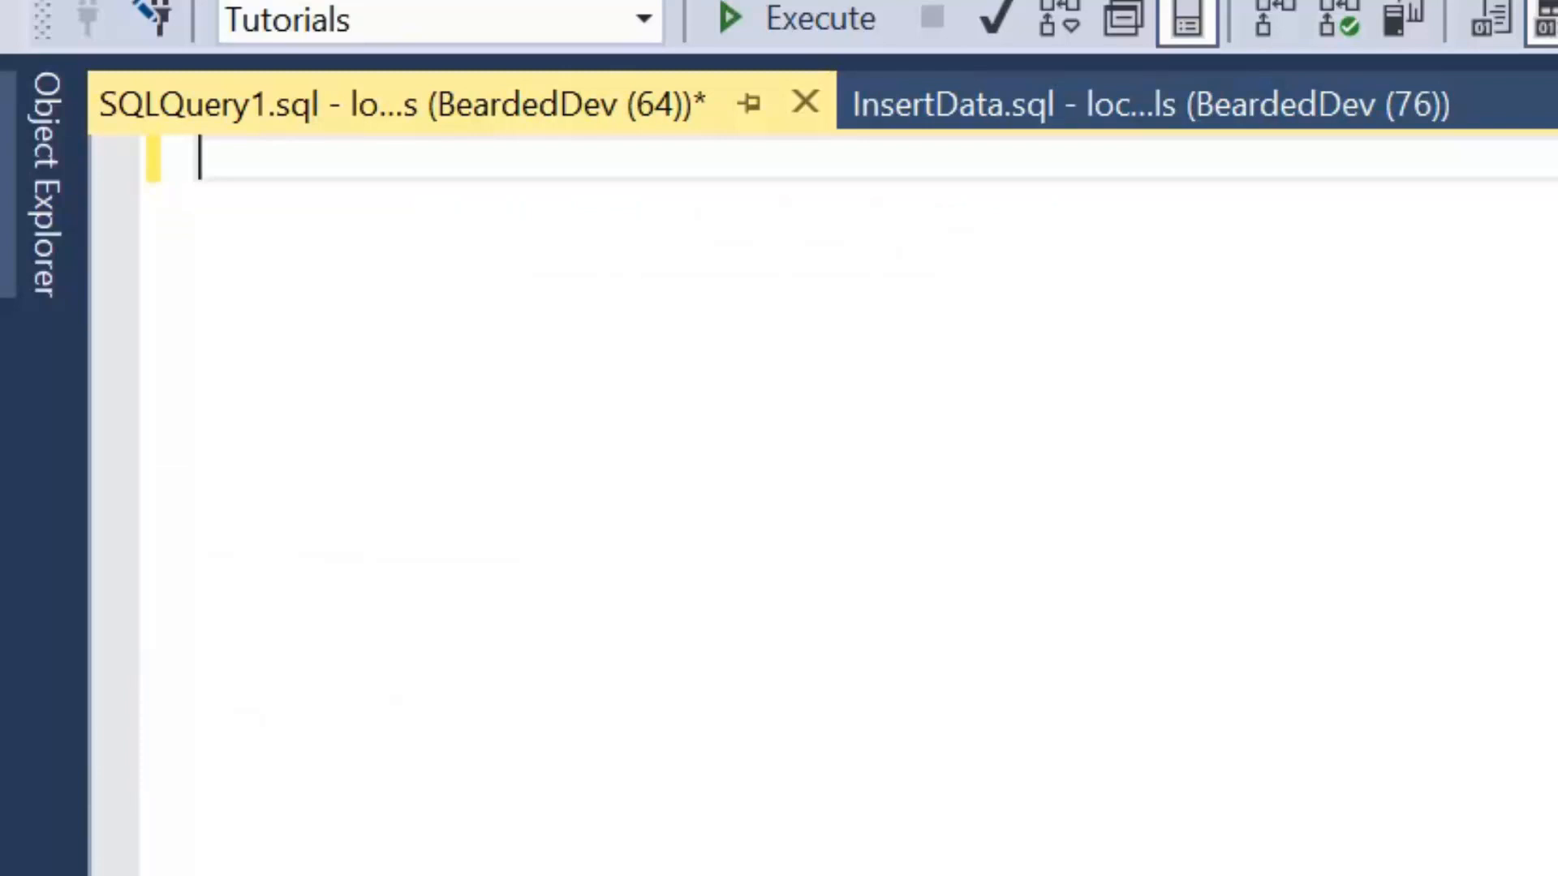
pyautogui.write('SELECT DISTINCT')
pyautogui.write('P')
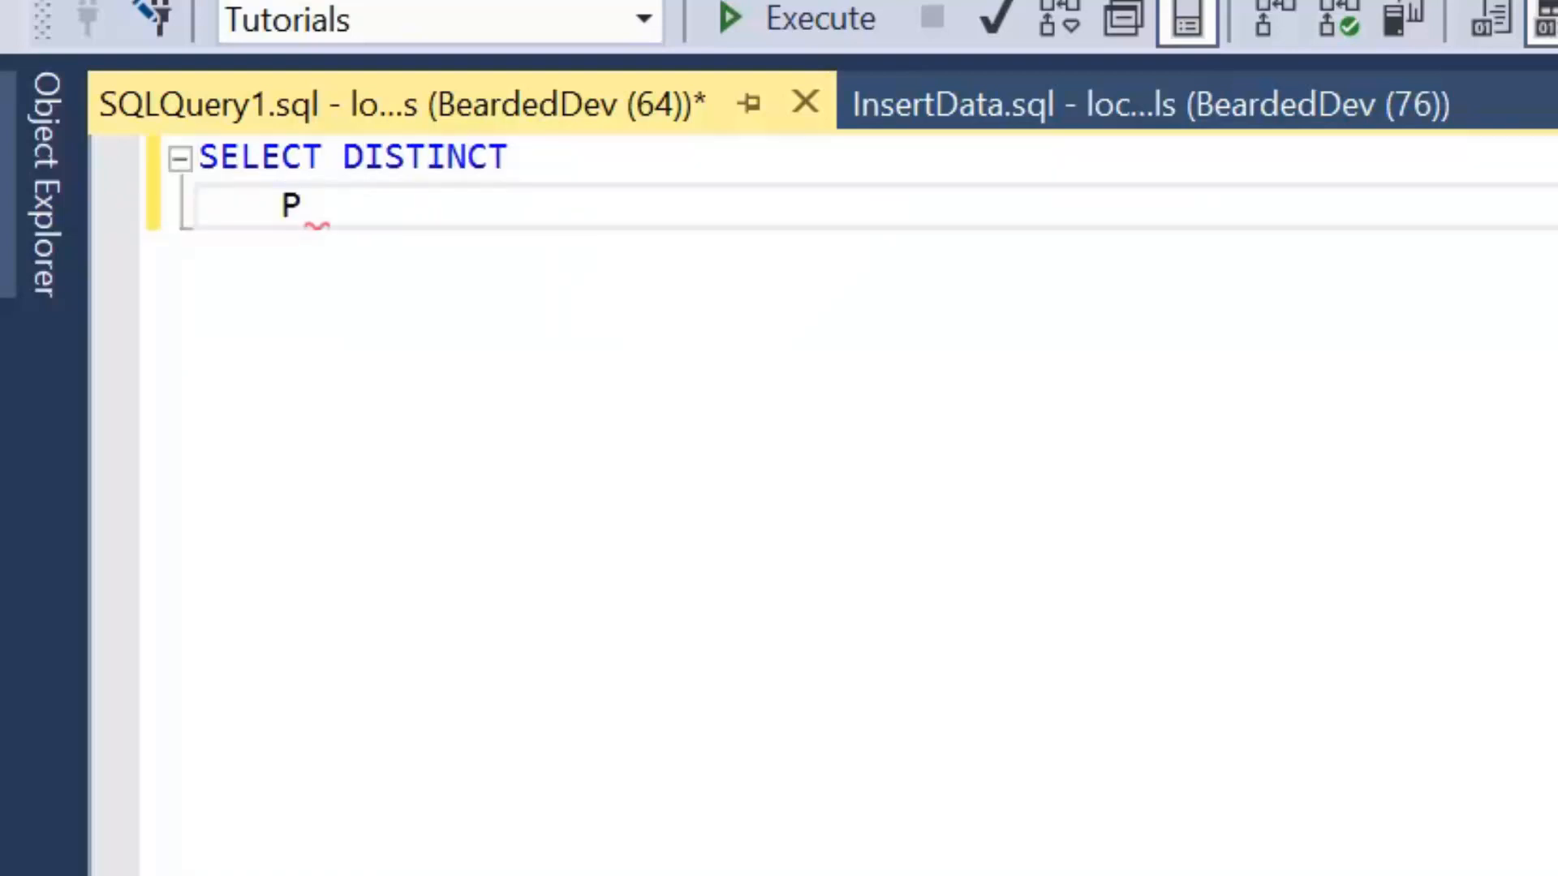
pyautogui.write('roduct')
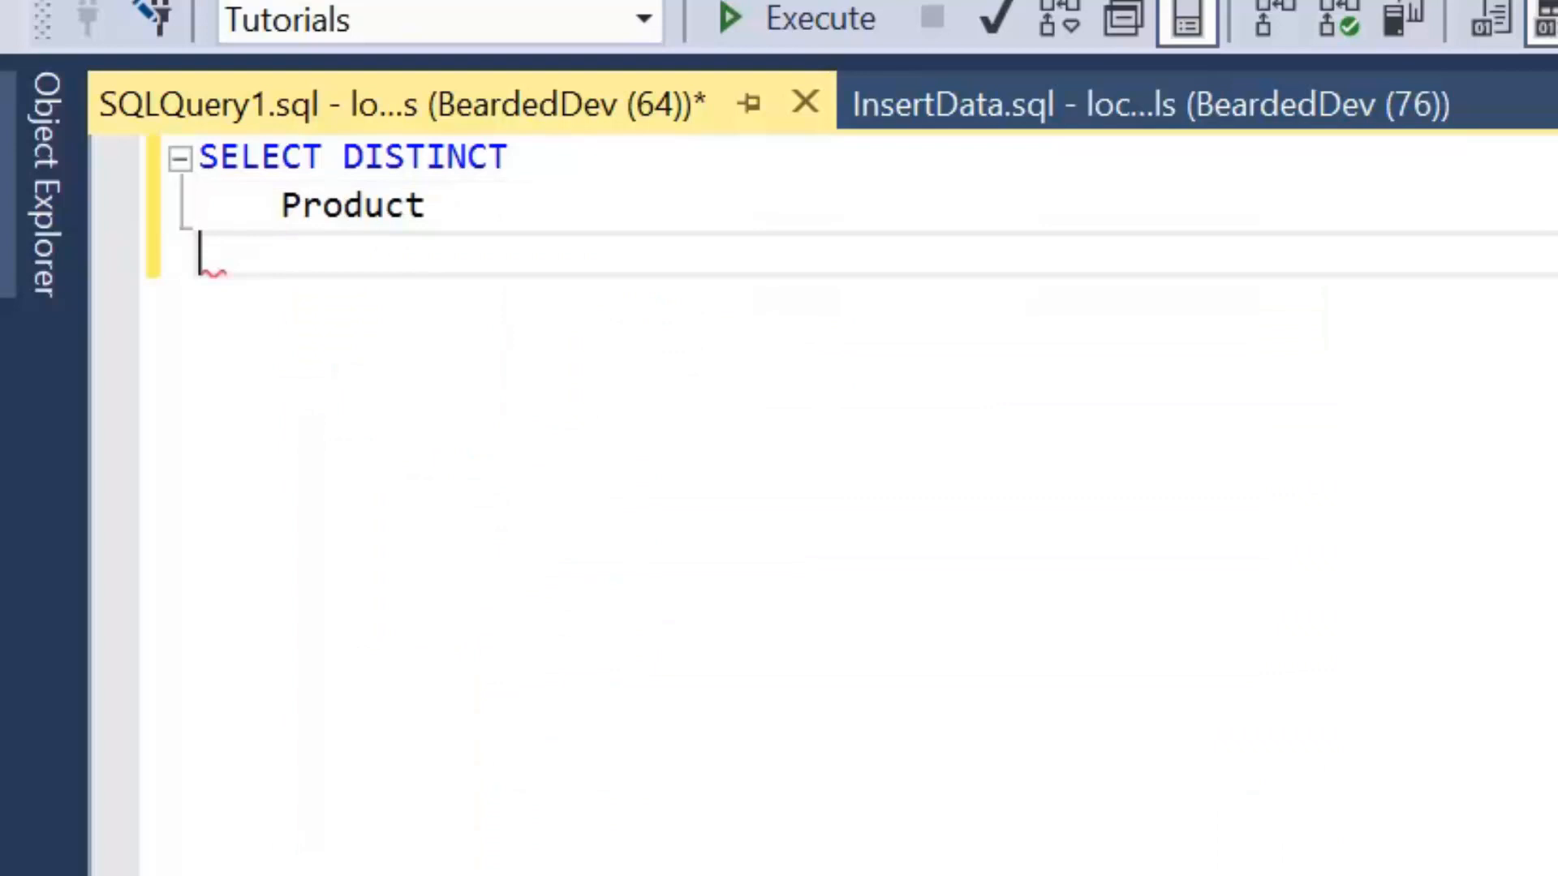
pyautogui.write('FROM dbo.O')
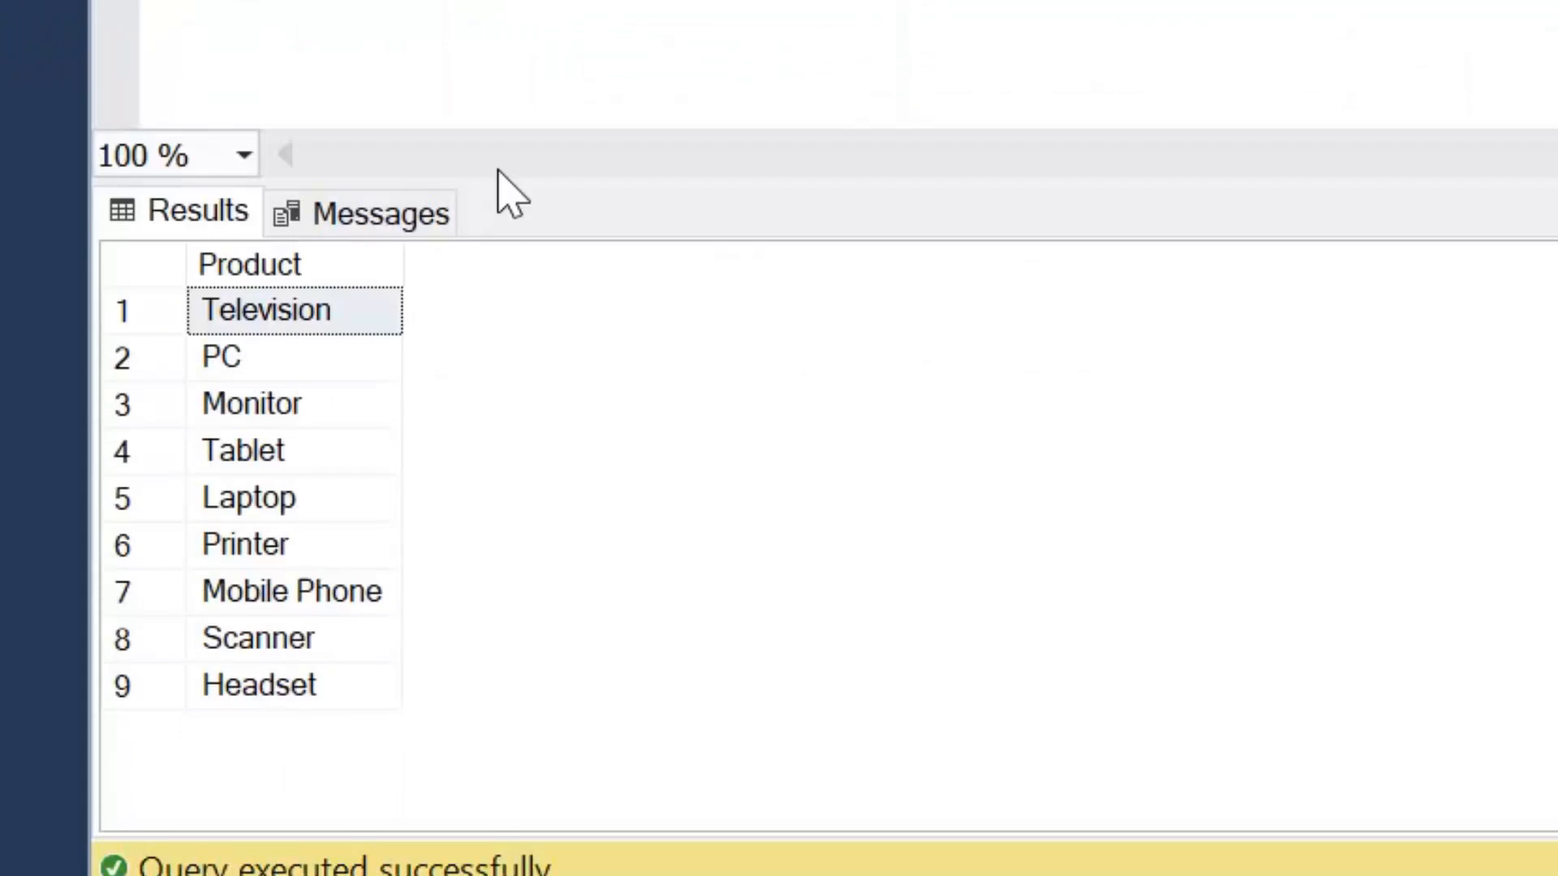
pyautogui.moveTo(362, 576)
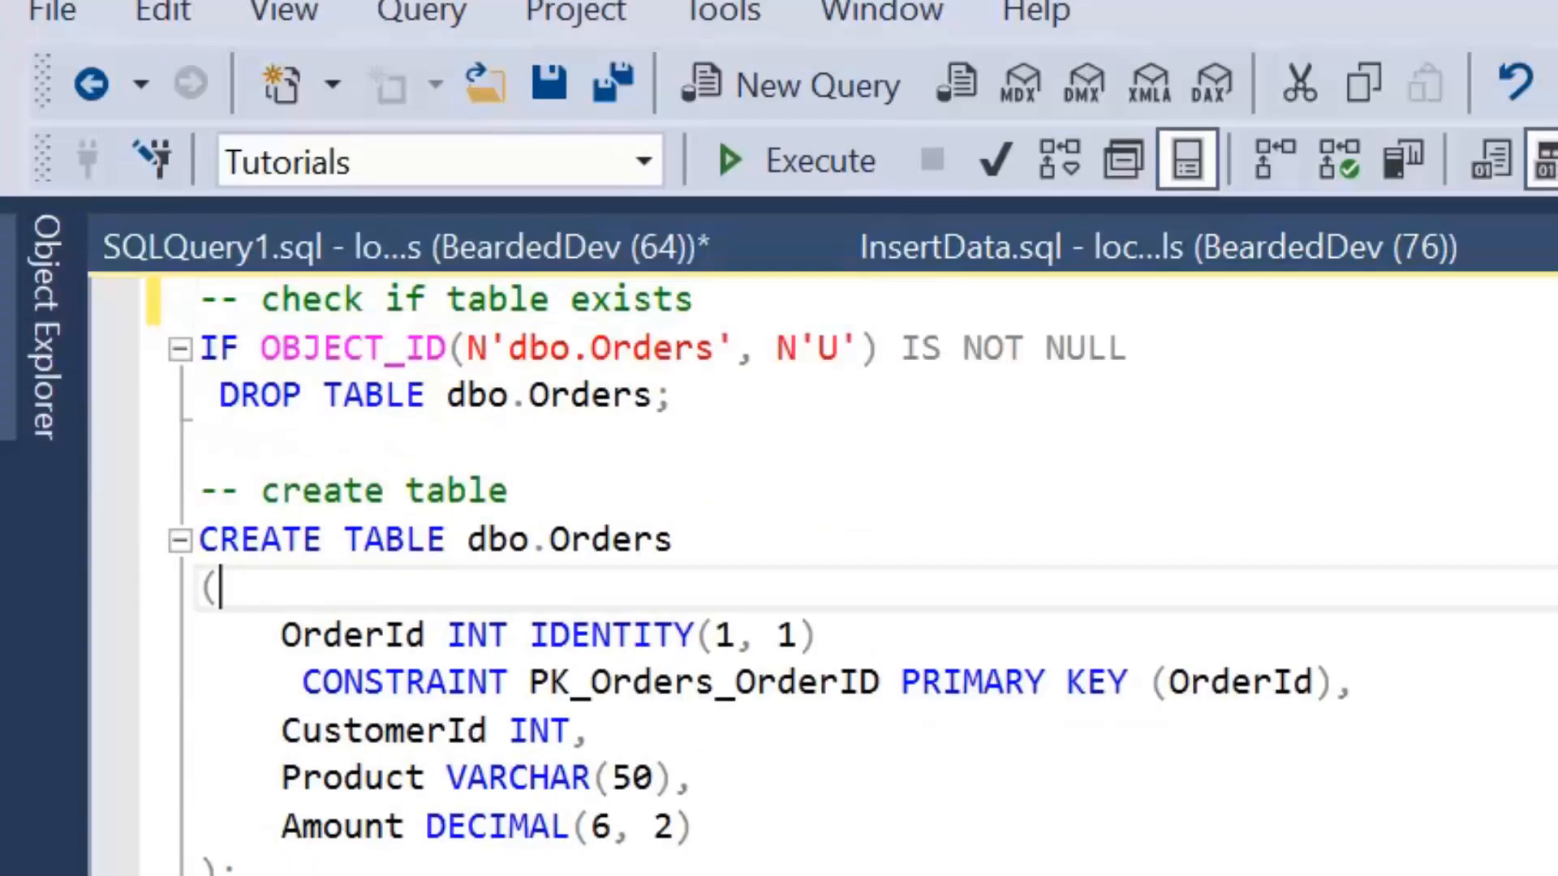
# - Rebuild the table with CreateTable.sql and rerun the distinct query, showing eight products
pyautogui.click(729, 160)
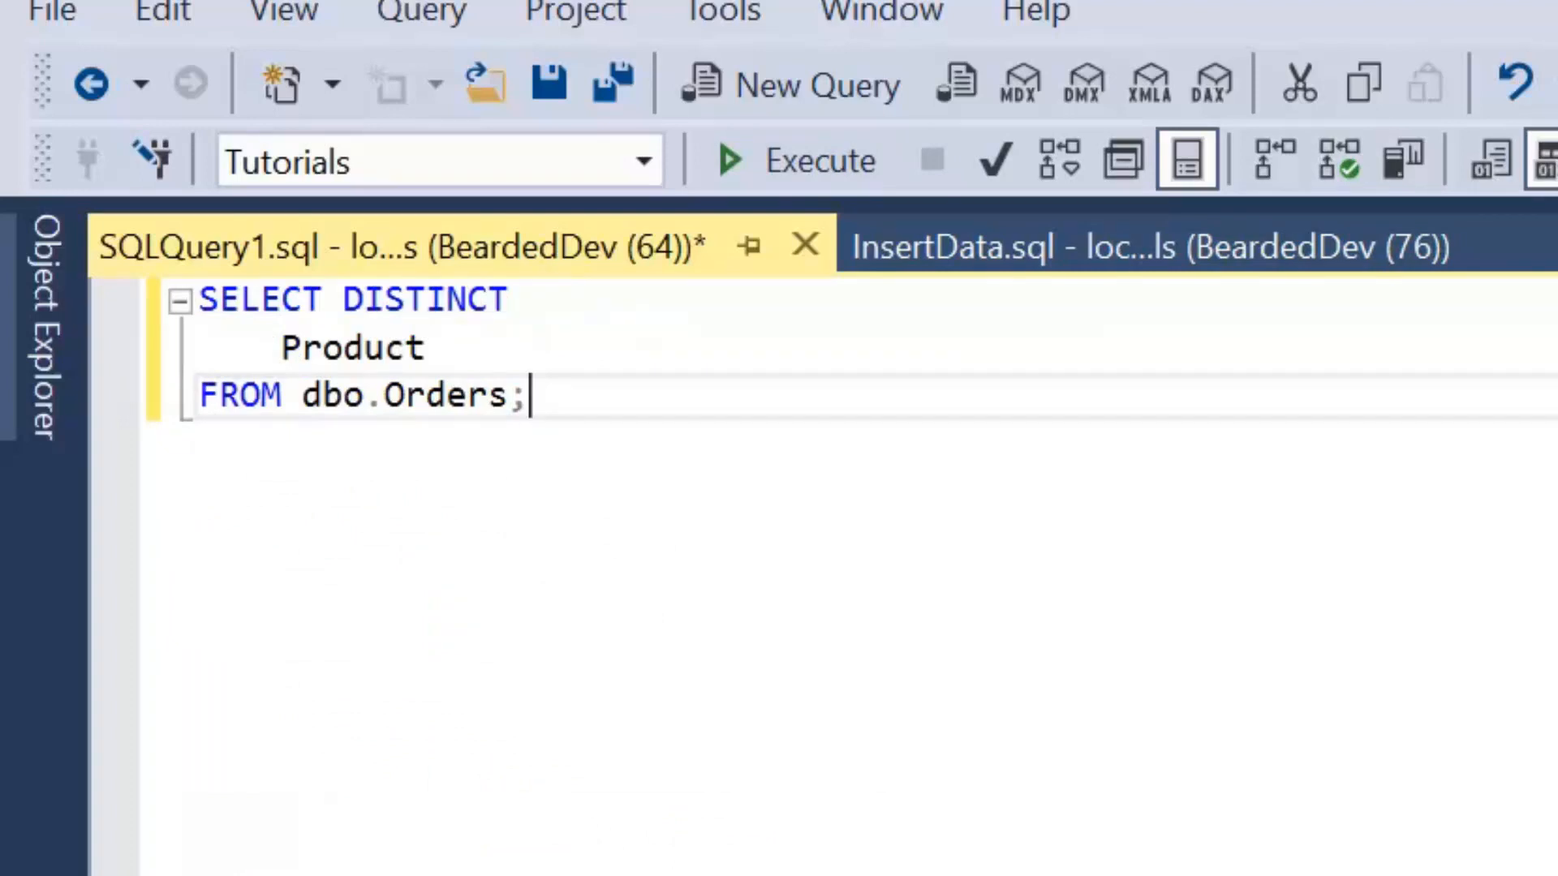
pyautogui.moveTo(819, 161)
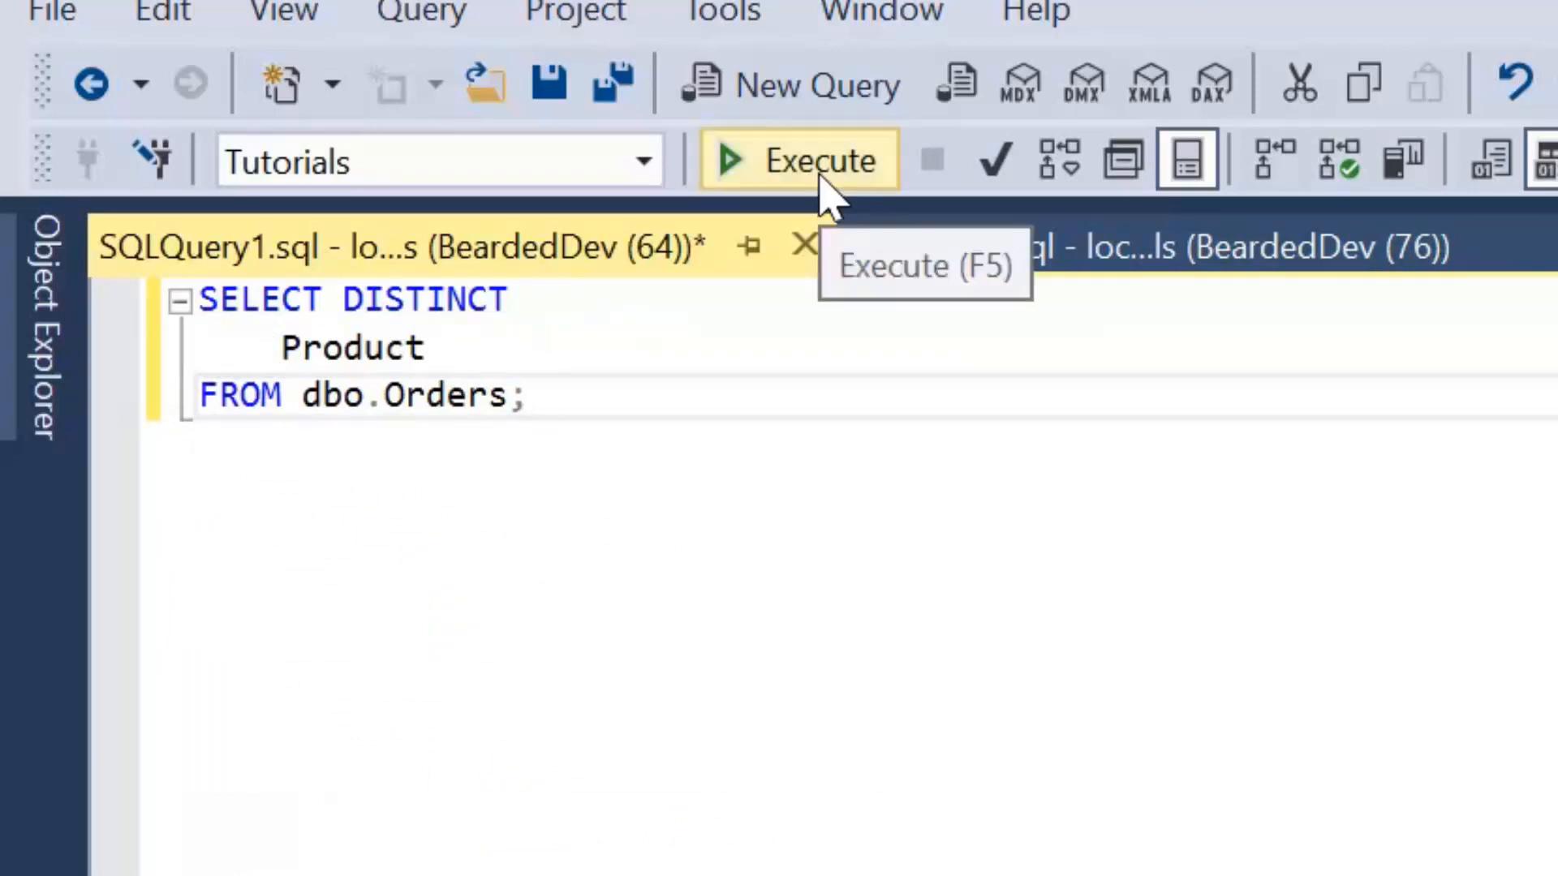
pyautogui.click(798, 159)
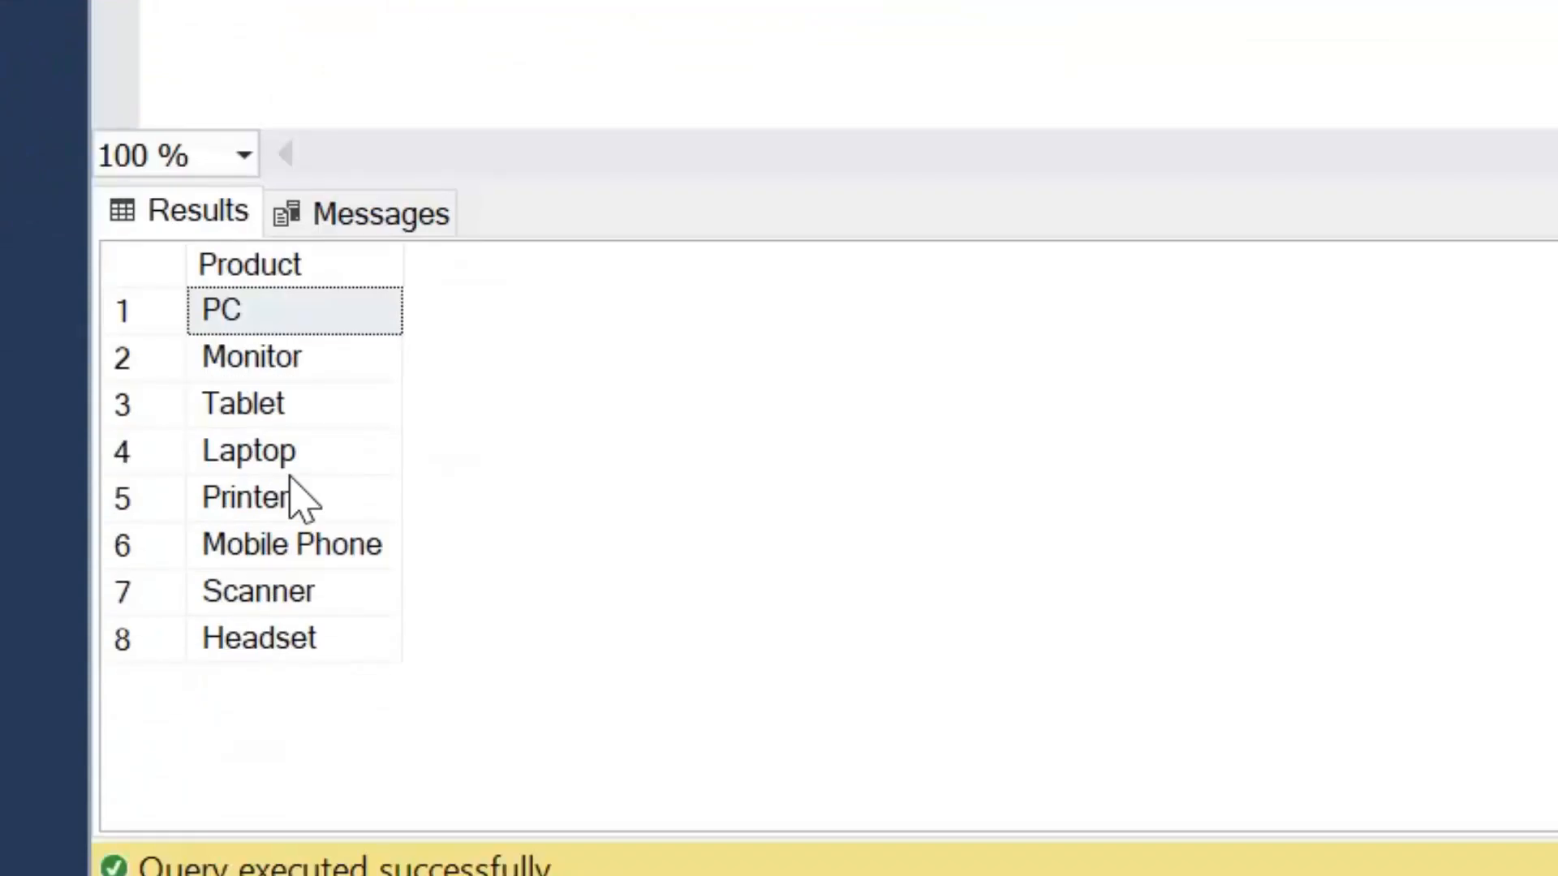
pyautogui.click(242, 403)
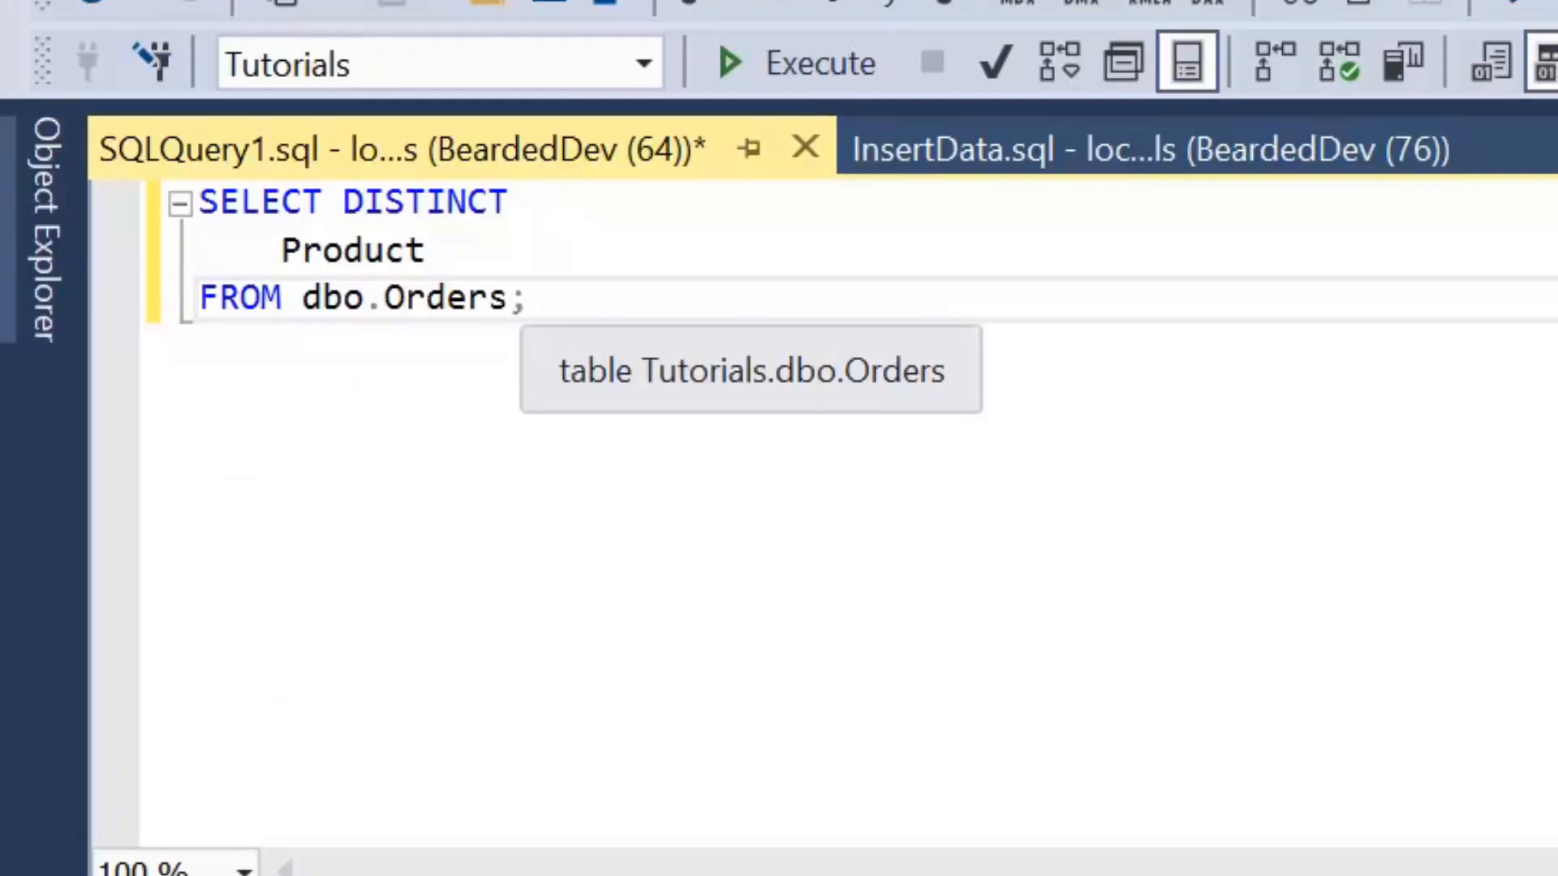
# - Wrap Product in QUOTENAME and alias the column AS Product
pyautogui.click(534, 297)
pyautogui.write('QUOTENAME(')
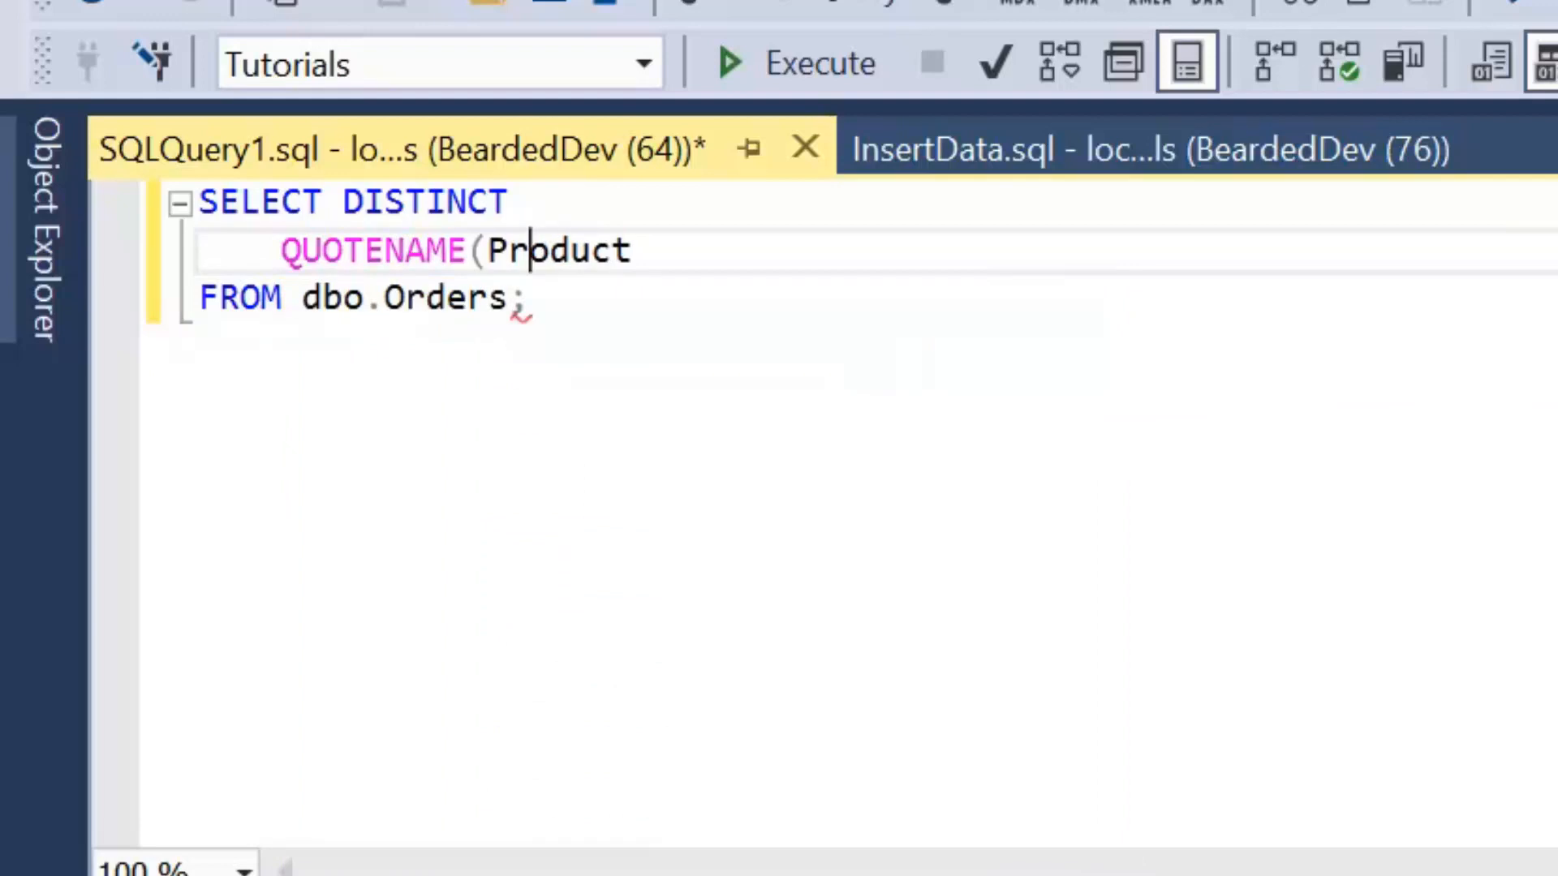
pyautogui.write(')')
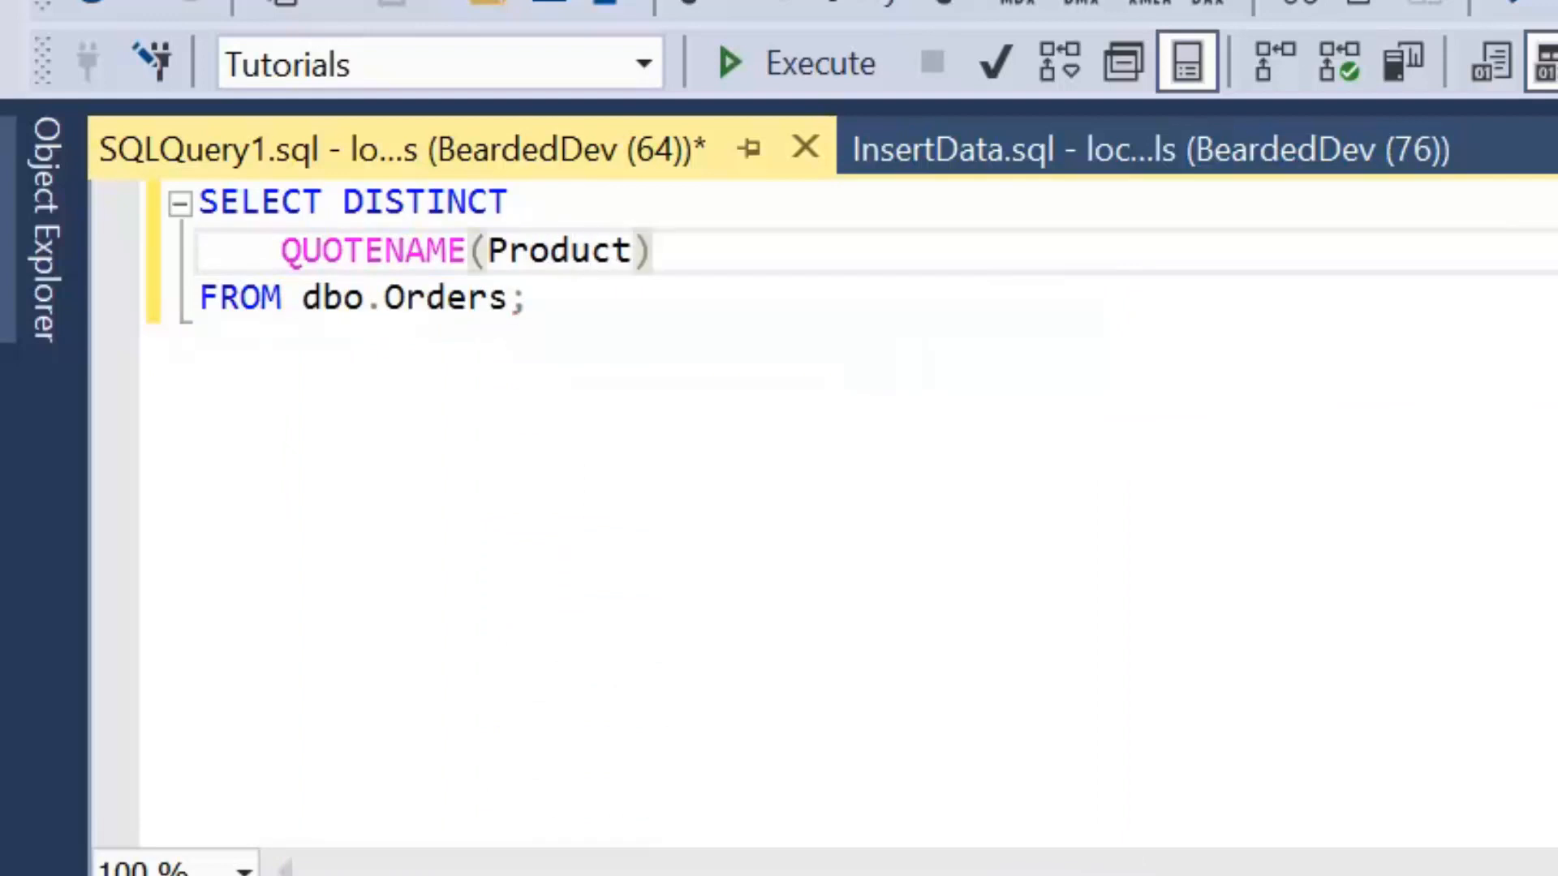
pyautogui.click(655, 250)
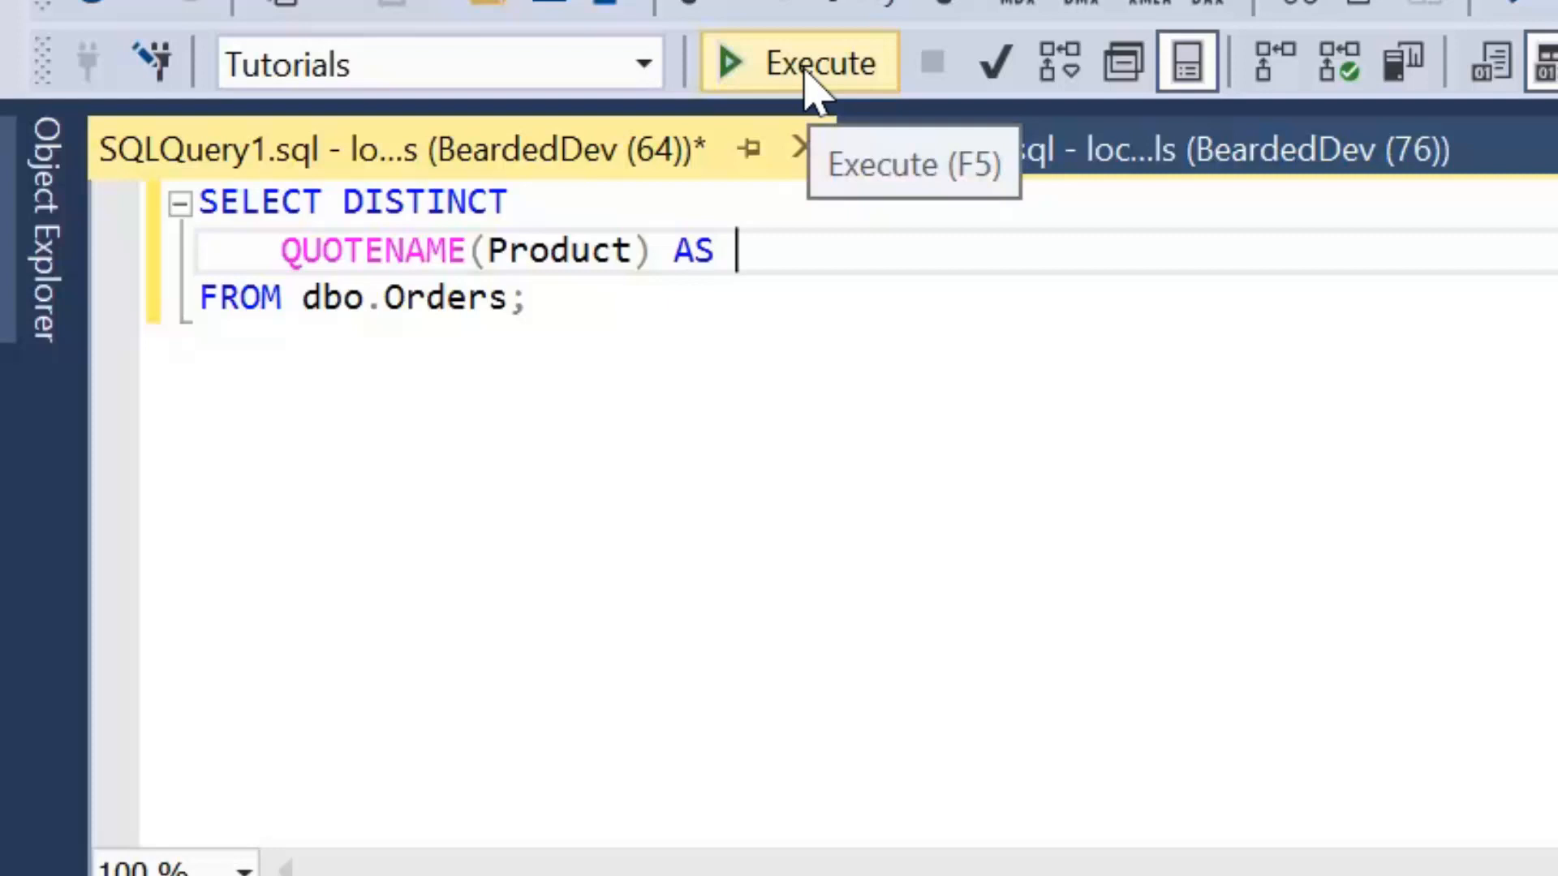
pyautogui.write('Product')
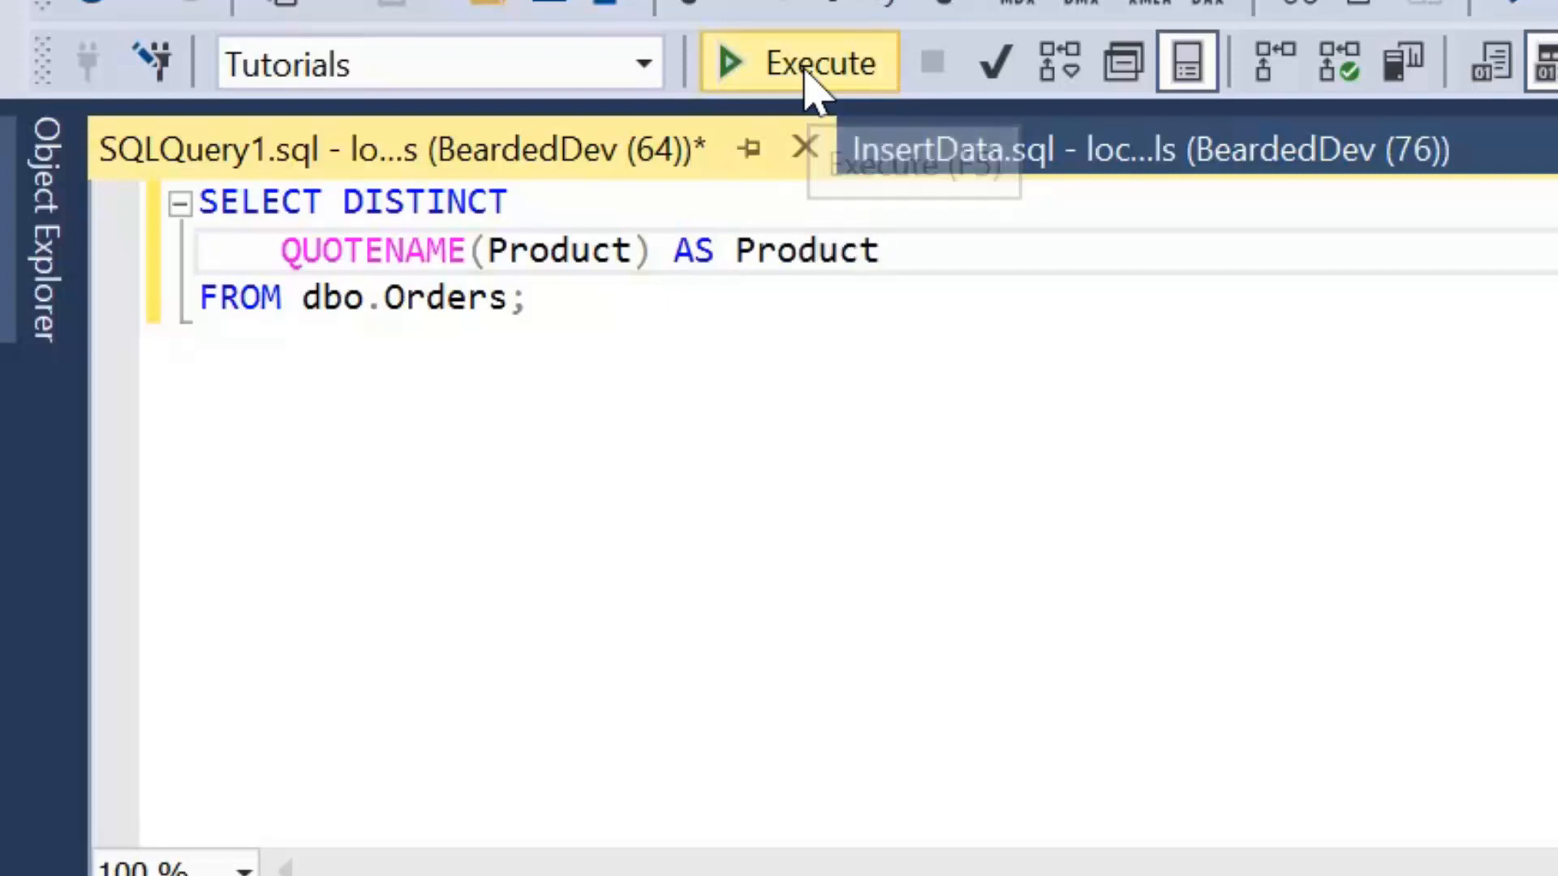
# - Run the query and review the bracketed product names, including Mobile Phone
pyautogui.click(798, 62)
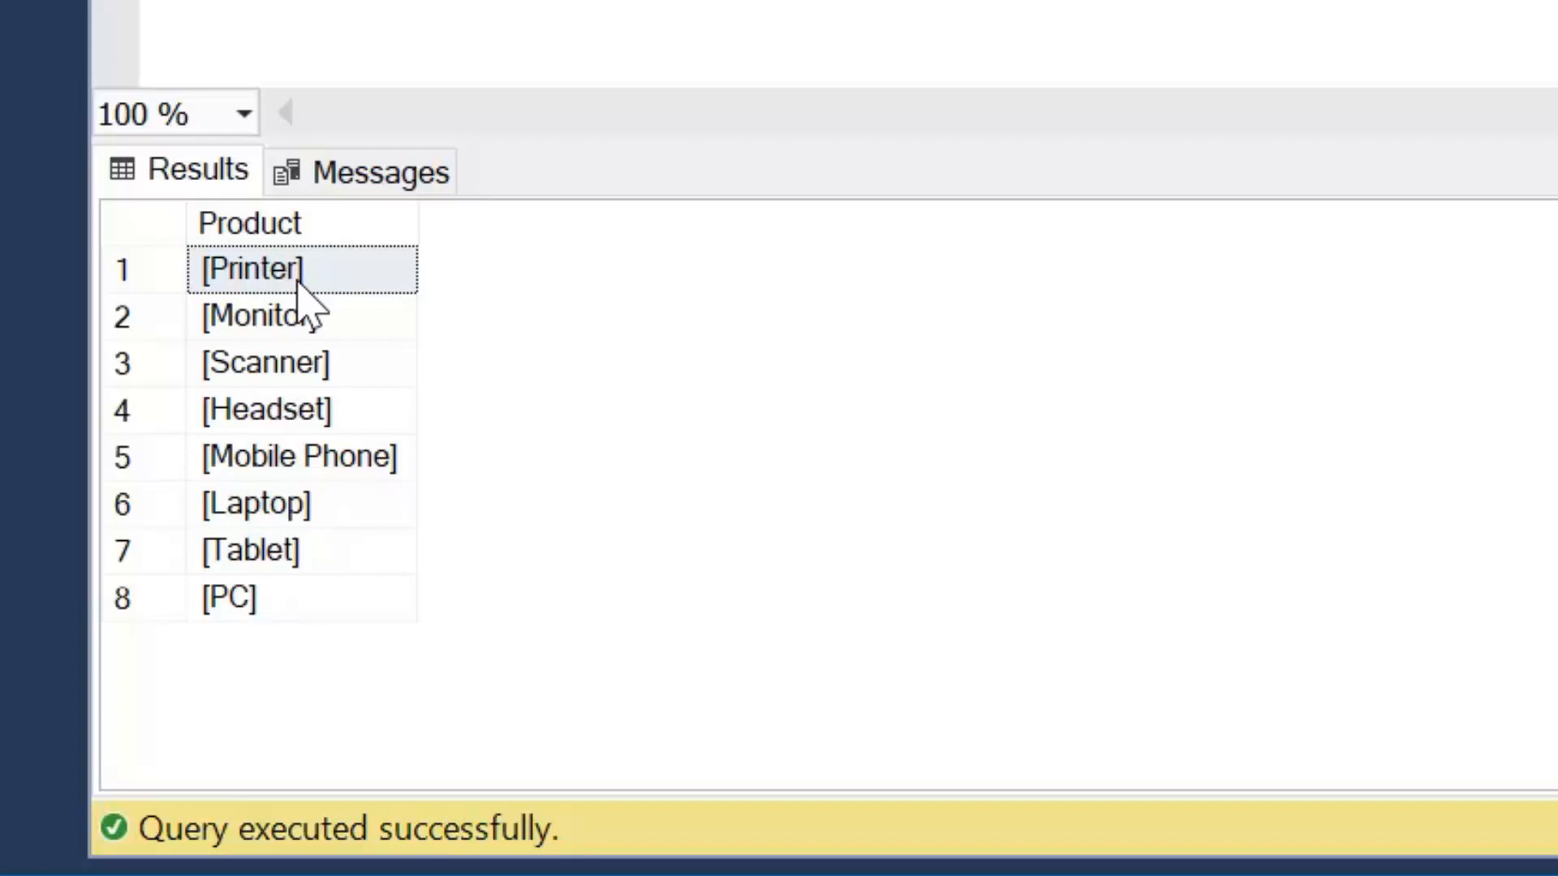
pyautogui.click(298, 316)
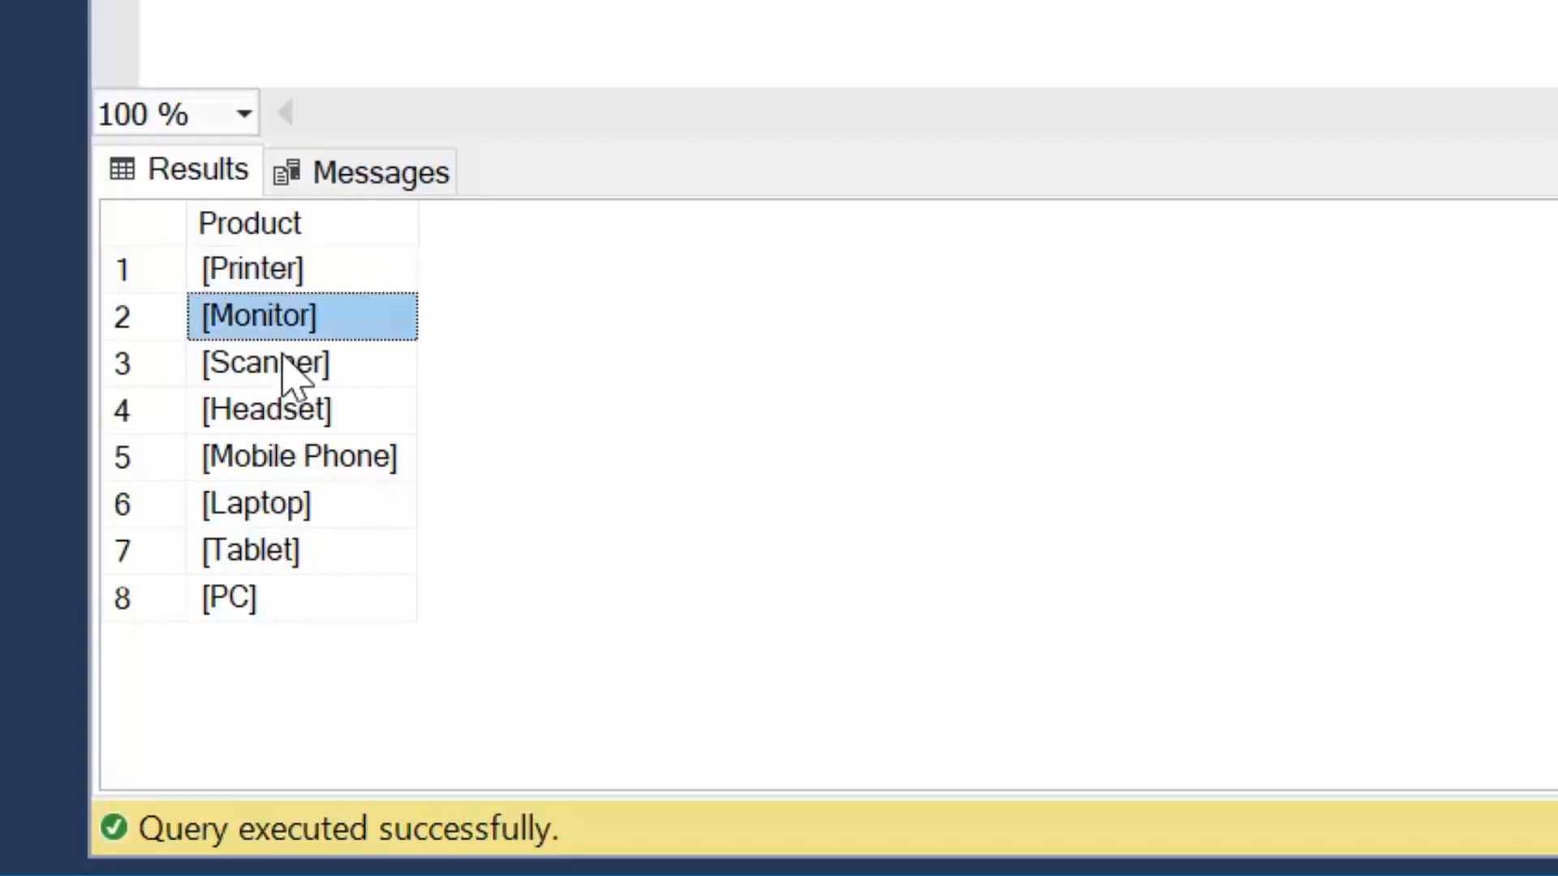
pyautogui.click(297, 456)
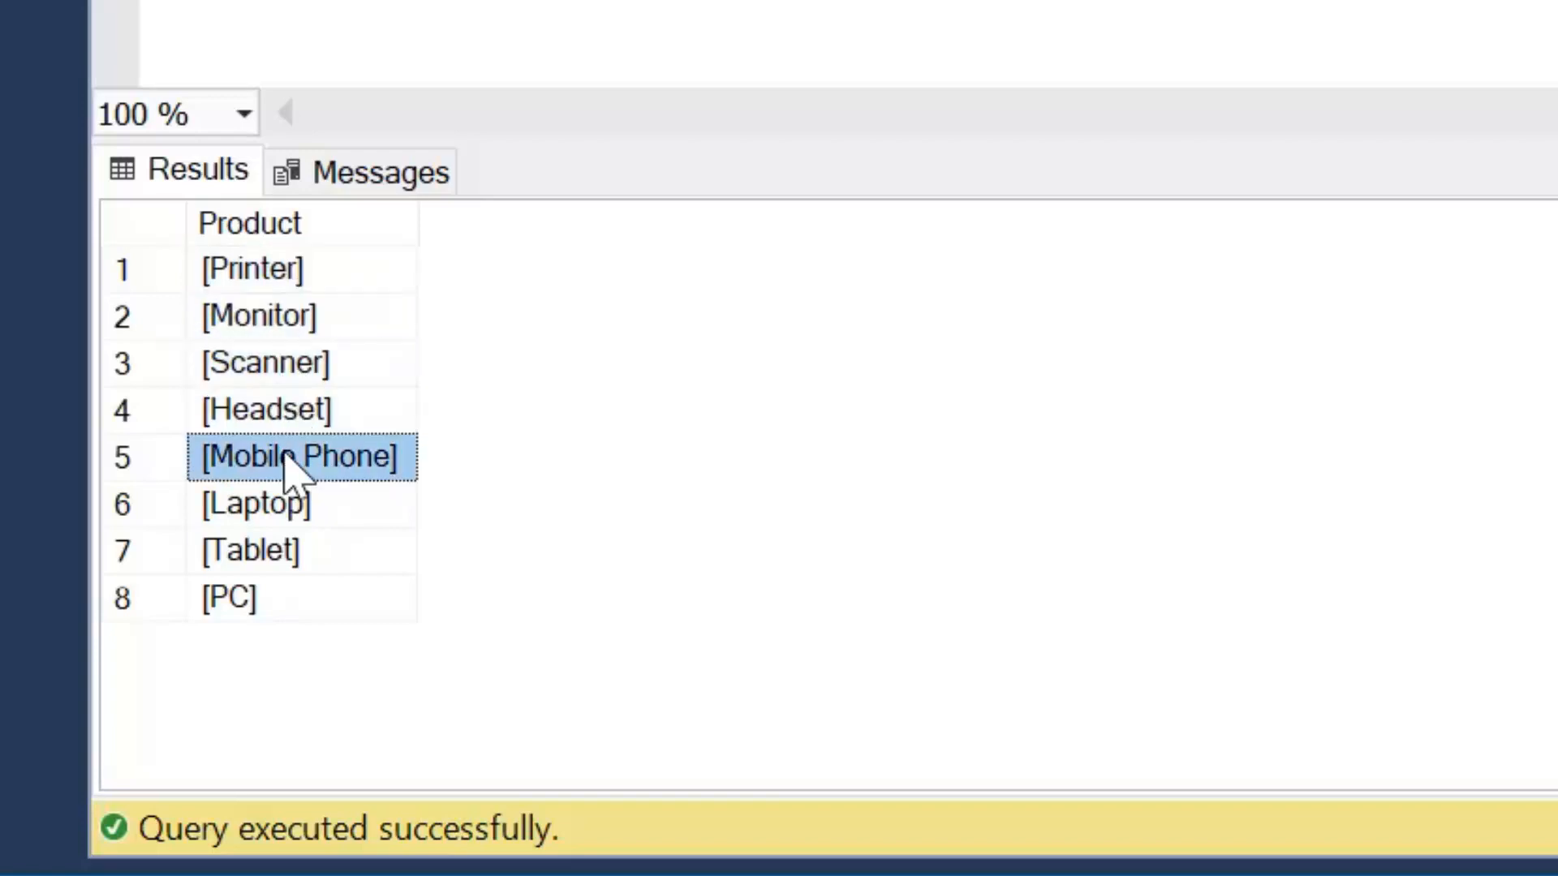
pyautogui.click(230, 598)
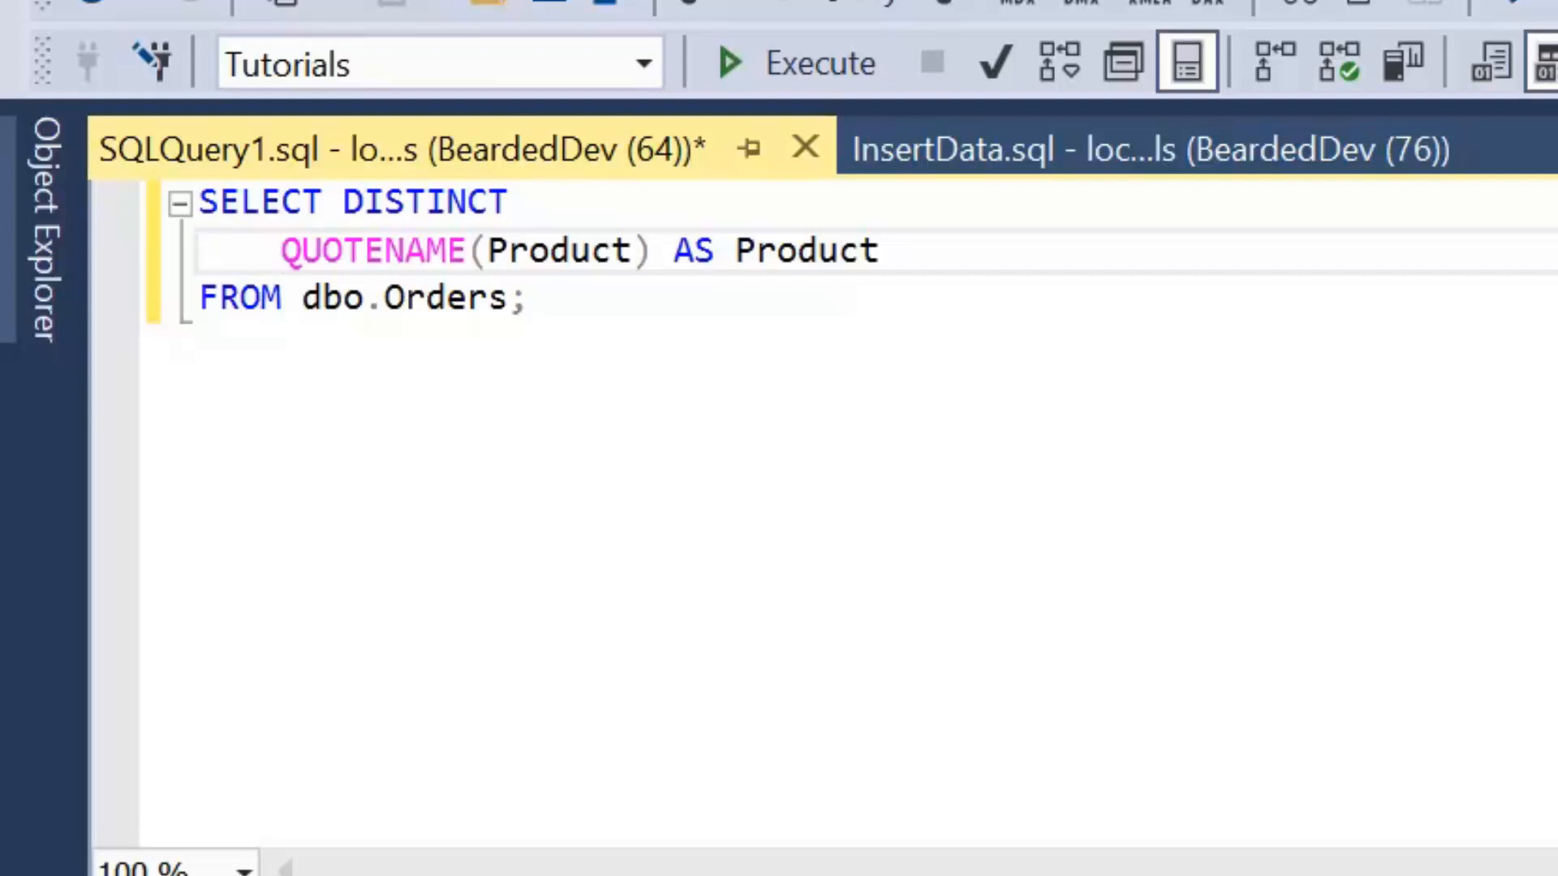
# - On a new line above the query, type SELECT STRING_AGG(Product, ',')
pyautogui.click(285, 203)
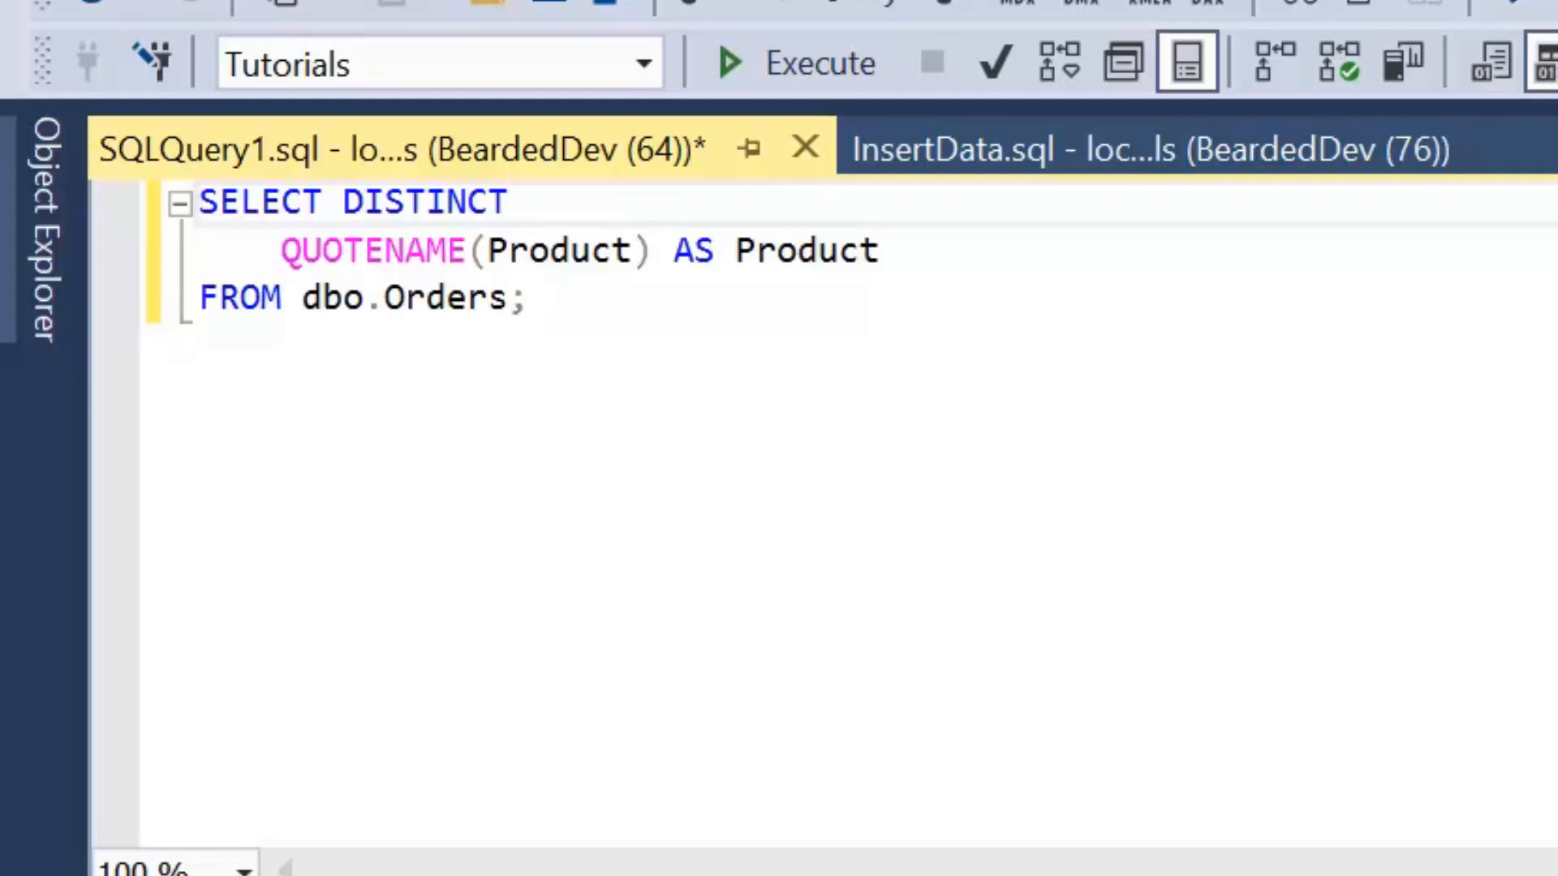
pyautogui.click(203, 202)
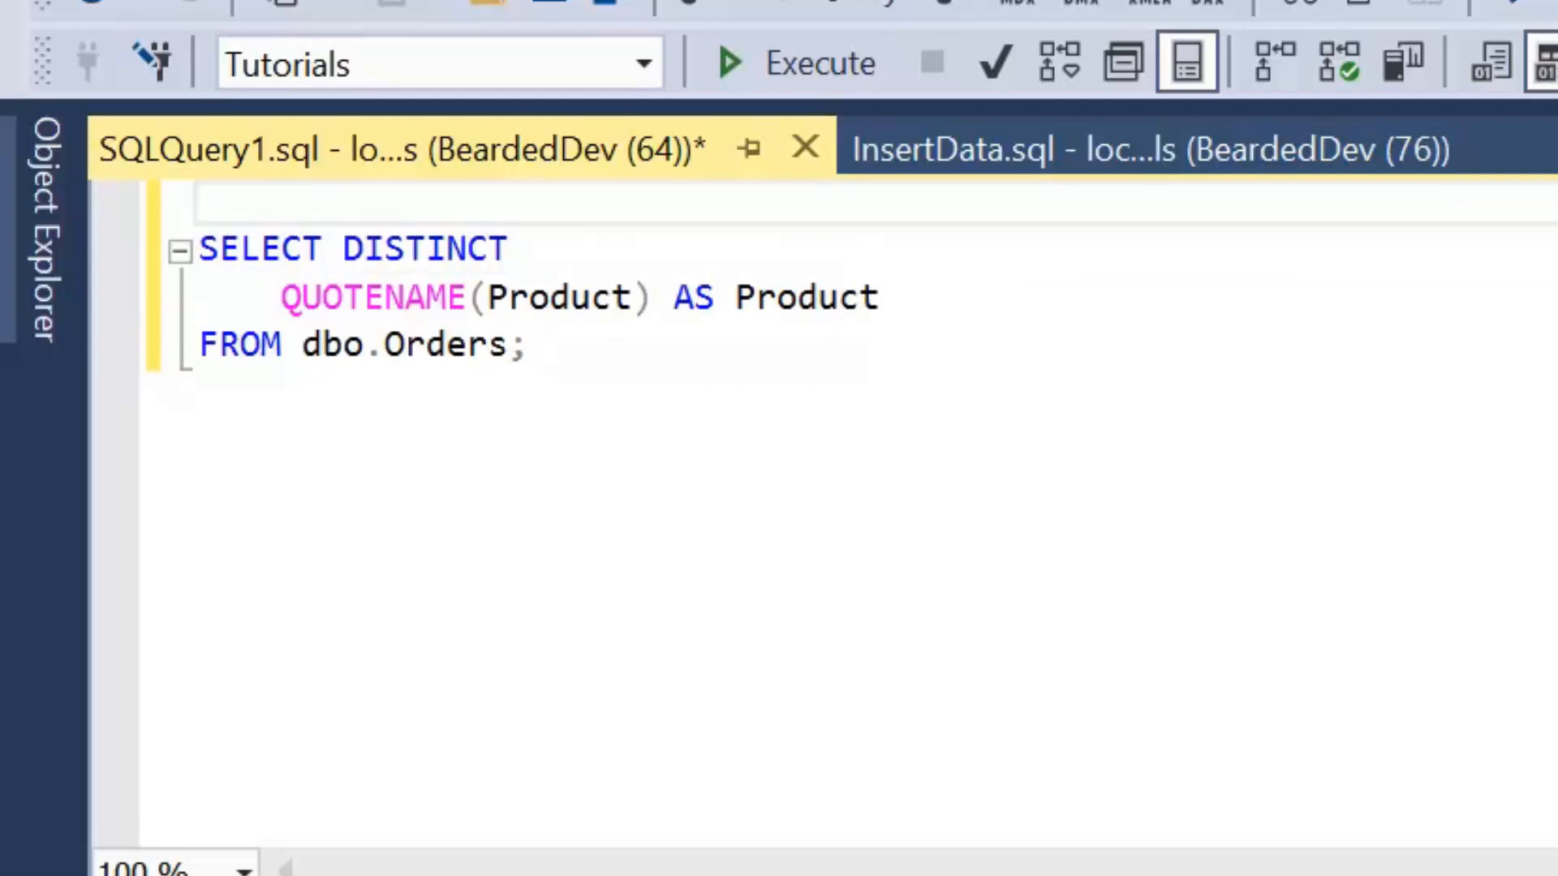
pyautogui.click(204, 203)
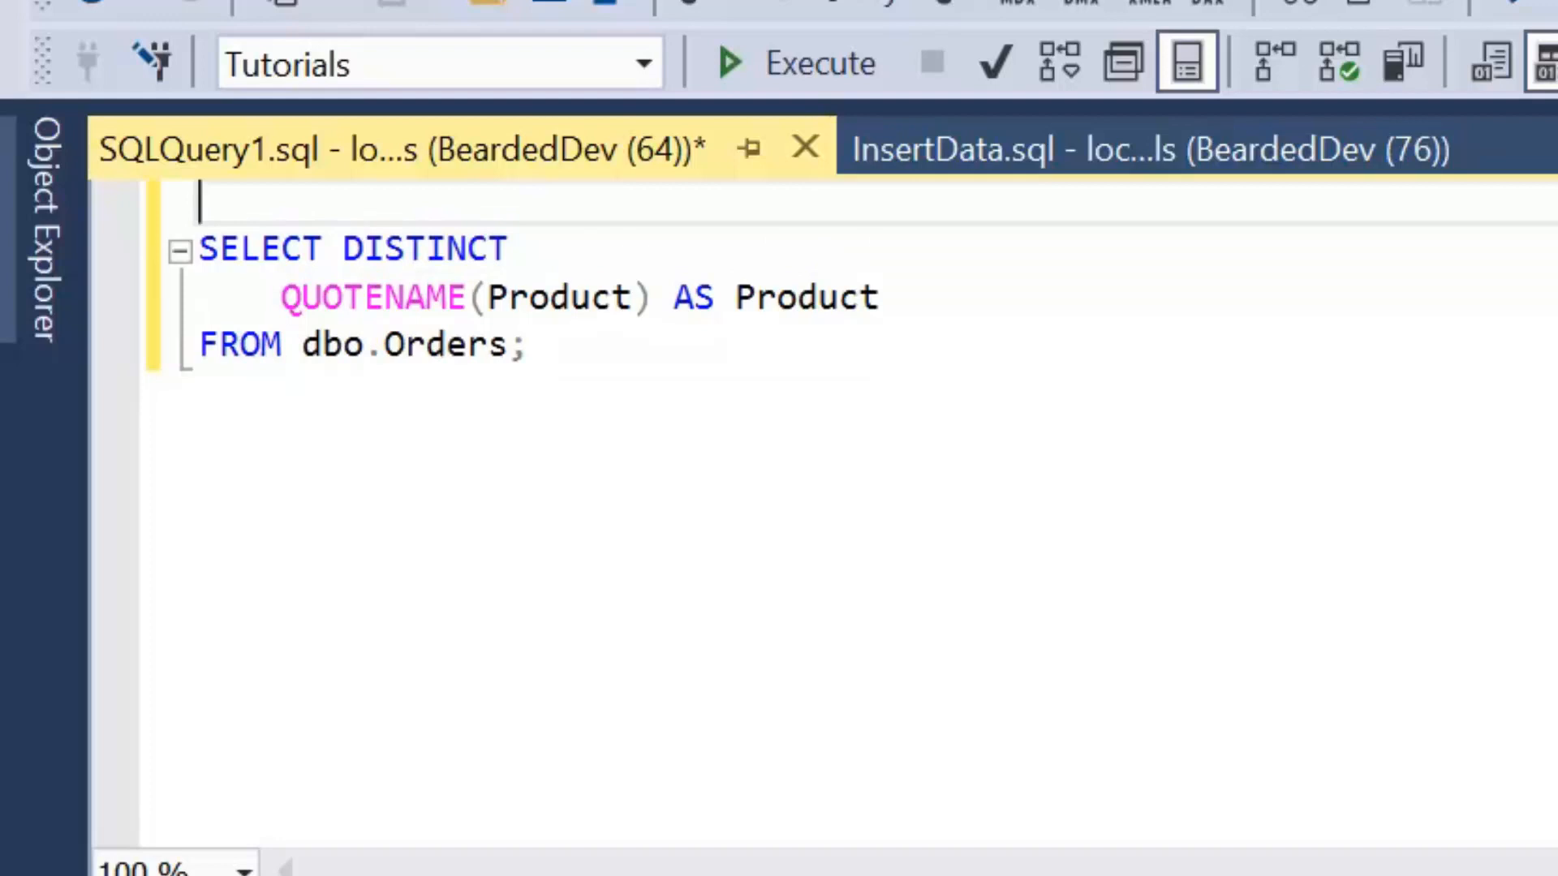
pyautogui.write('S')
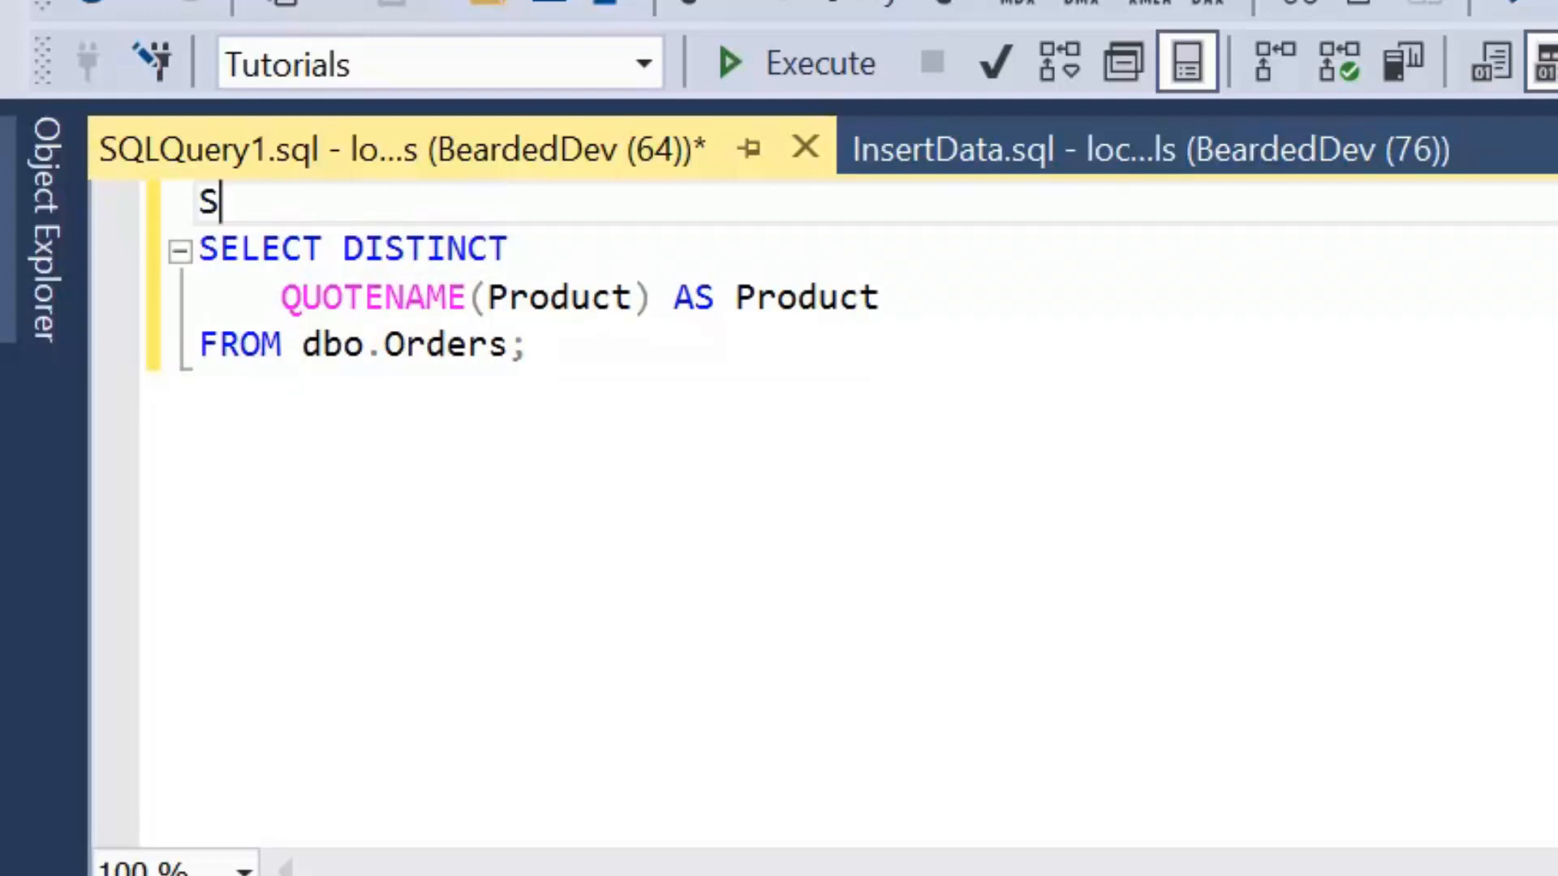
pyautogui.write('ELECT')
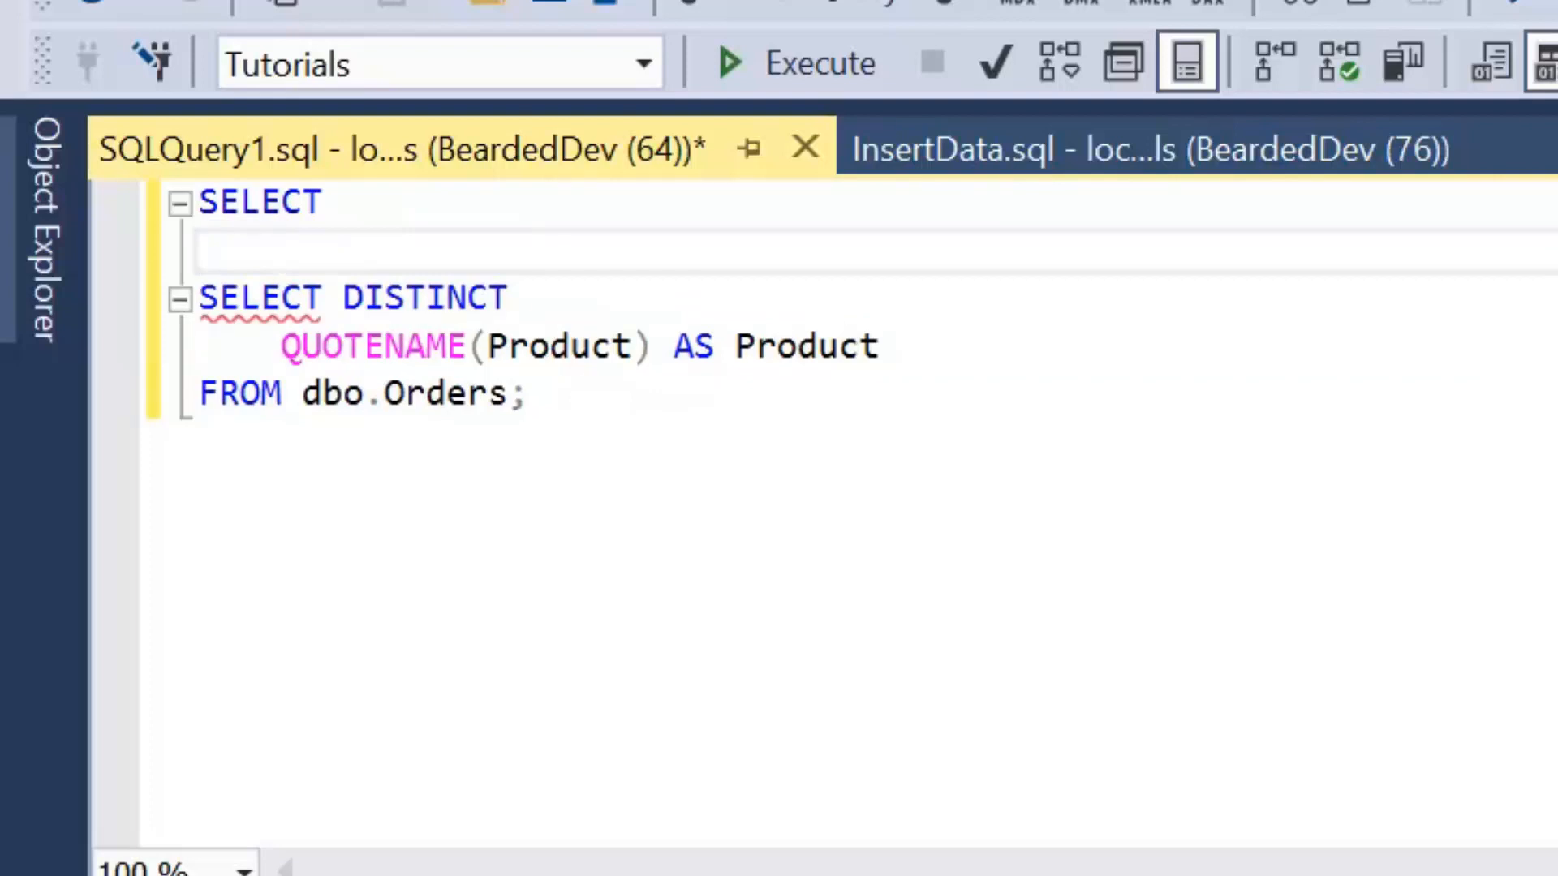
pyautogui.write('STRING_AGG(')
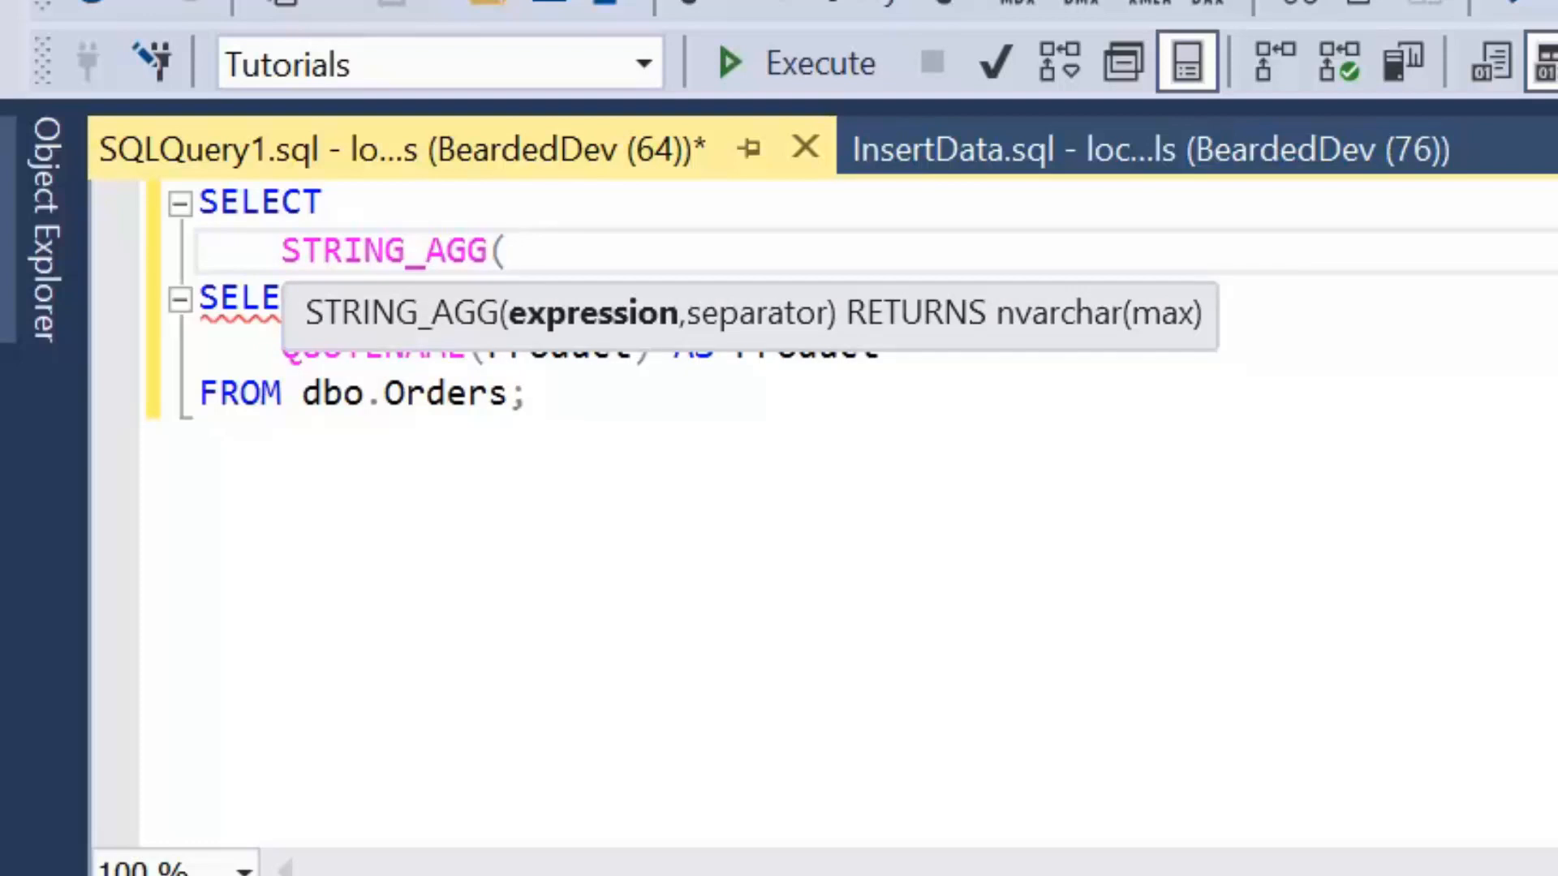
pyautogui.write("Product, ',')")
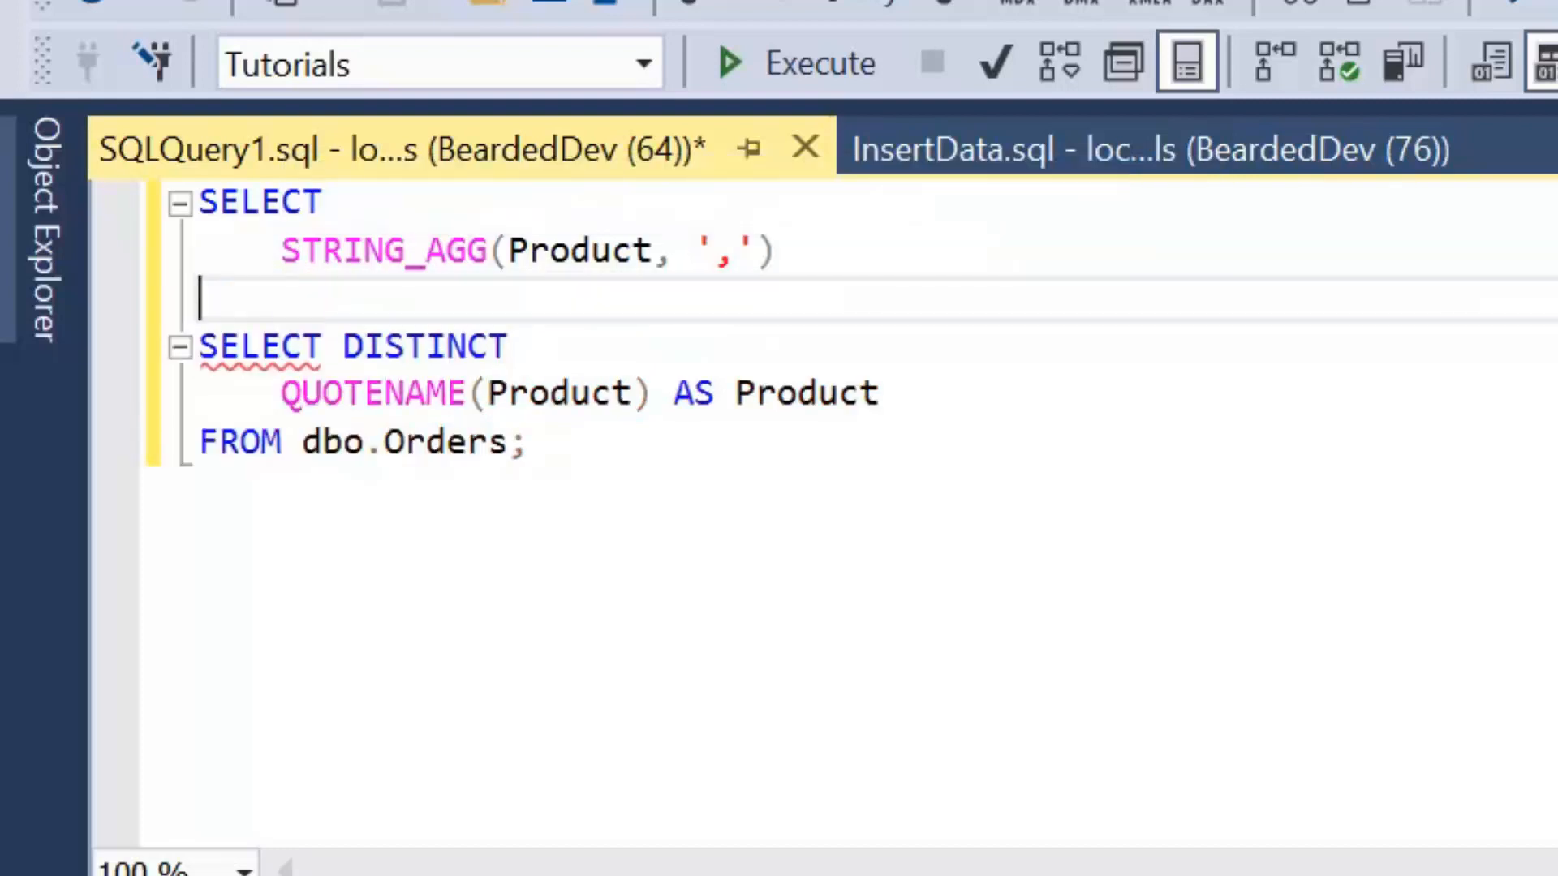
# - Add FROM and wrap the distinct query in parentheses as derived table D
pyautogui.write('FROM')
pyautogui.write('(')
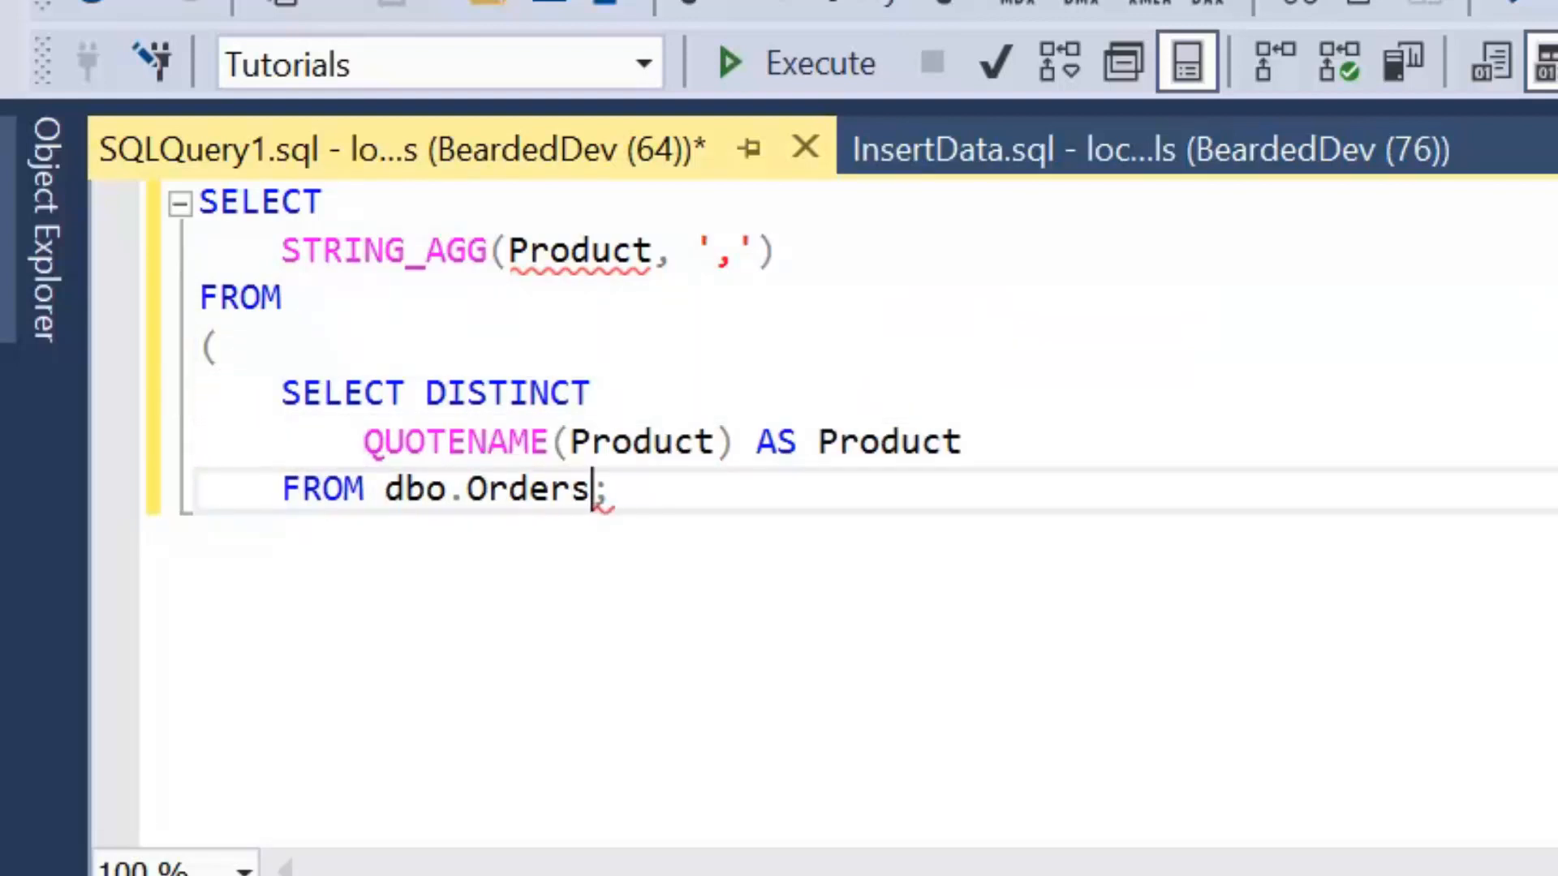
pyautogui.press('Enter')
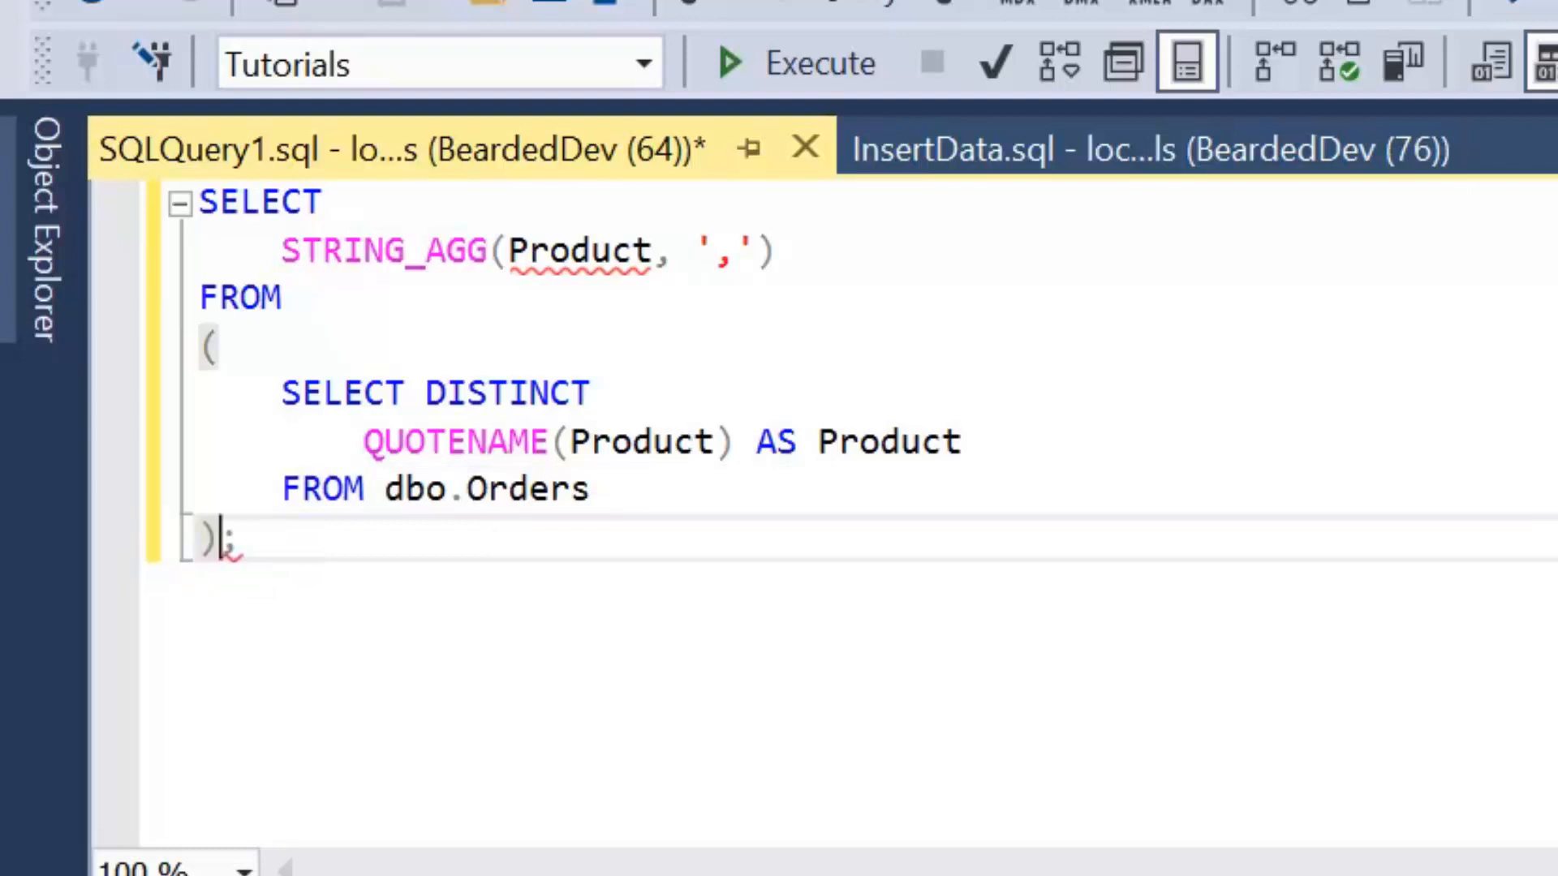
pyautogui.click(589, 488)
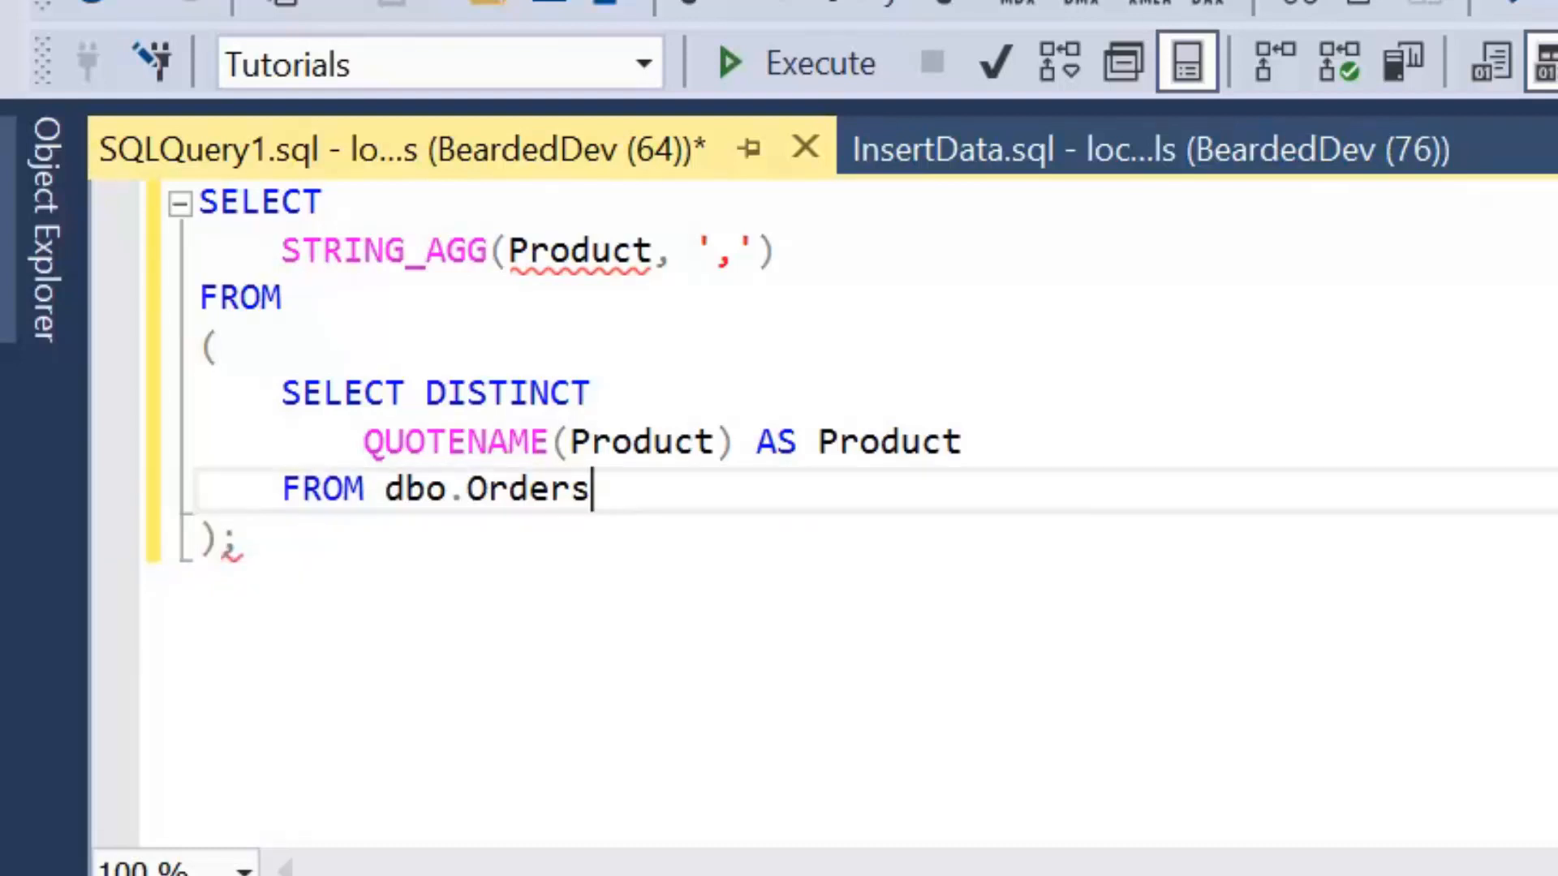
pyautogui.moveTo(536, 489)
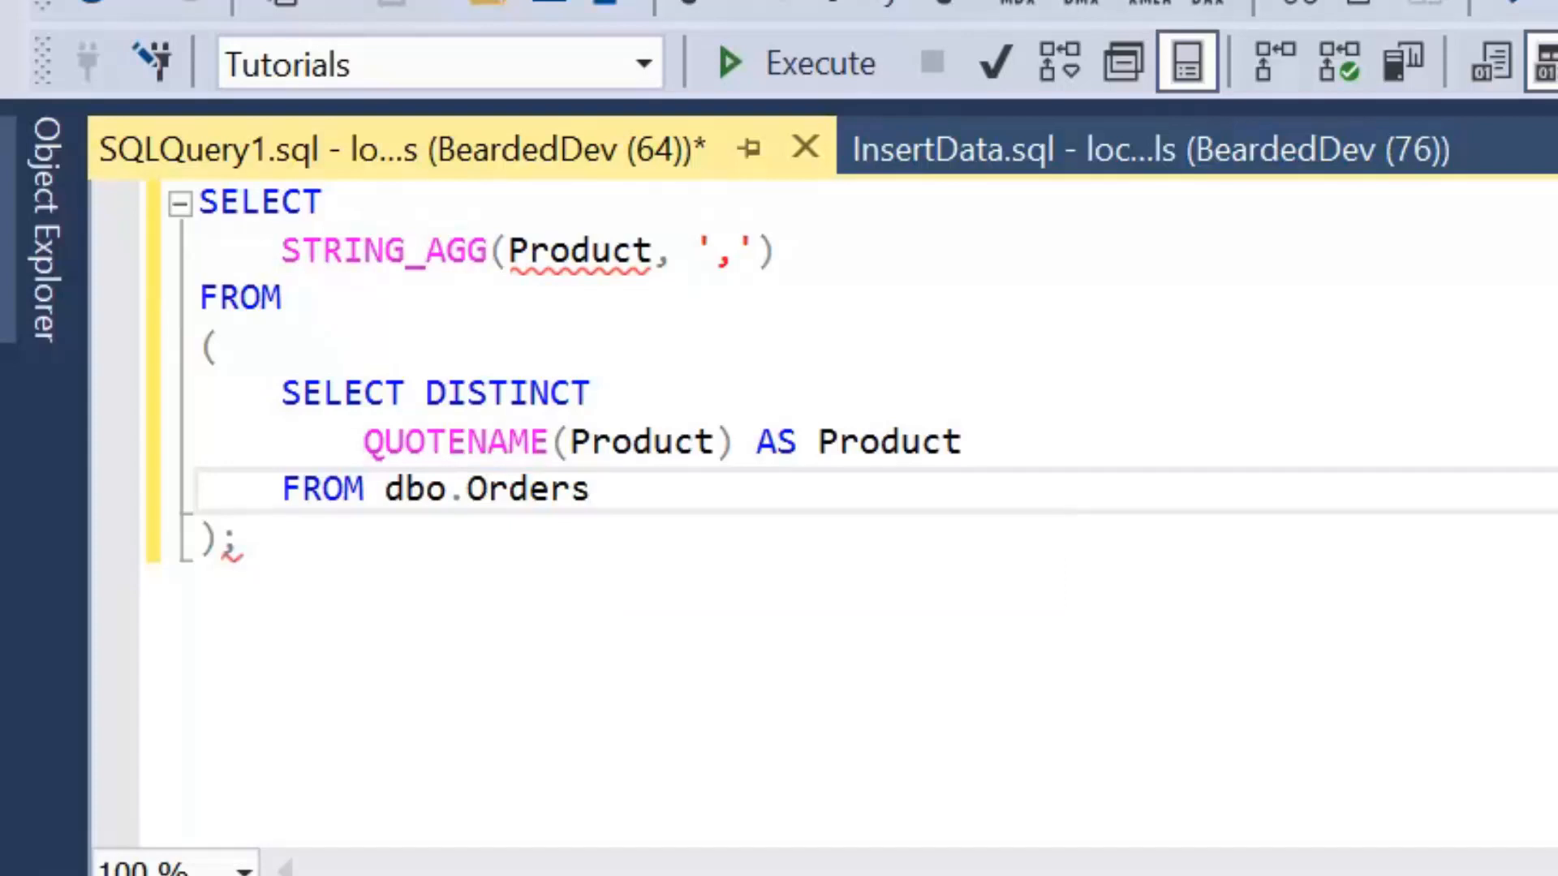
pyautogui.write('AS D')
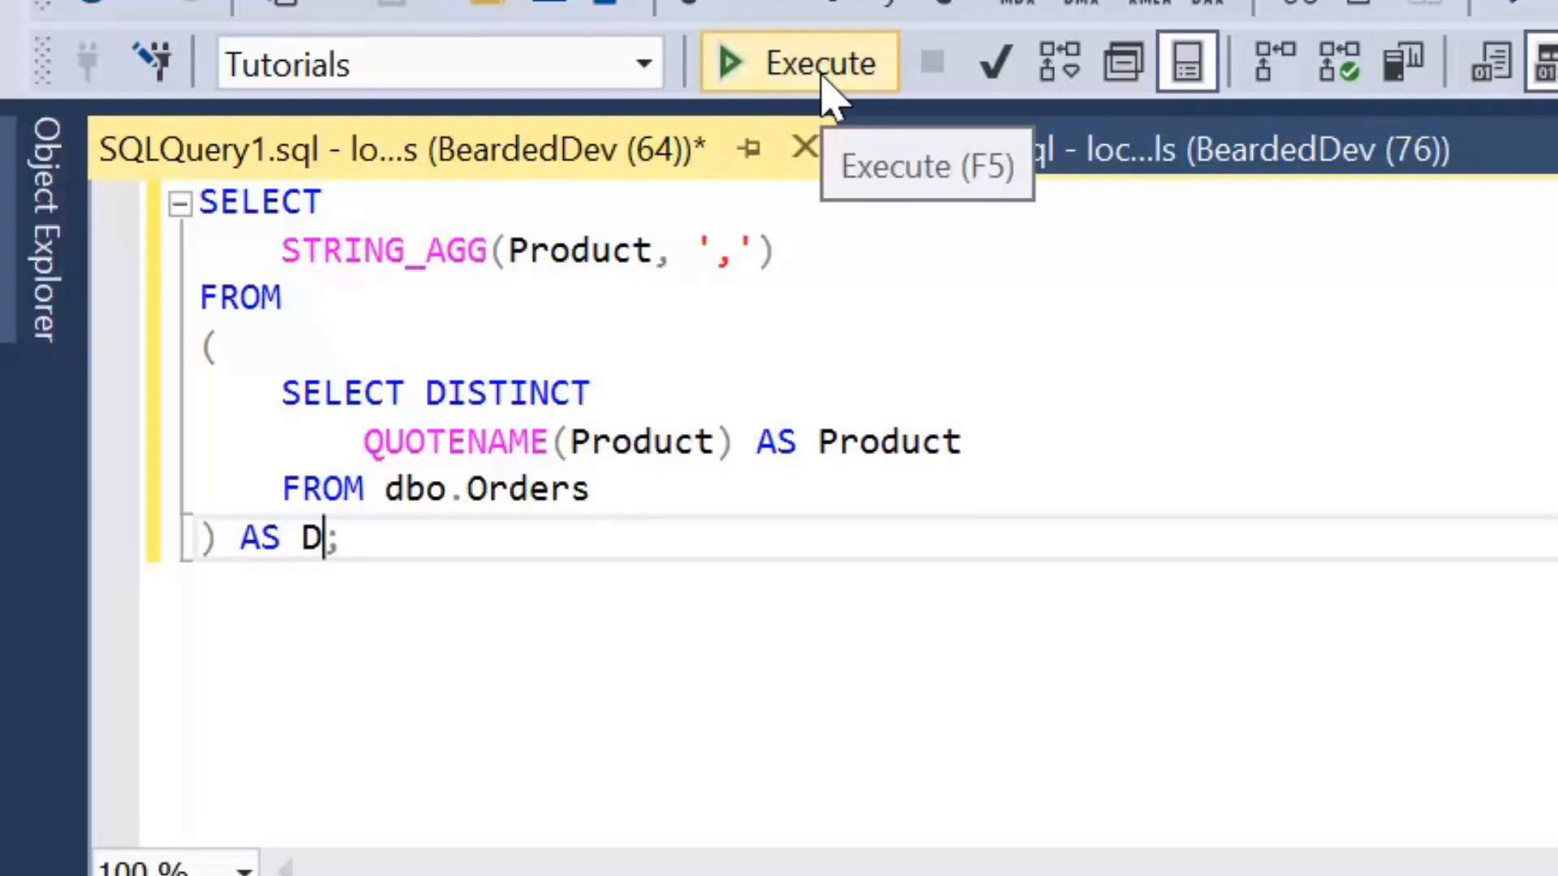
pyautogui.moveTo(831, 89)
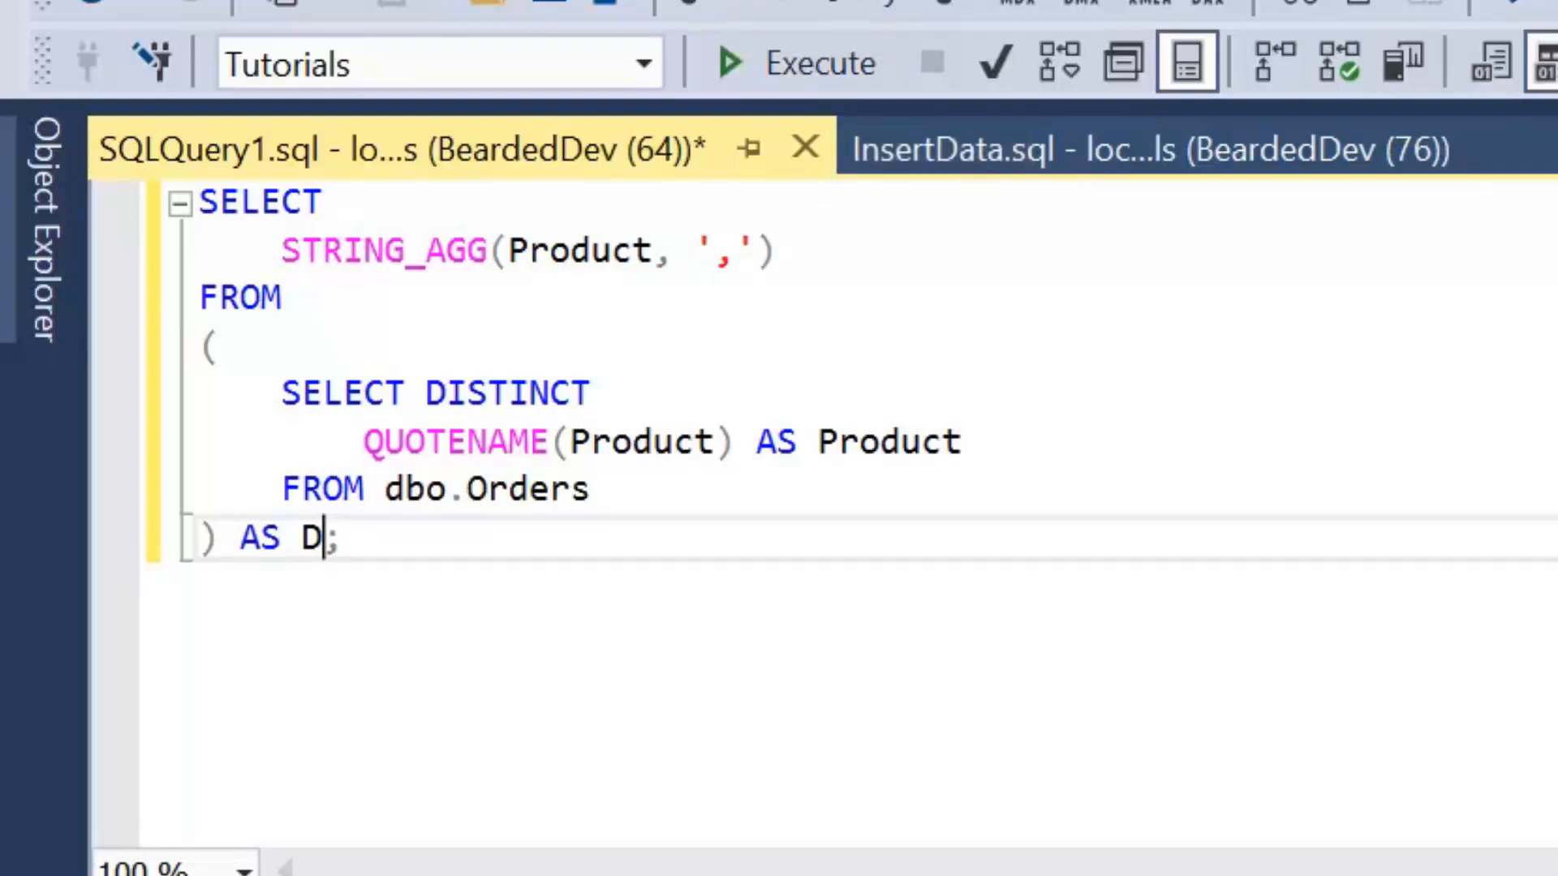
# - Execute the STRING_AGG query to get one comma-separated row of bracketed products
pyautogui.click(728, 63)
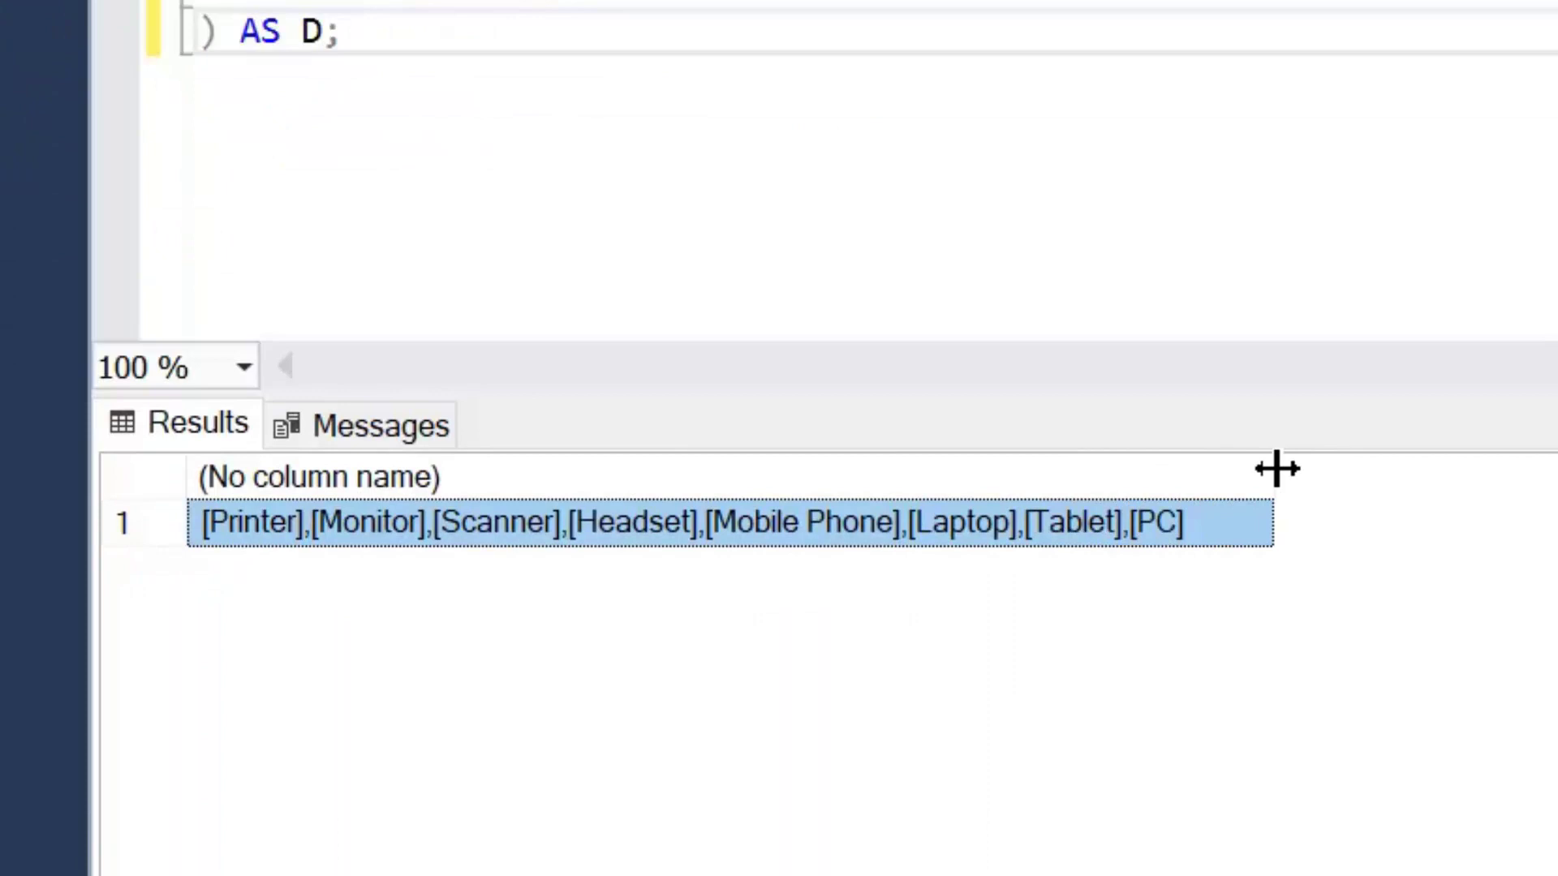
pyautogui.moveTo(1317, 462)
pyautogui.write('DECLARE')
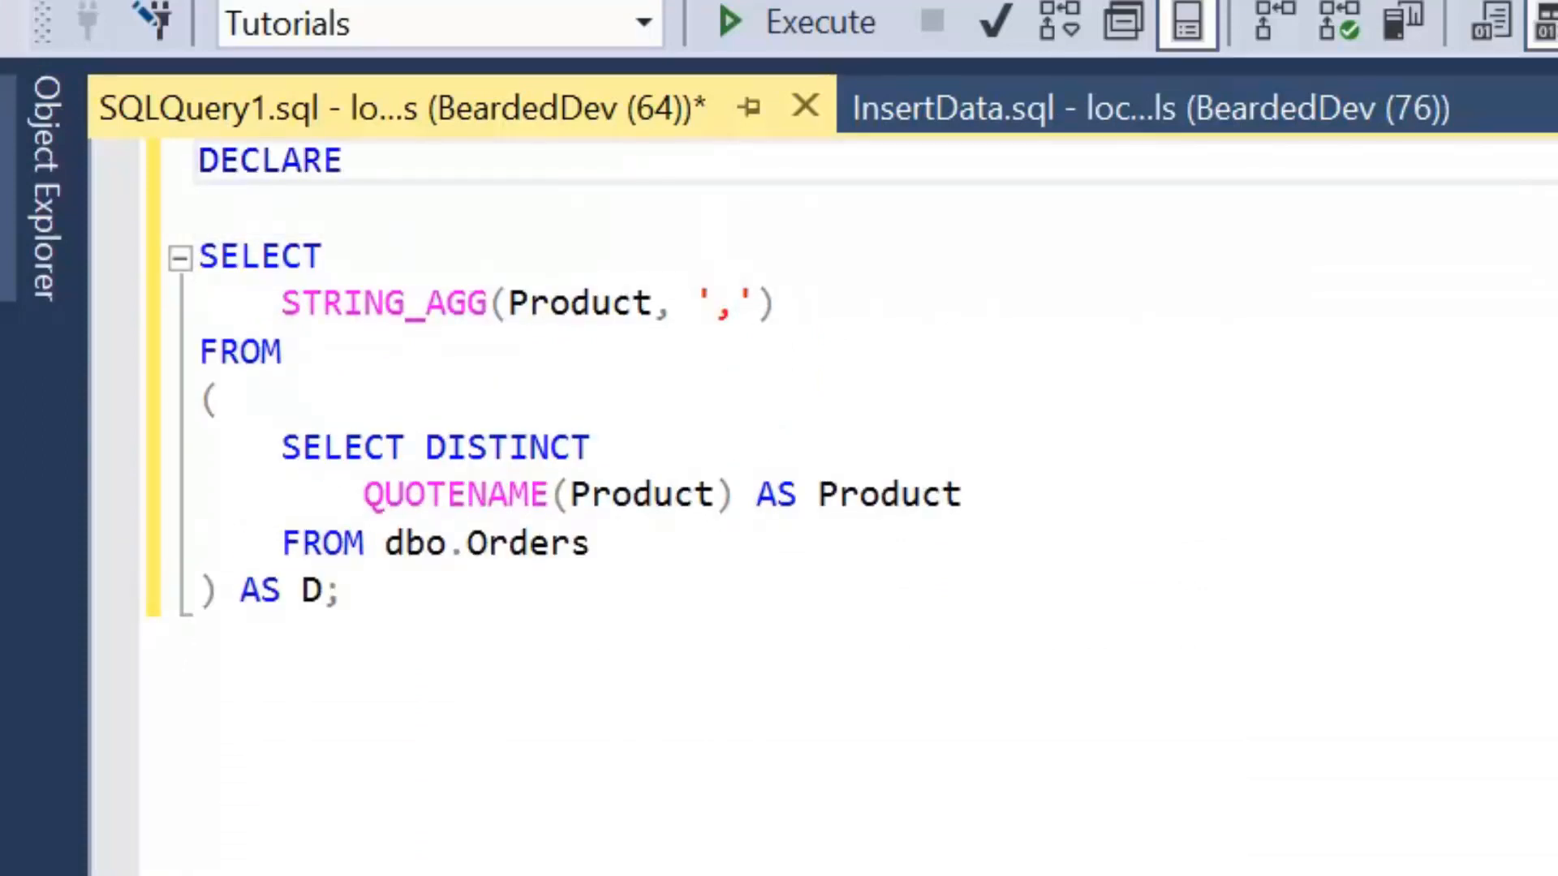
pyautogui.write('@')
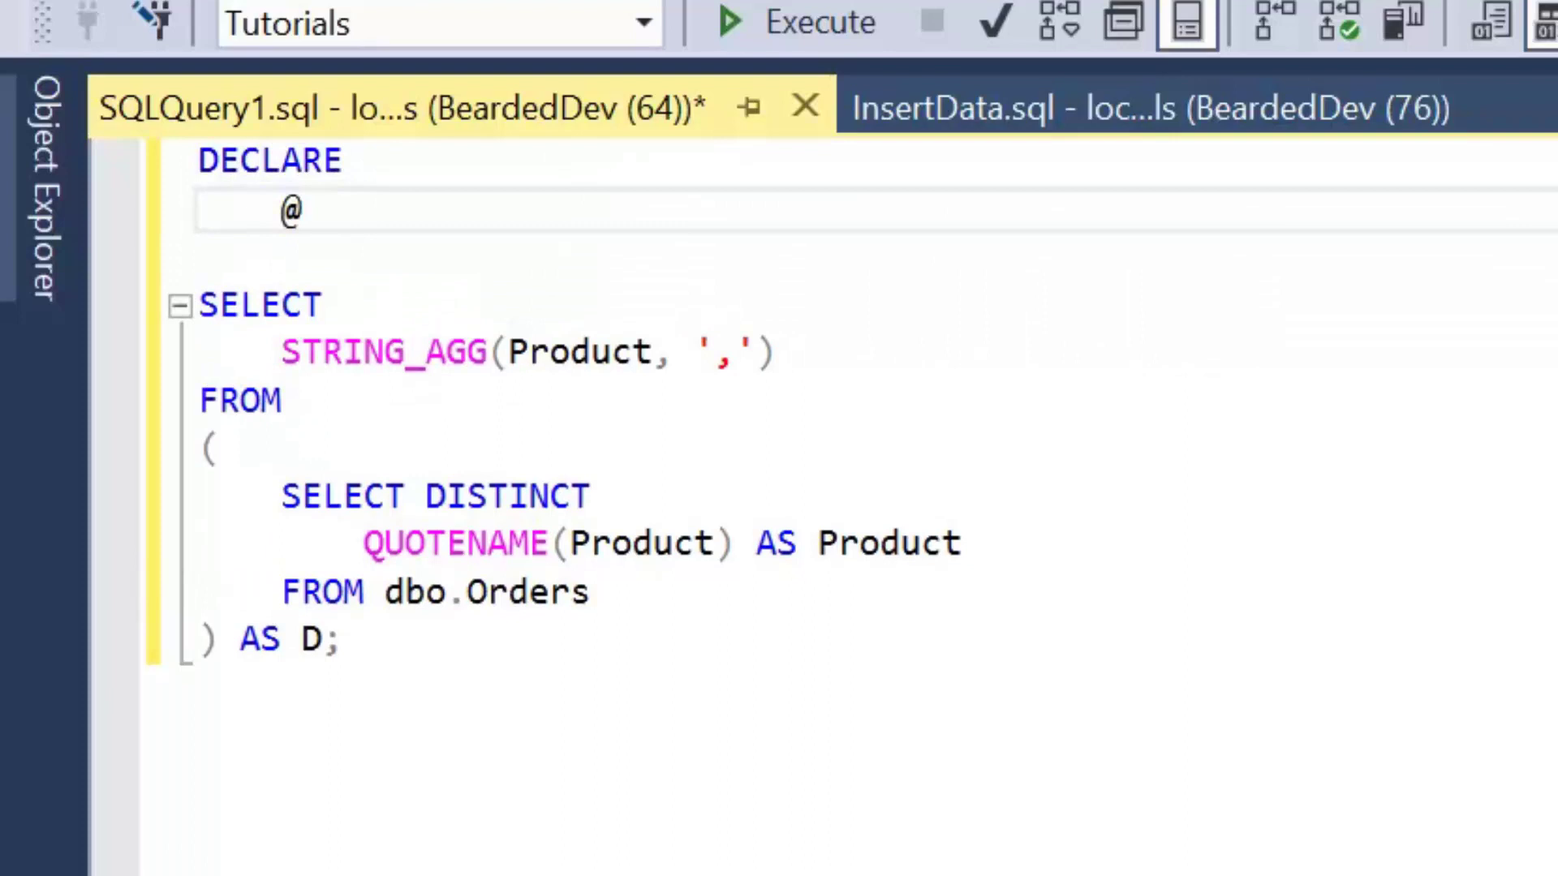
pyautogui.write('Query NA')
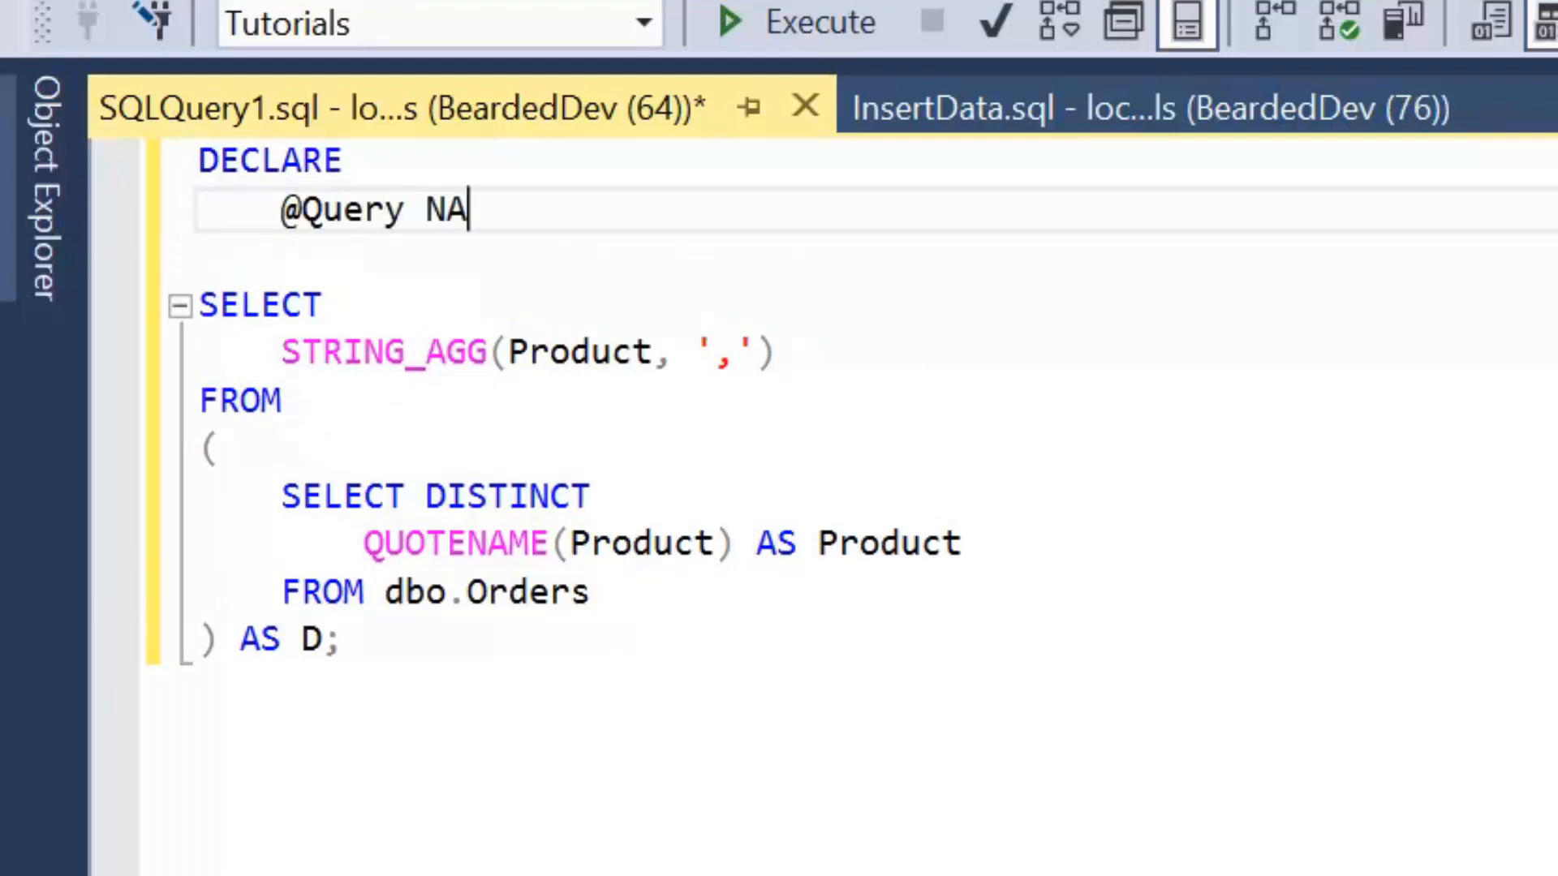
pyautogui.write('V')
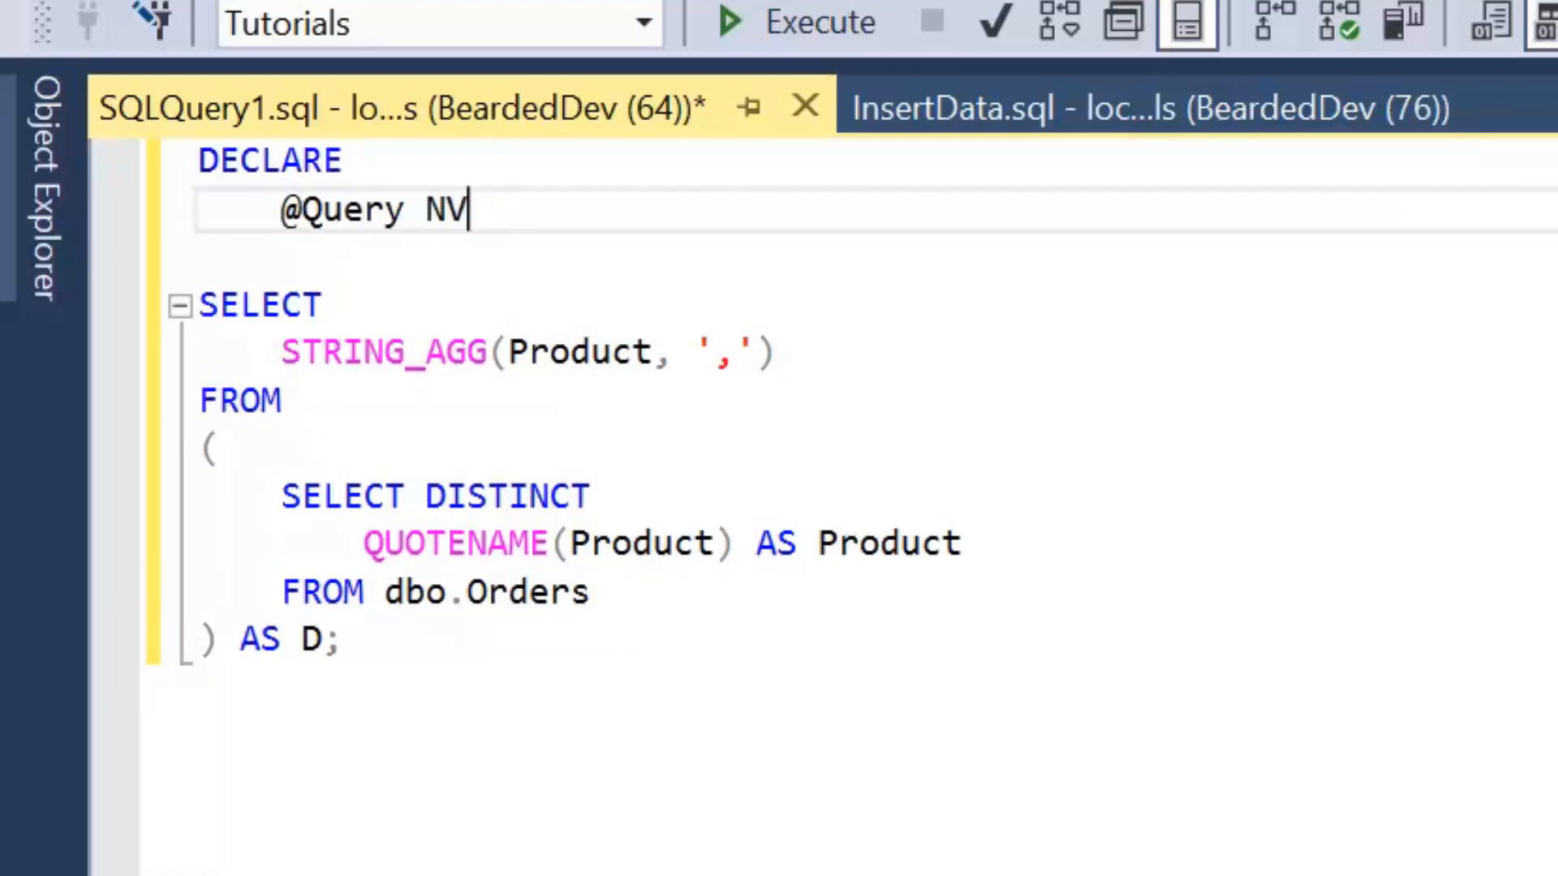
pyautogui.write('ARCHAR(MAX')
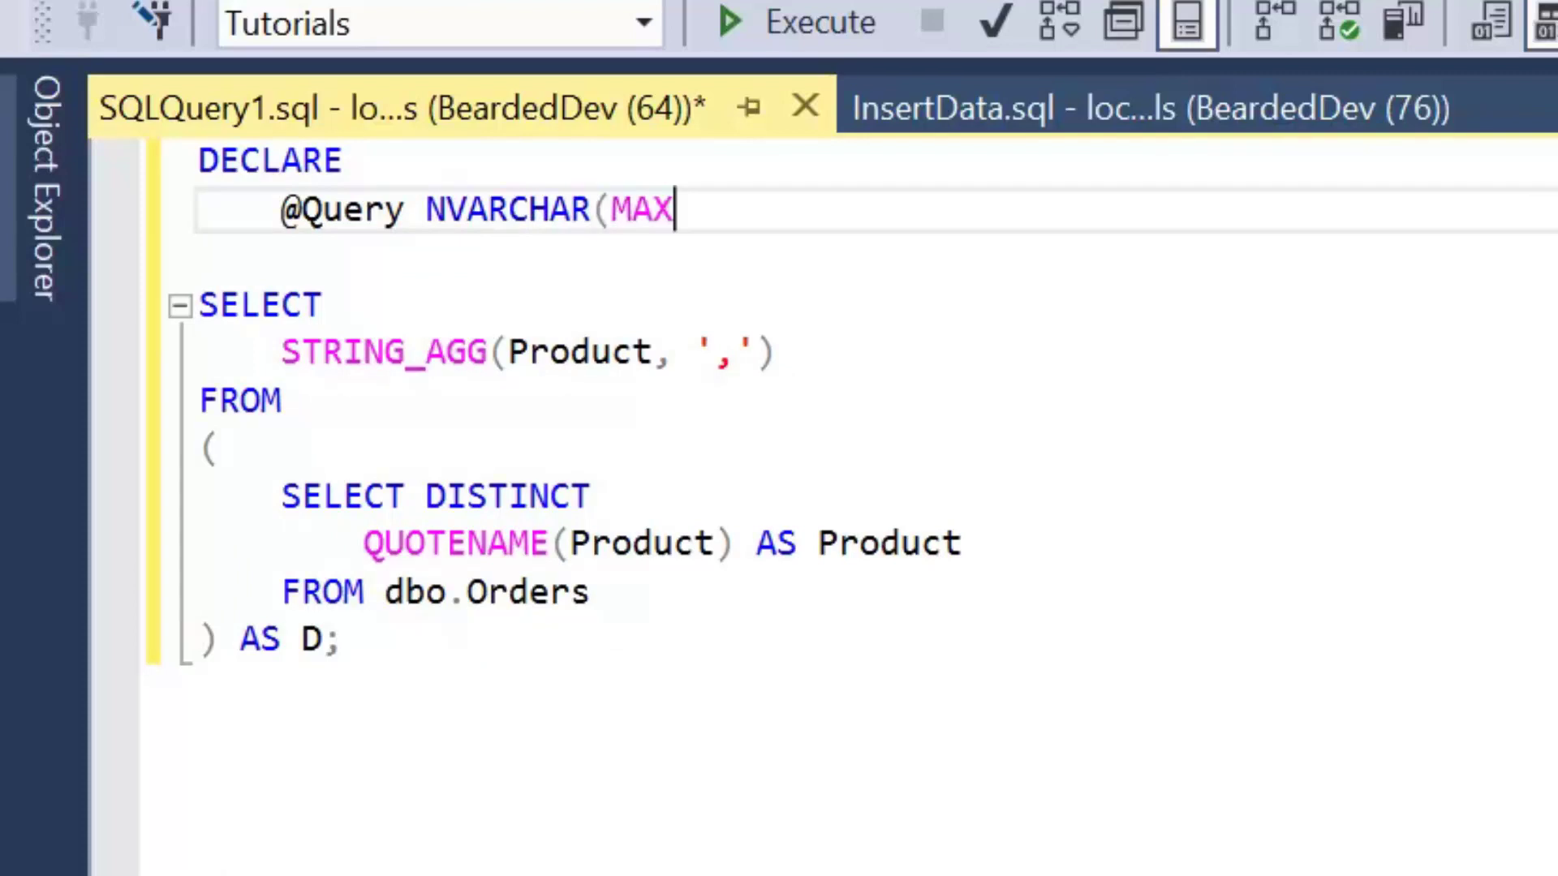
pyautogui.write('),')
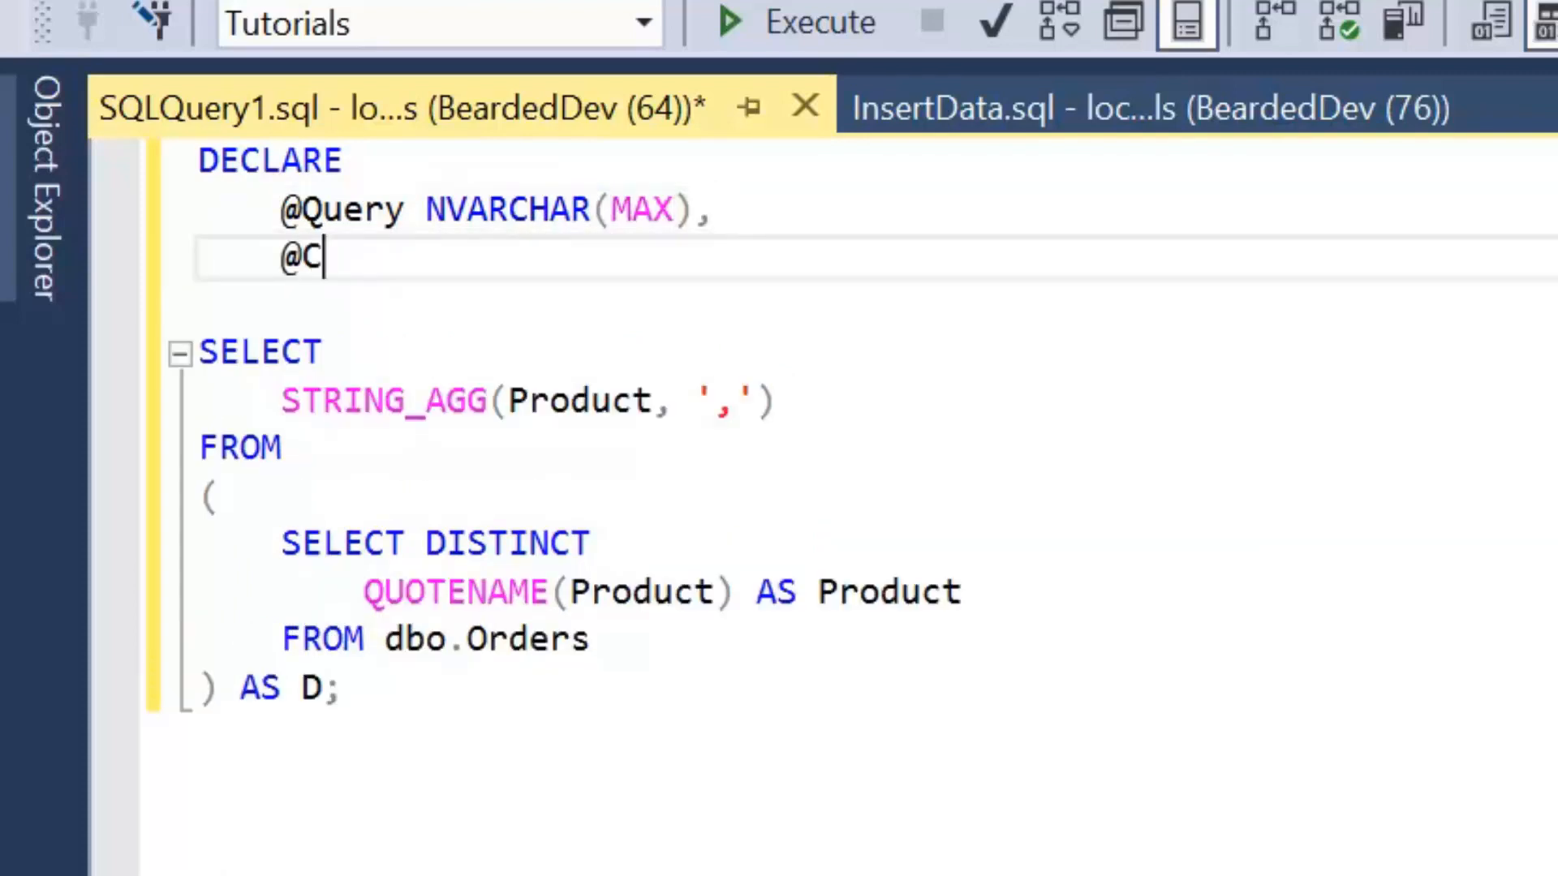
pyautogui.write('olu')
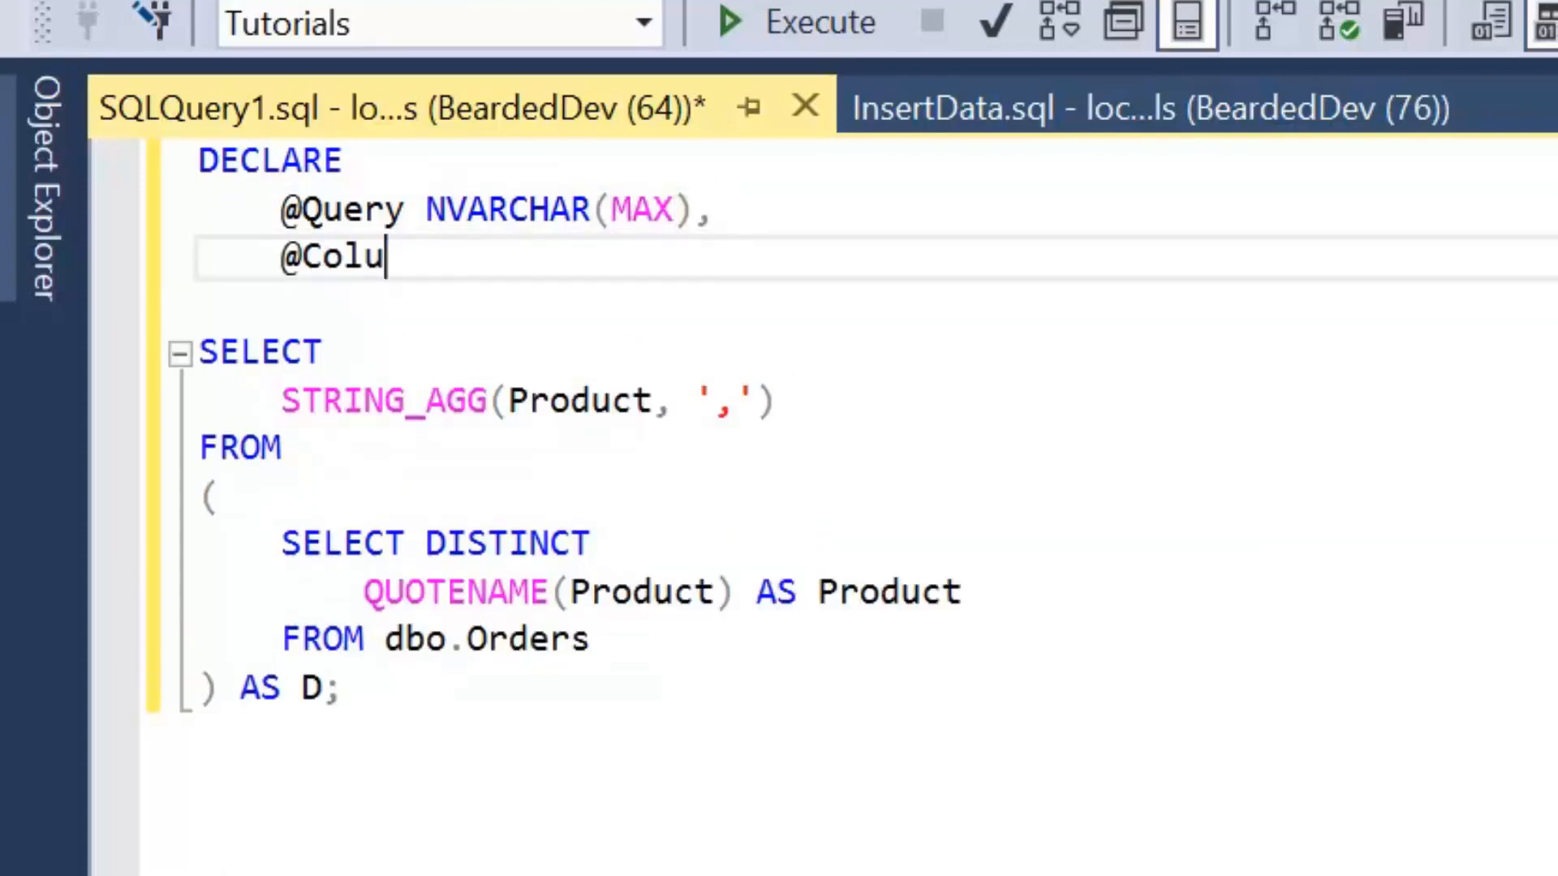
pyautogui.write('mns NVAR')
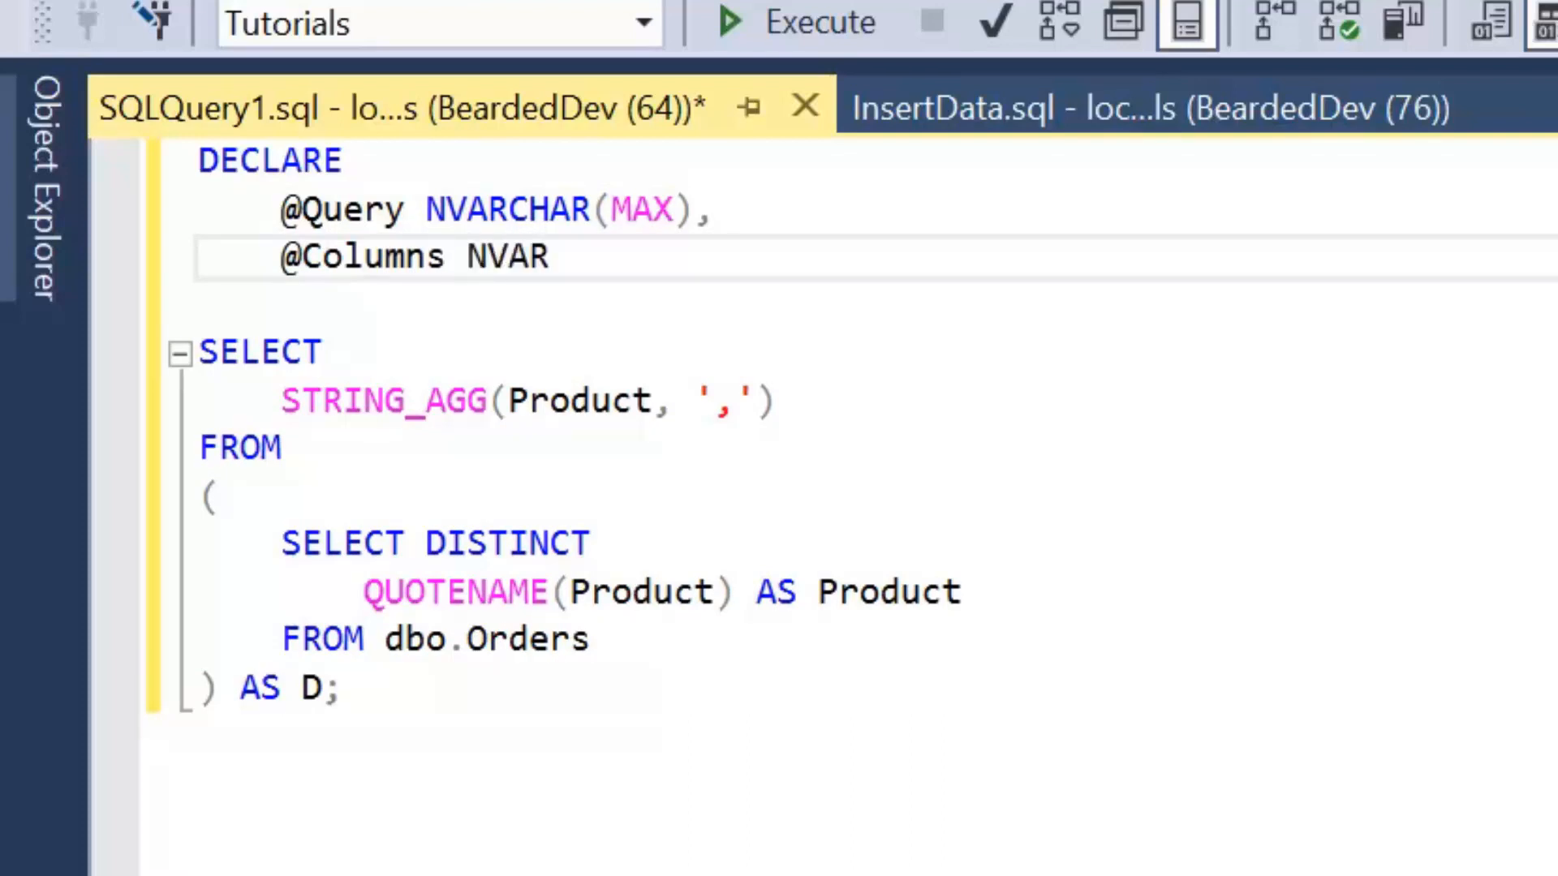
pyautogui.write('CHAR(MAX)')
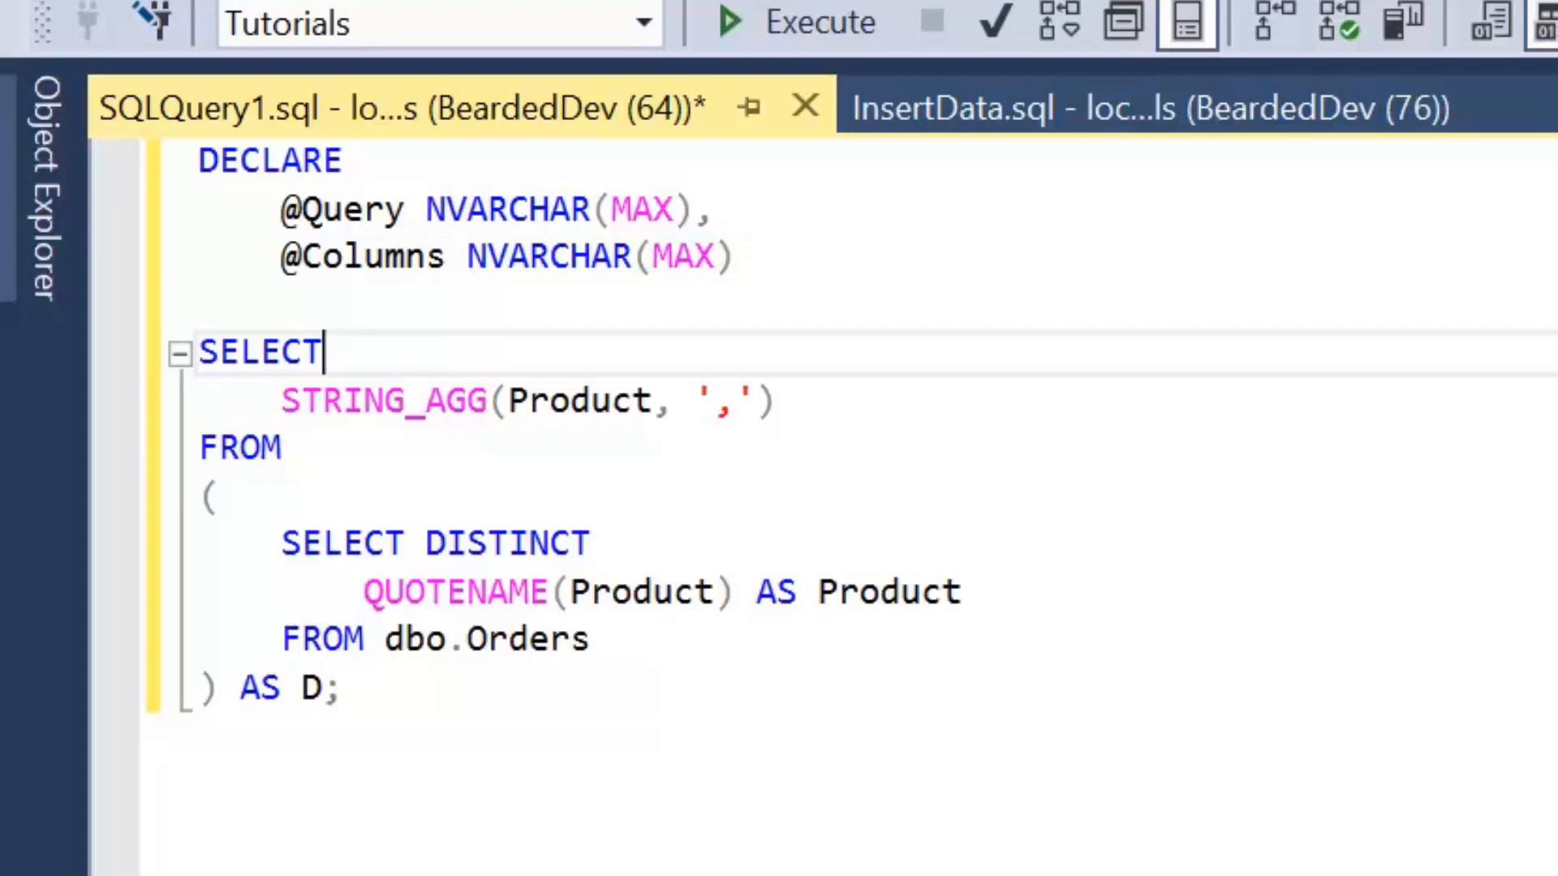
pyautogui.write('@')
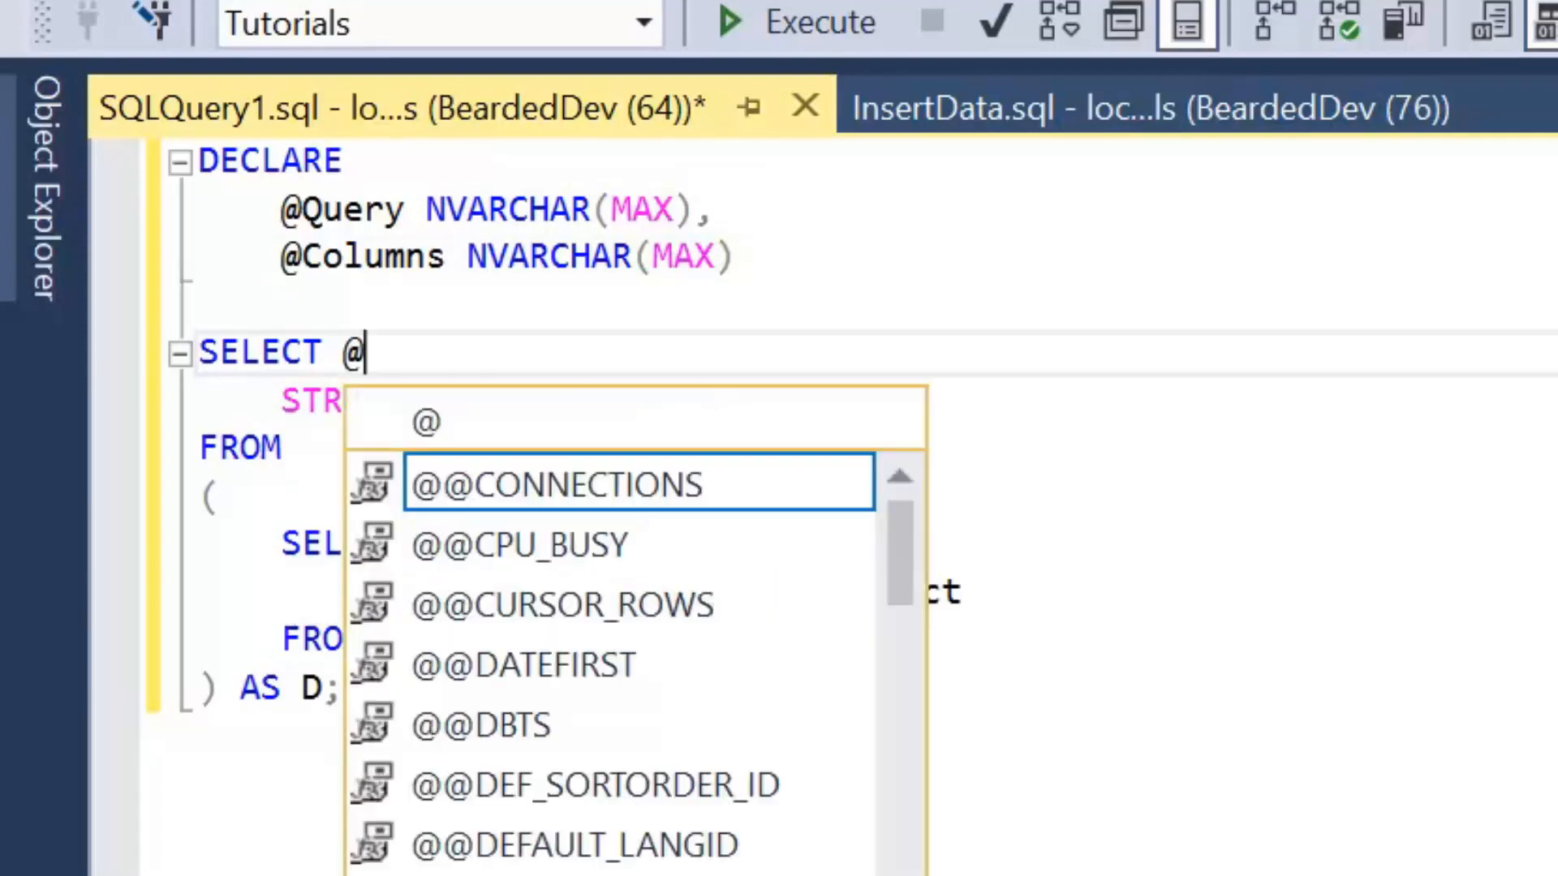
pyautogui.write('cOLUM')
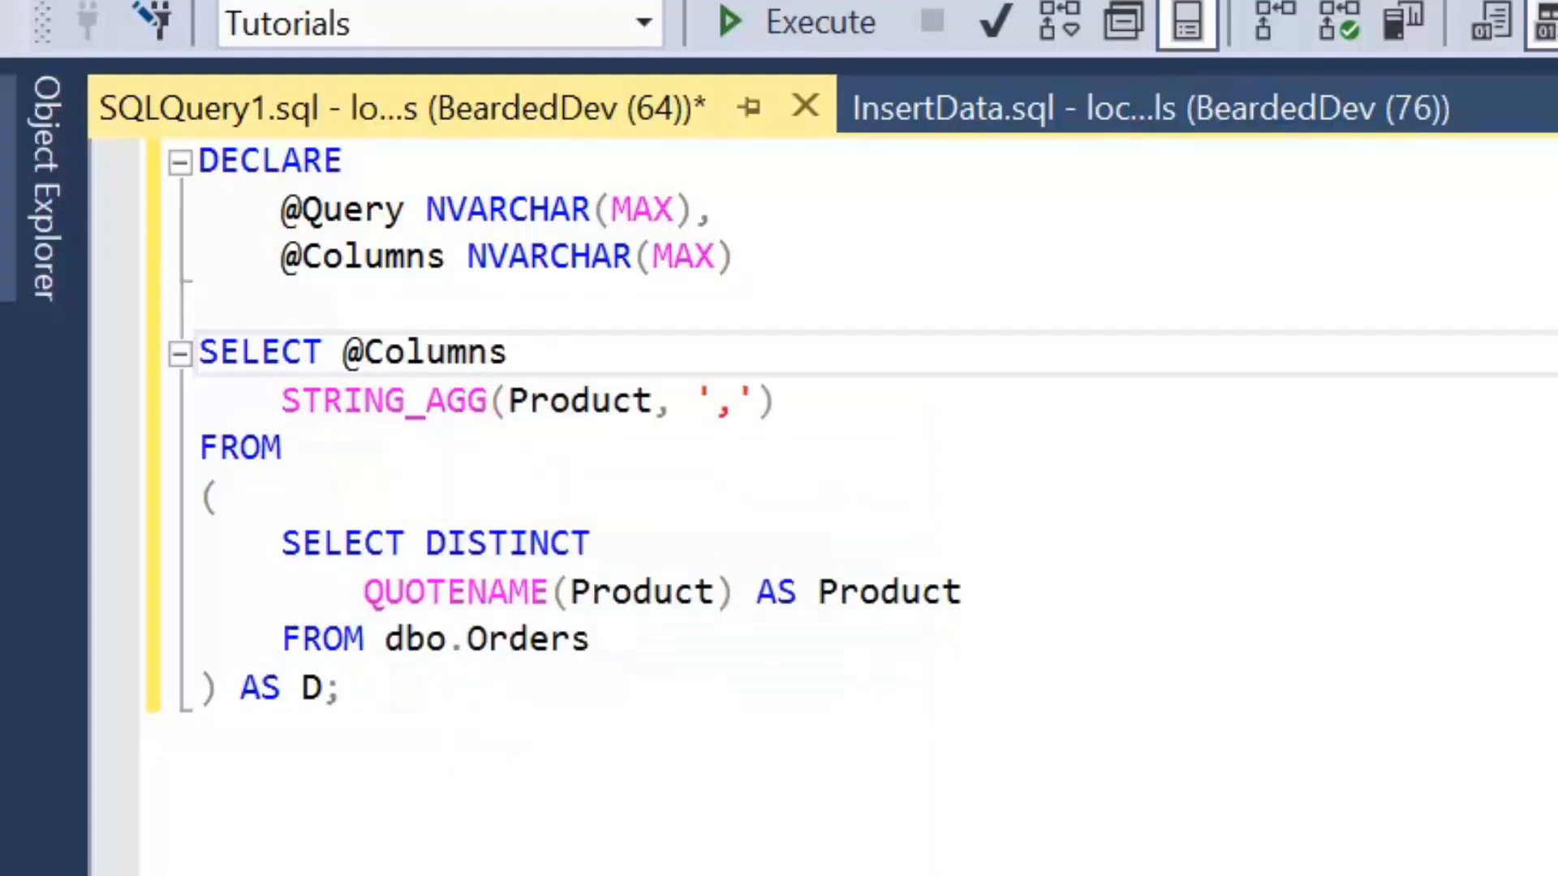
pyautogui.write('=')
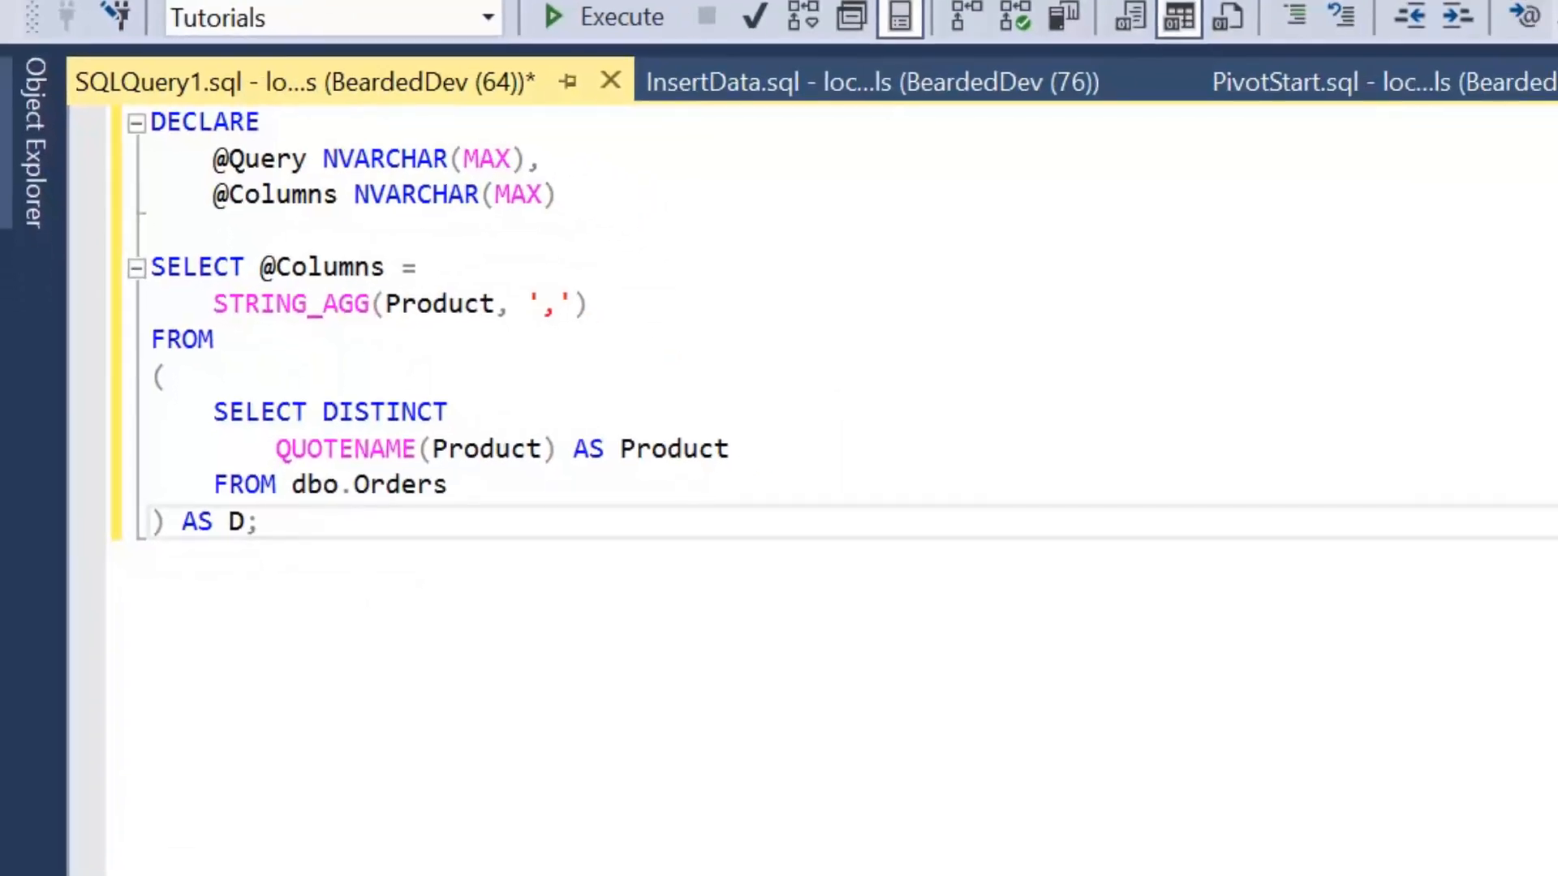
pyautogui.click(261, 521)
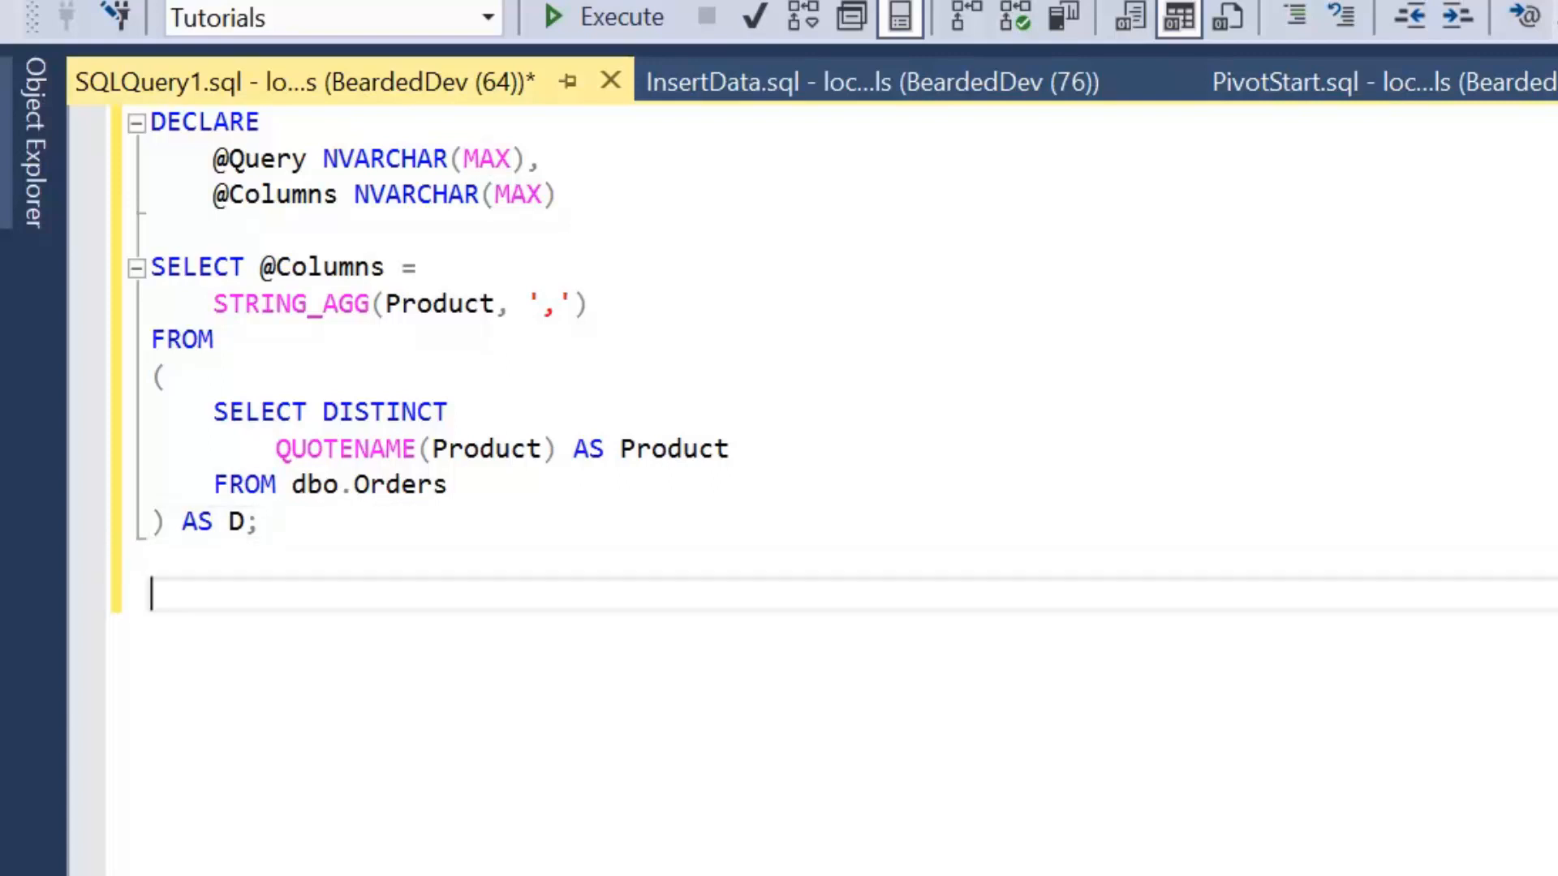
pyautogui.write('S')
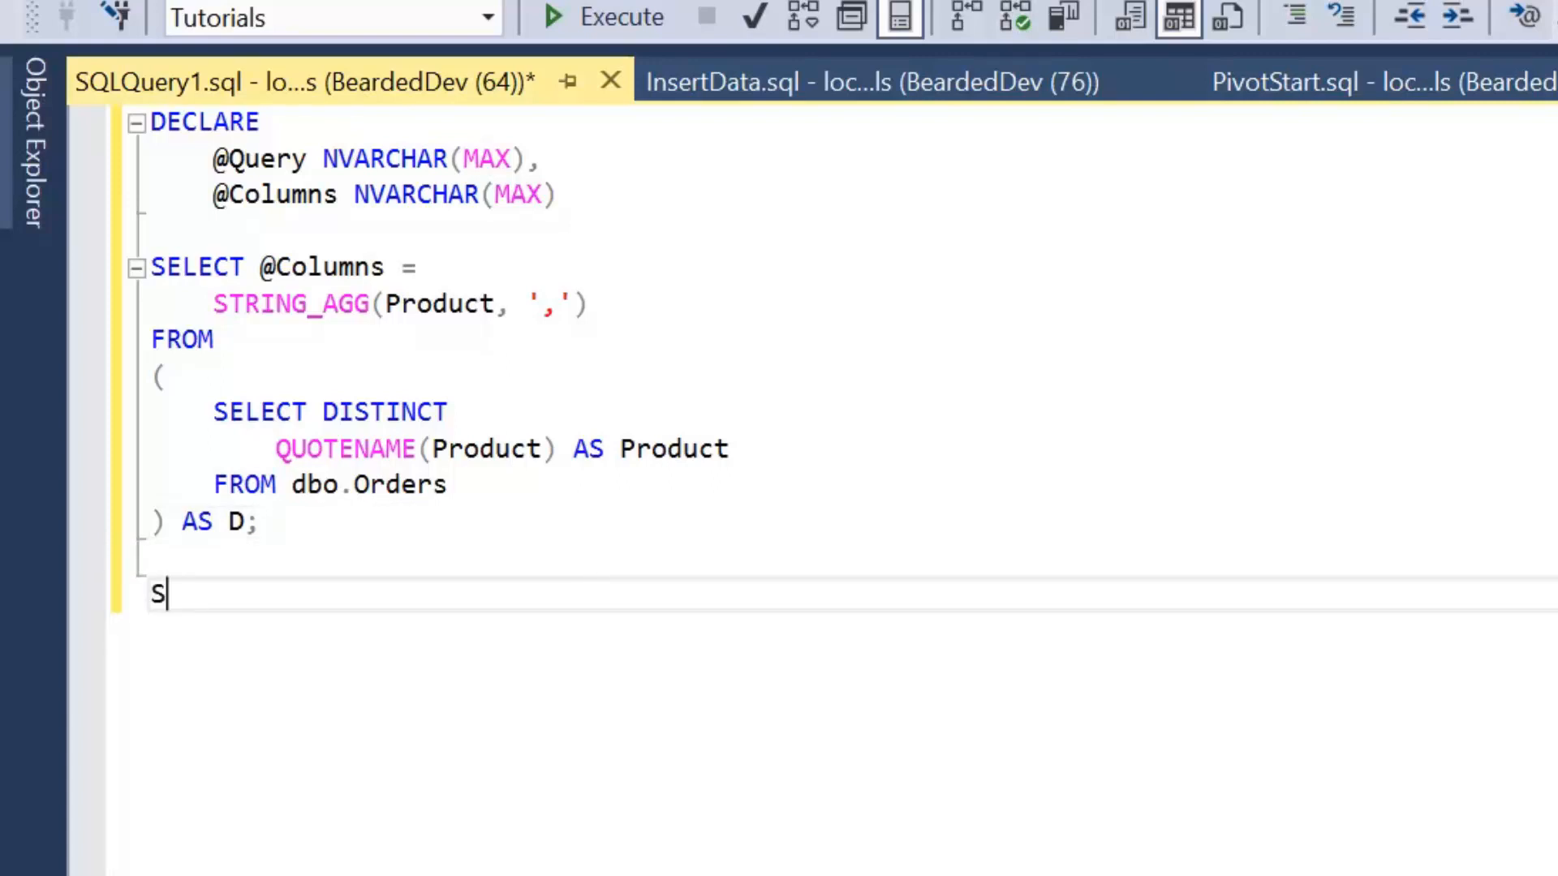
pyautogui.write('ET @Query =')
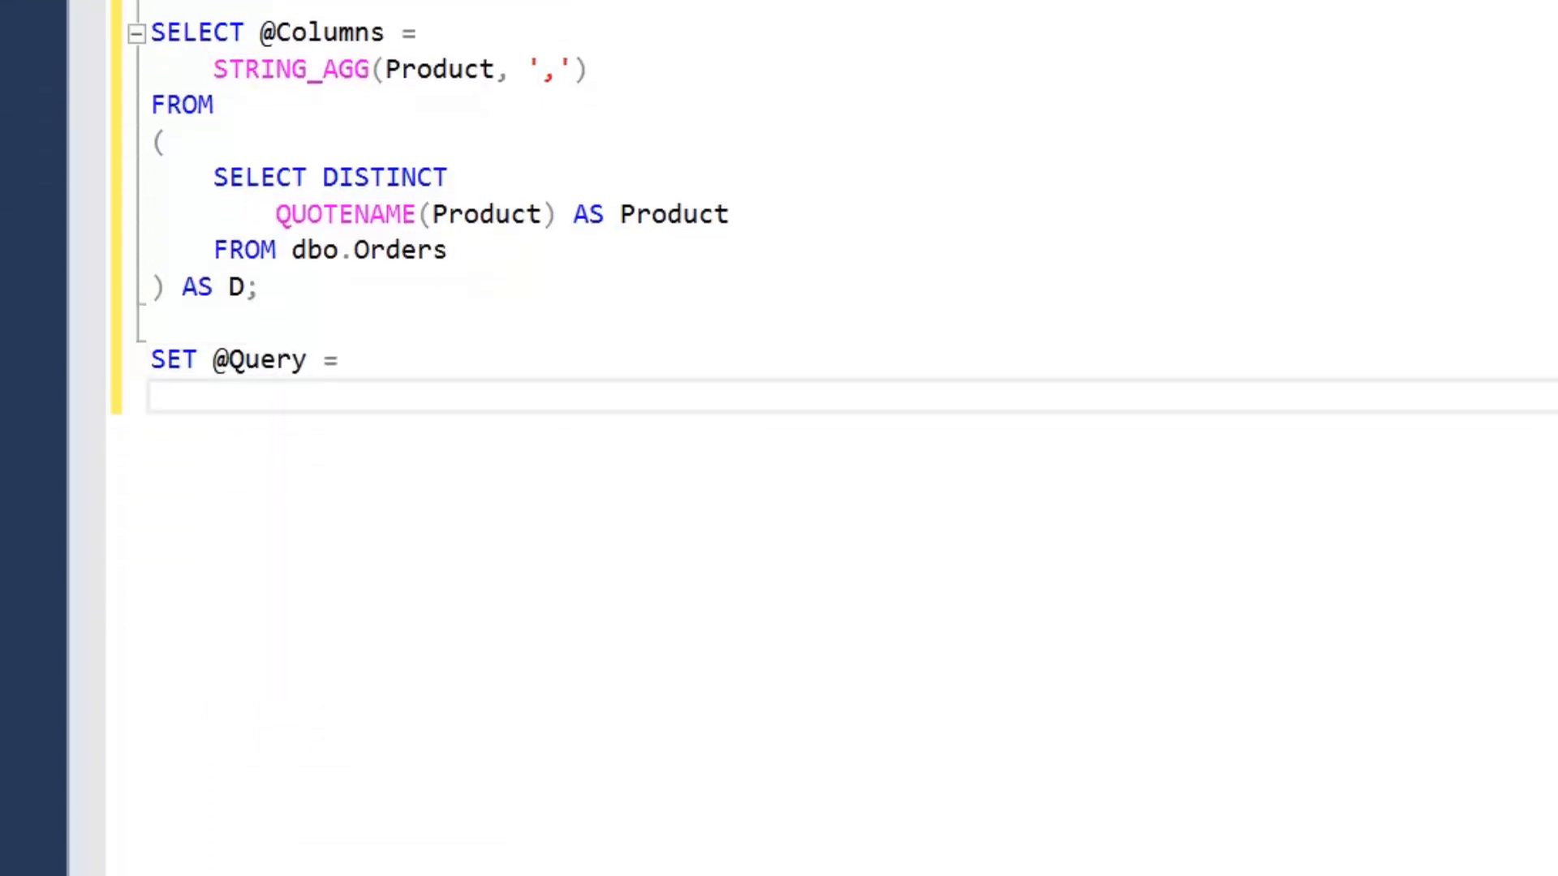
pyautogui.write("'")
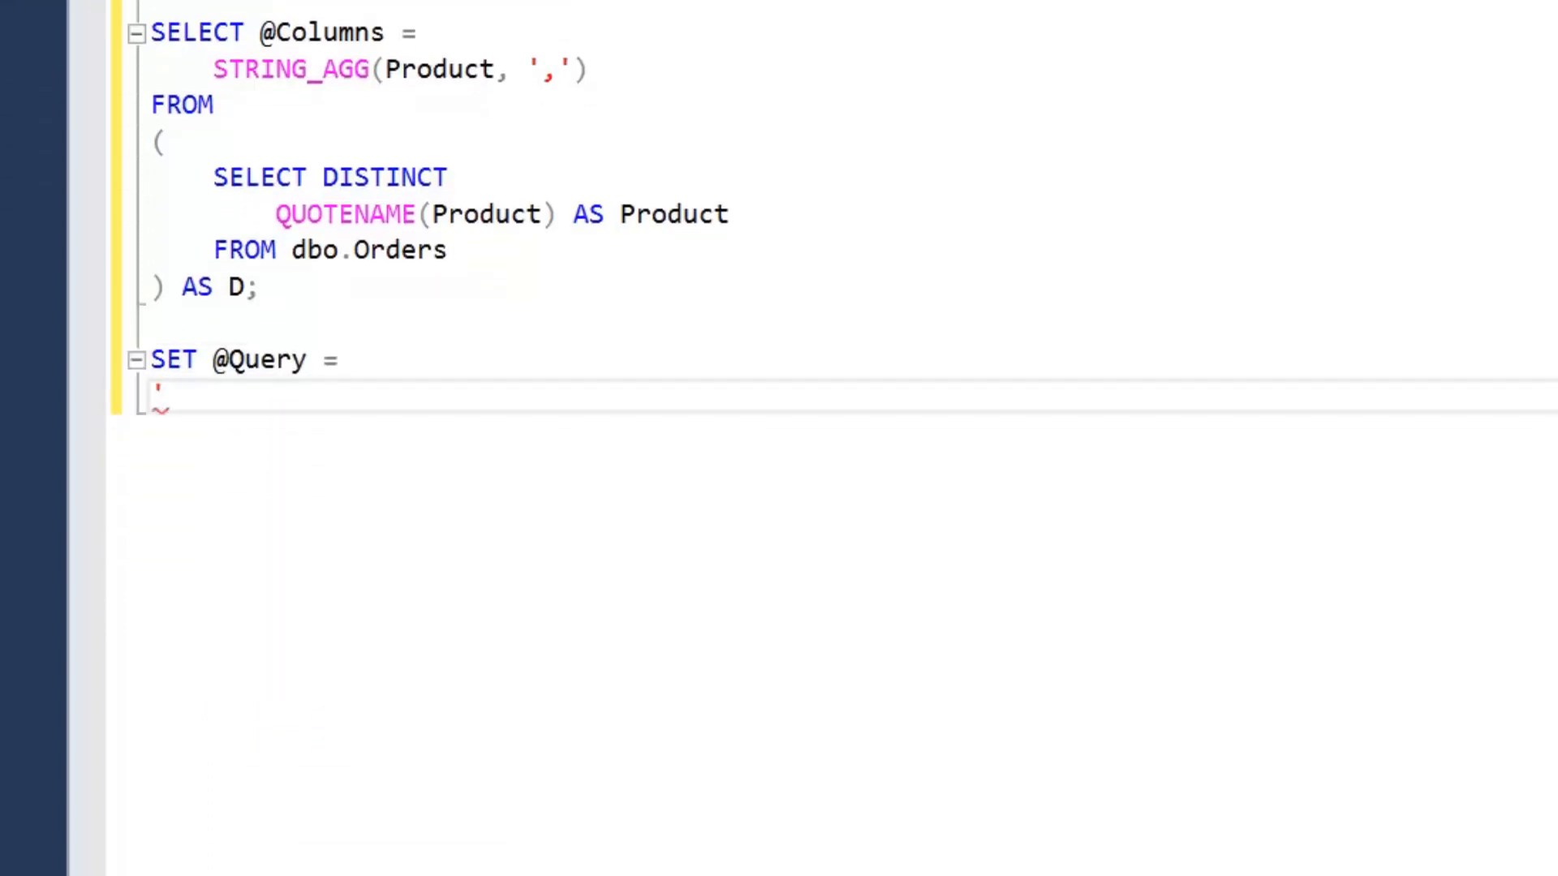
pyautogui.write('SELECT')
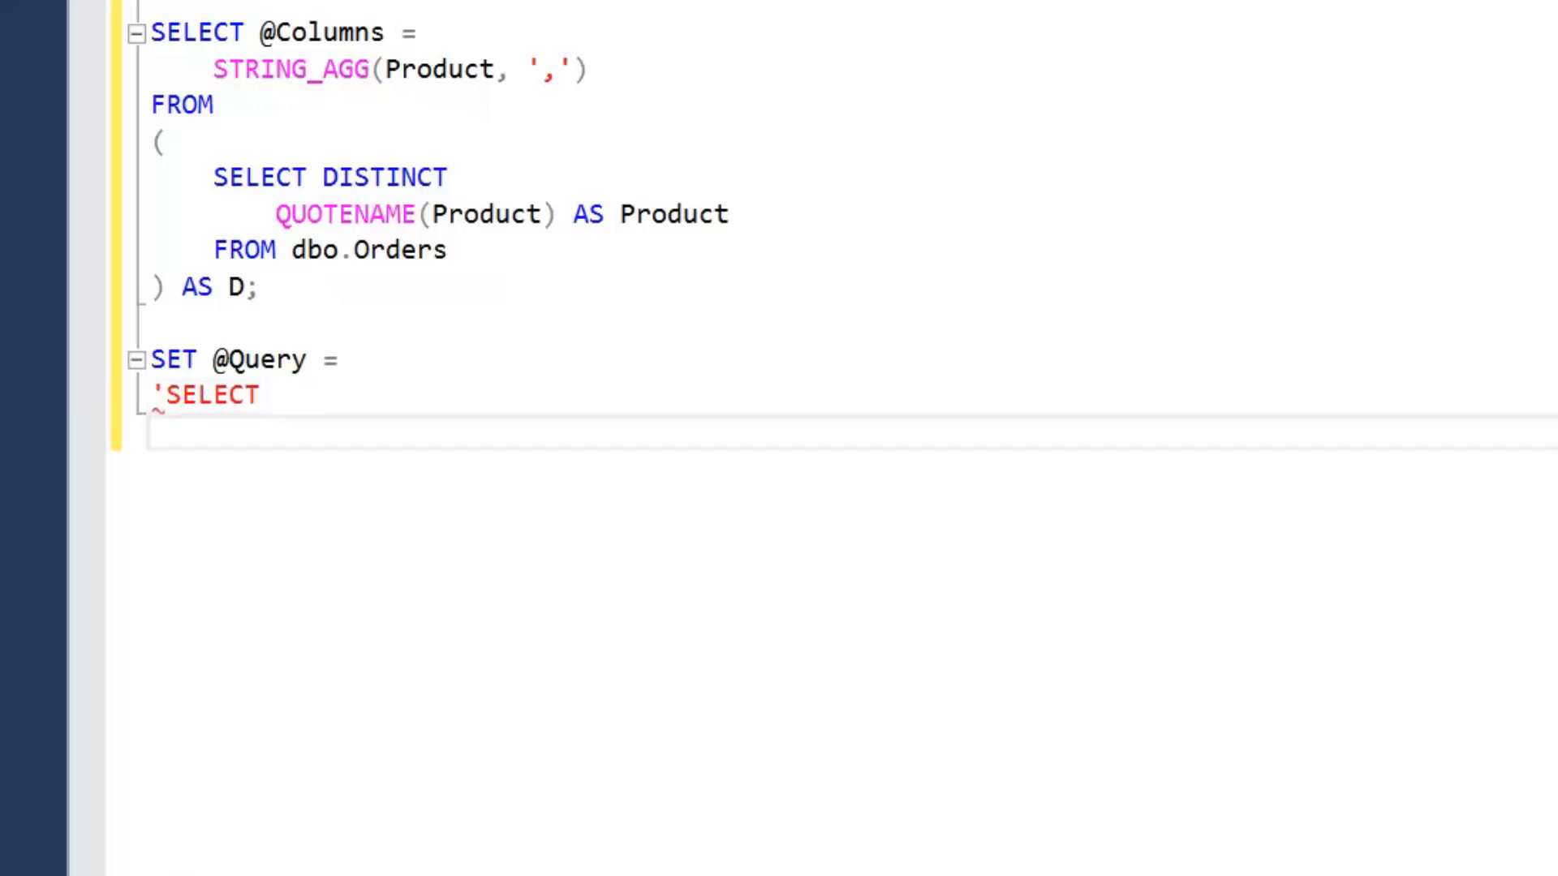
pyautogui.write('CustomerI')
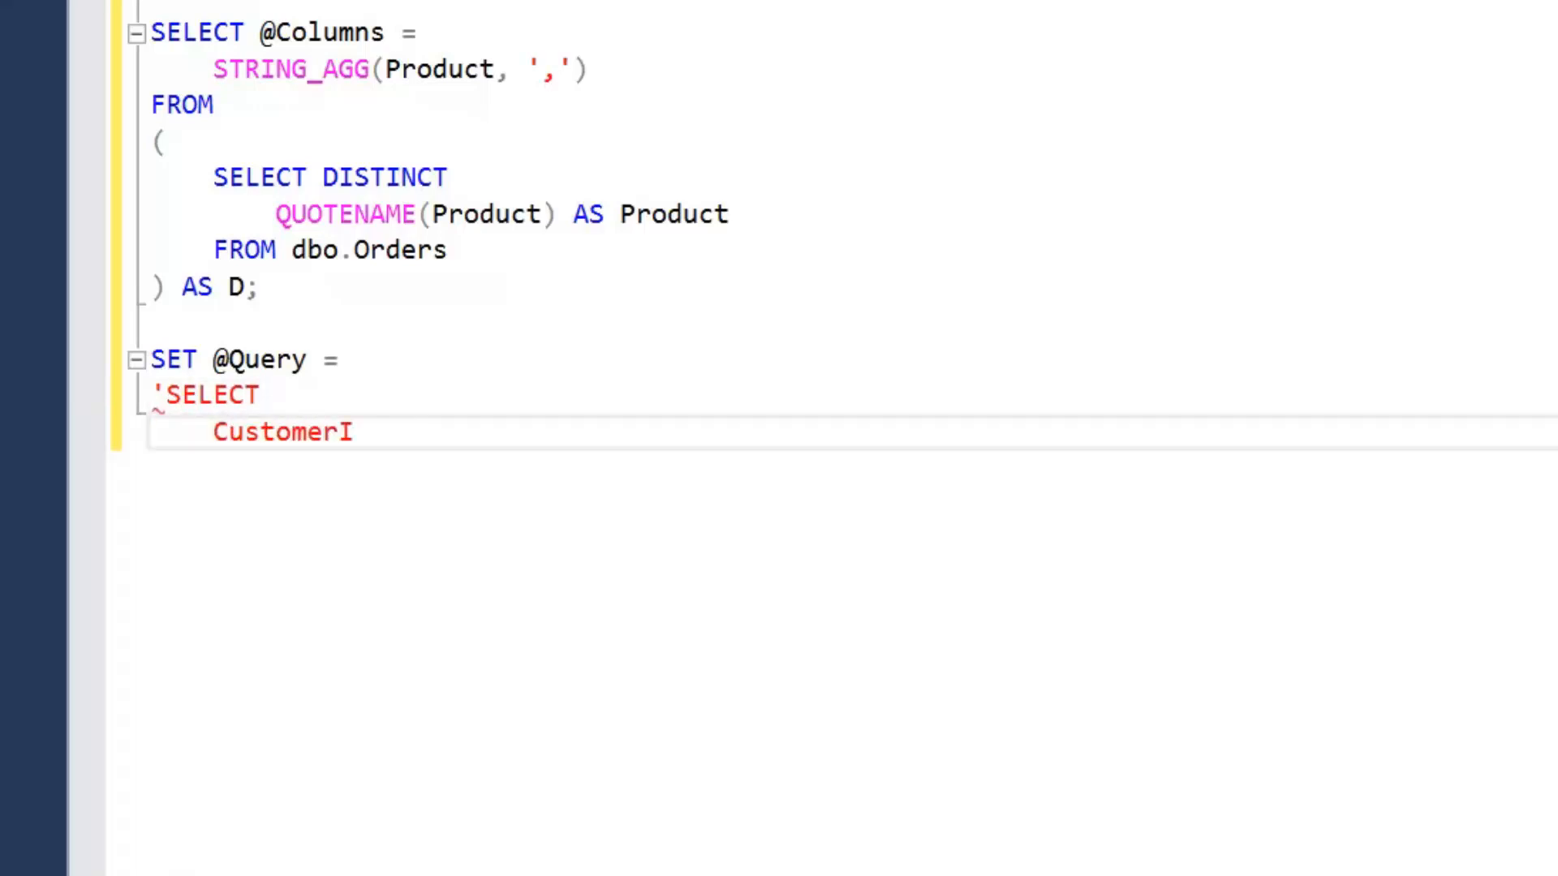
pyautogui.write('d')
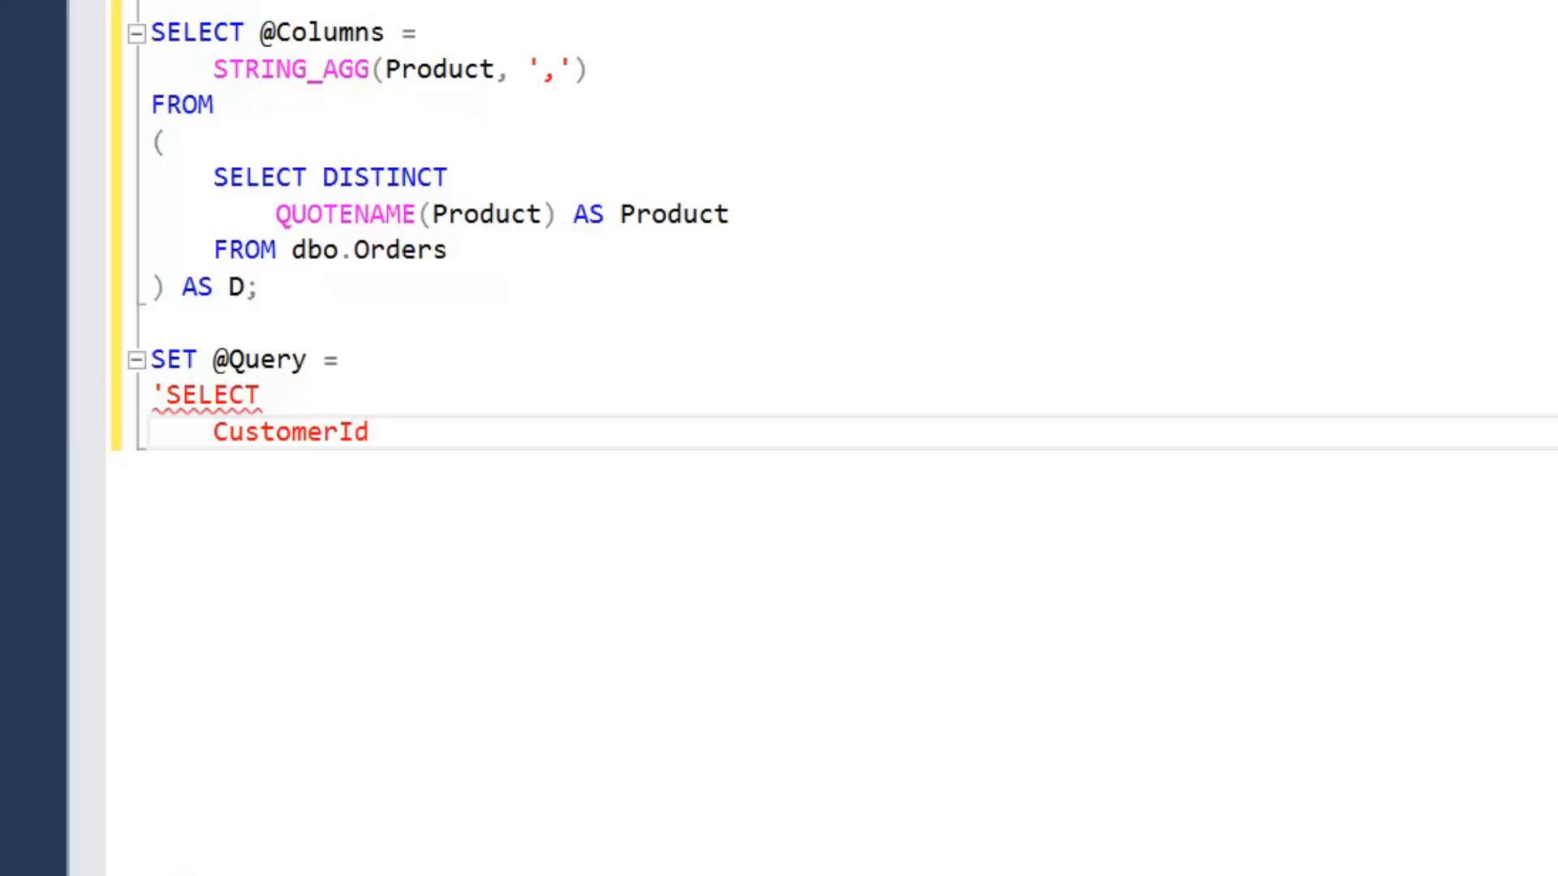
pyautogui.click(603, 28)
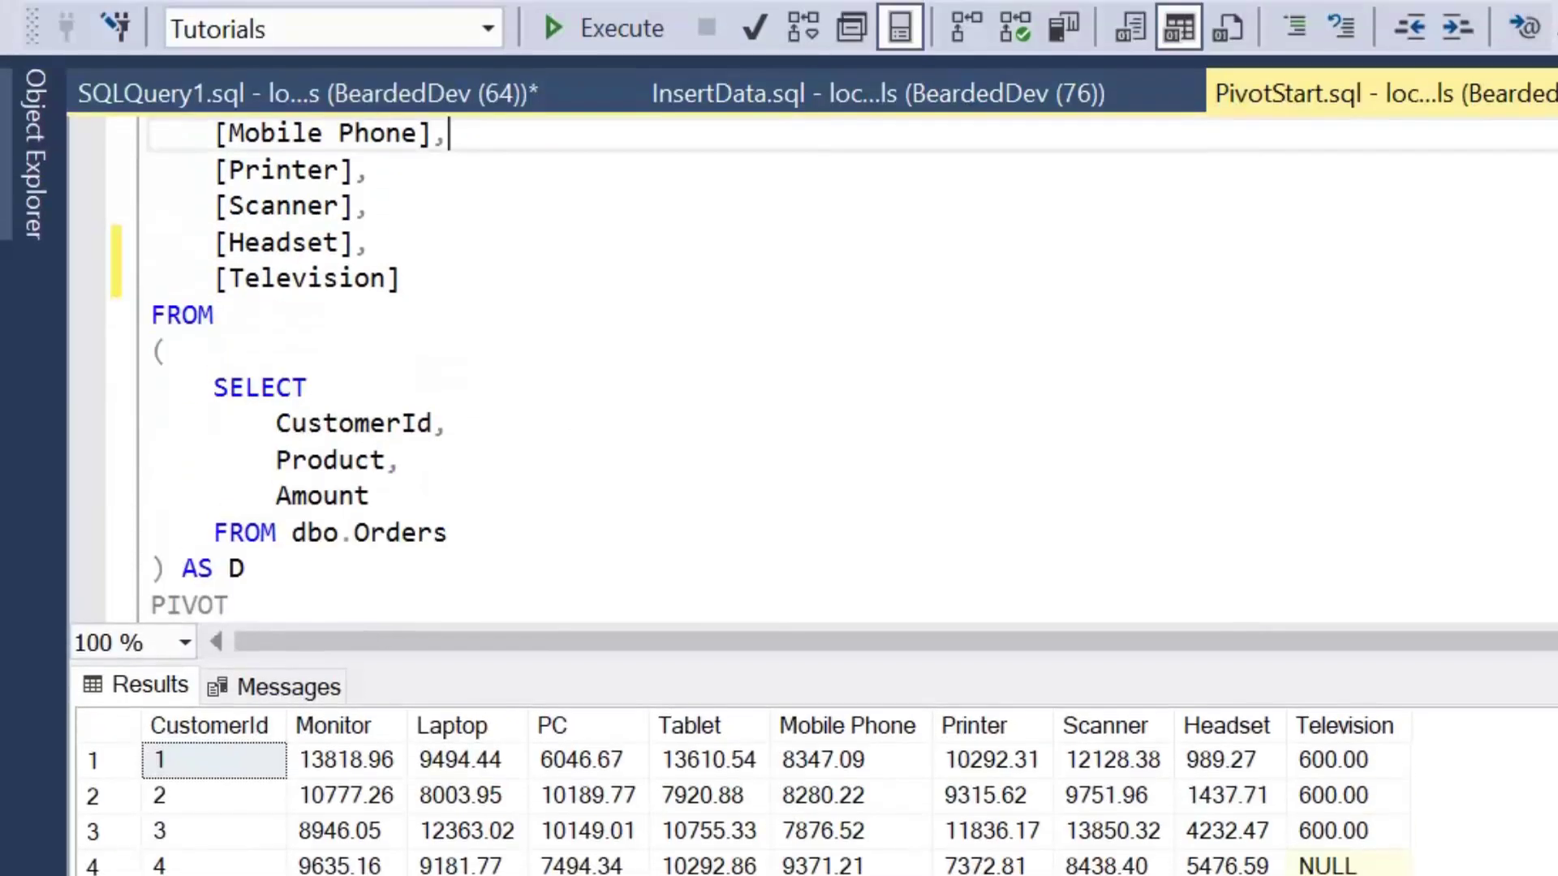
# - Scroll through PivotStart.sql to review the static pivot's column list
pyautogui.scroll(3)
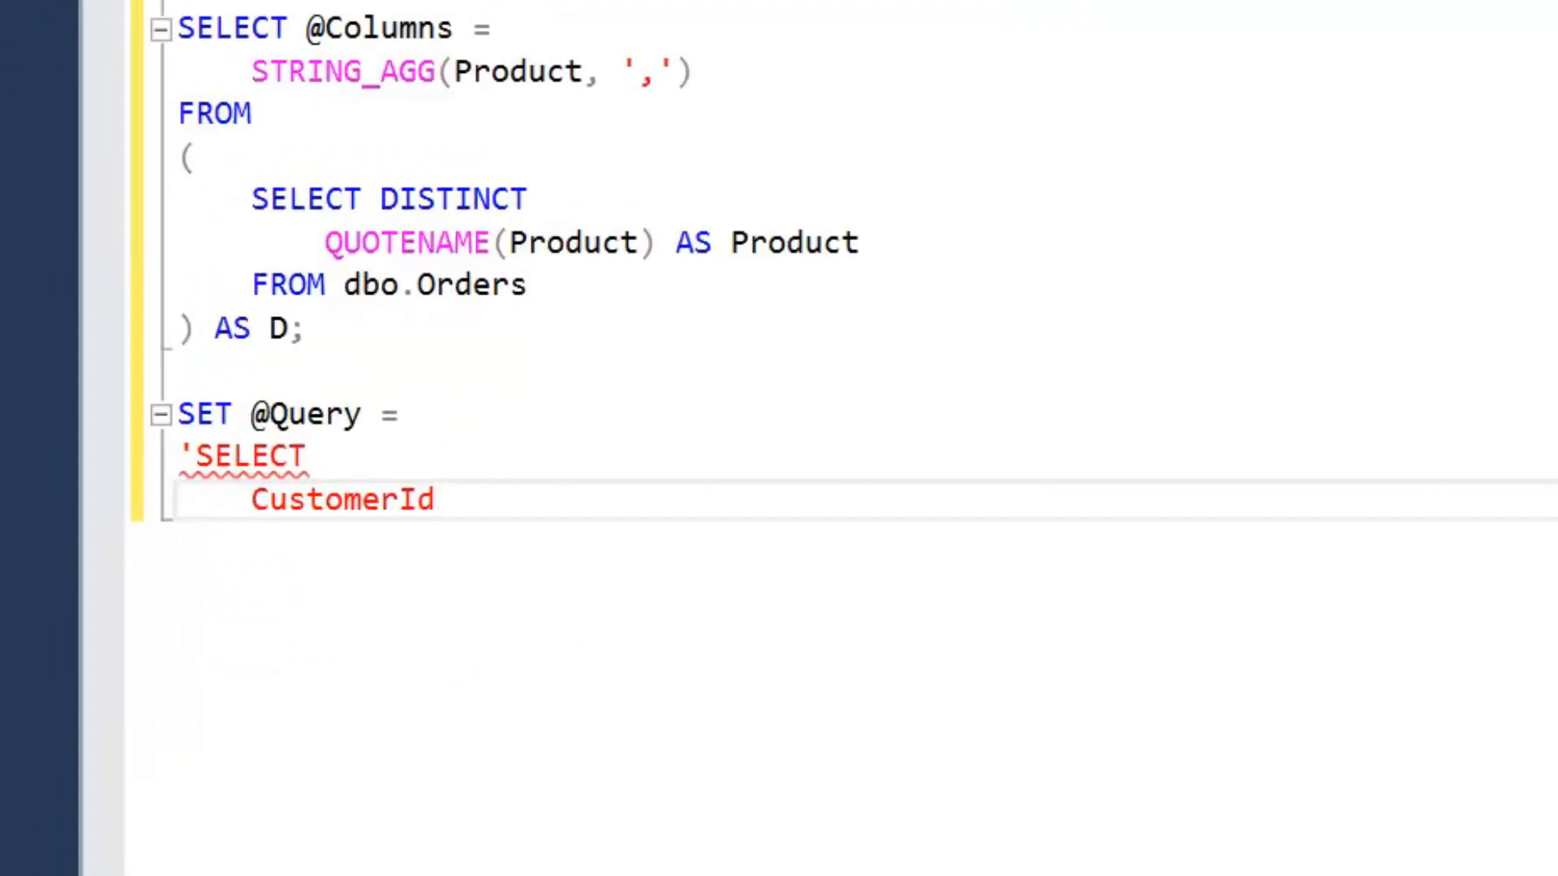
pyautogui.scroll(-3)
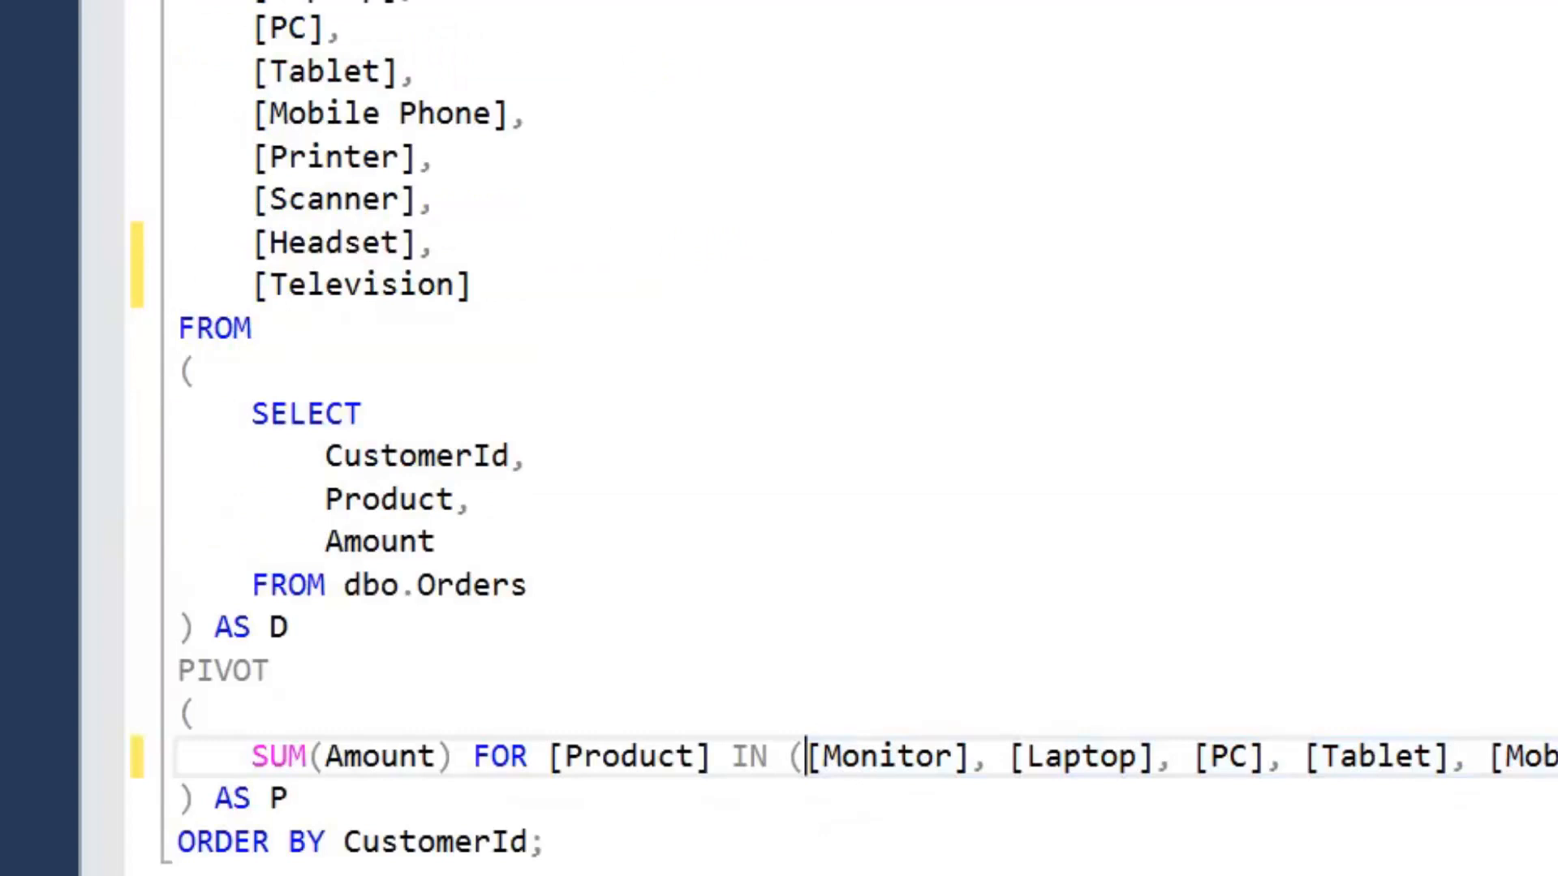
pyautogui.scroll(3)
pyautogui.write('CustomerId')
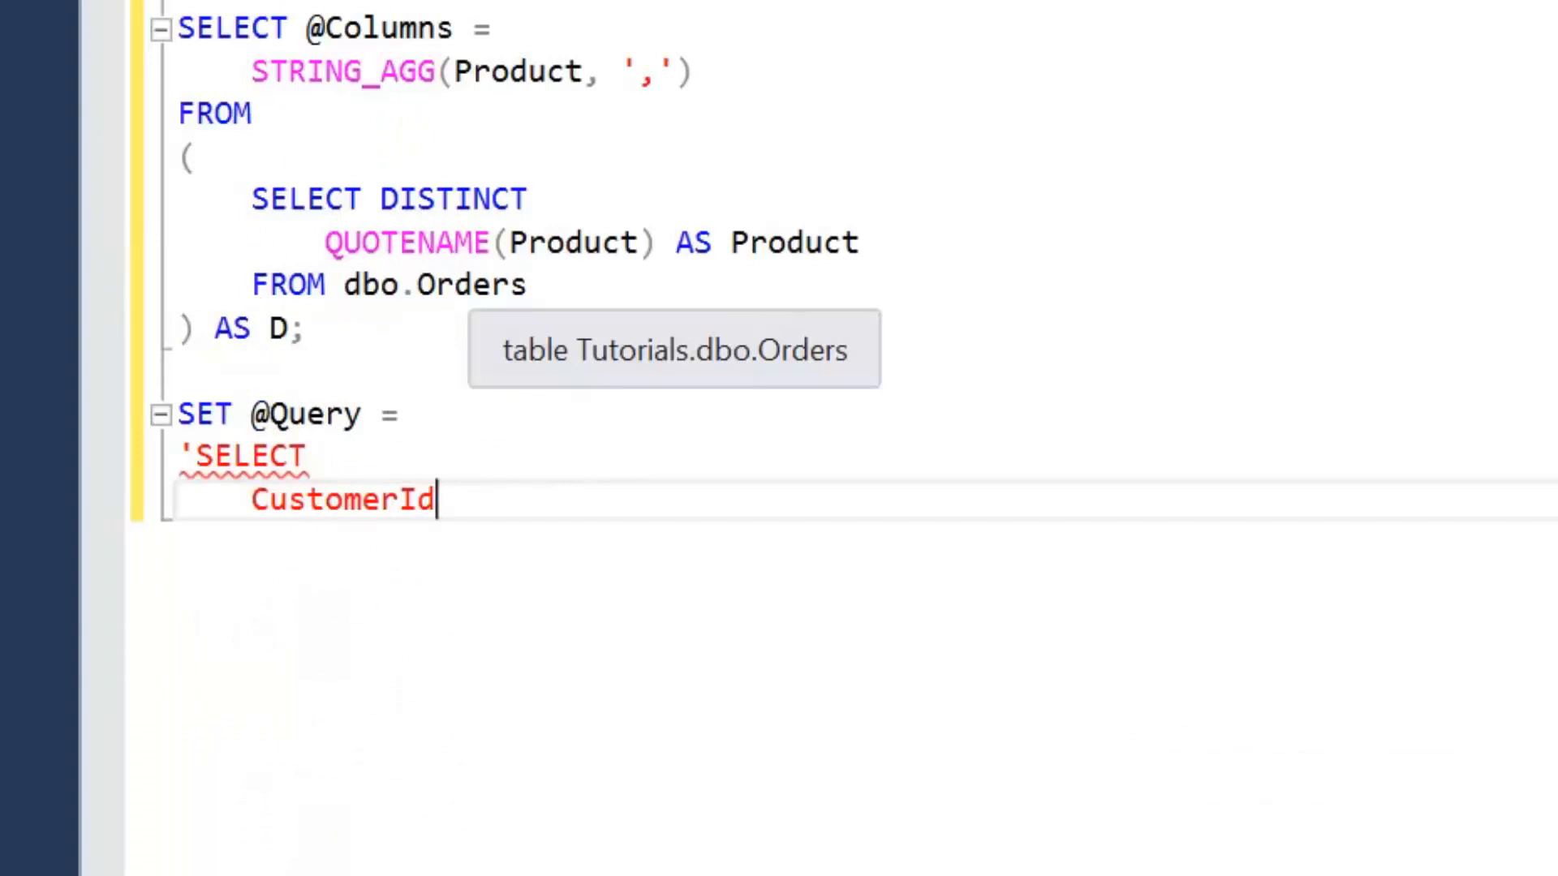
pyautogui.write(',')
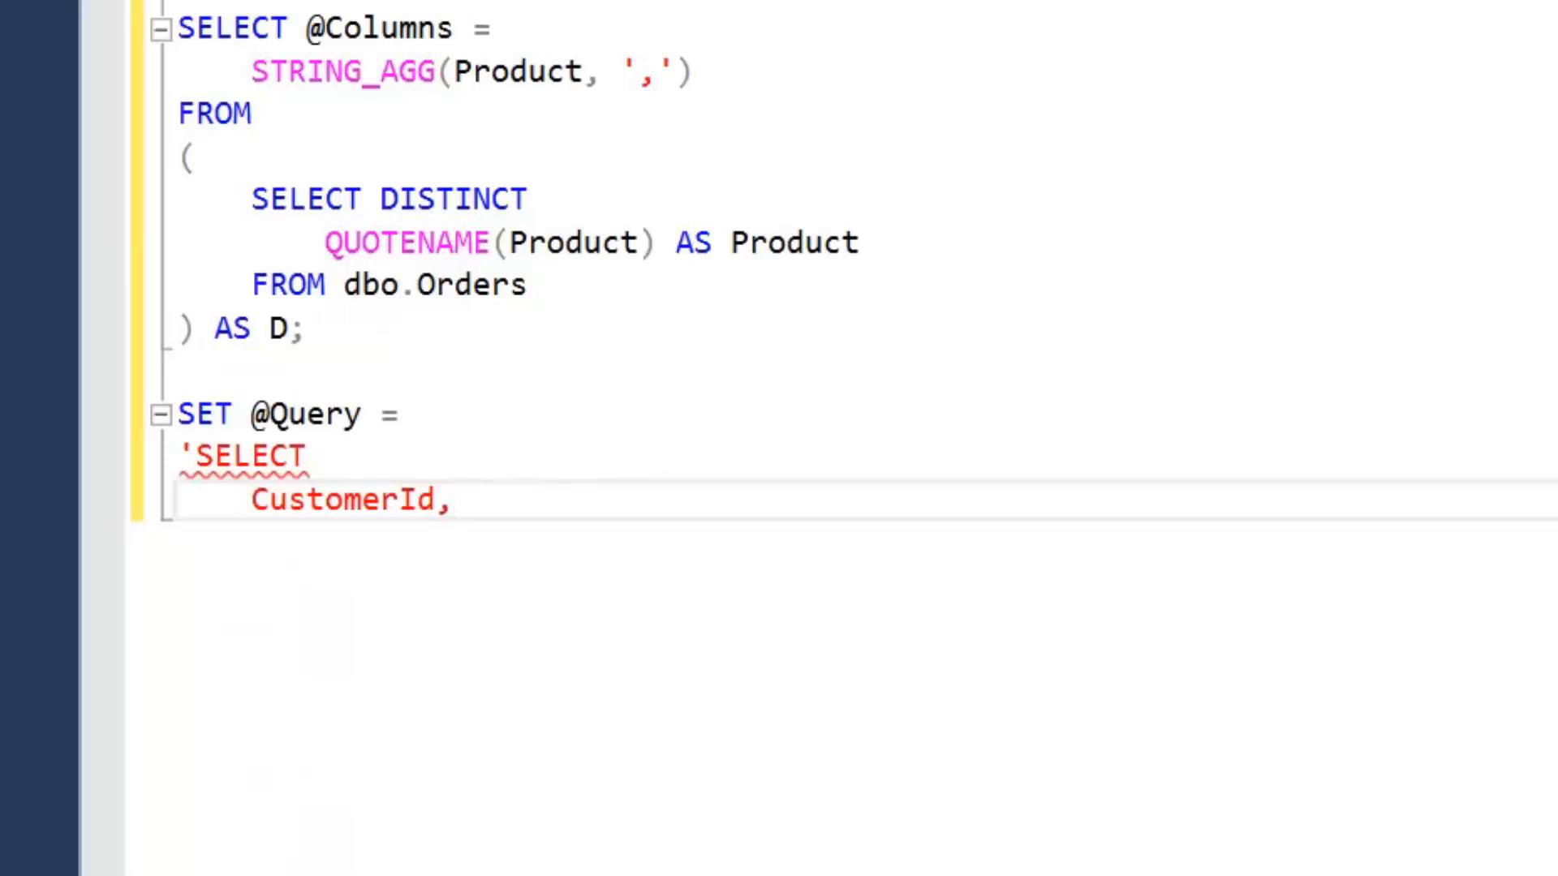
pyautogui.write("'")
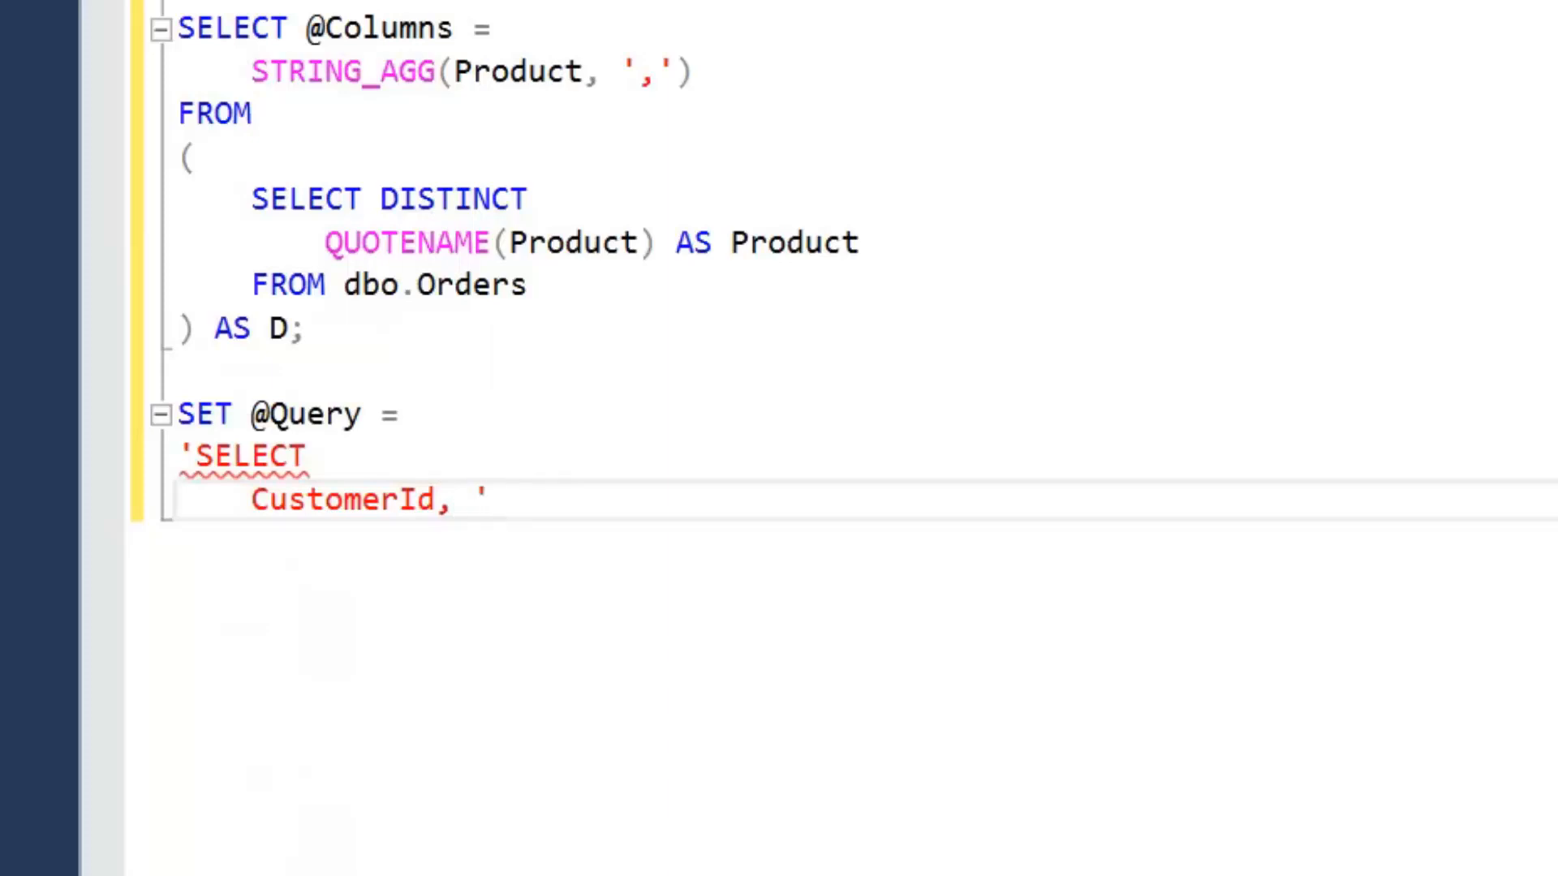
pyautogui.write('+')
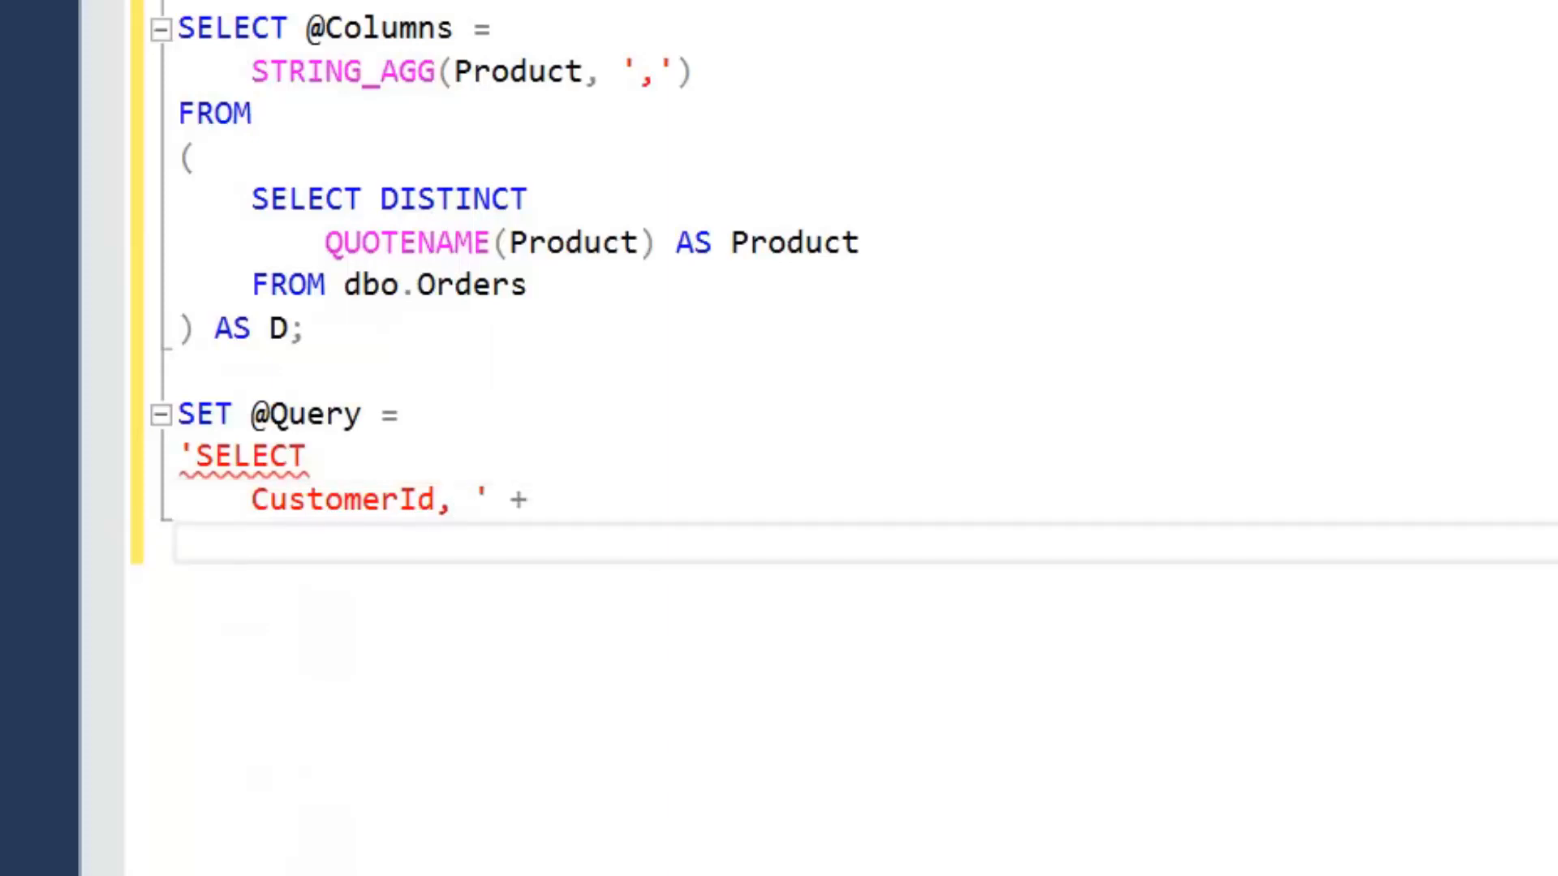
pyautogui.write('@Columns')
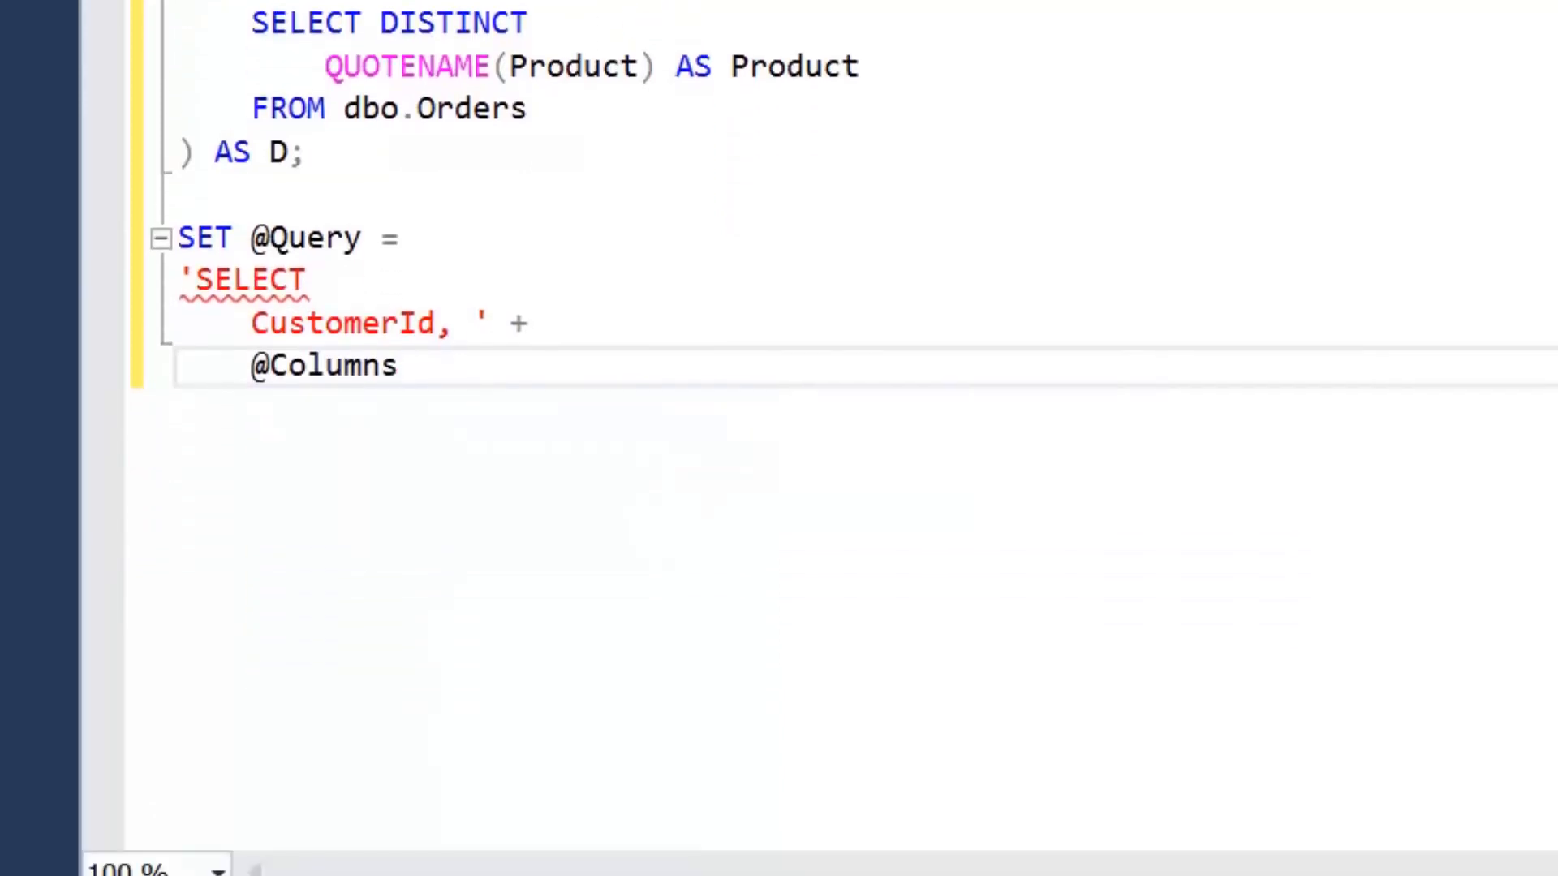
pyautogui.scroll(-3)
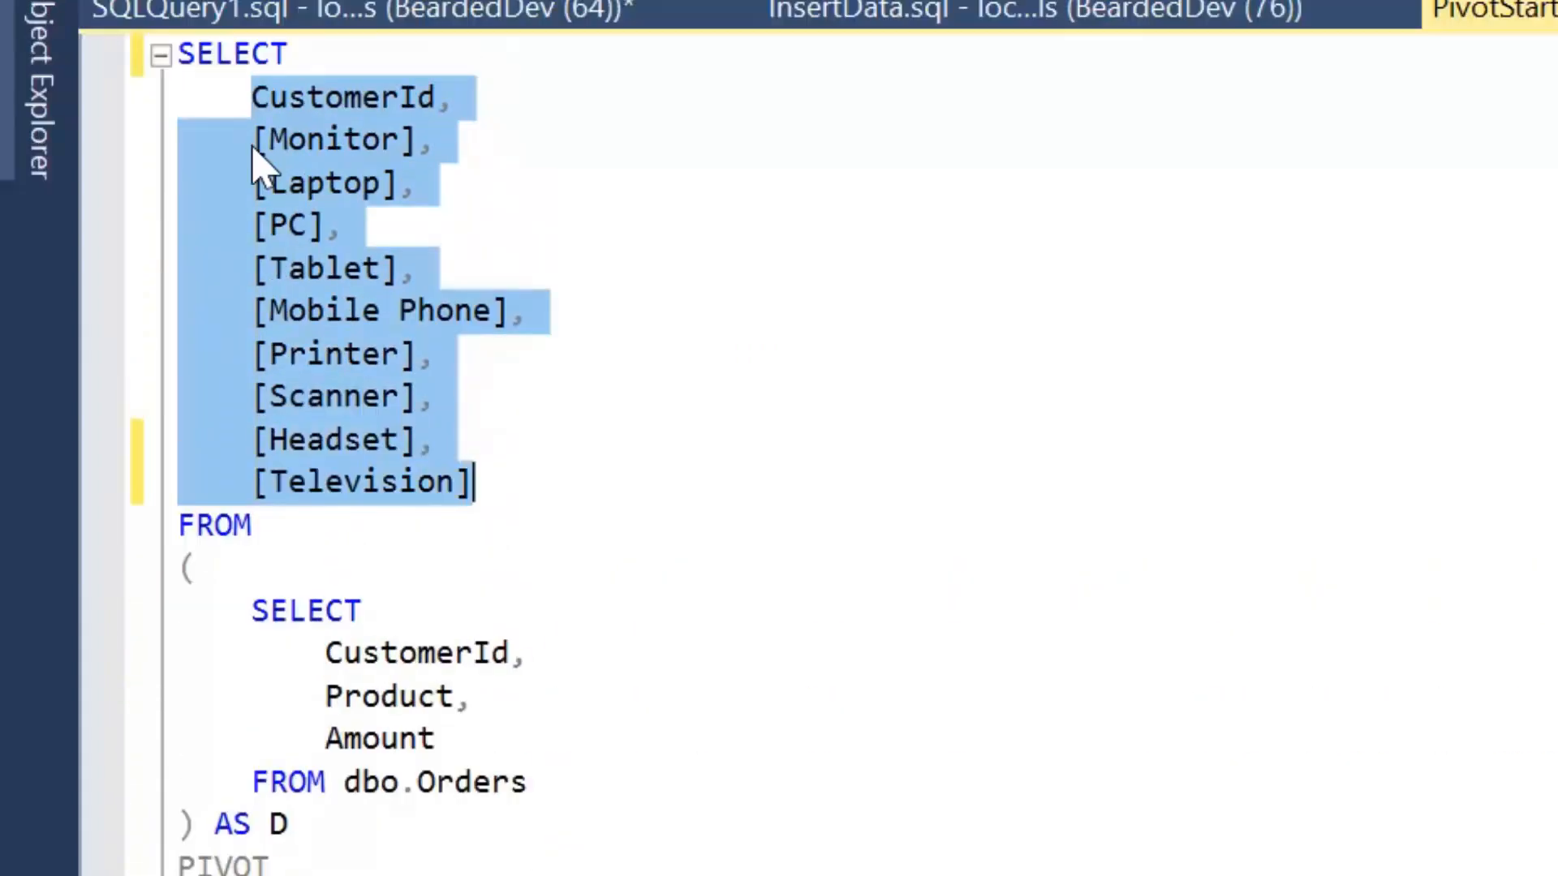
pyautogui.scroll(3)
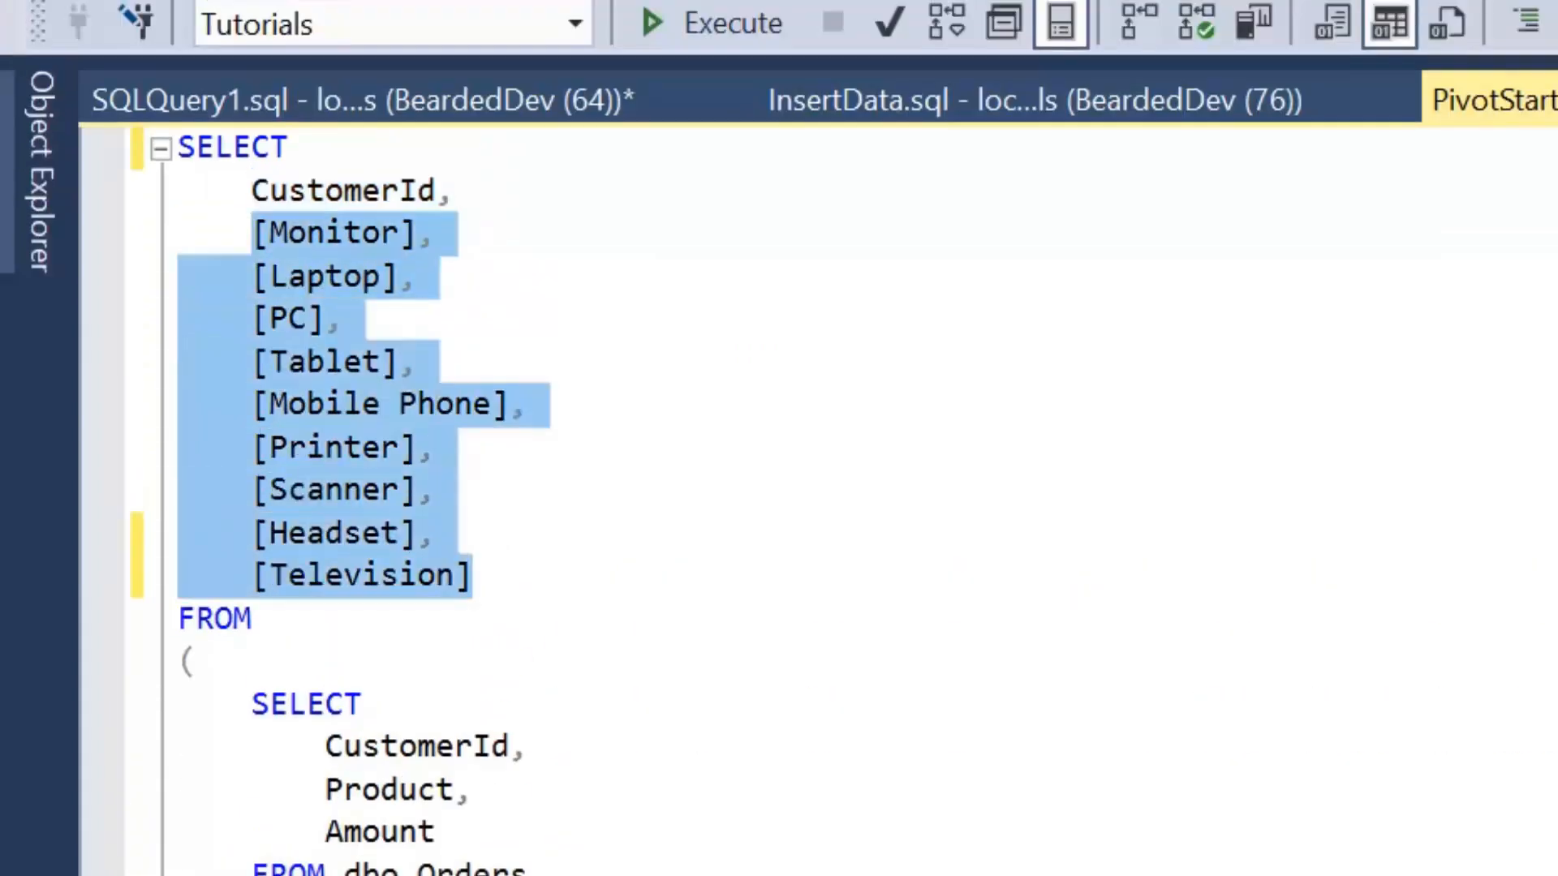
pyautogui.scroll(-3)
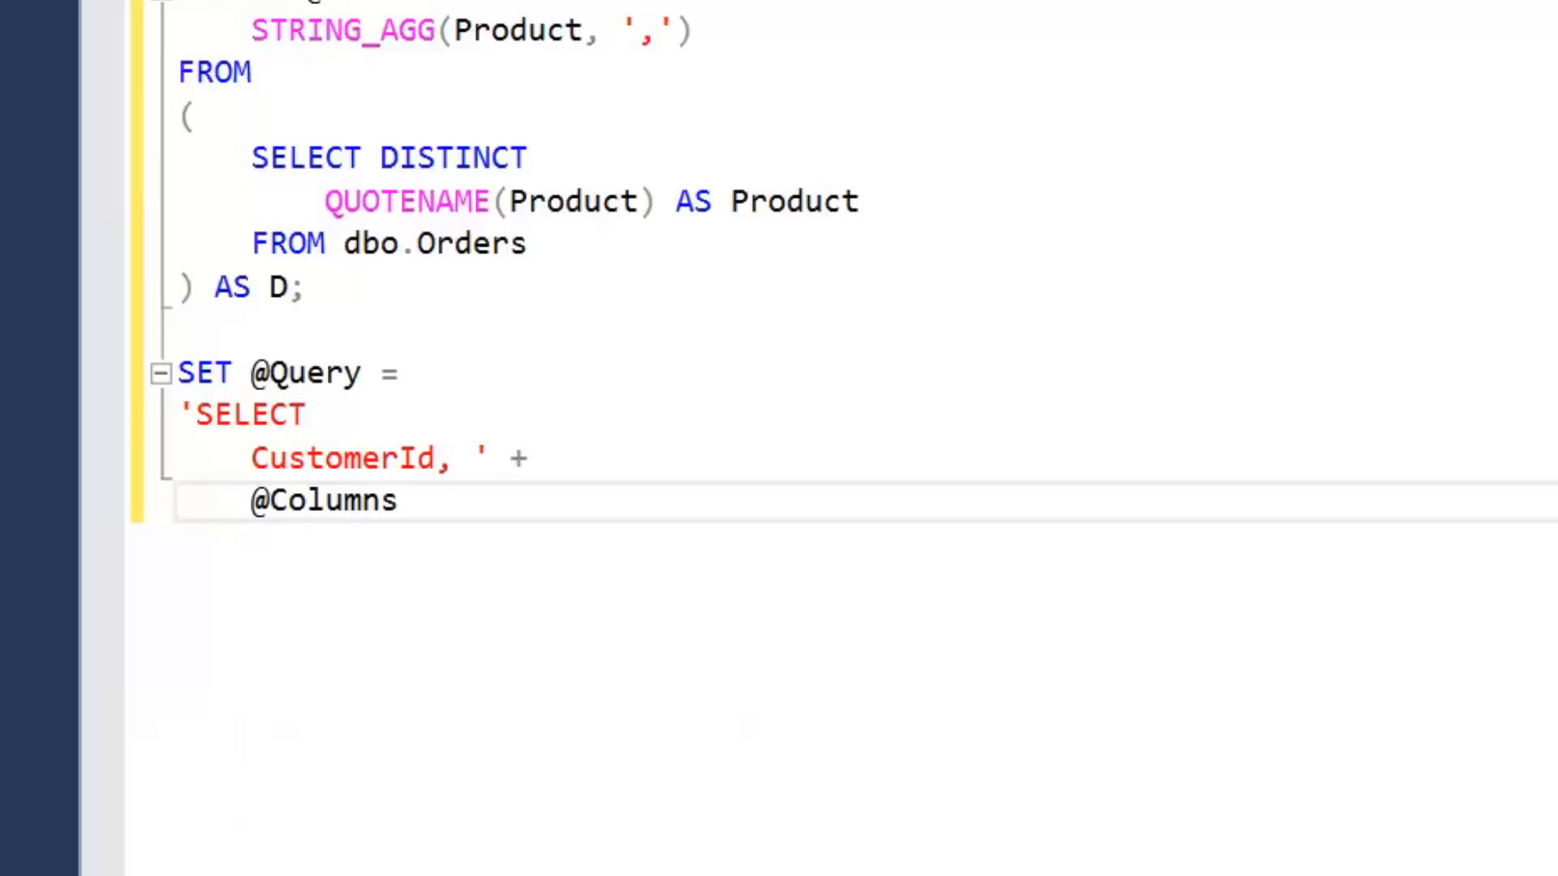
# - Add + ' FROM (SELECT CustomerId, Product, Amount FROM dbo.Orders) AS D
pyautogui.write('+')
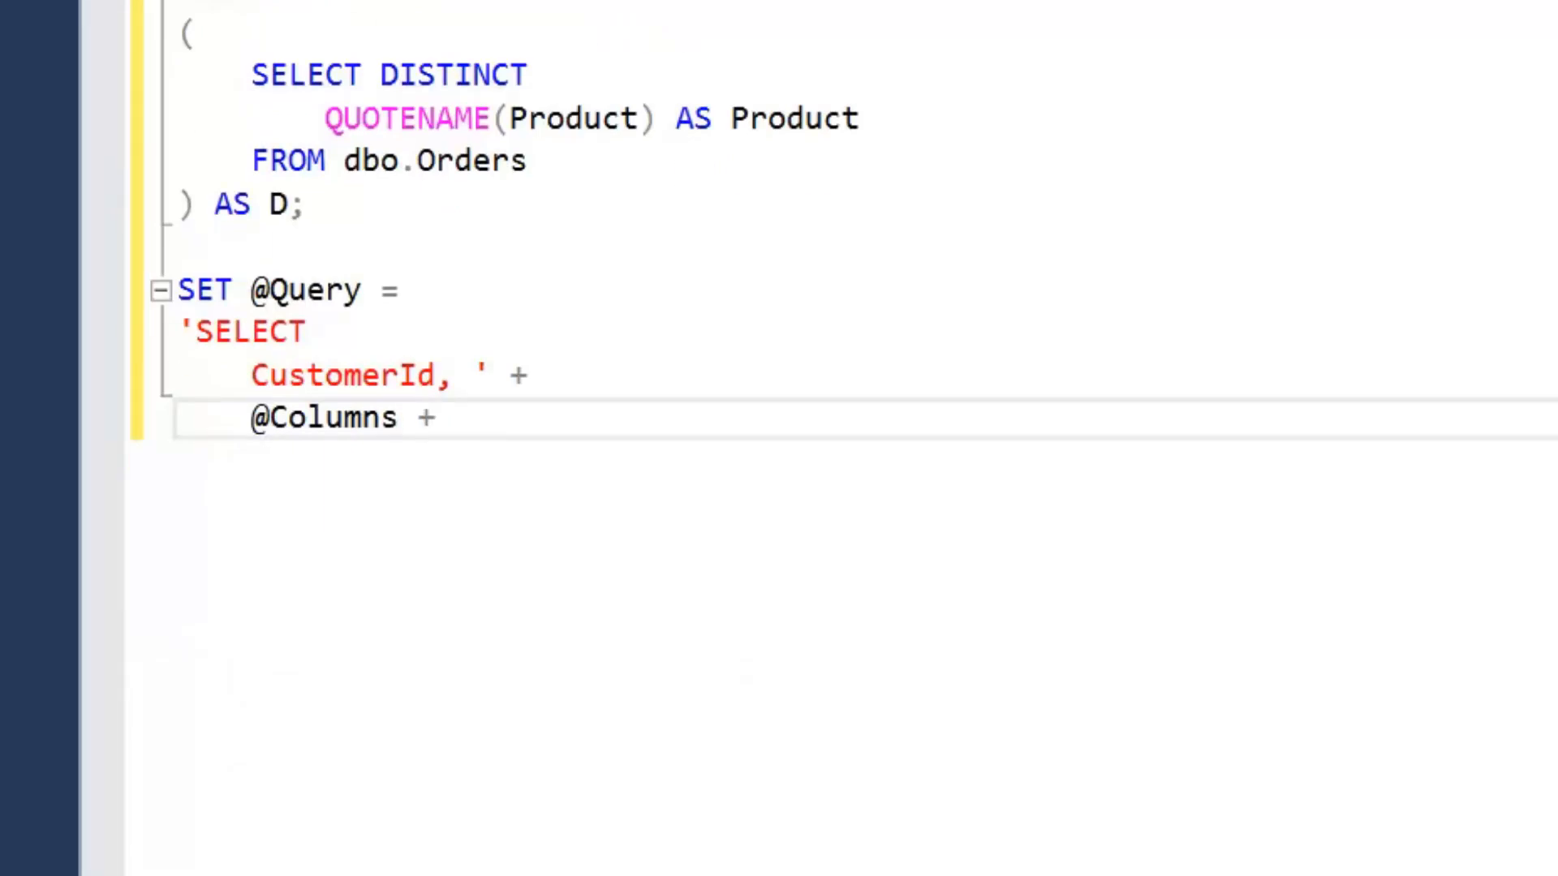
pyautogui.write("'")
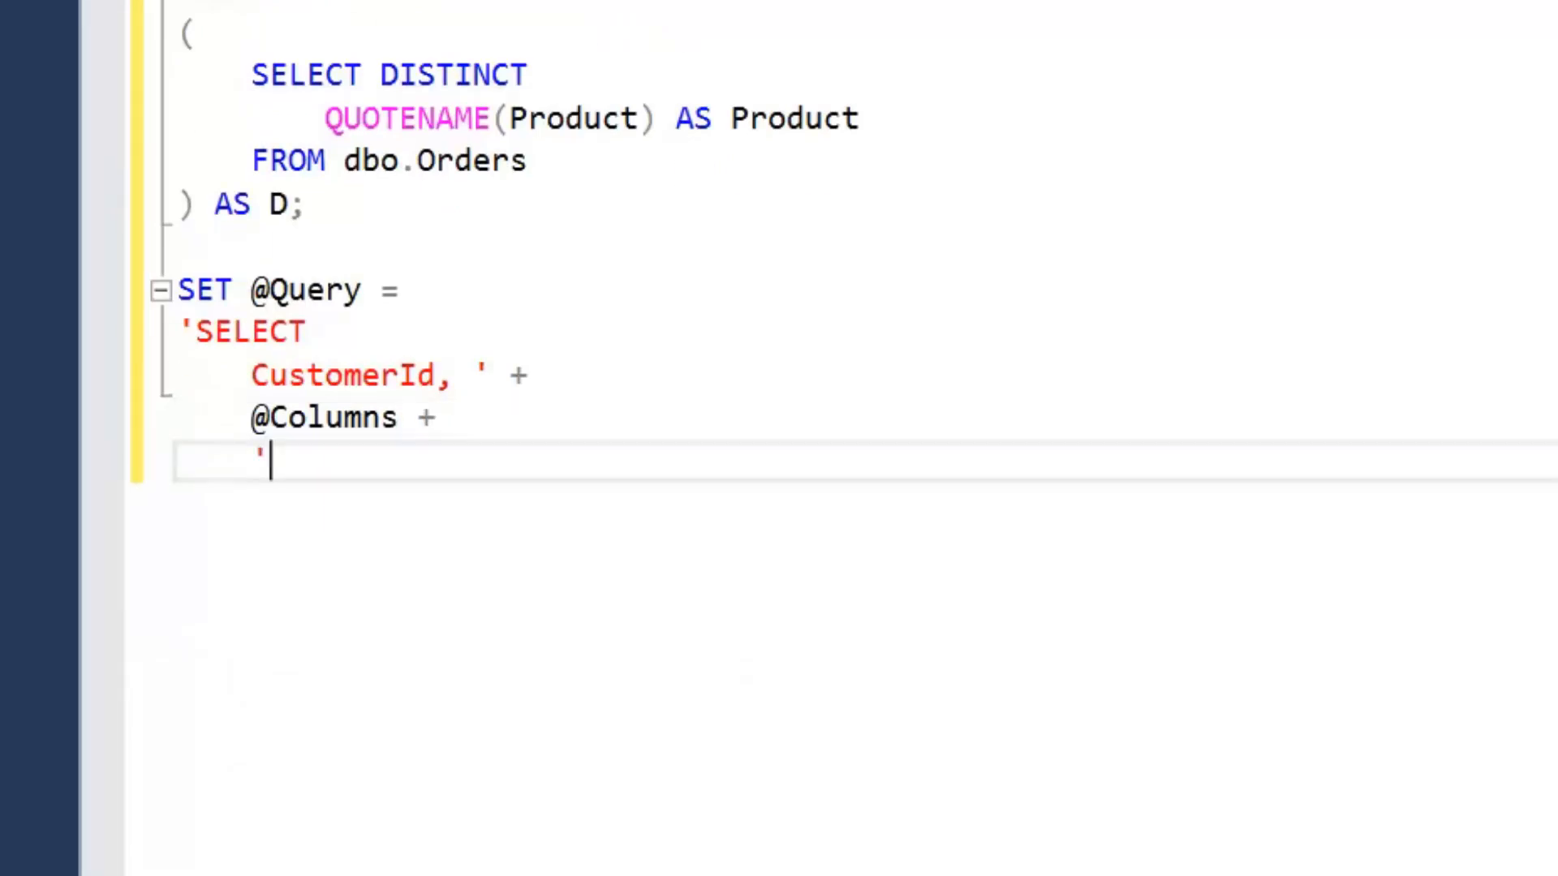
pyautogui.write('F')
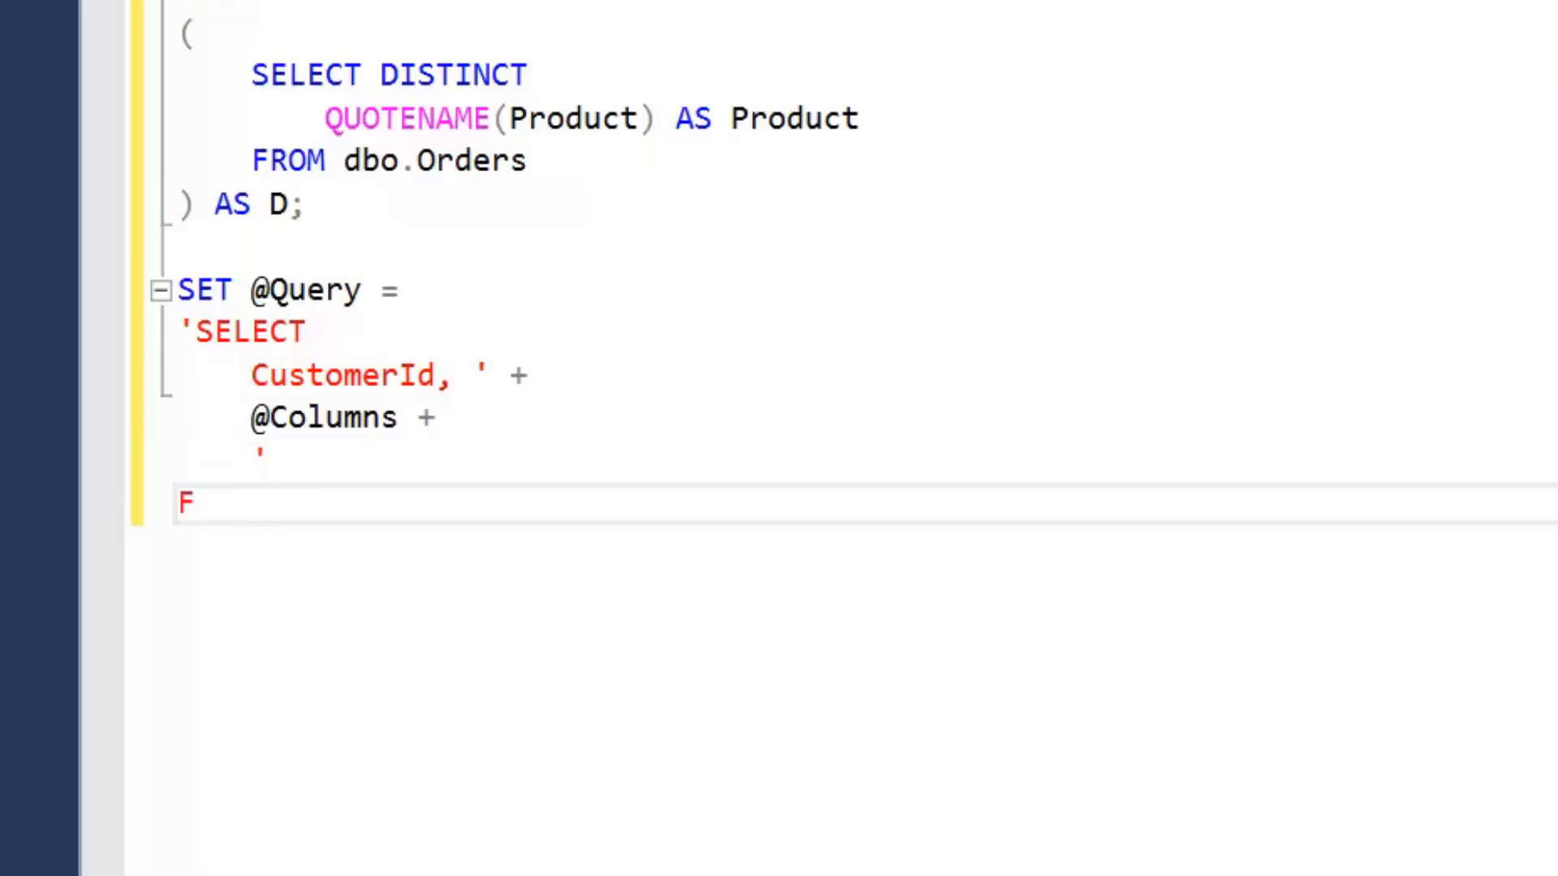
pyautogui.write('ROM')
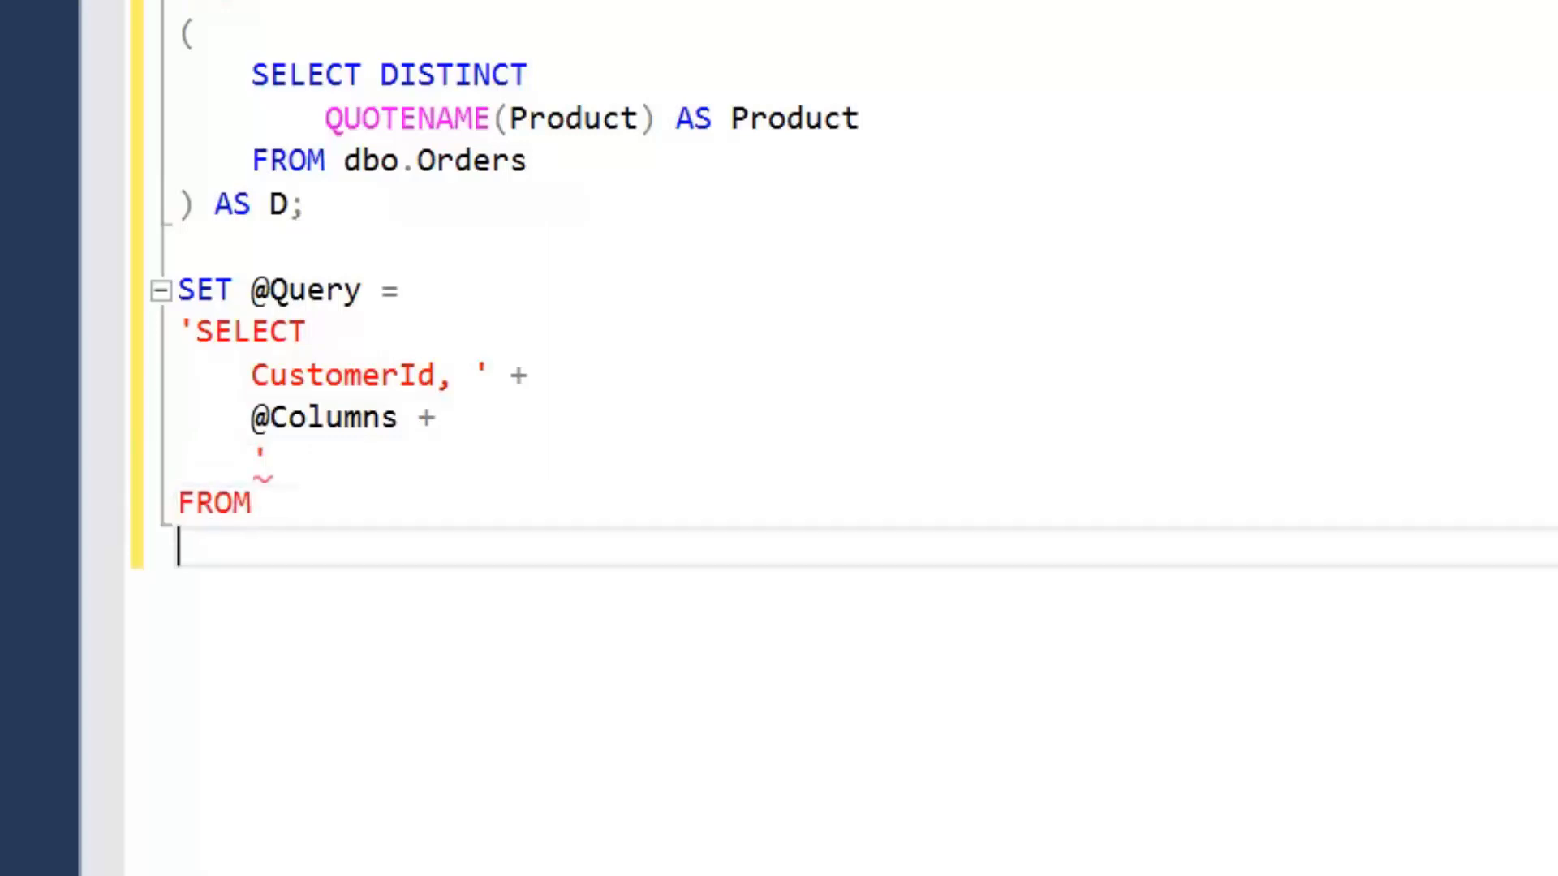
pyautogui.write('(')
pyautogui.write('C')
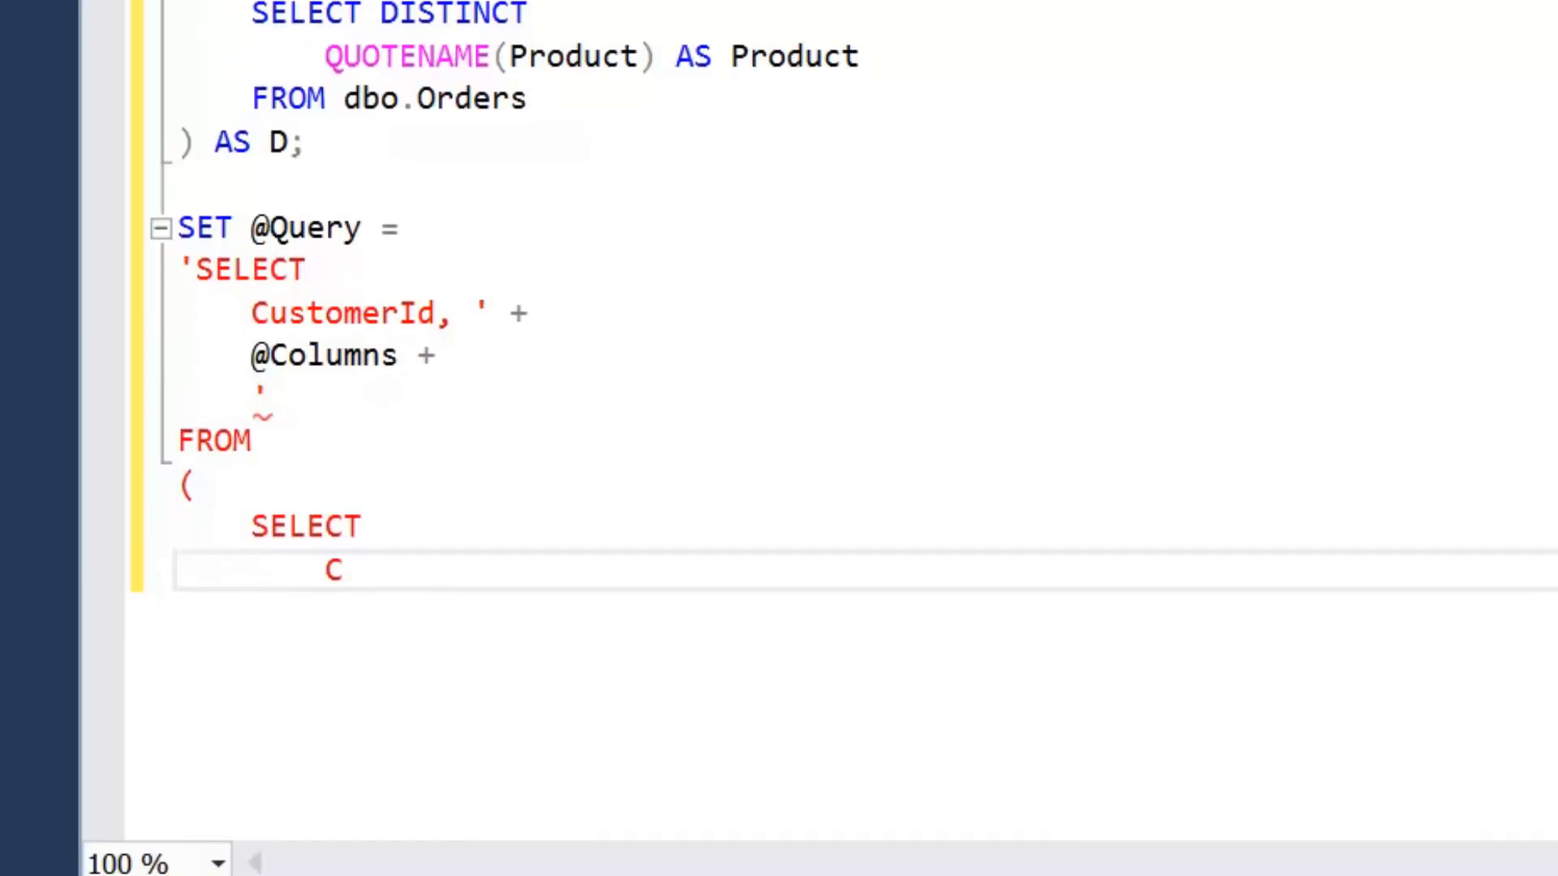
pyautogui.write('ustomerId,')
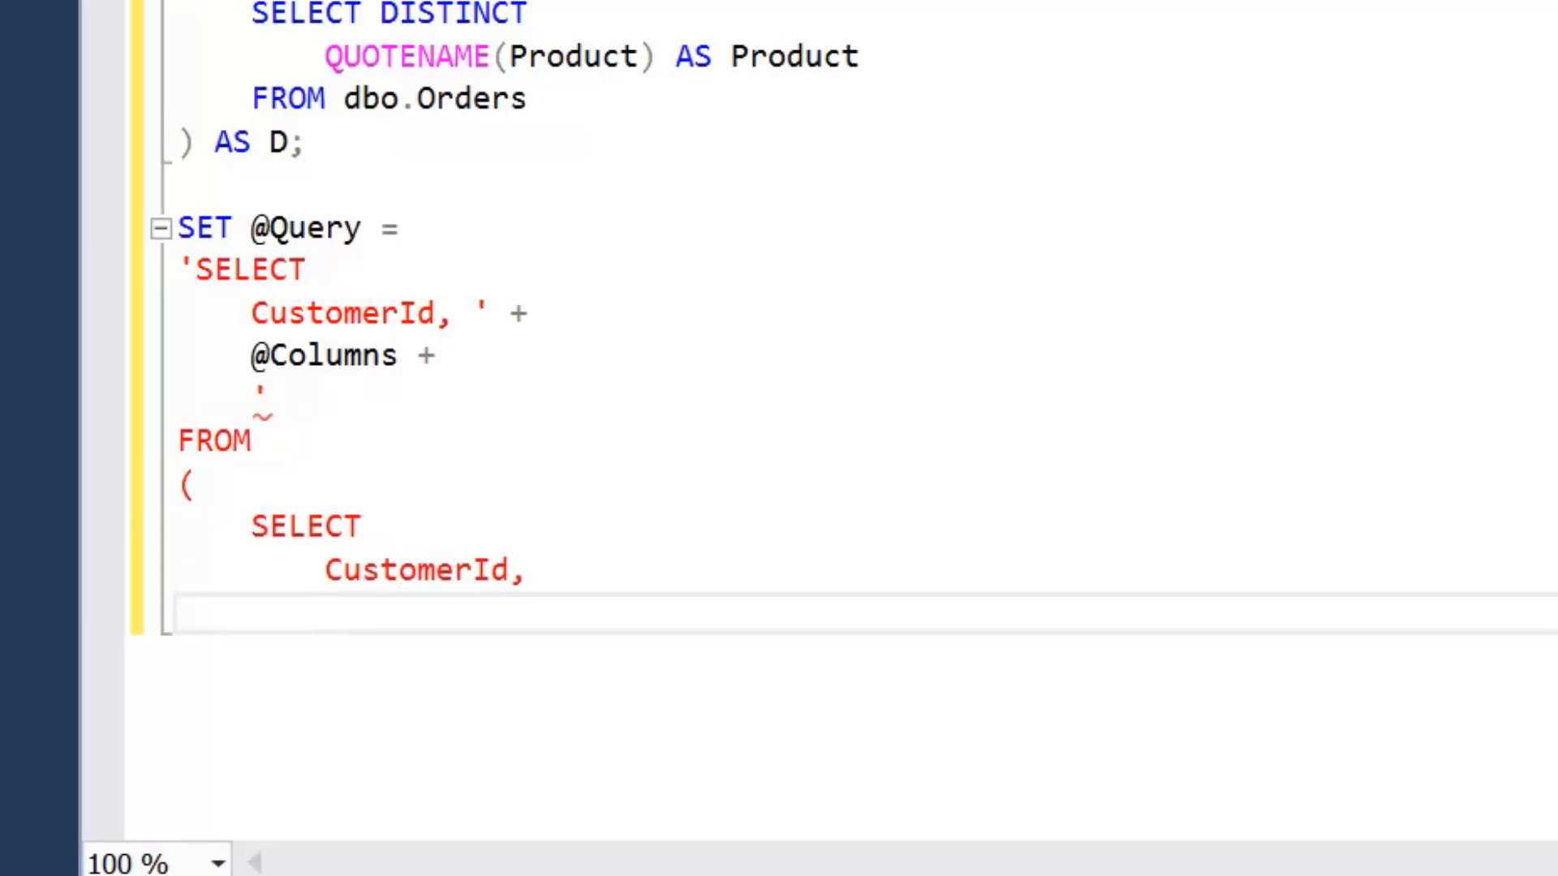
pyautogui.write('Product,')
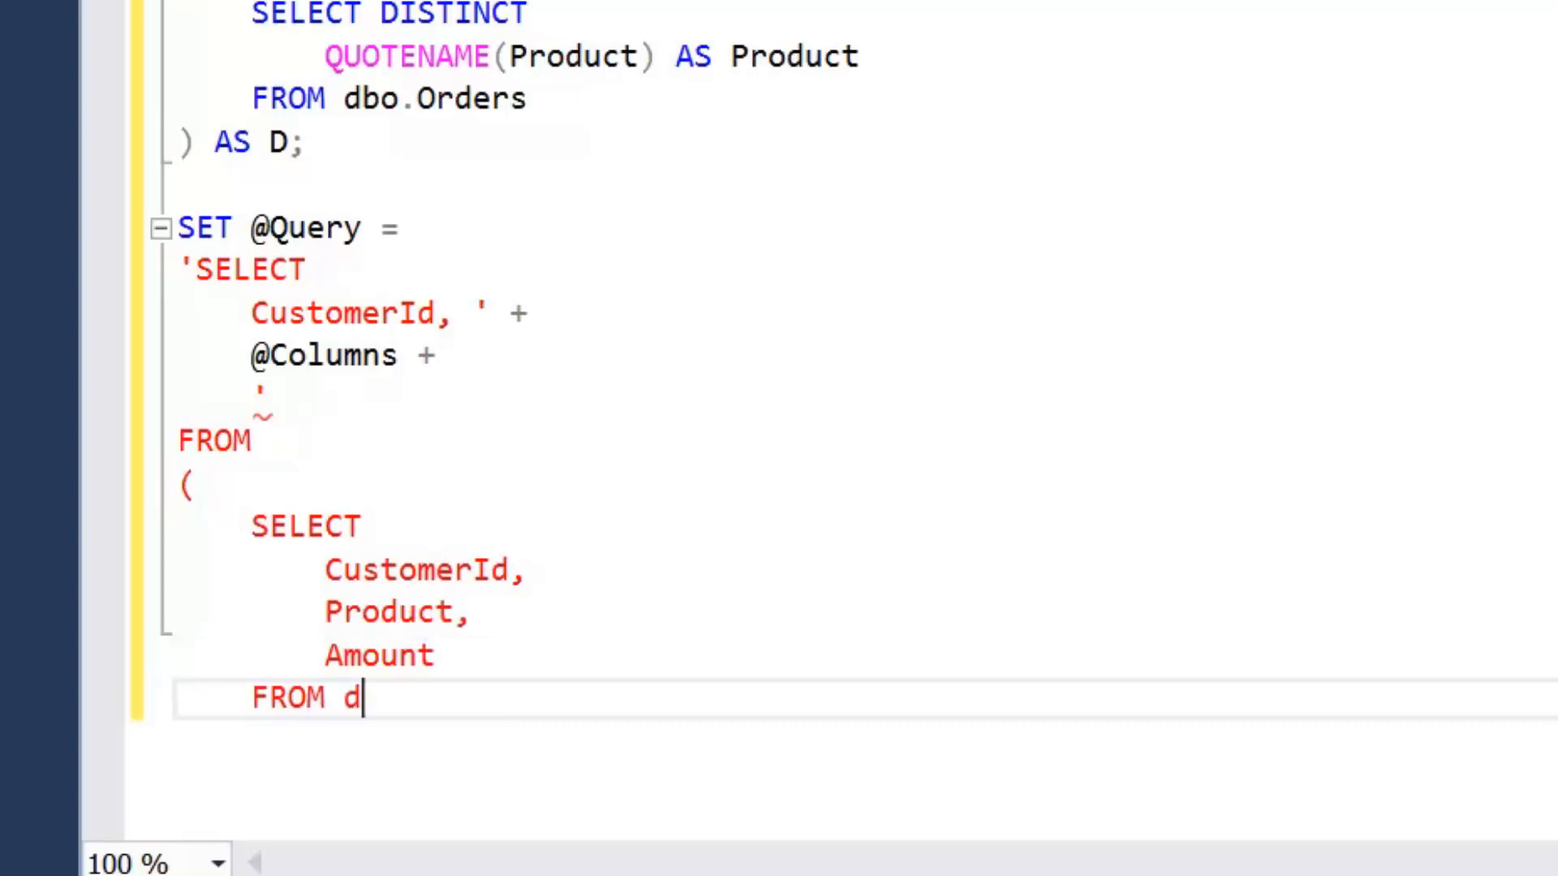
pyautogui.write('bo.Orders')
pyautogui.write(')')
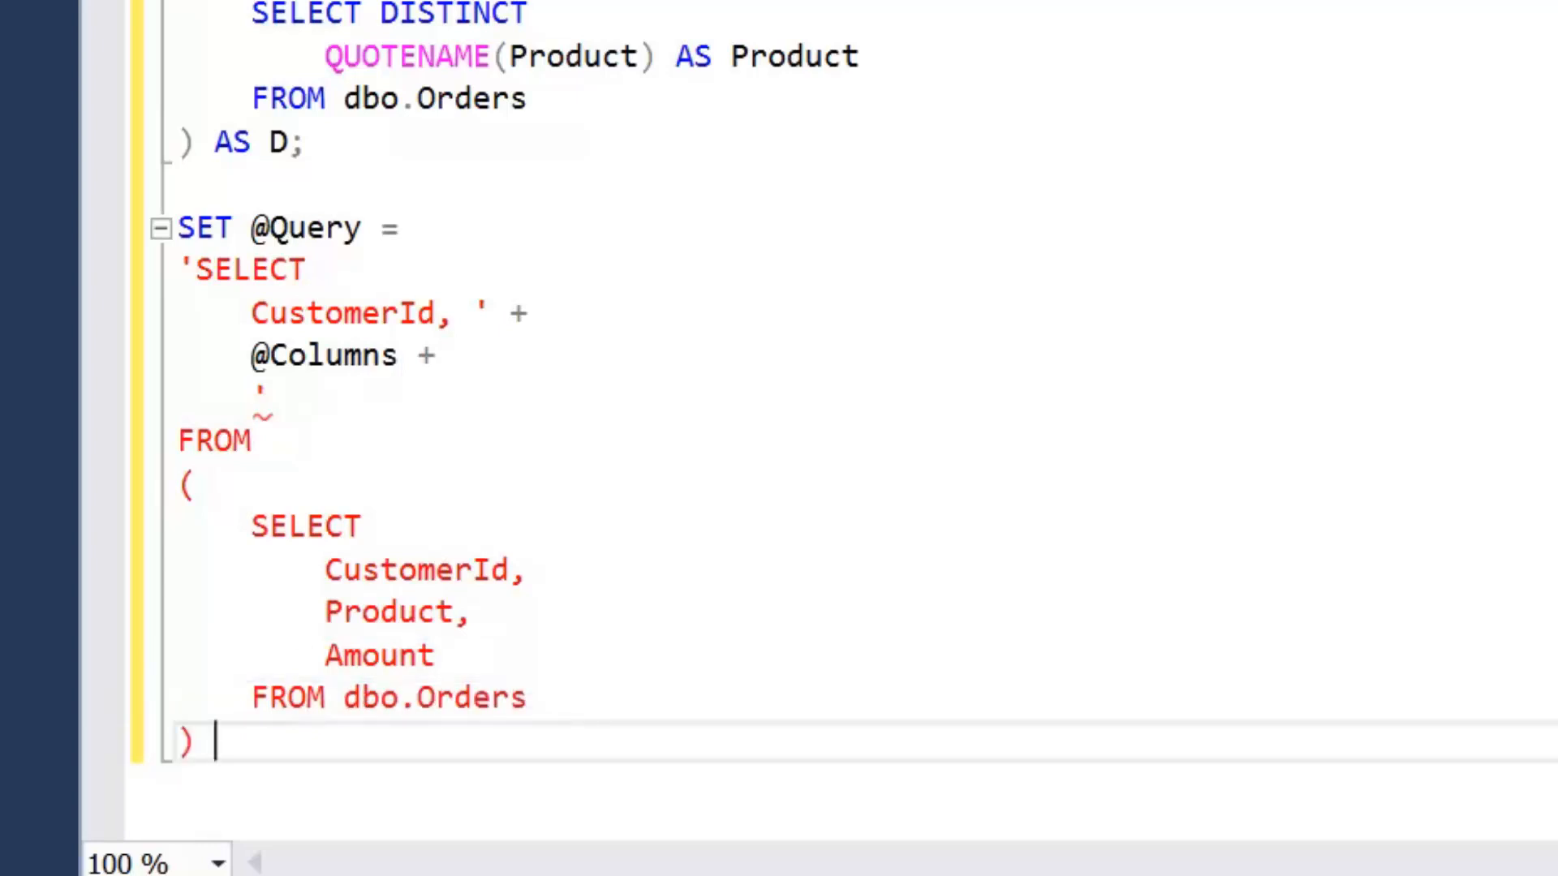
pyautogui.write('AS D')
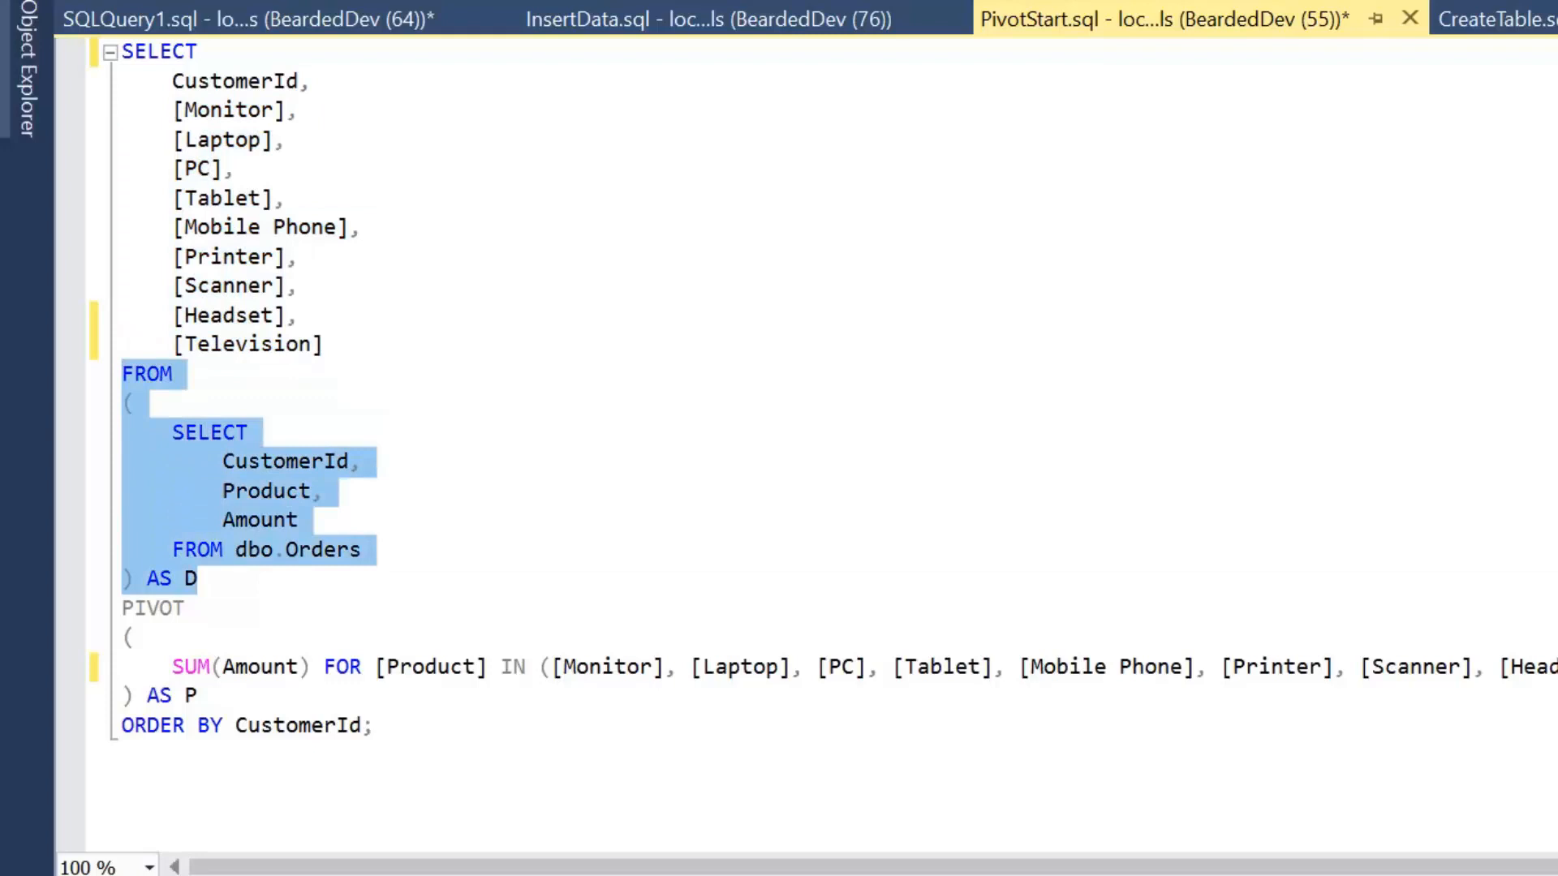
pyautogui.click(229, 18)
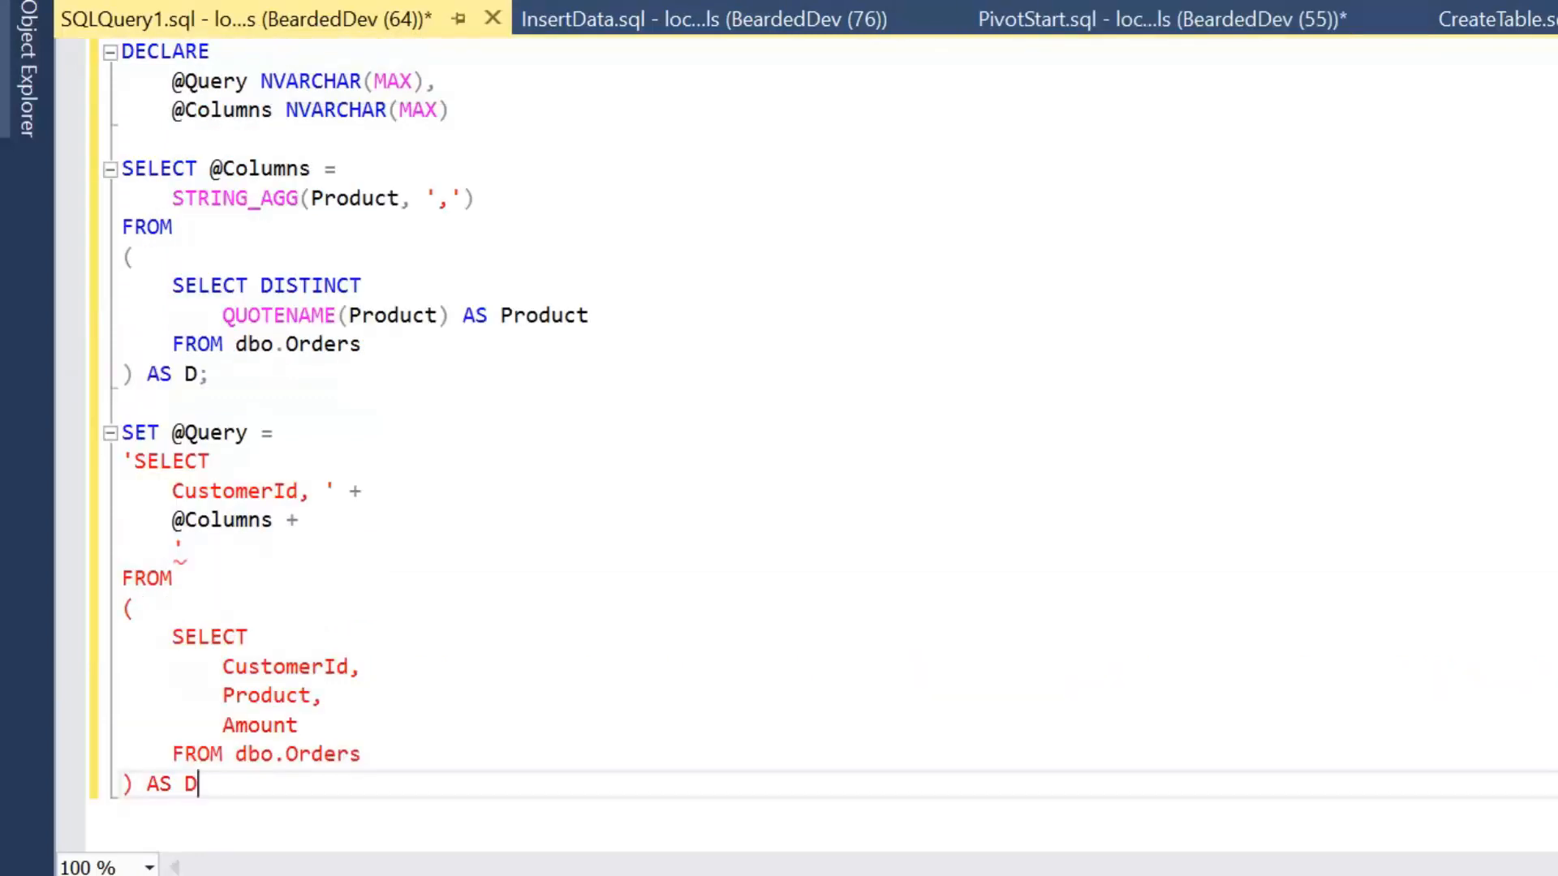
pyautogui.write('pi')
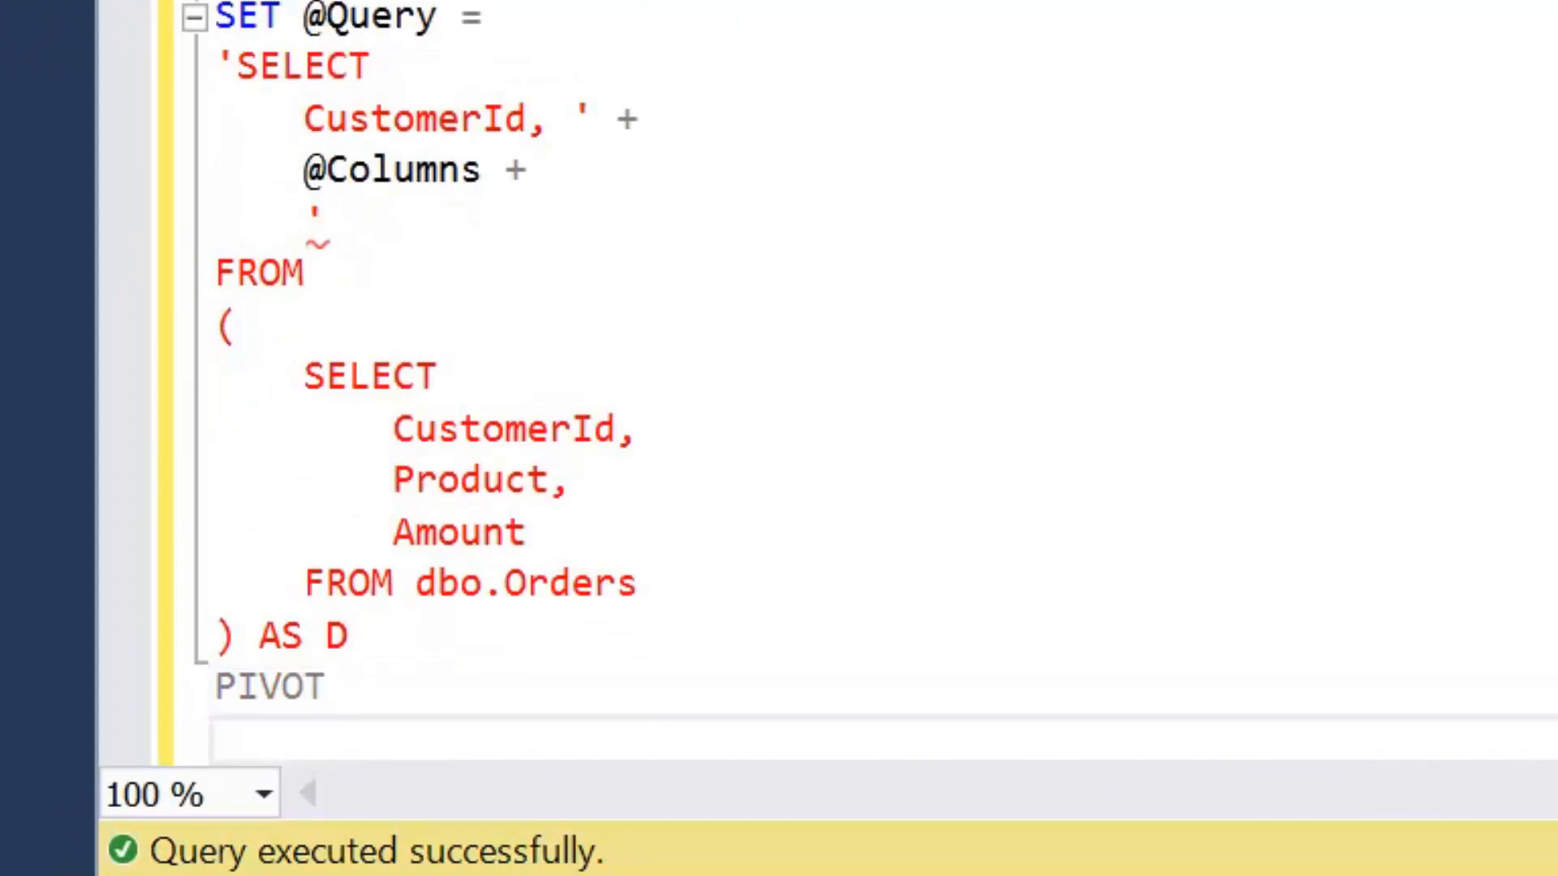
pyautogui.scroll(-3)
pyautogui.write('SUM')
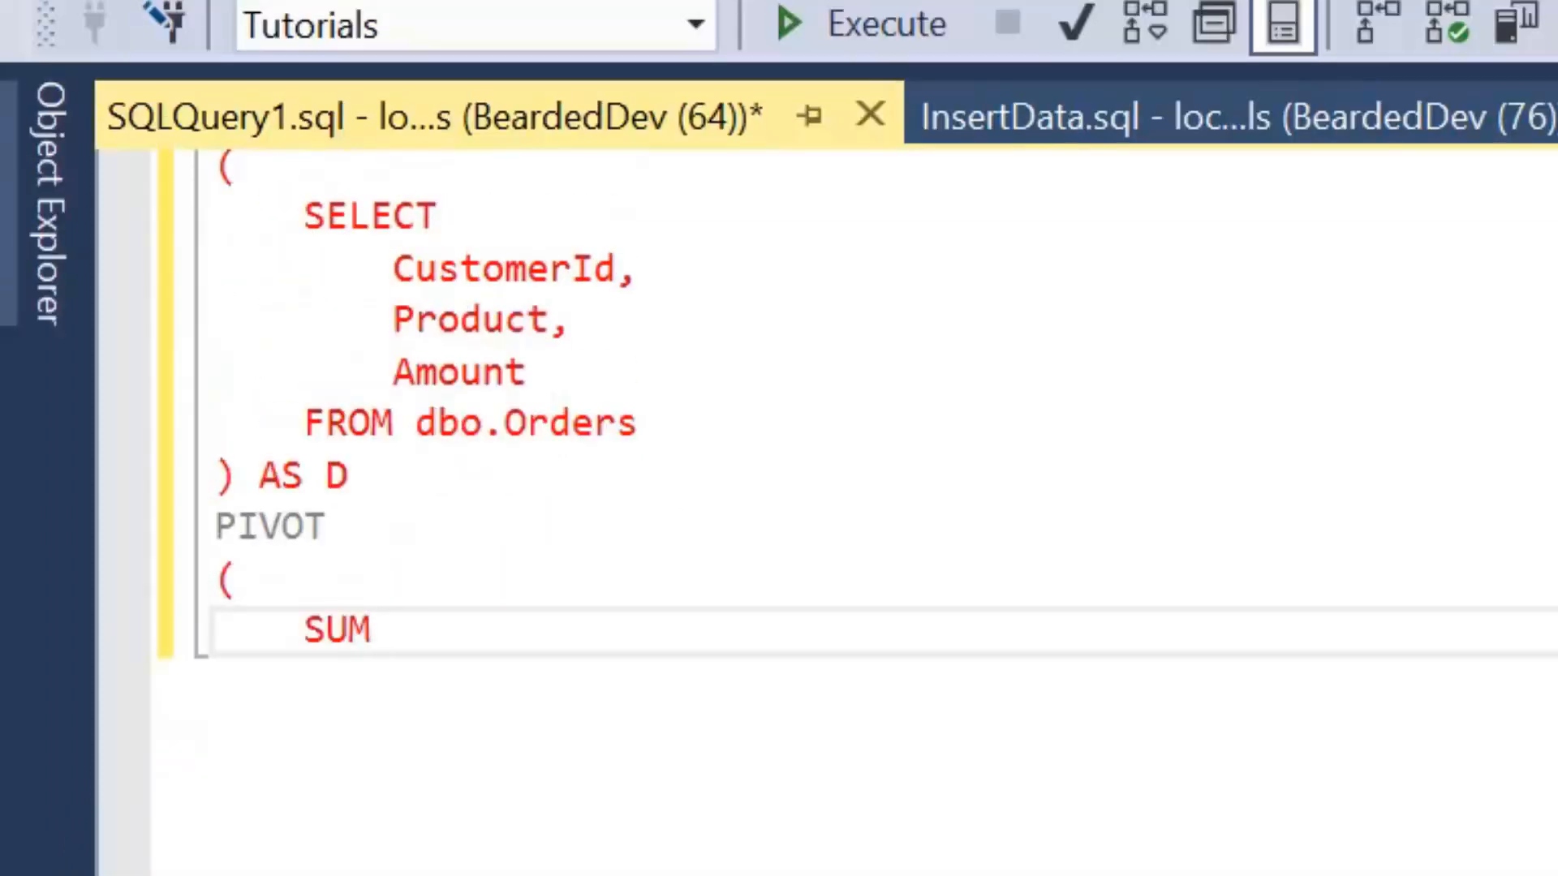
pyautogui.write('(Amount')
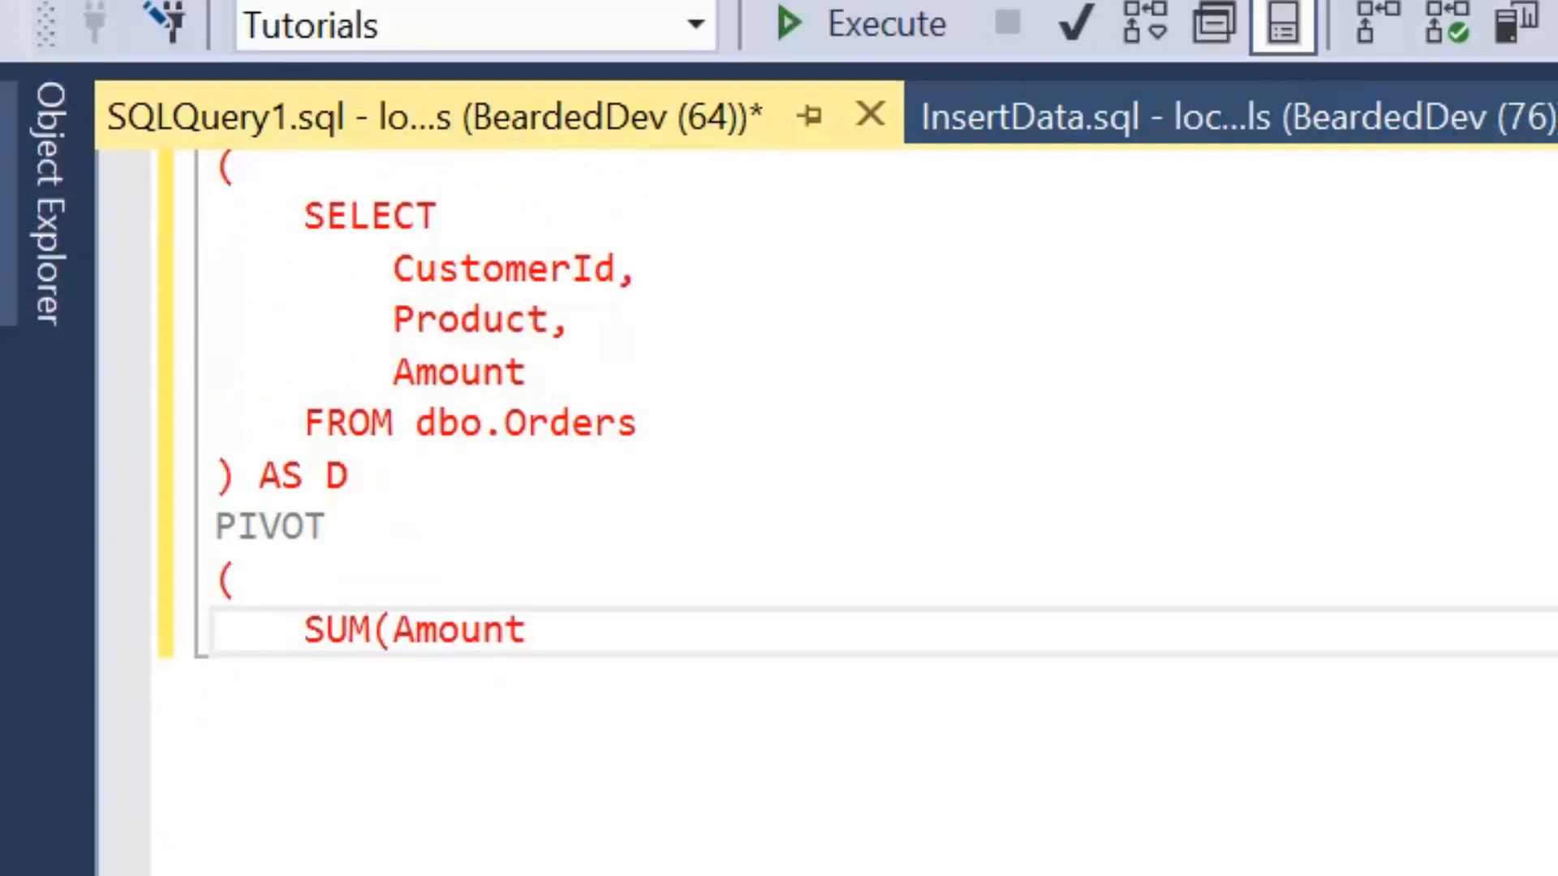
pyautogui.write(') FOR [')
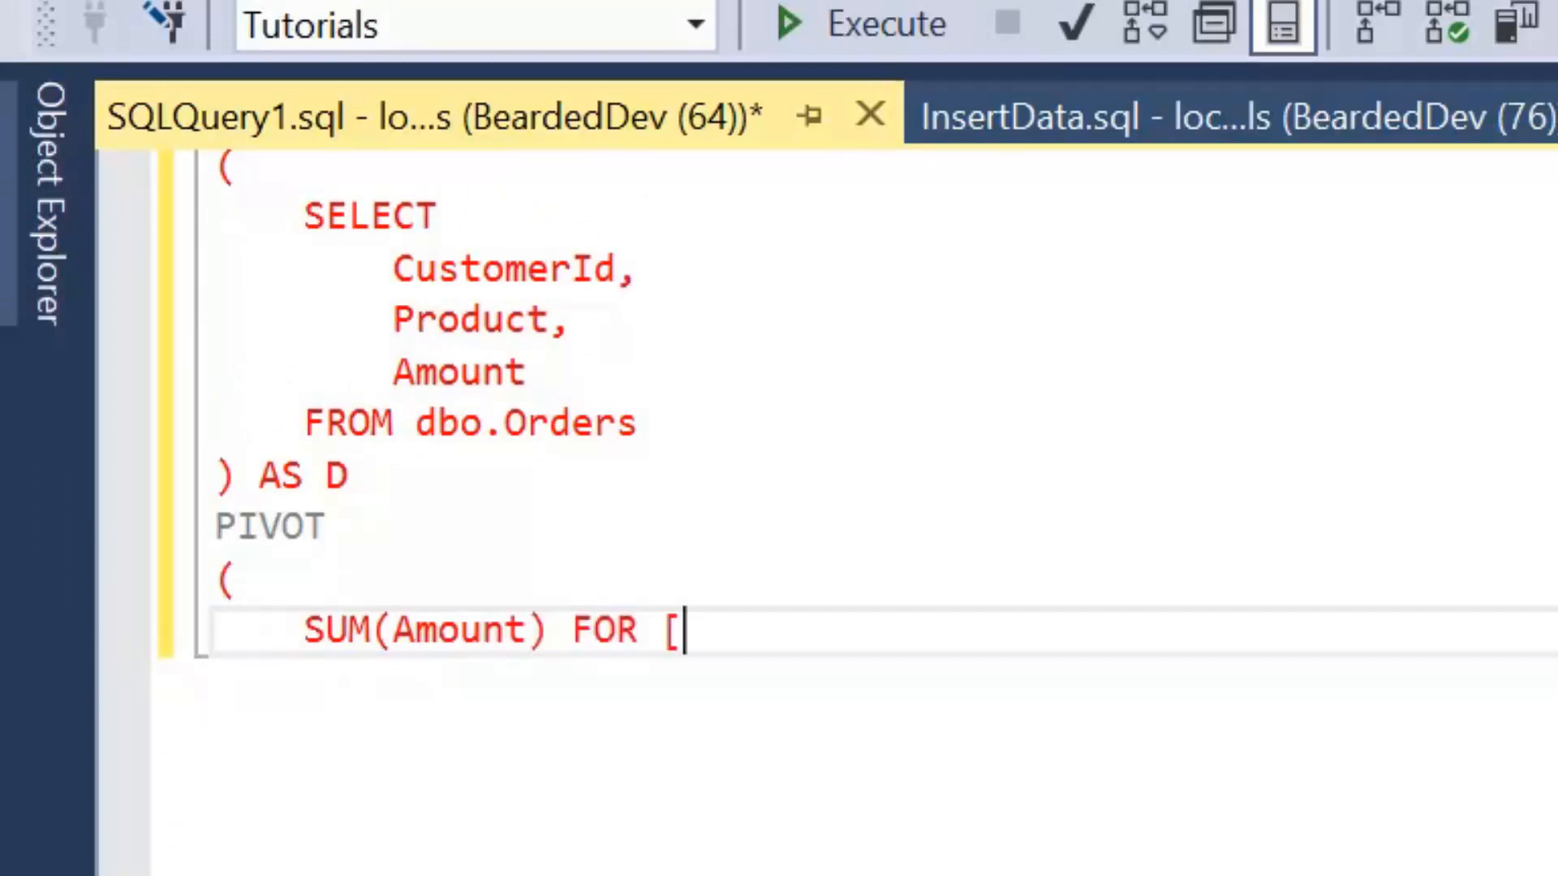
pyautogui.write('Product')
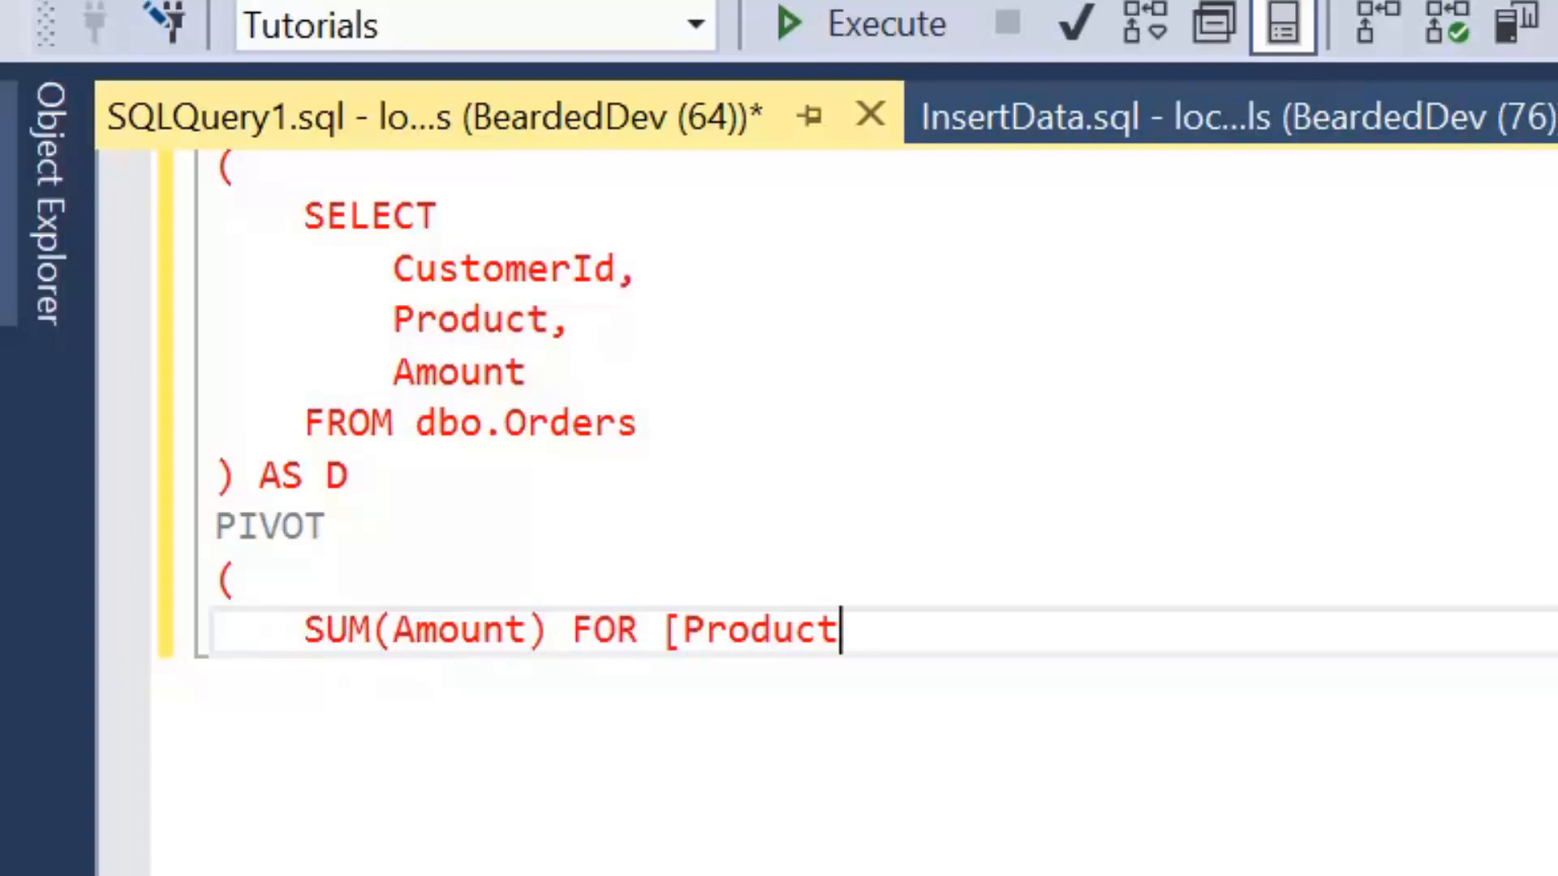
pyautogui.write('] IN')
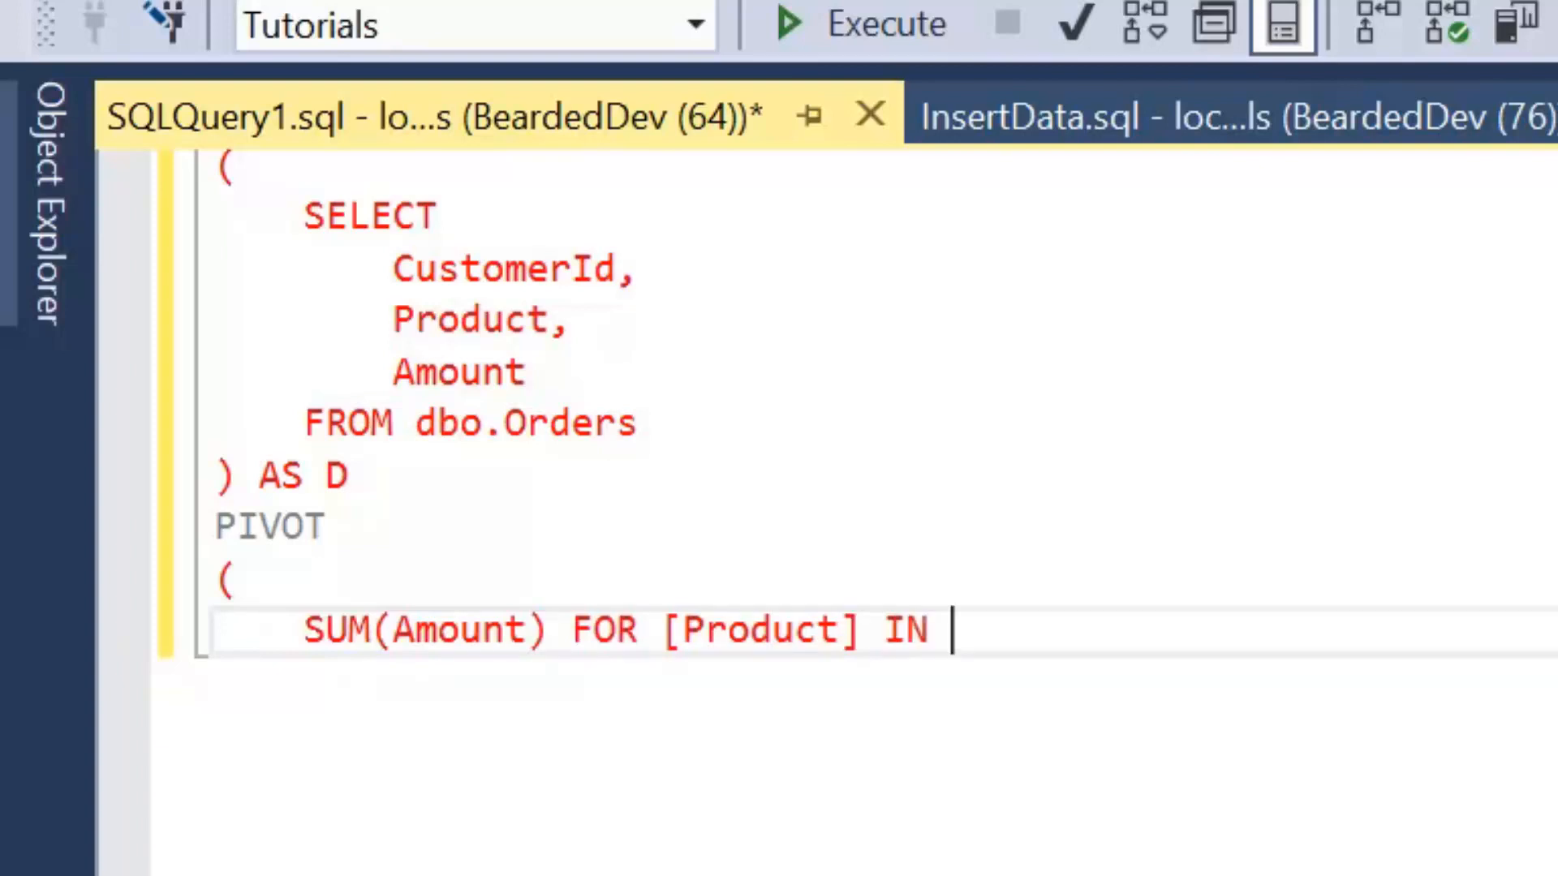
pyautogui.write('(')
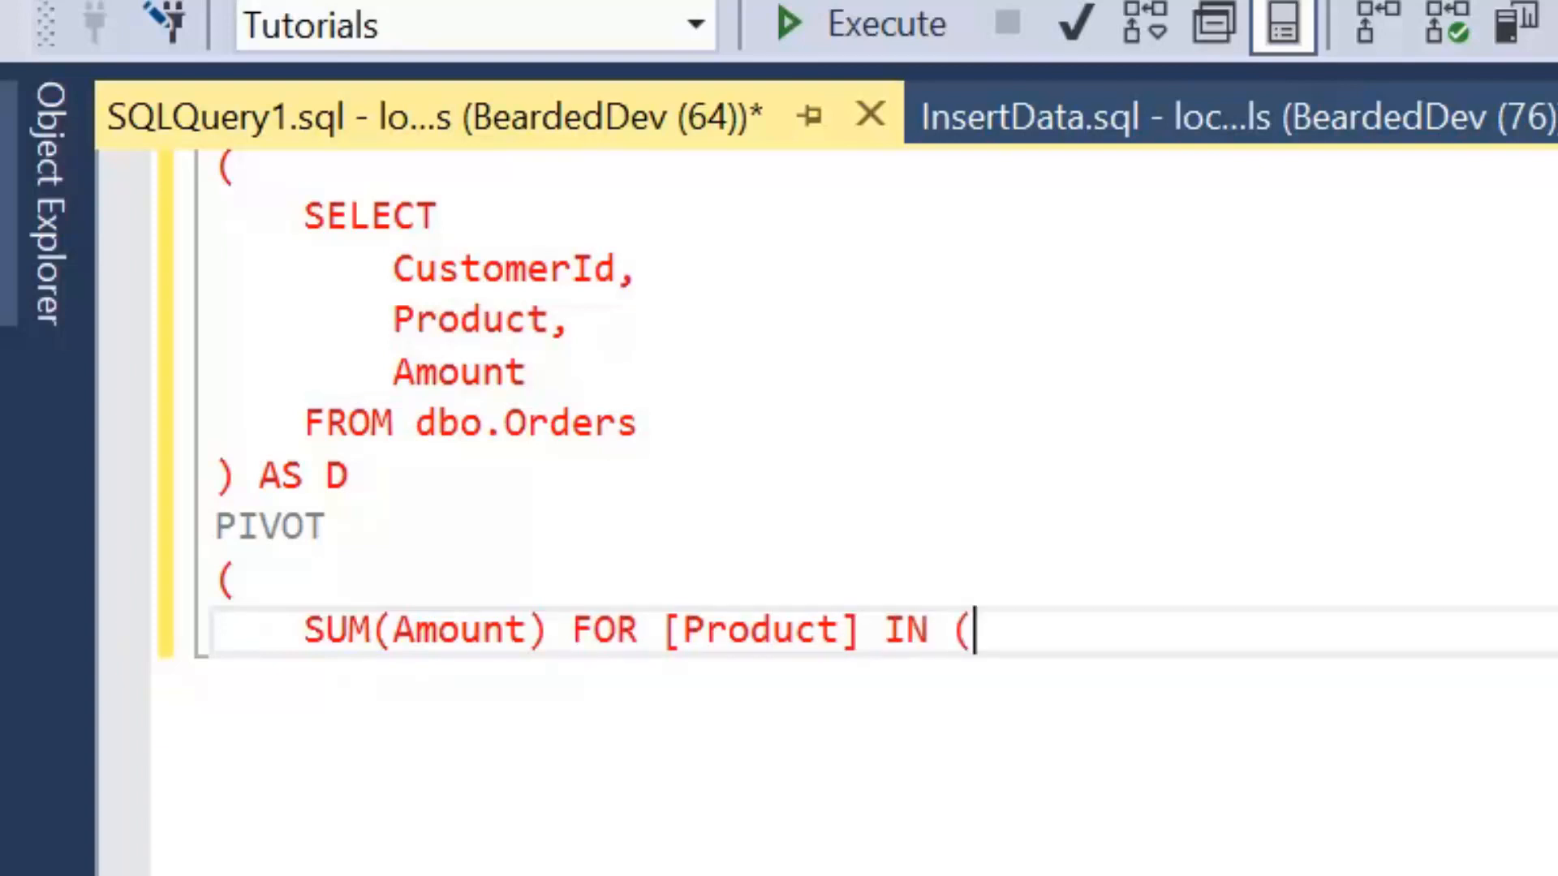
pyautogui.write("'")
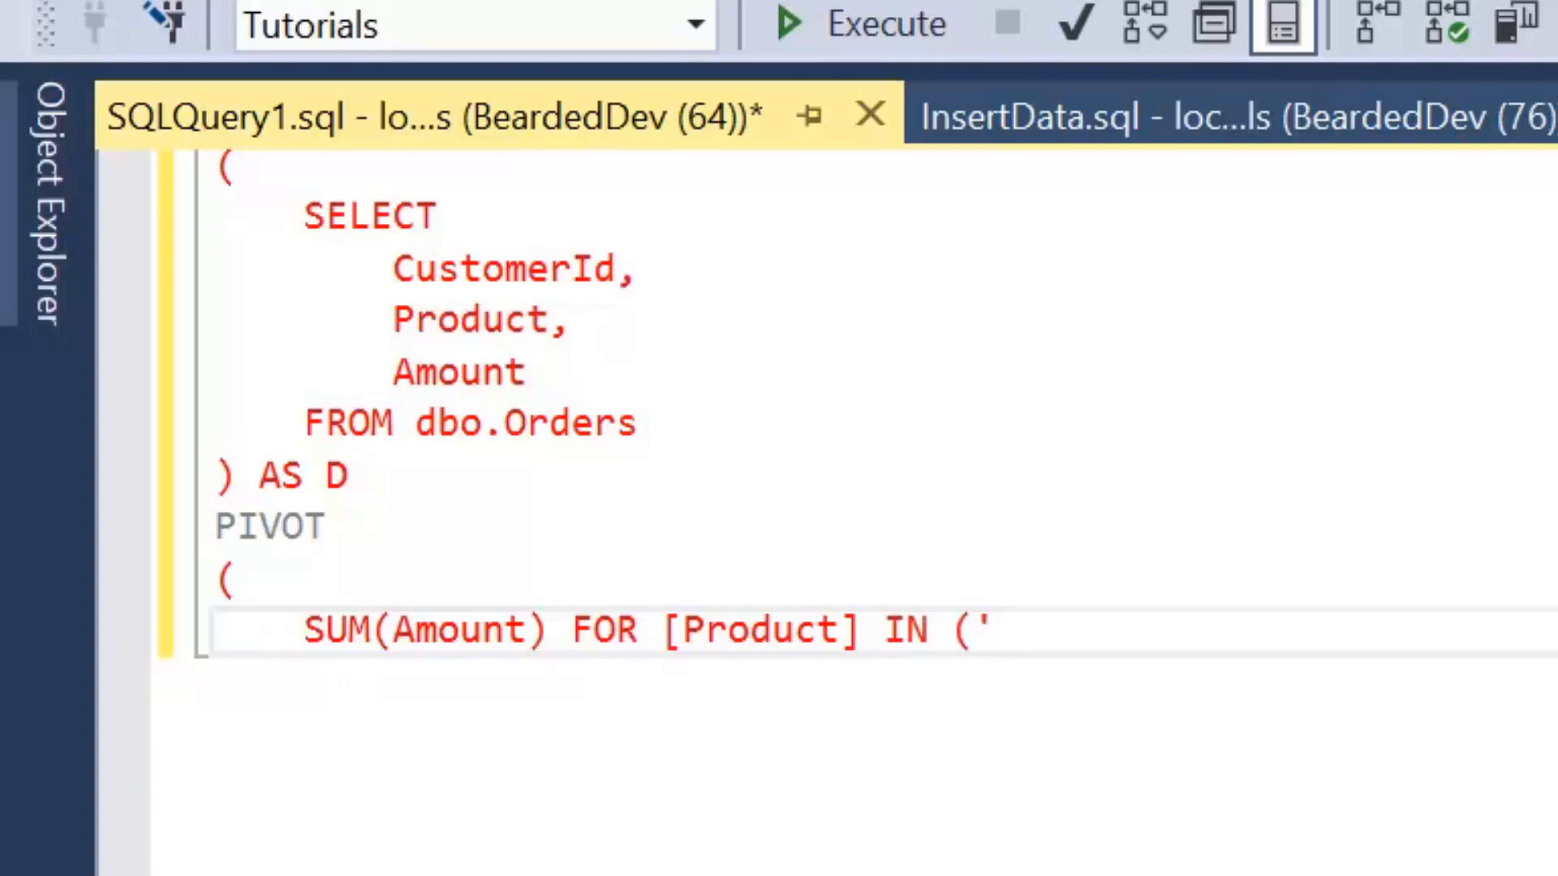
pyautogui.write('+')
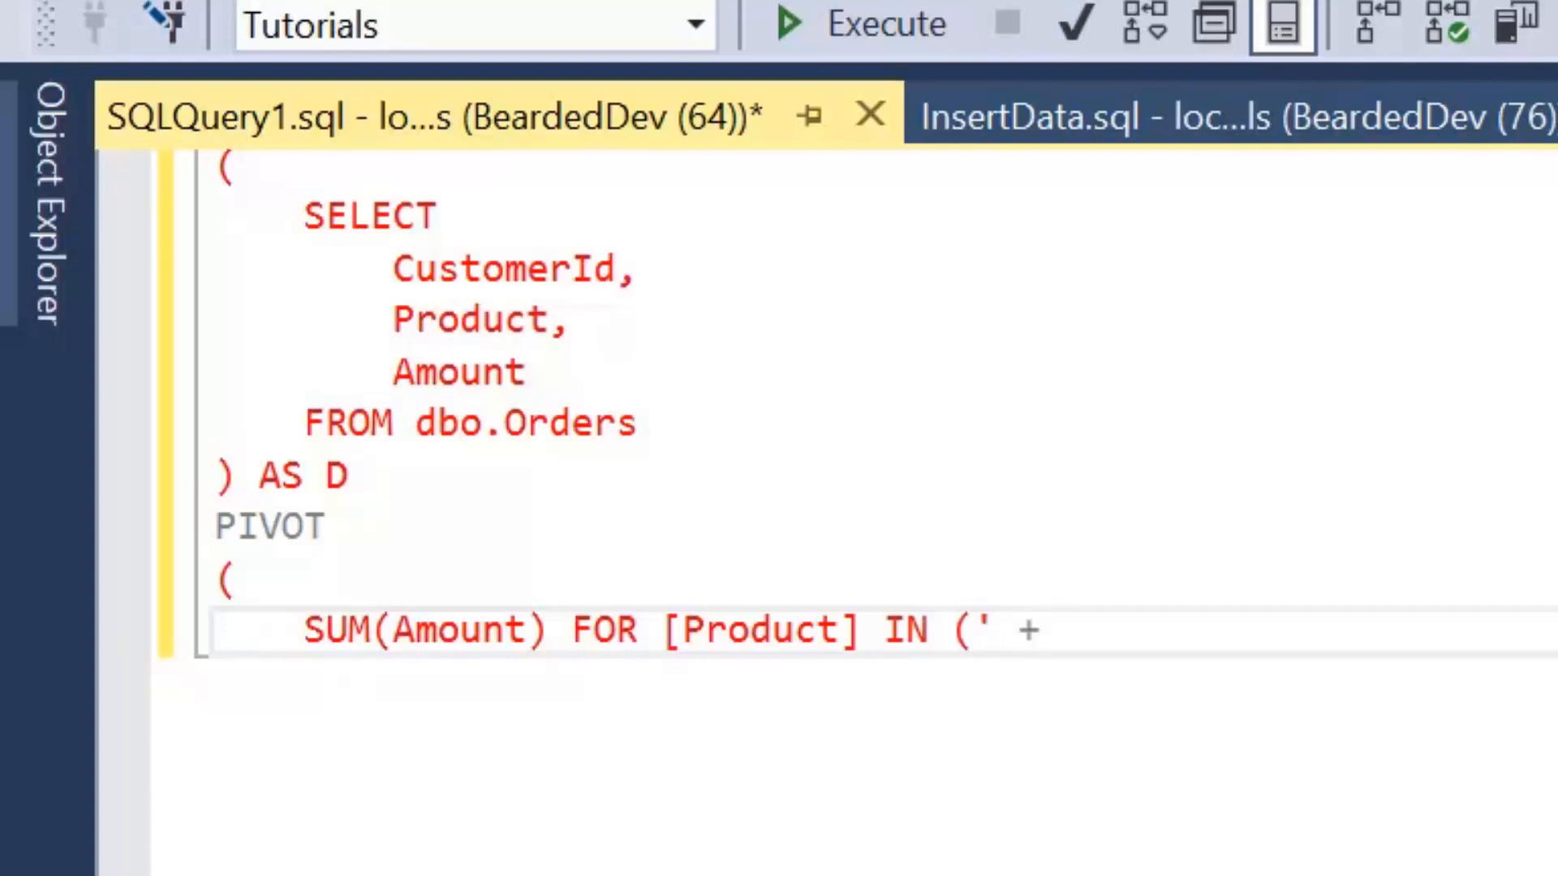
pyautogui.write('@cO')
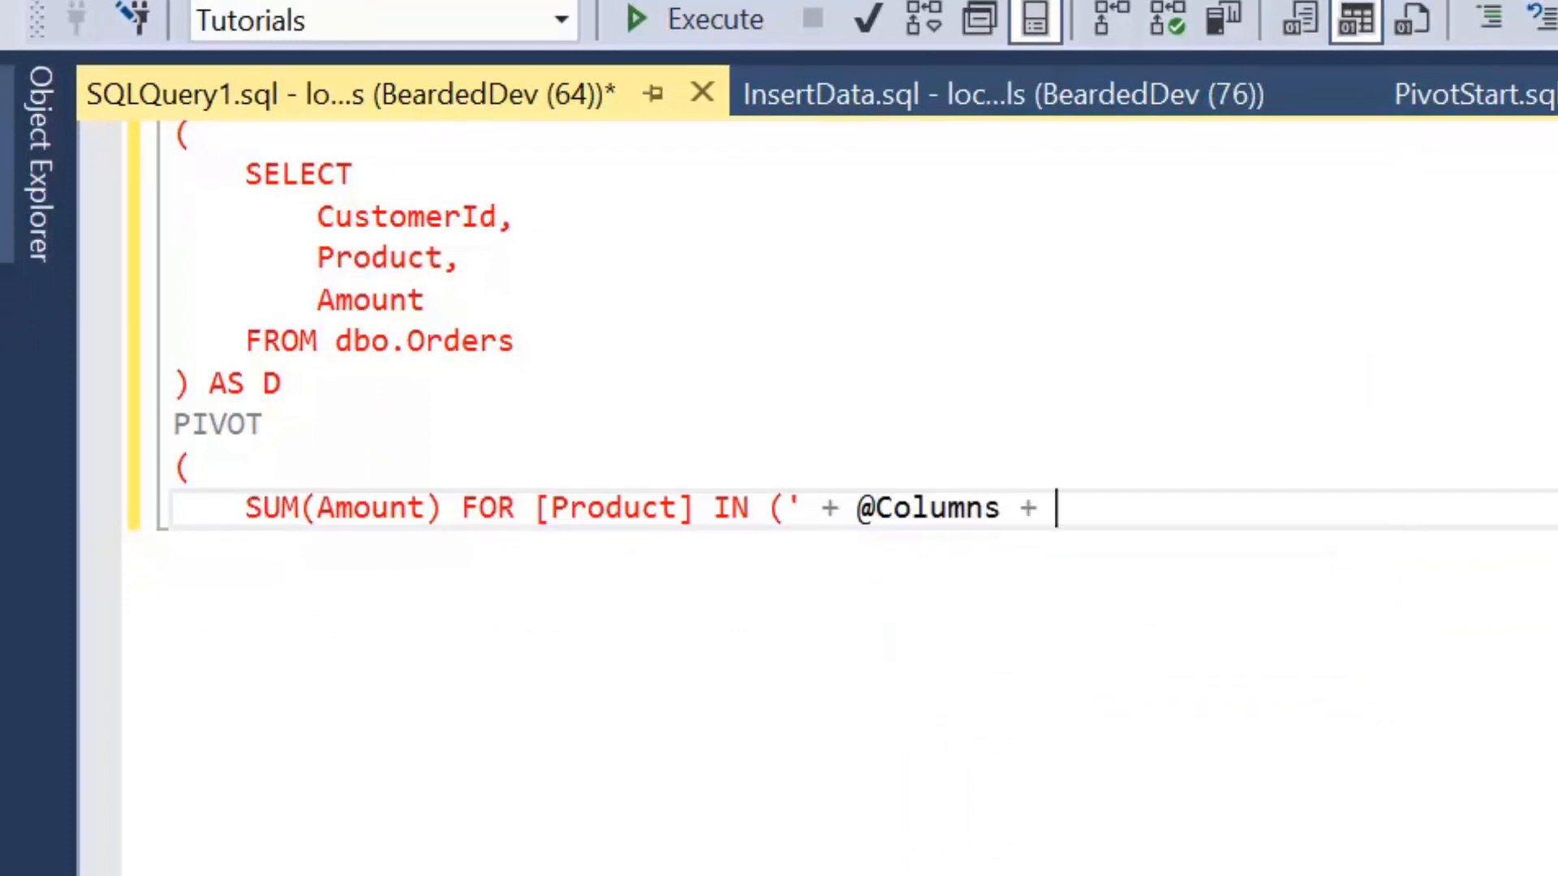
pyautogui.write("')")
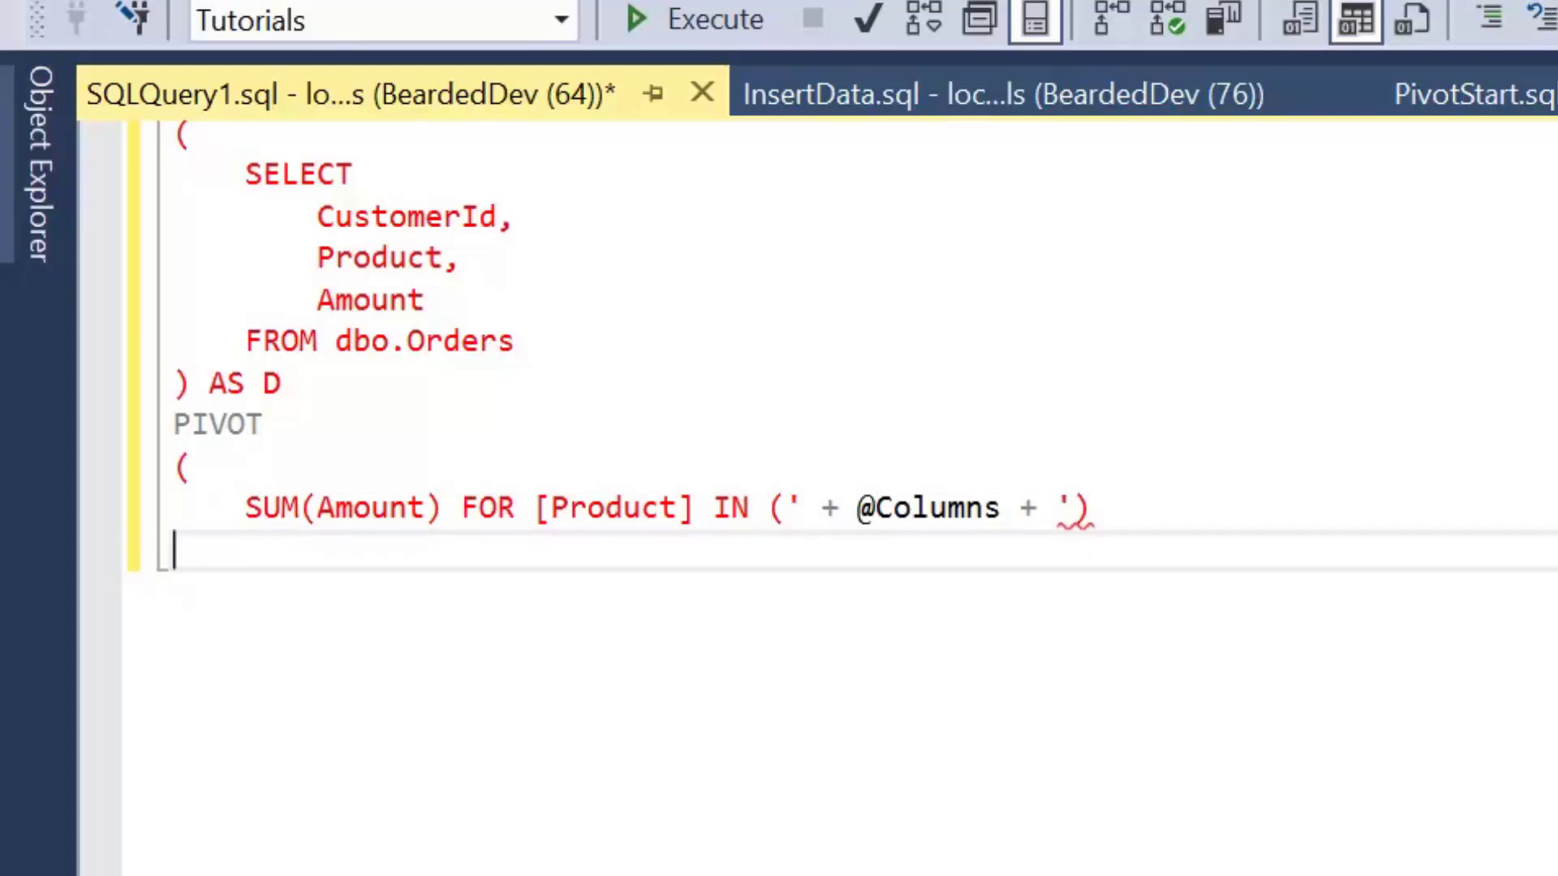
pyautogui.write(') AS')
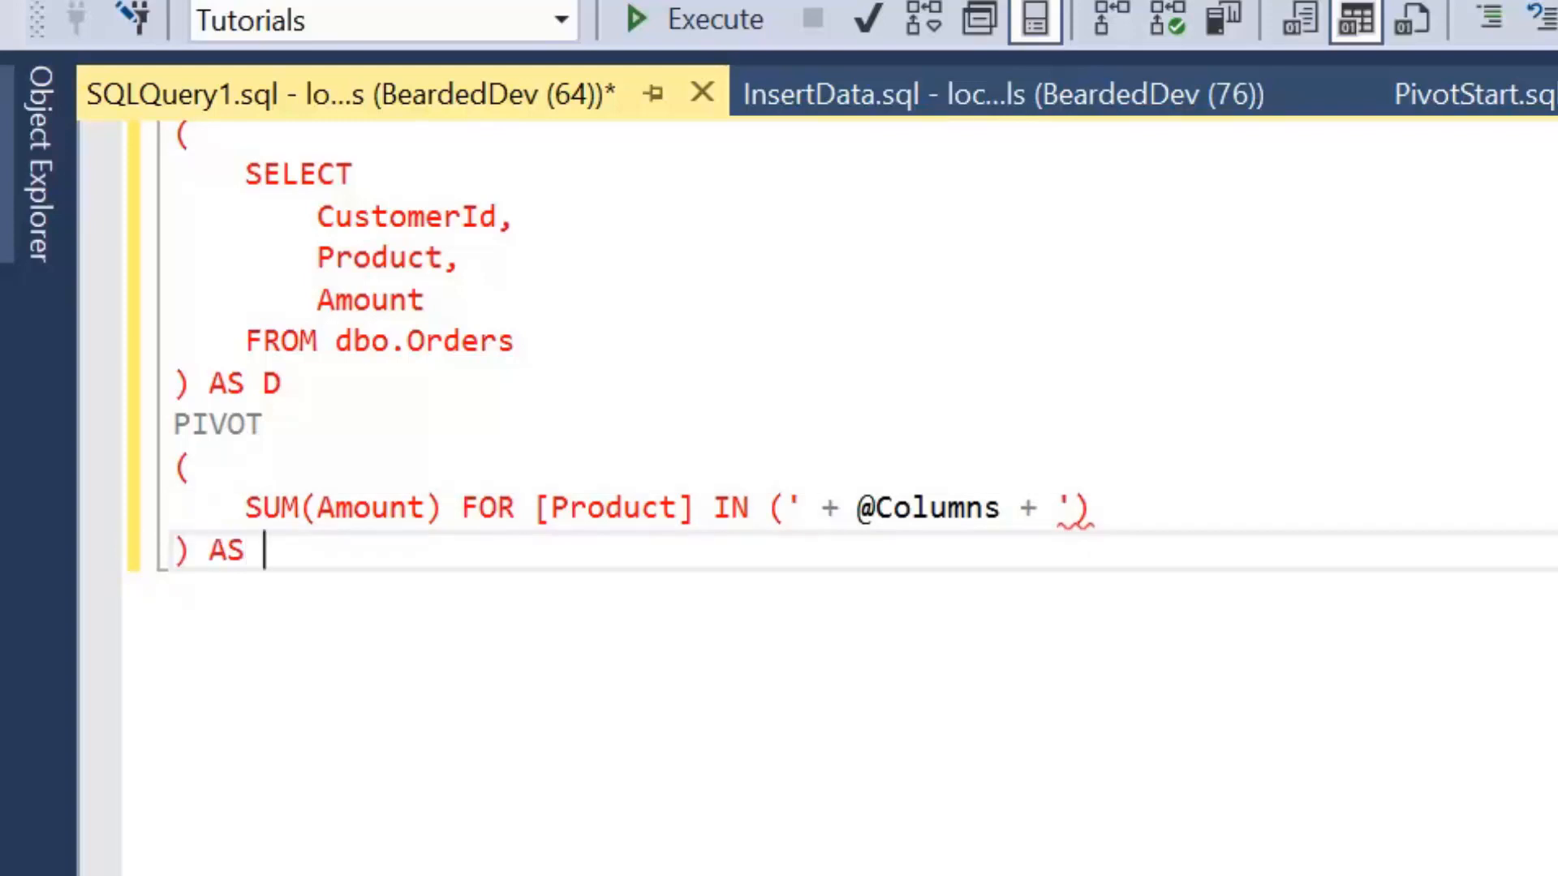
pyautogui.write('P')
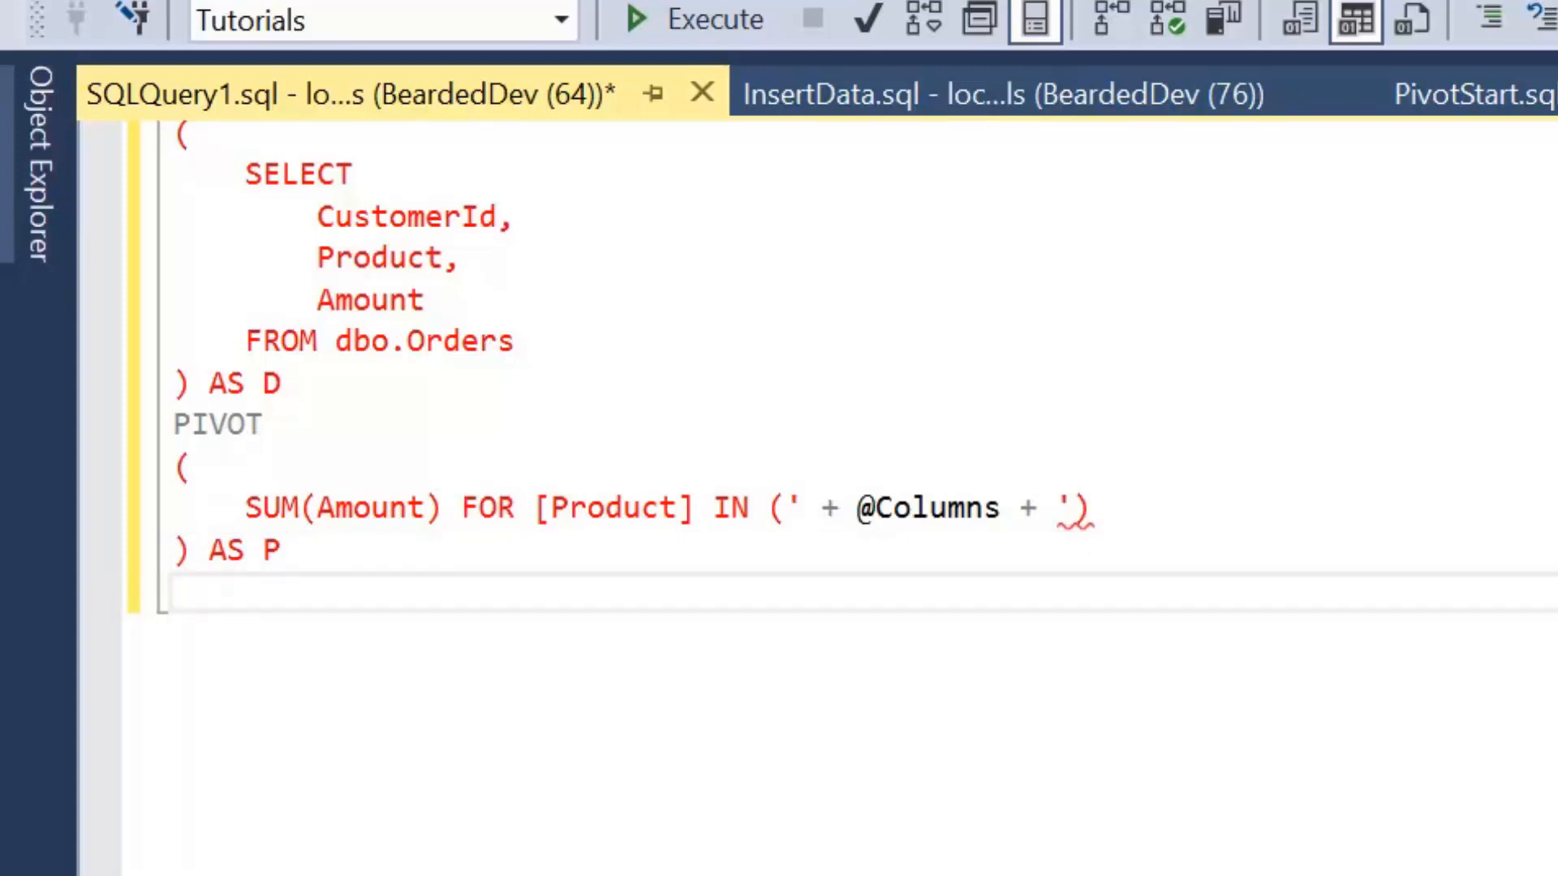
pyautogui.write('ORDER BY C')
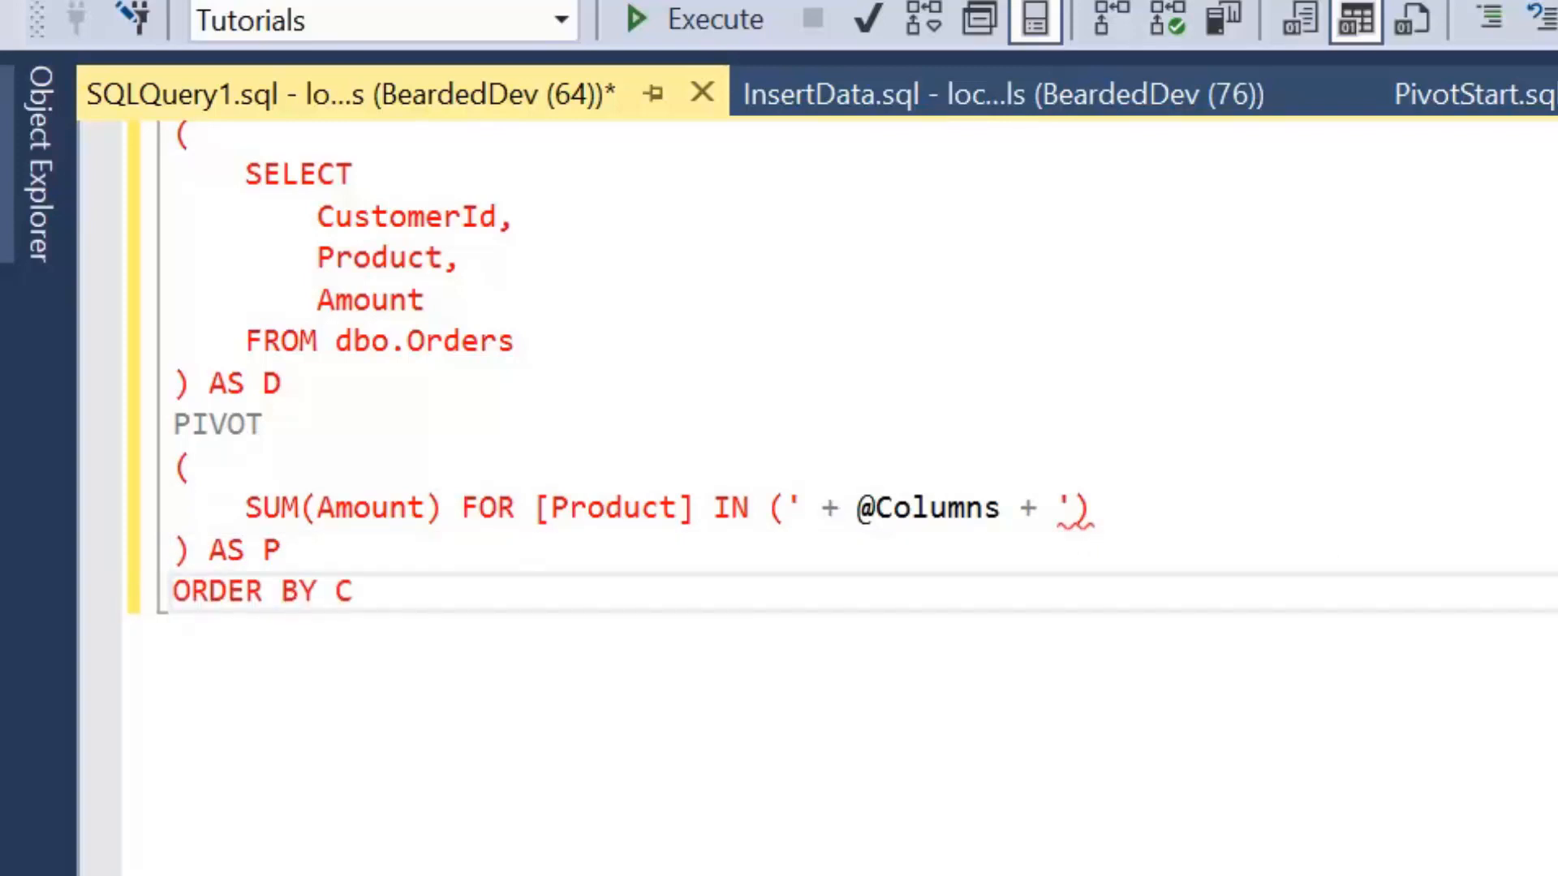
pyautogui.write("ustomerId'")
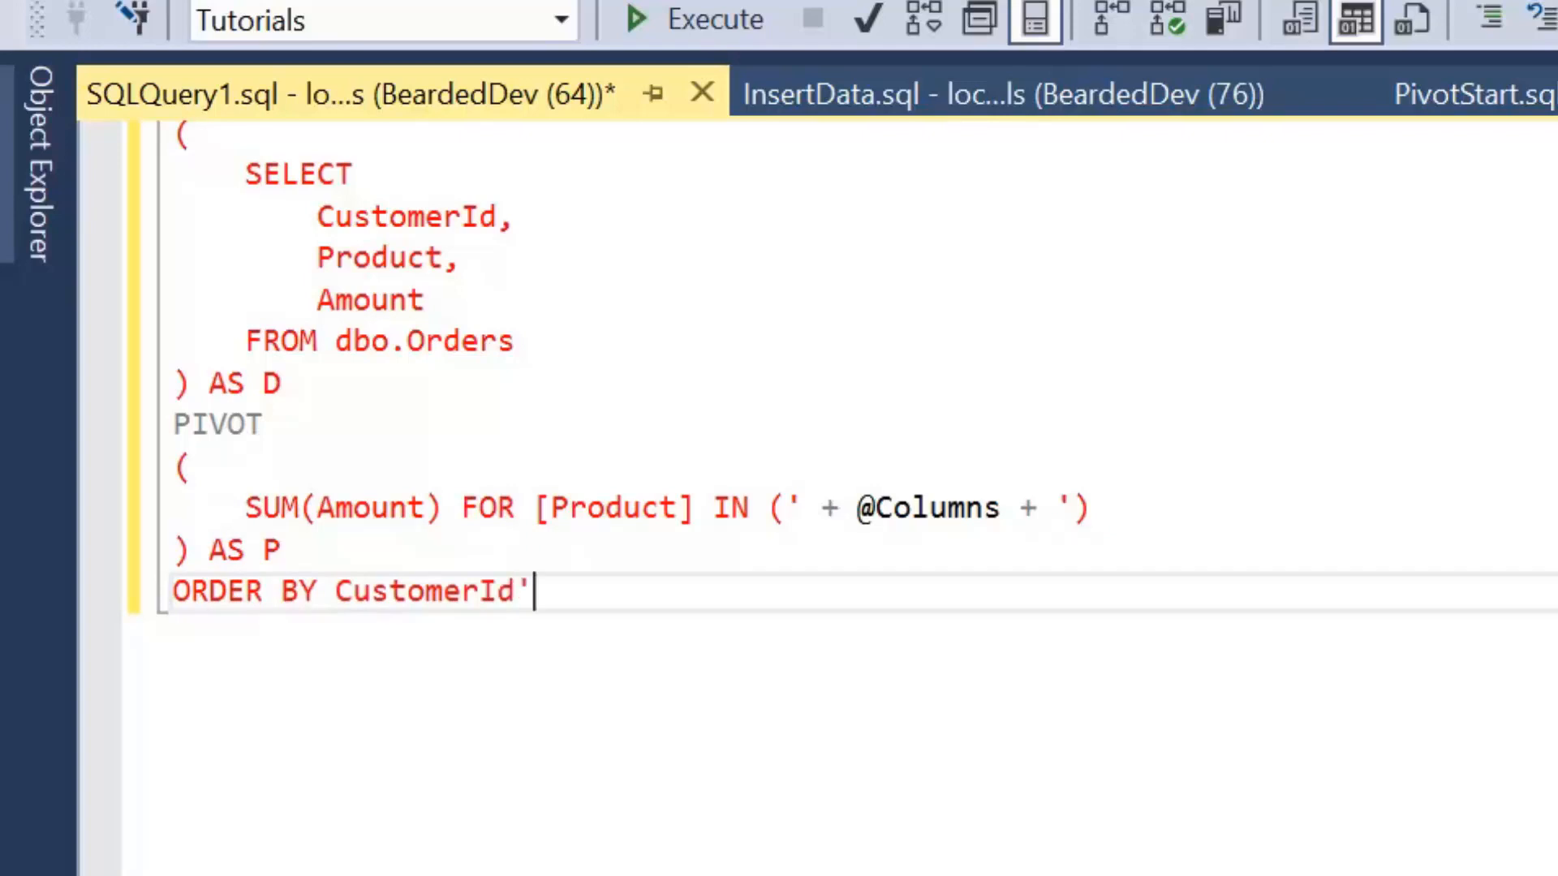
pyautogui.scroll(3)
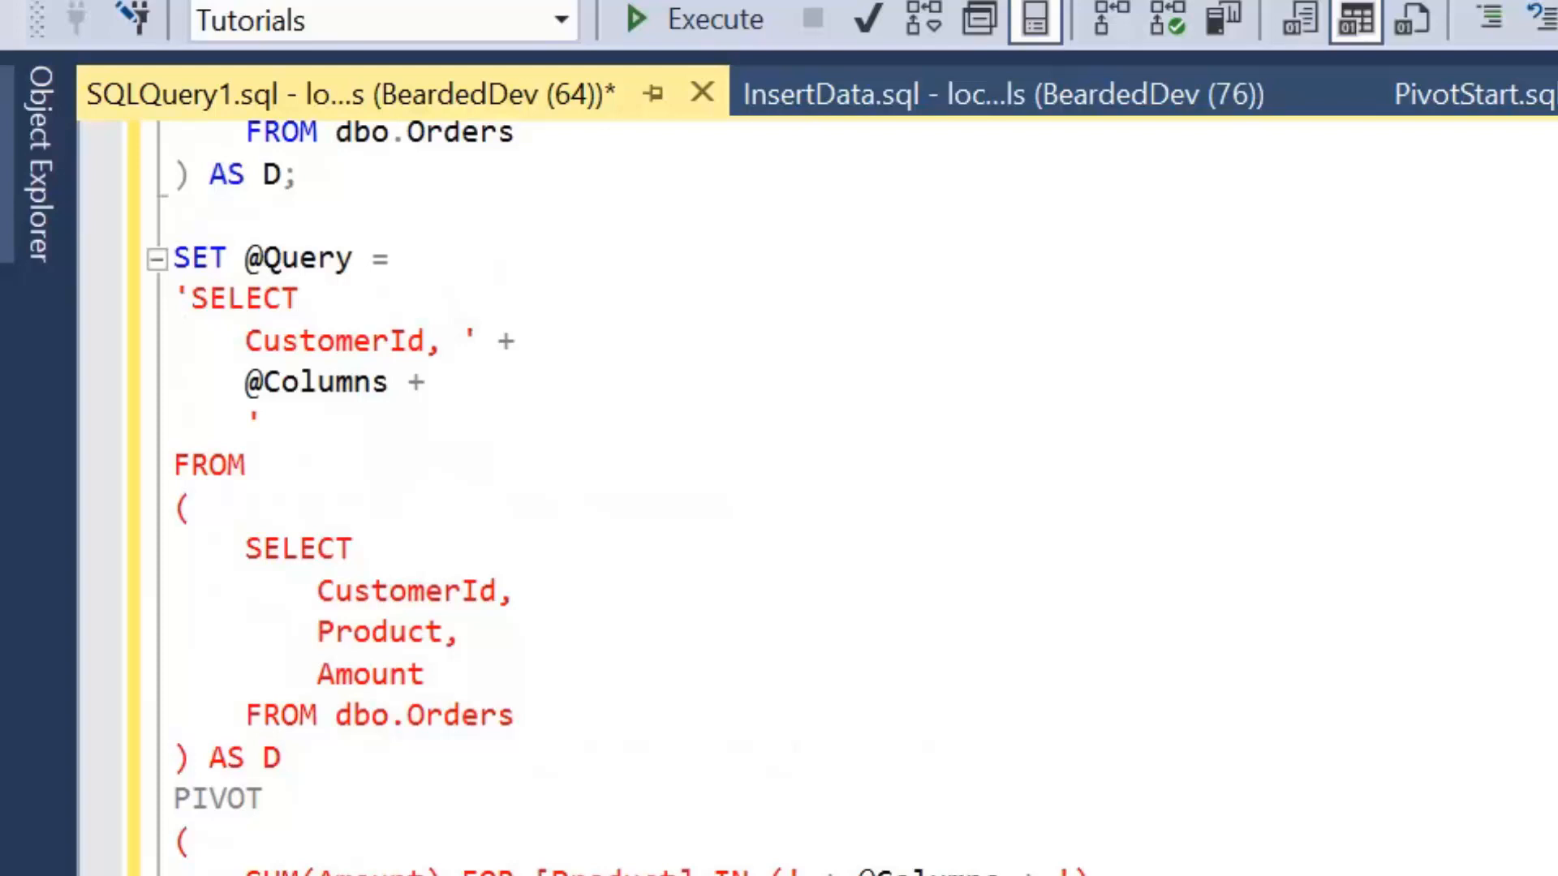
pyautogui.scroll(3)
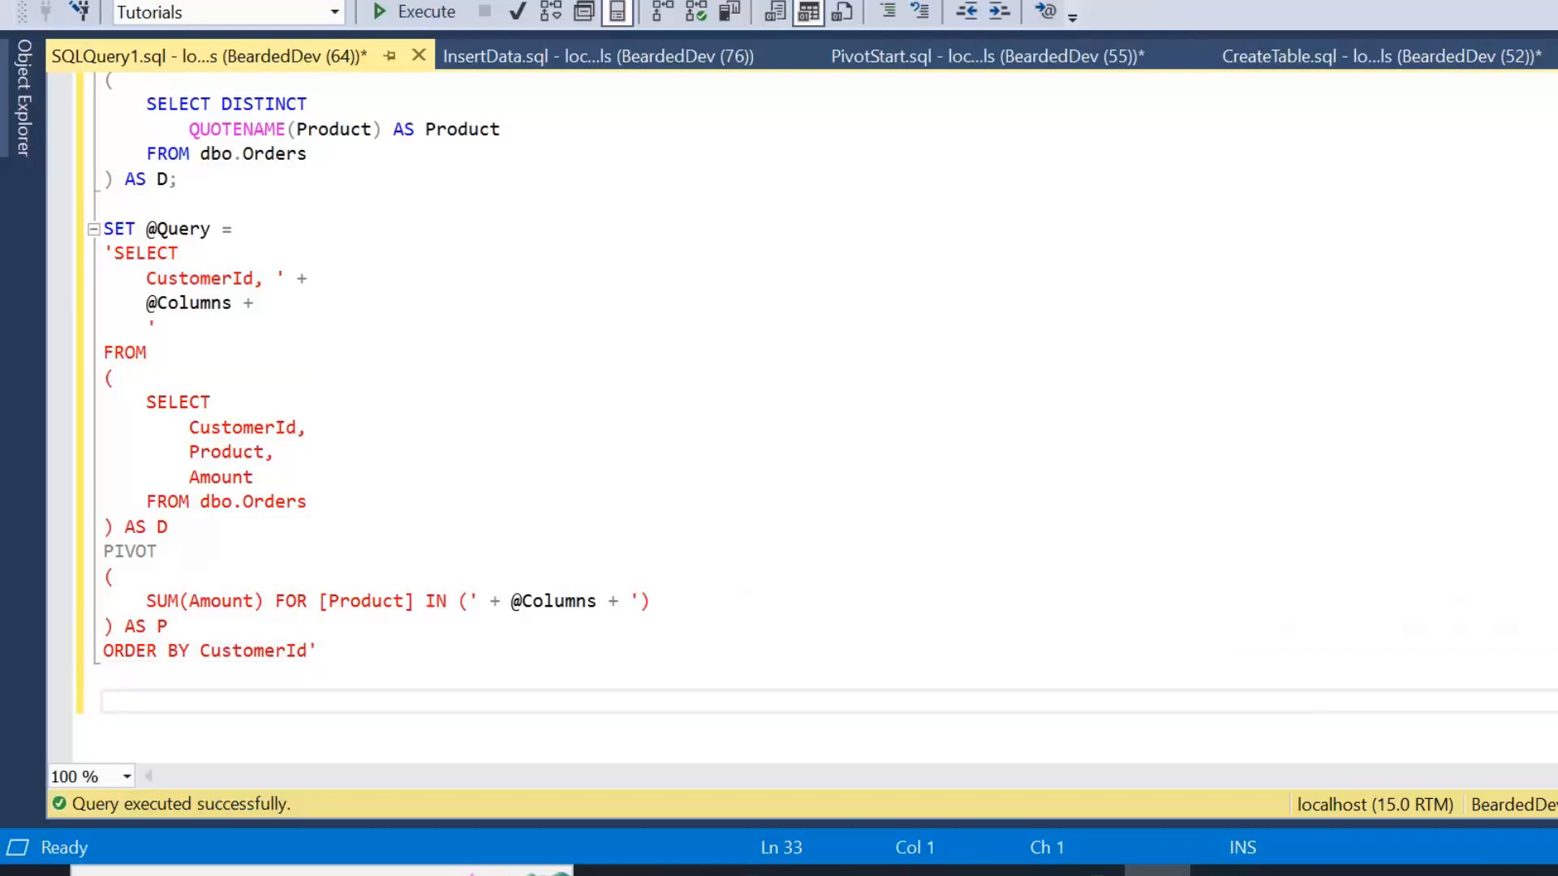
pyautogui.write('EXEC sp')
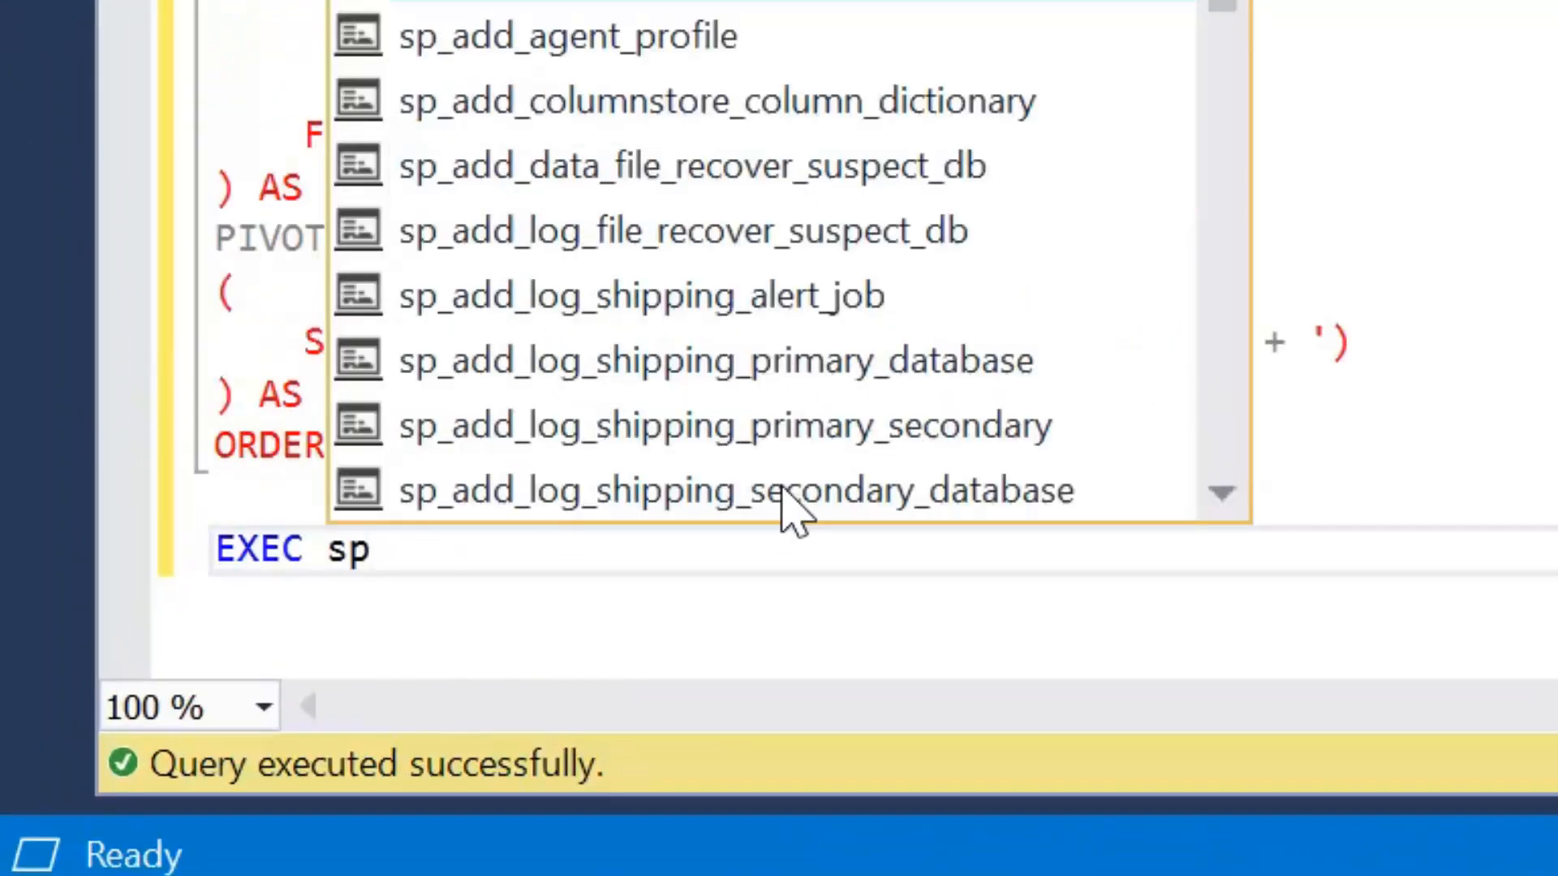
pyautogui.write('_executesql @')
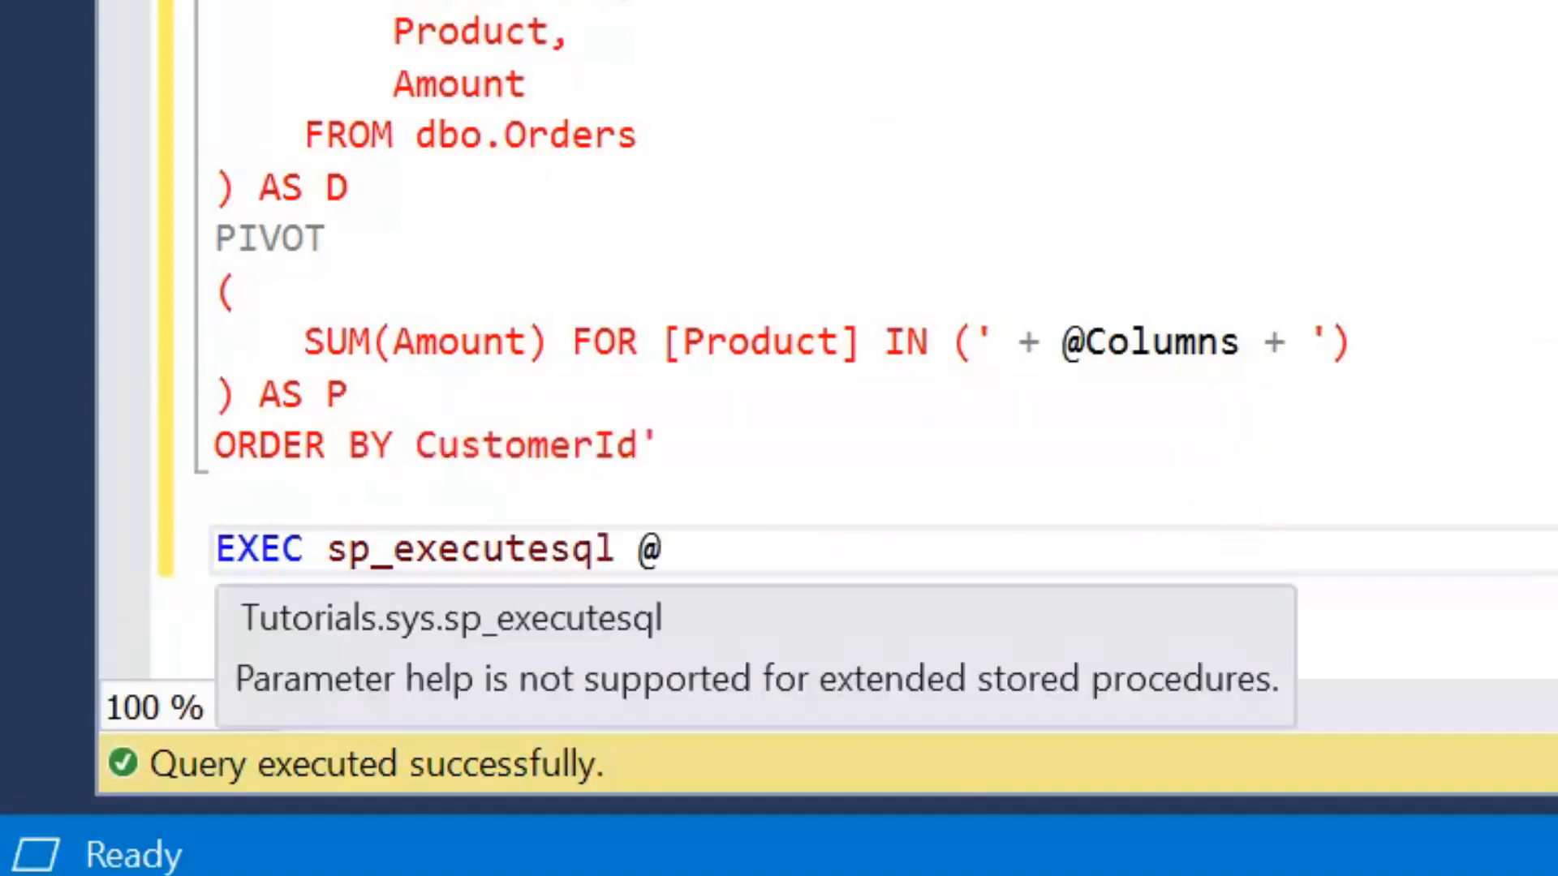
pyautogui.write('Query')
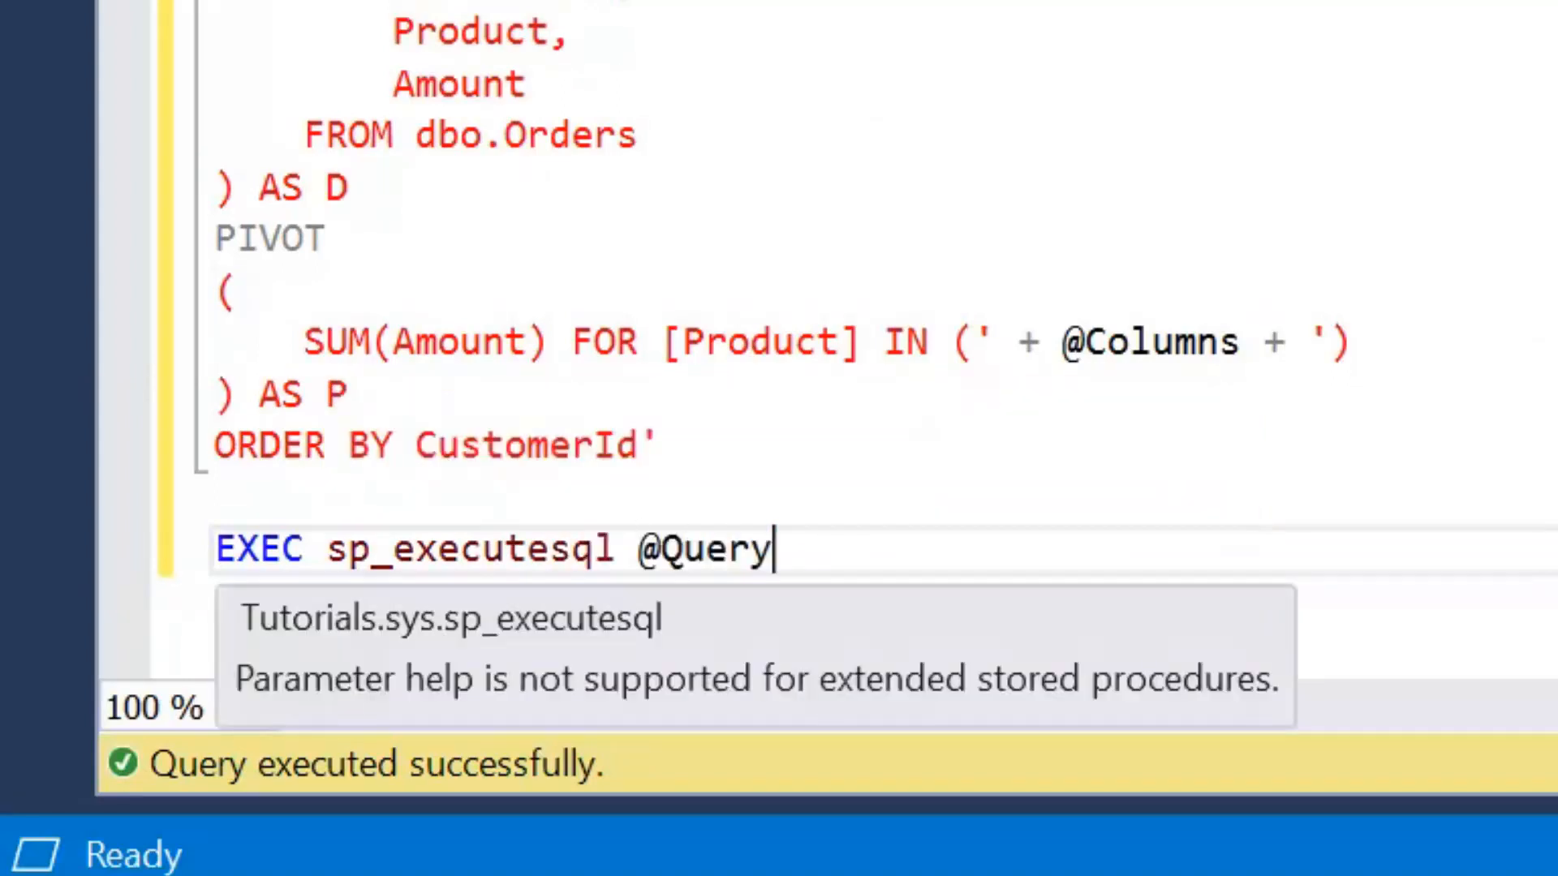
pyautogui.scroll(3)
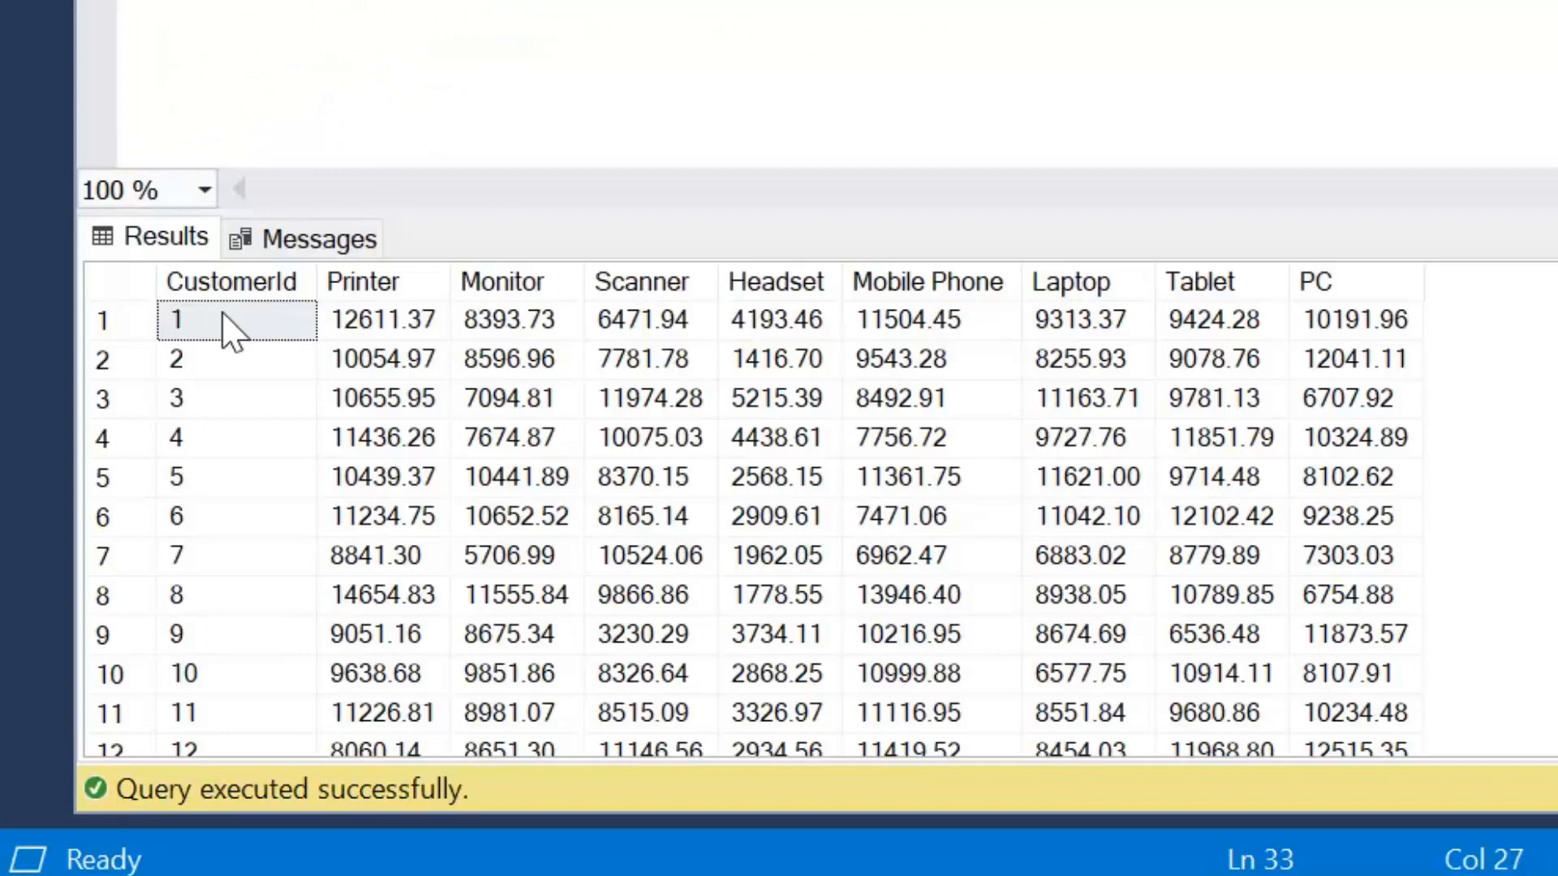
pyautogui.moveTo(840, 328)
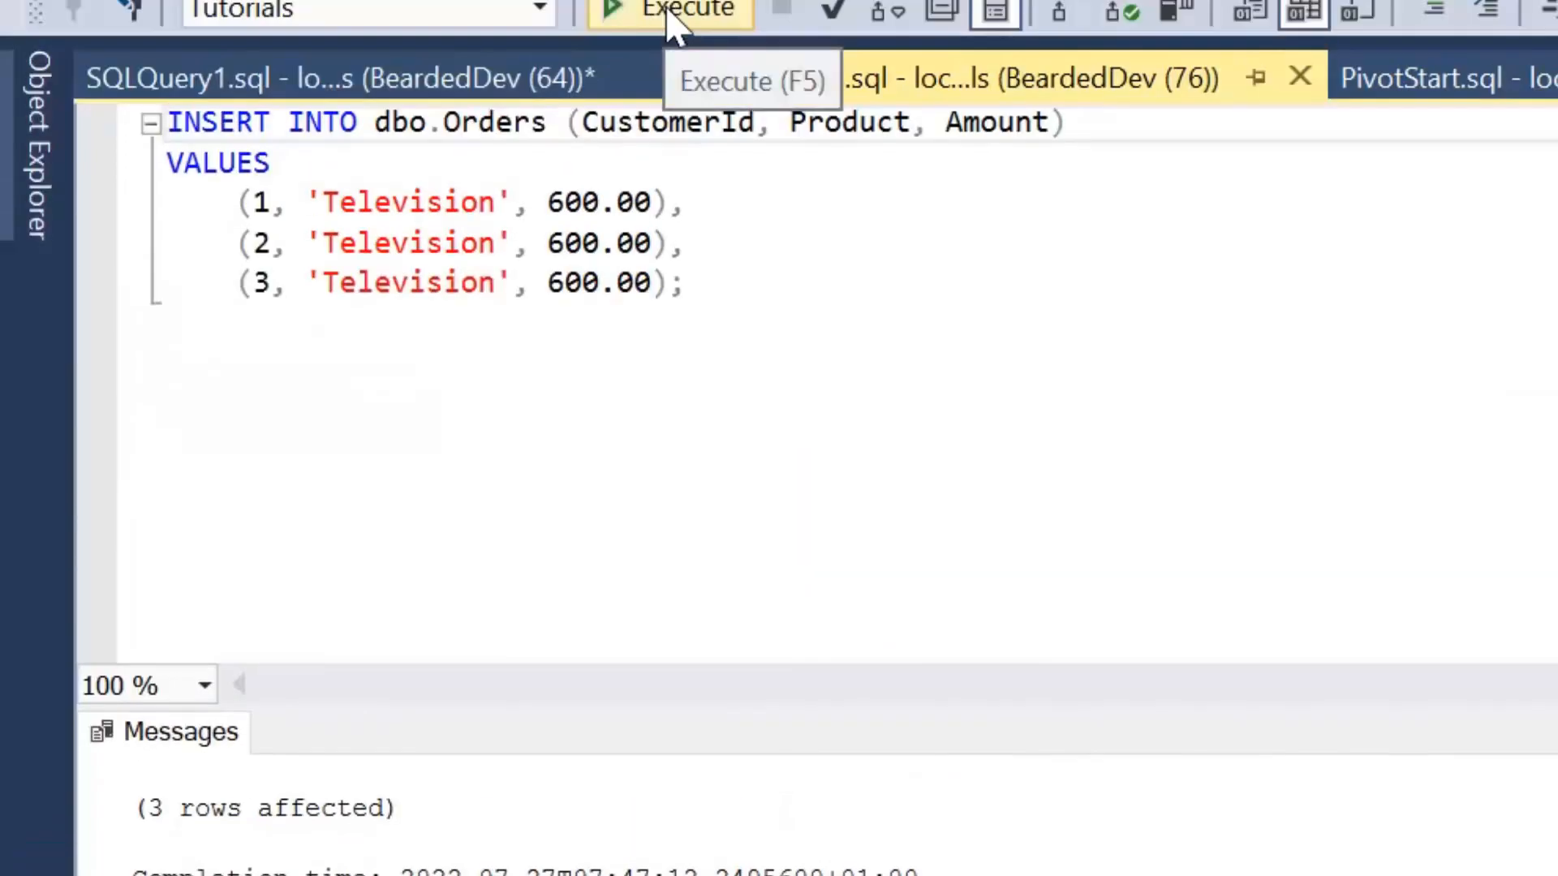
# - Rerun SQLQuery1's dynamic pivot, adding a Television column showing 600.00 for customers 1–3
pyautogui.click(337, 78)
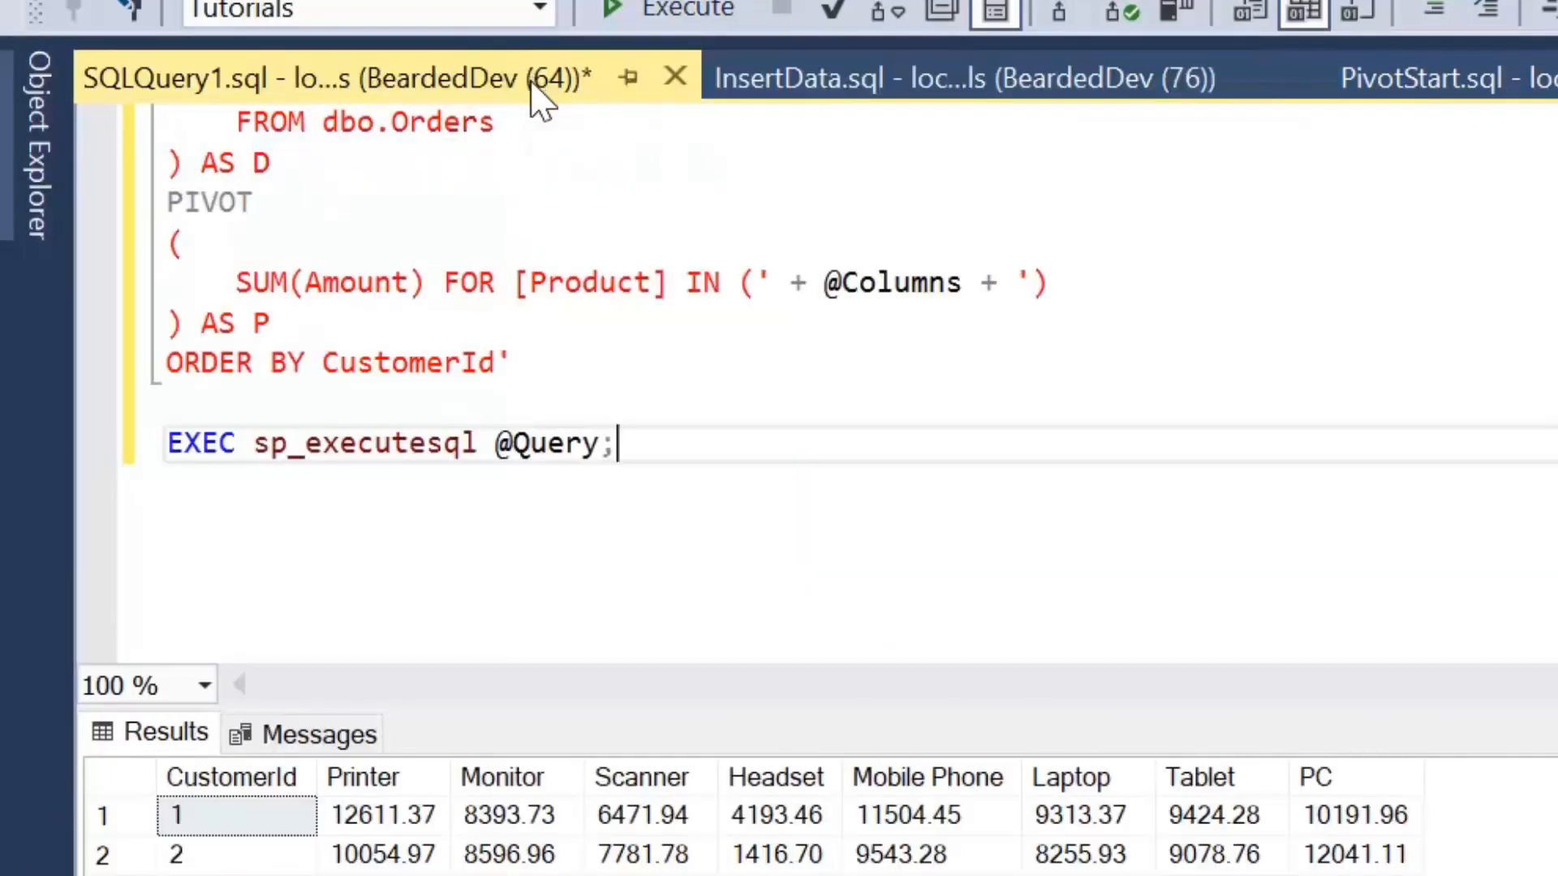
pyautogui.moveTo(544, 94)
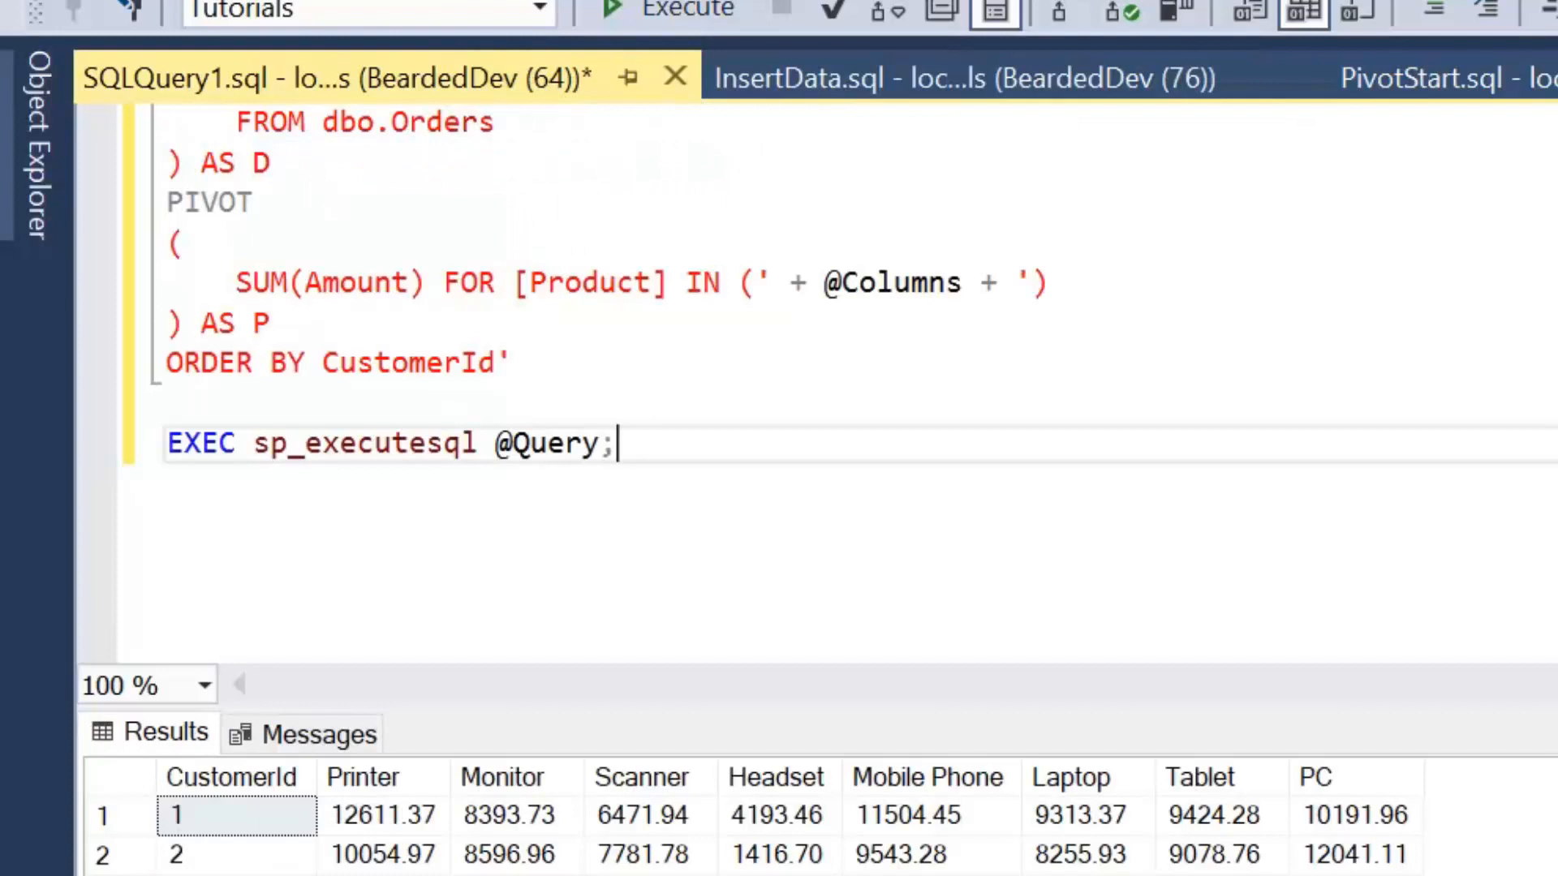
pyautogui.scroll(3)
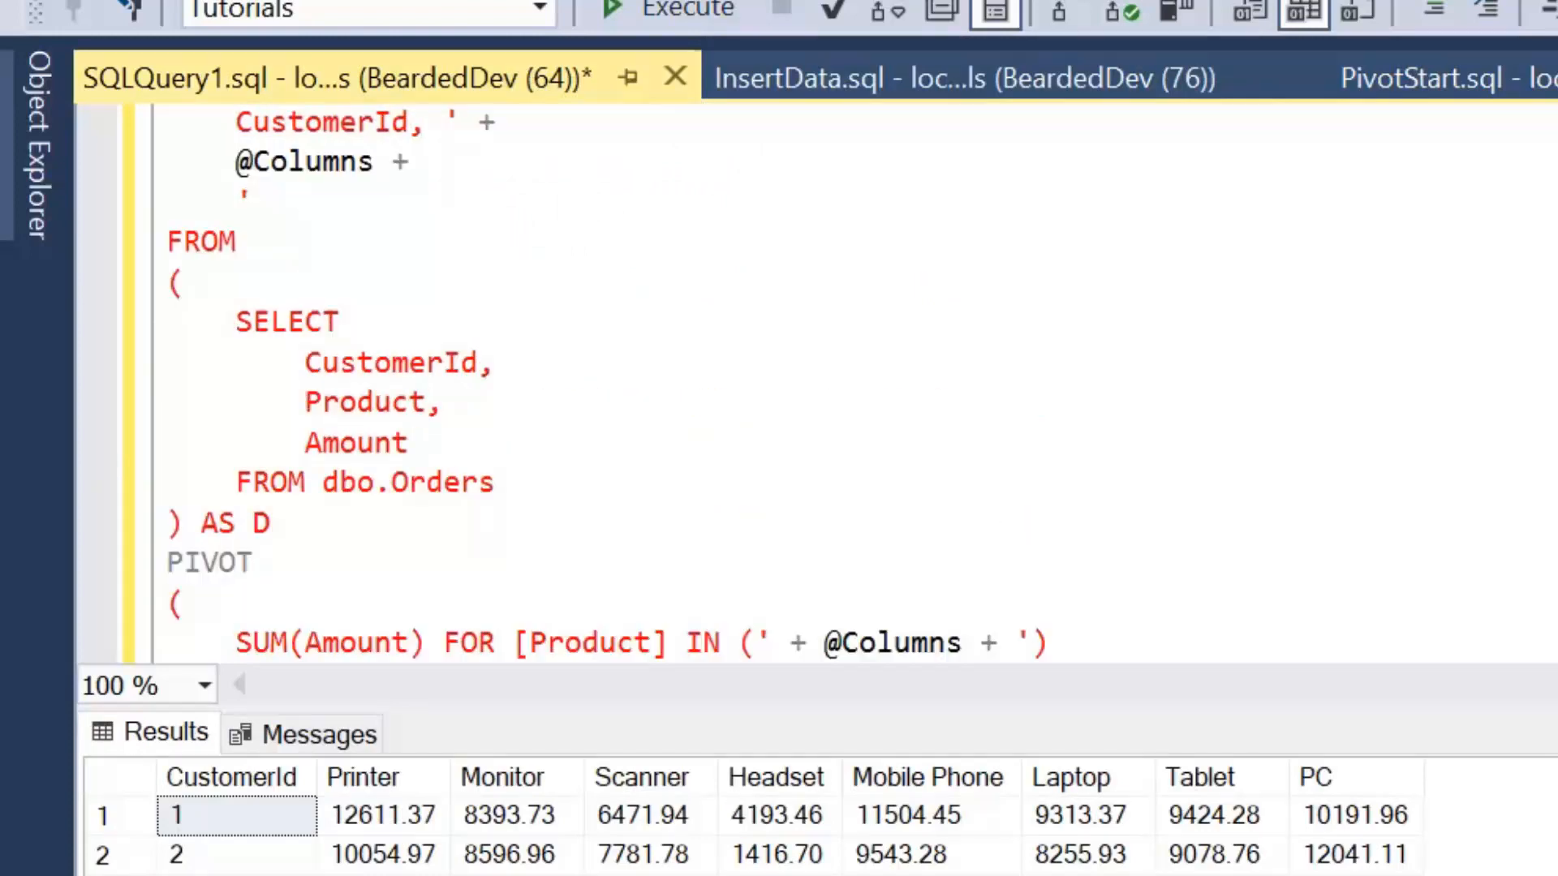
pyautogui.scroll(3)
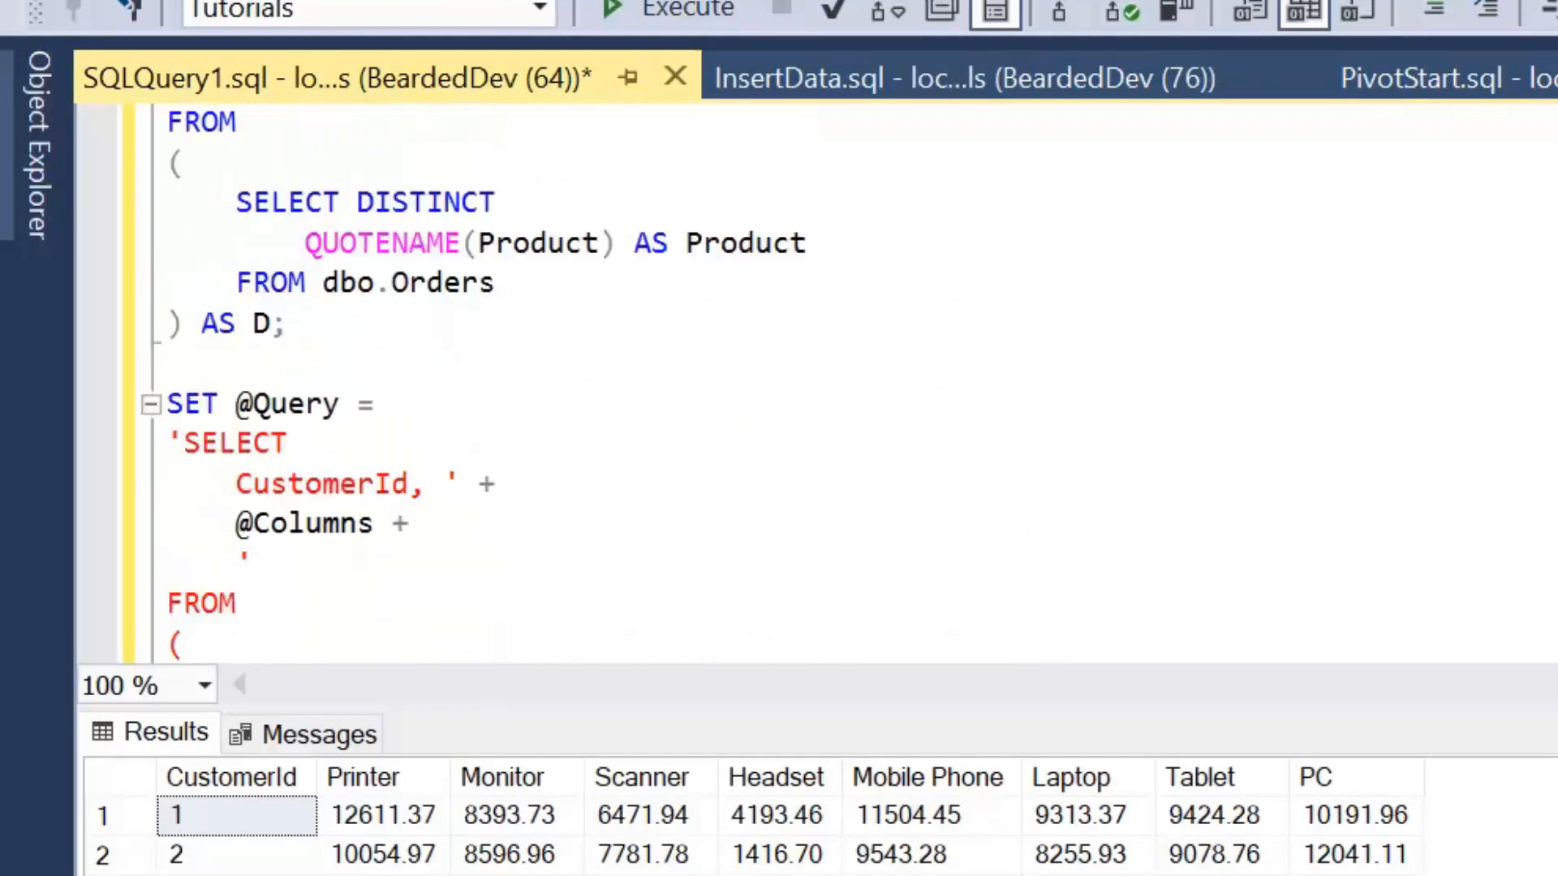
pyautogui.scroll(-3)
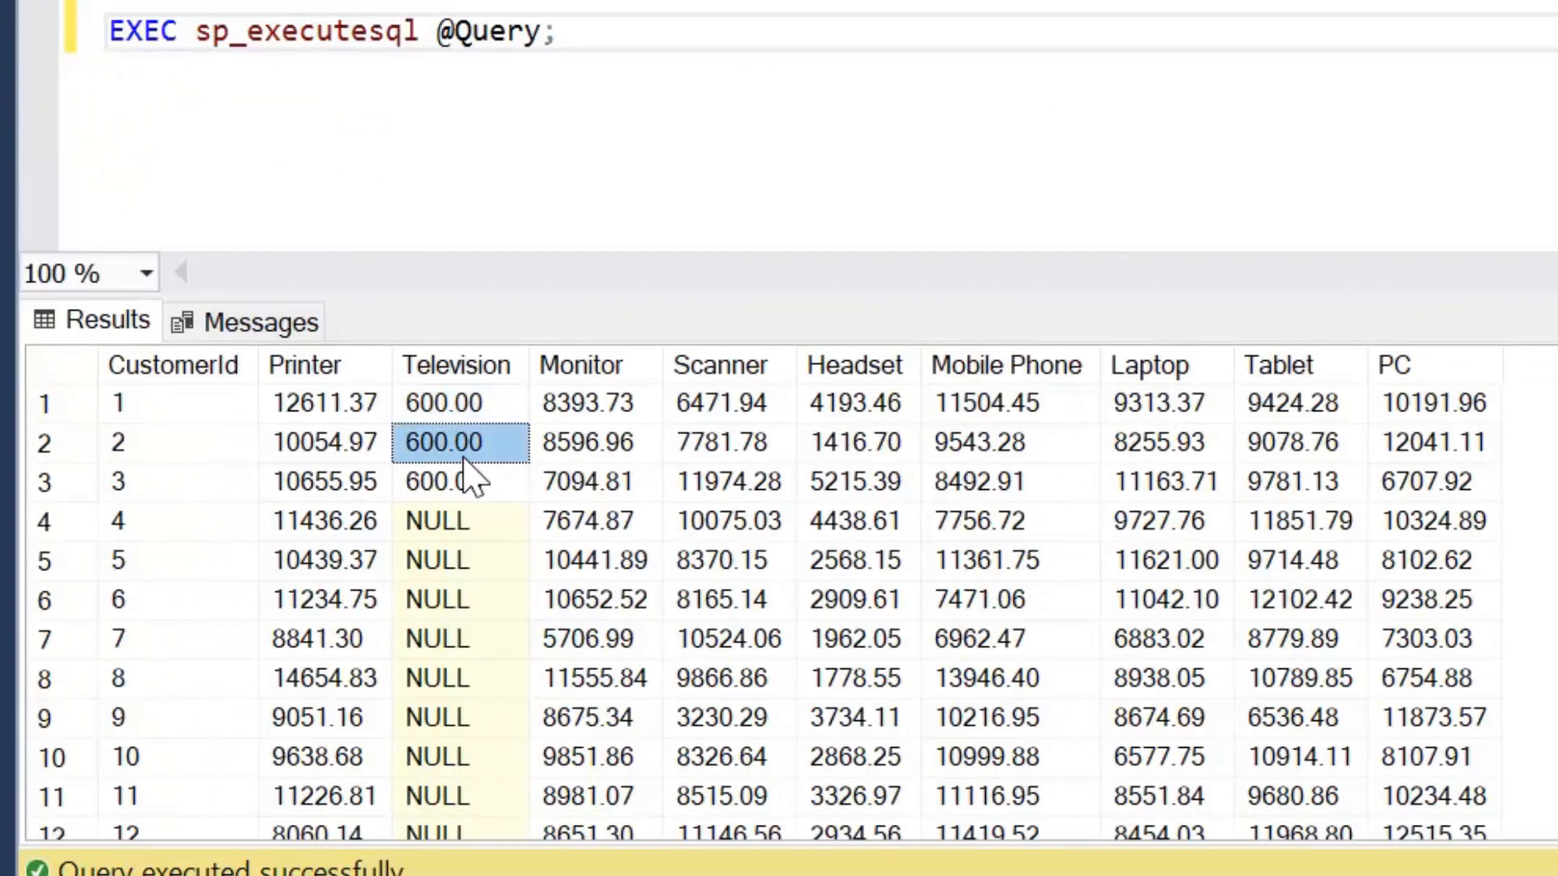
pyautogui.click(456, 481)
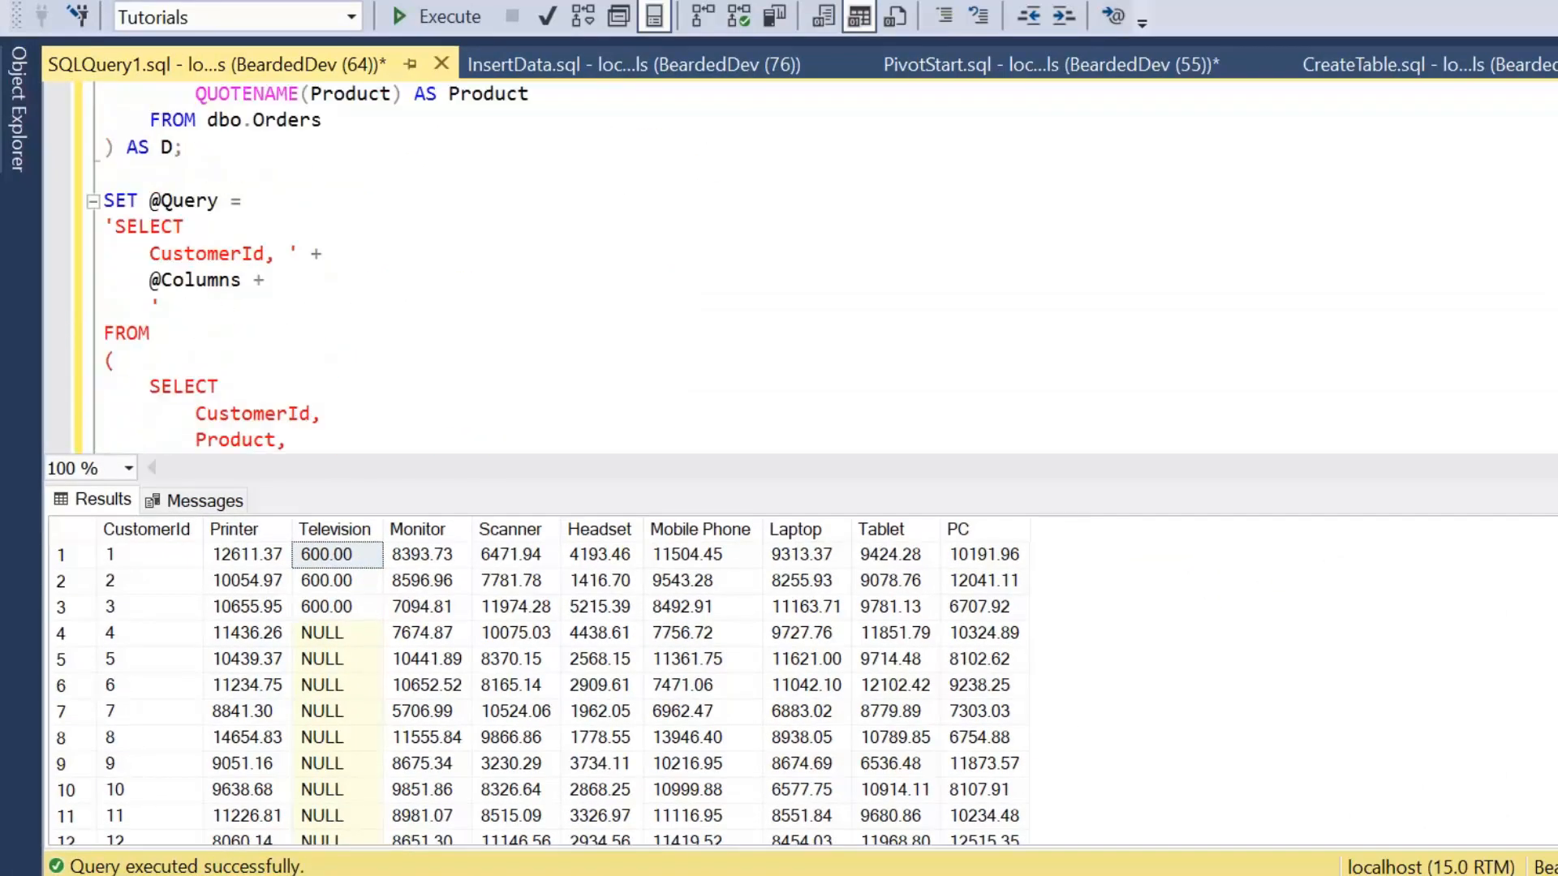
# - Scroll through the full dynamic pivot script and select the end of the STRING_AGG expression
pyautogui.scroll(3)
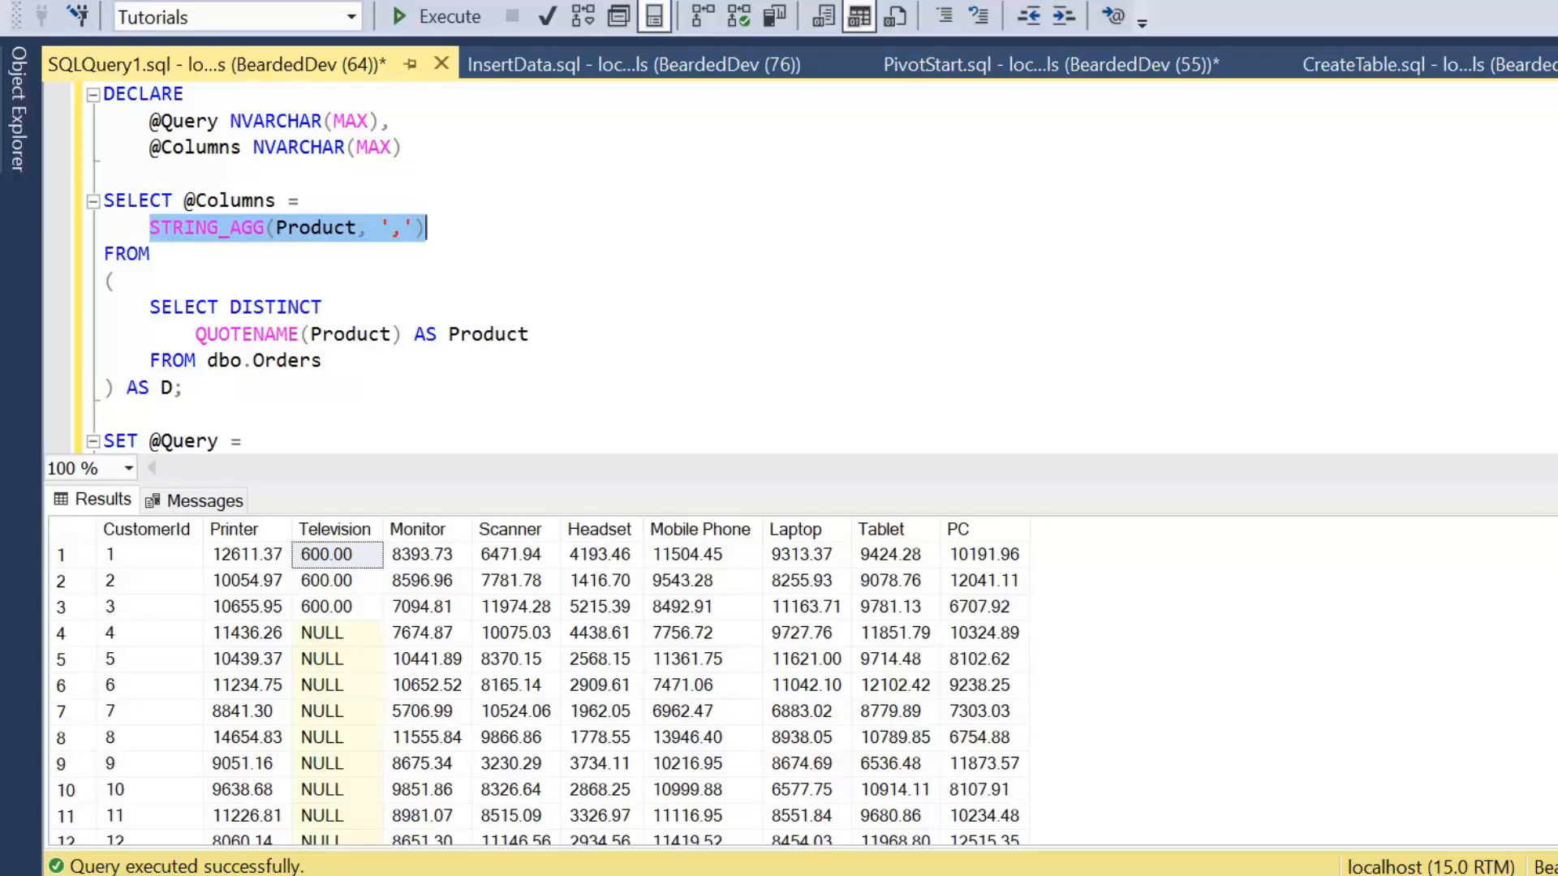
pyautogui.click(428, 227)
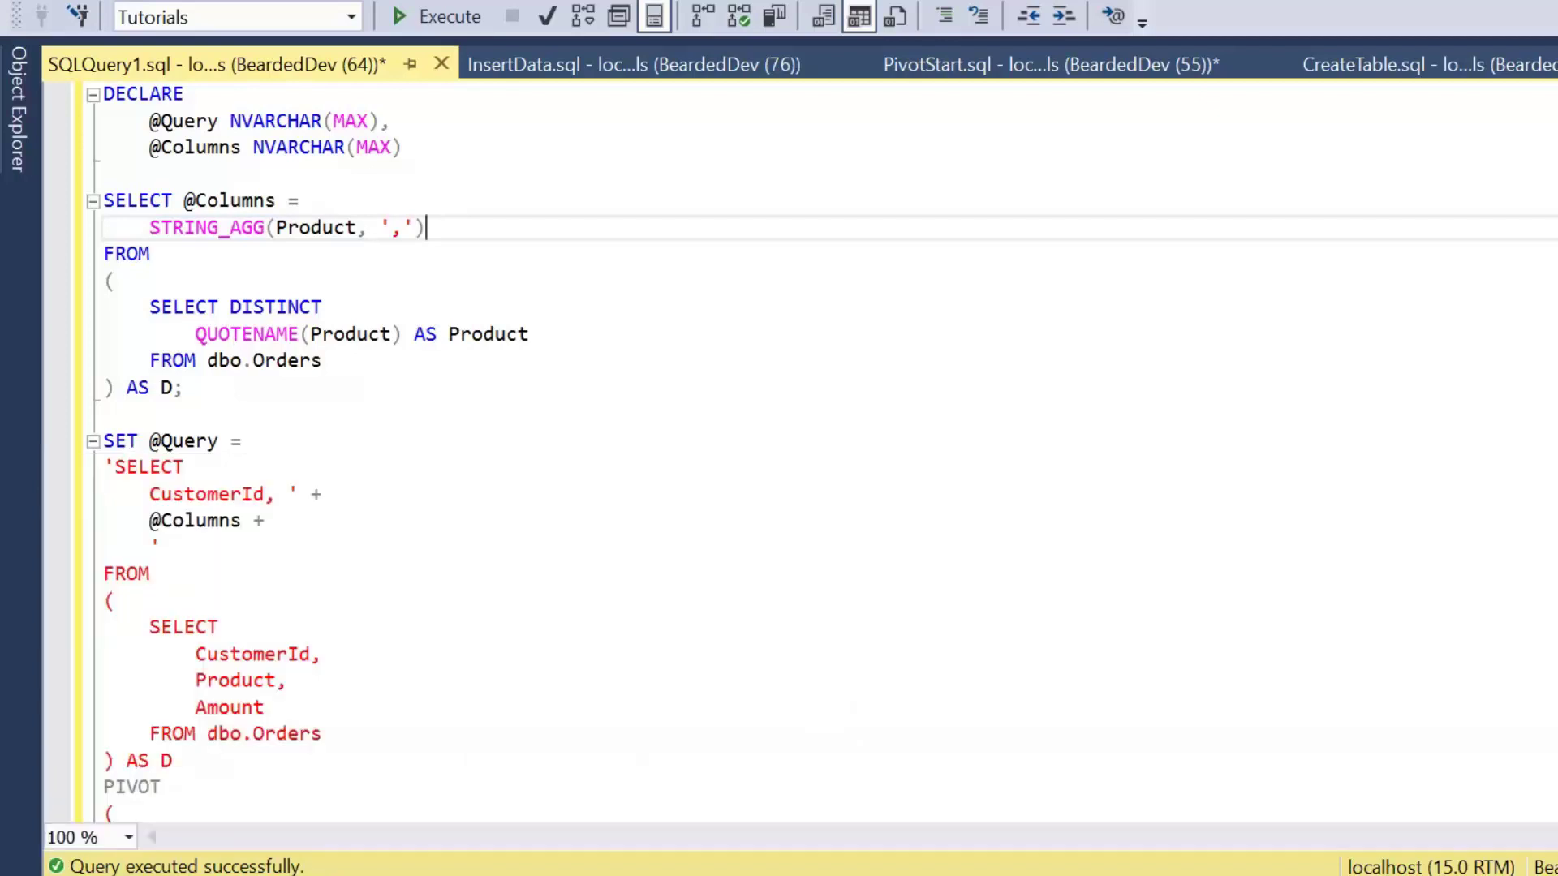
pyautogui.scroll(-3)
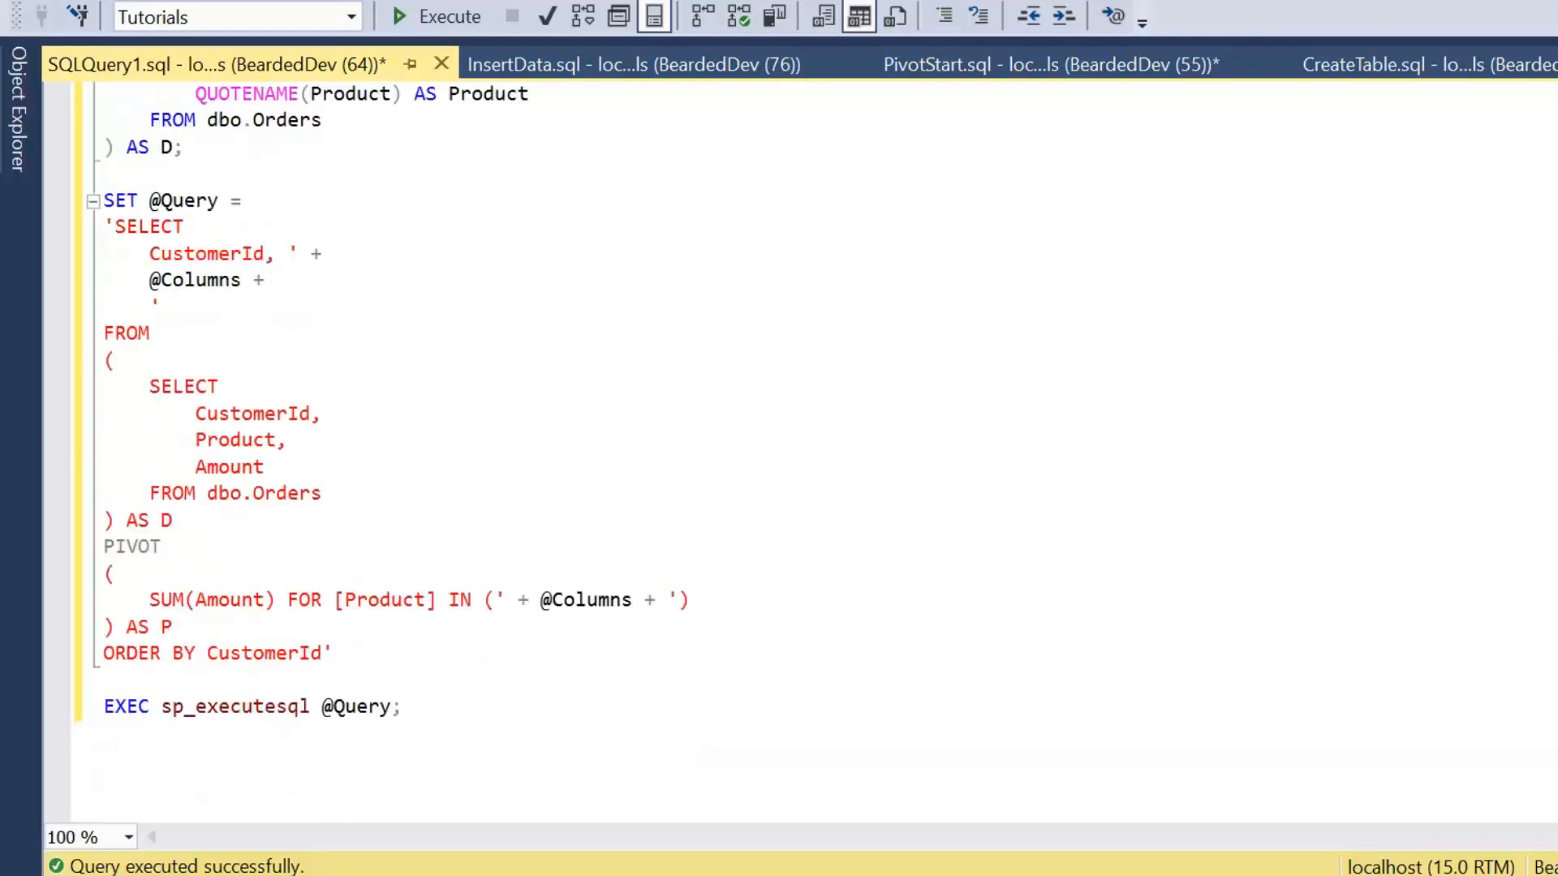
pyautogui.scroll(3)
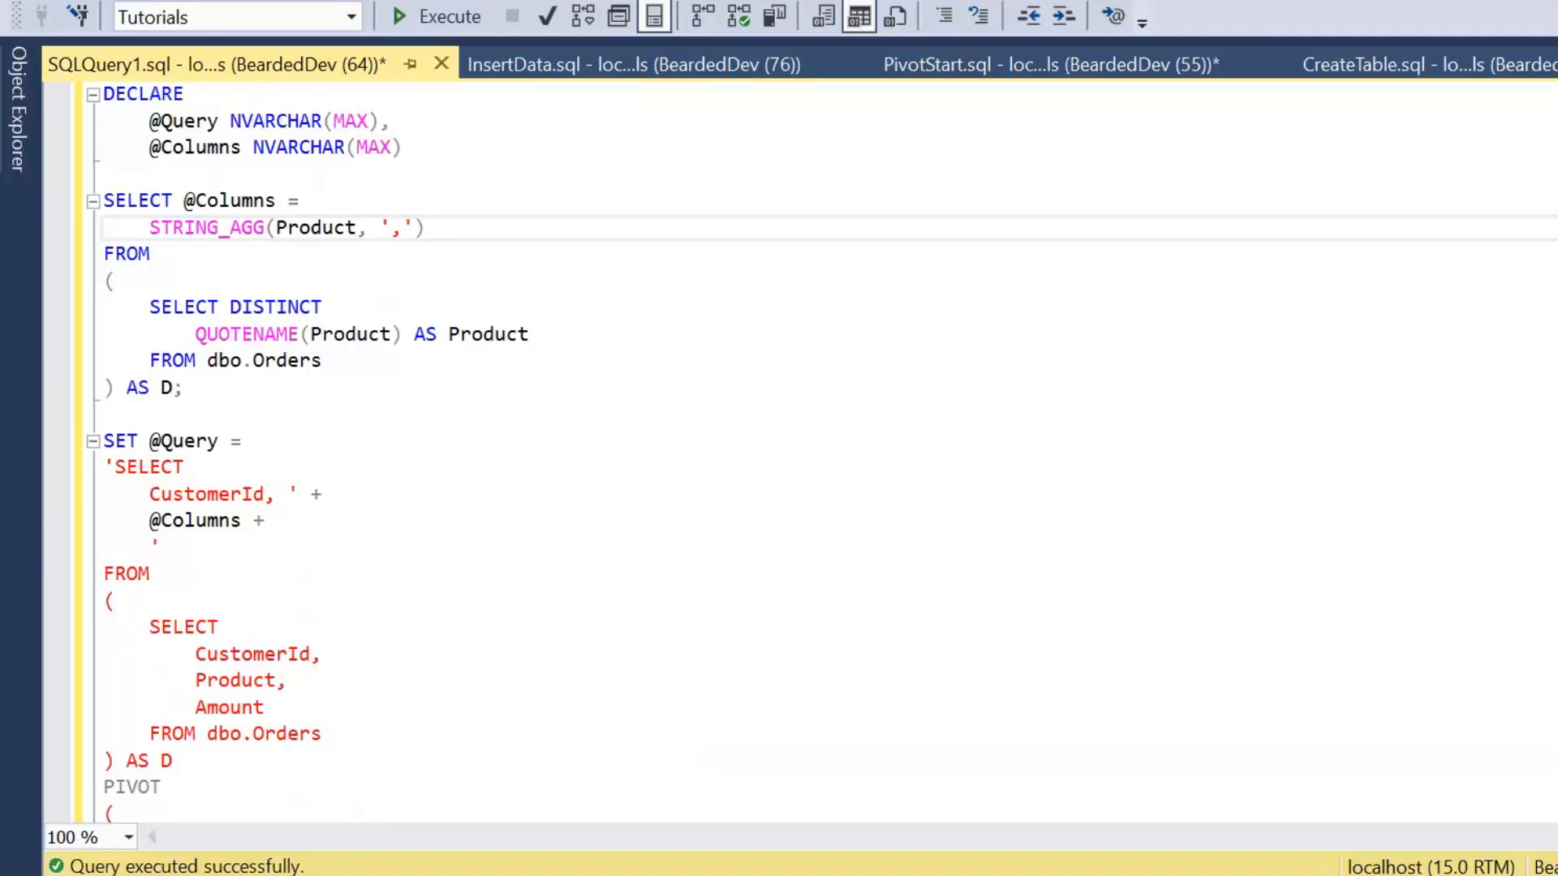
pyautogui.click(425, 228)
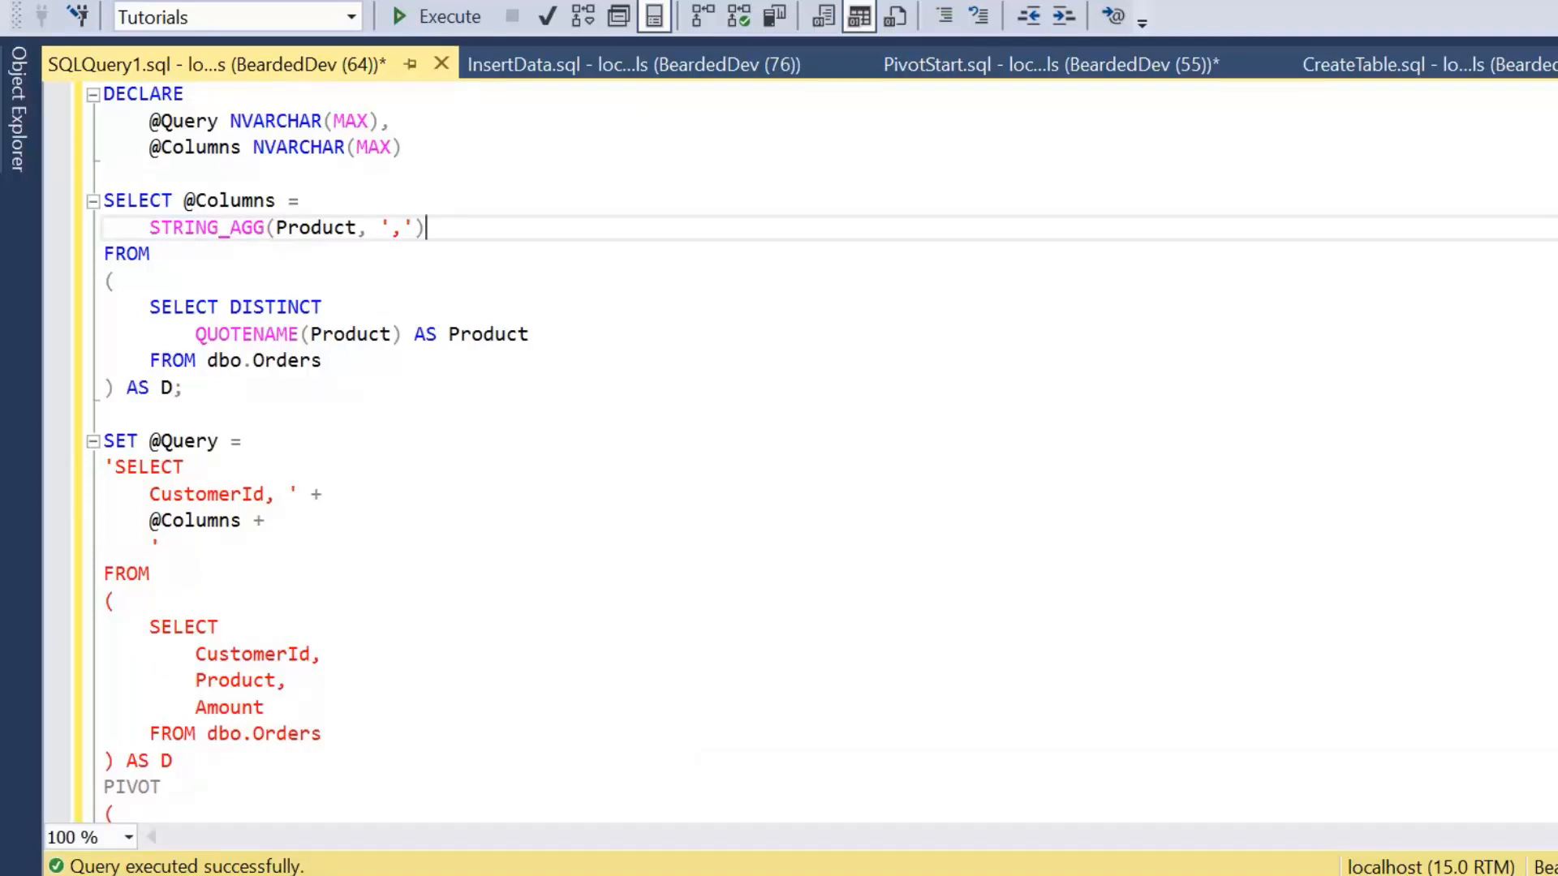